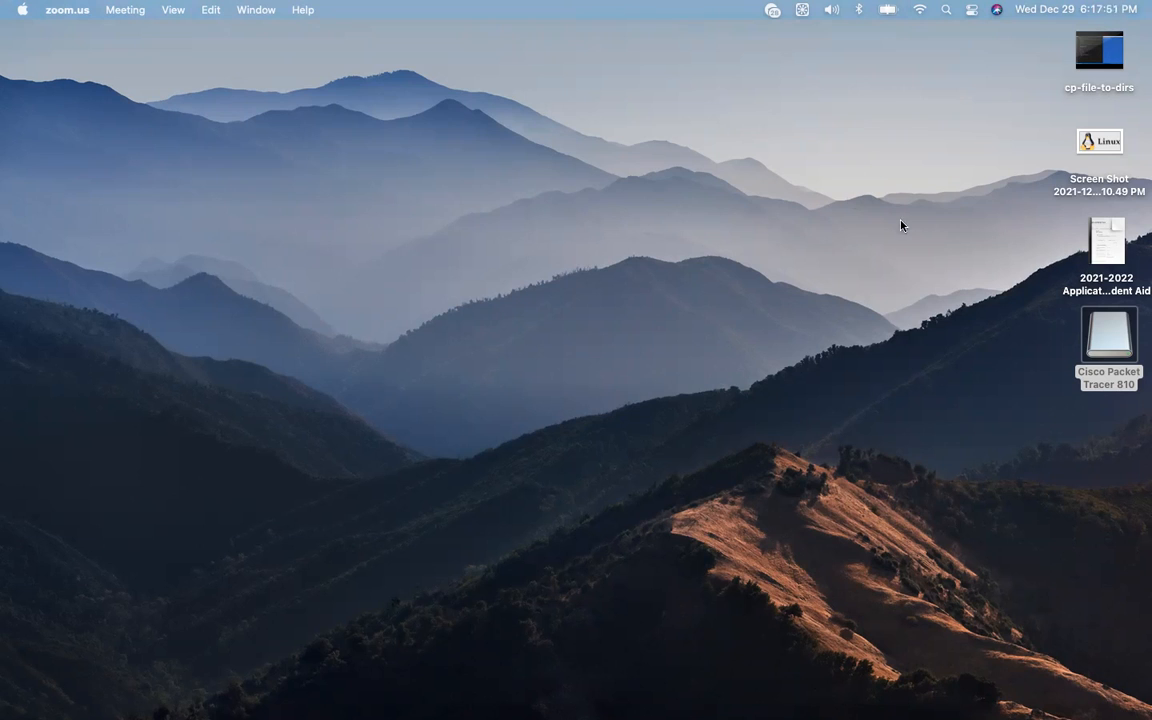
mouse_move(895, 100)
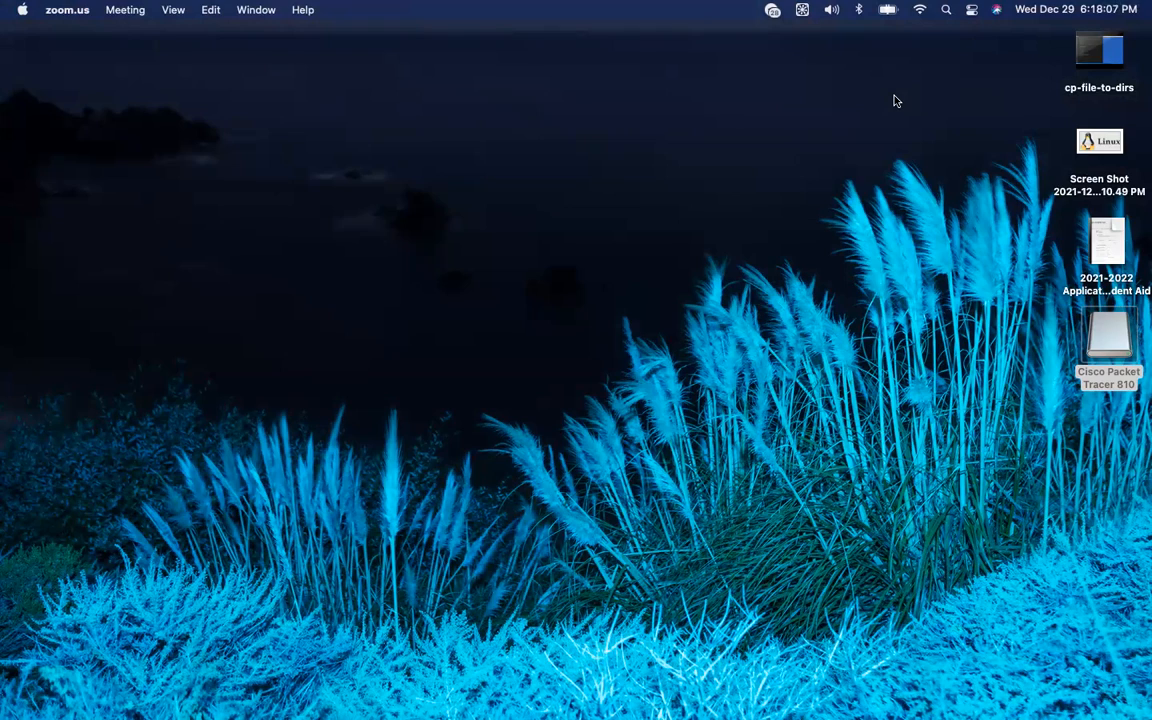
mouse_move(390, 183)
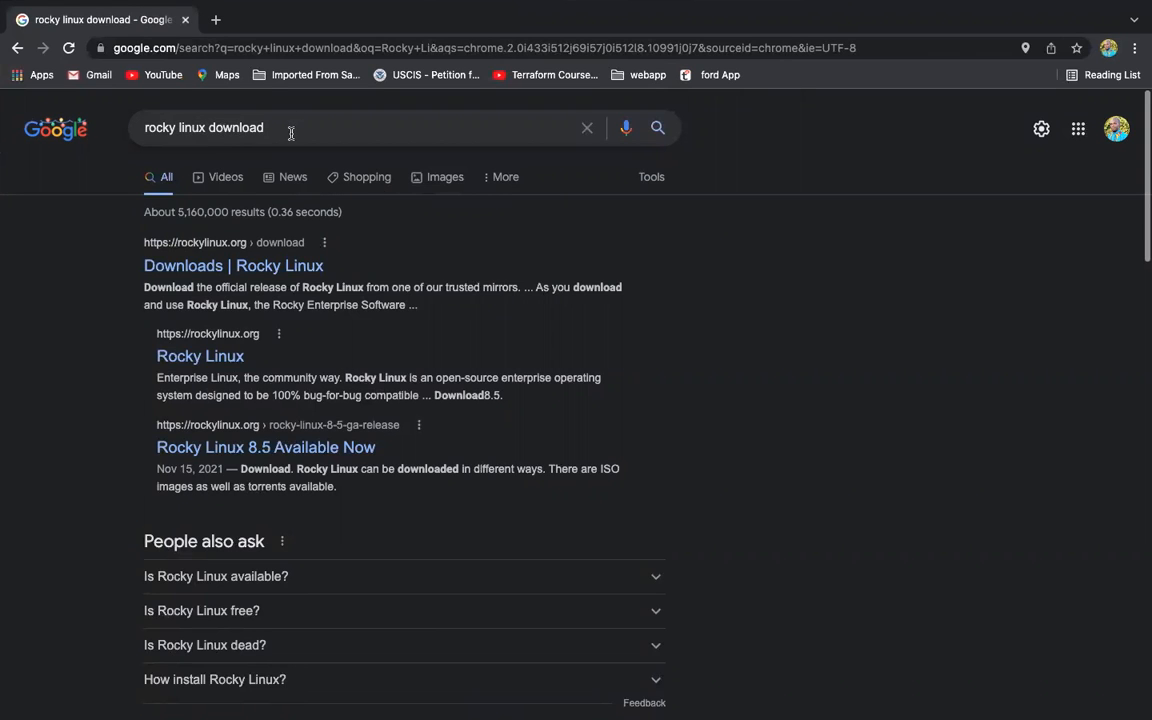
mouse_move(233, 265)
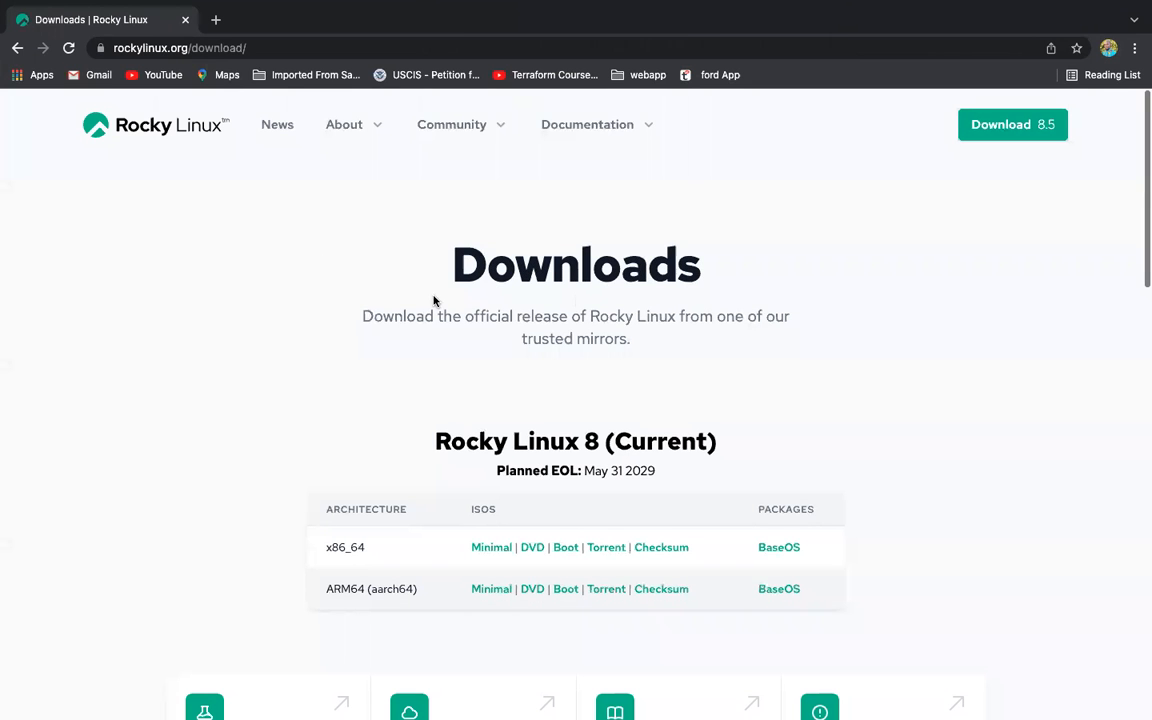
mouse_move(645, 490)
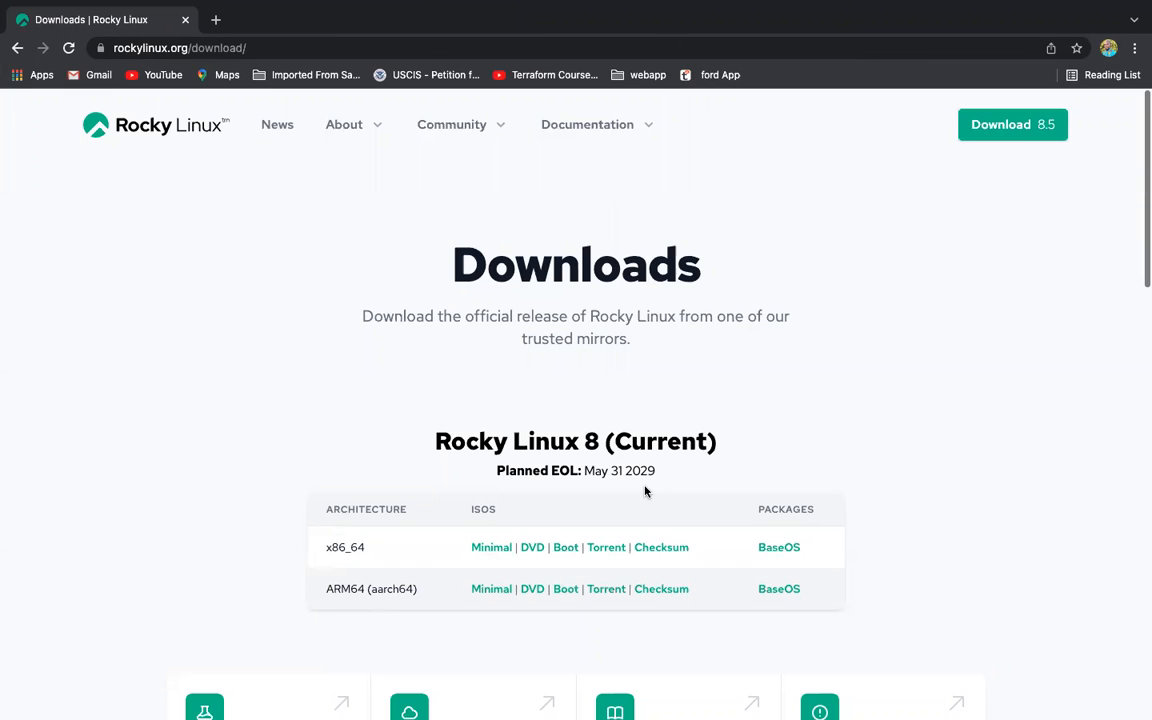
mouse_move(647, 272)
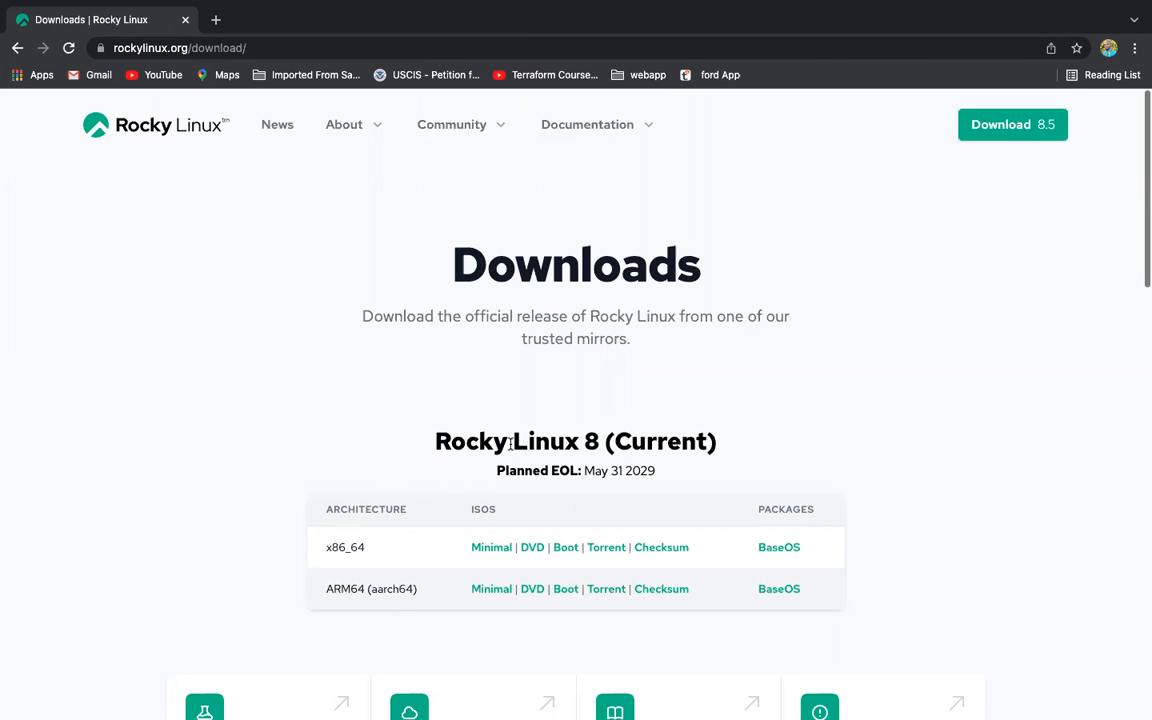
mouse_move(500, 470)
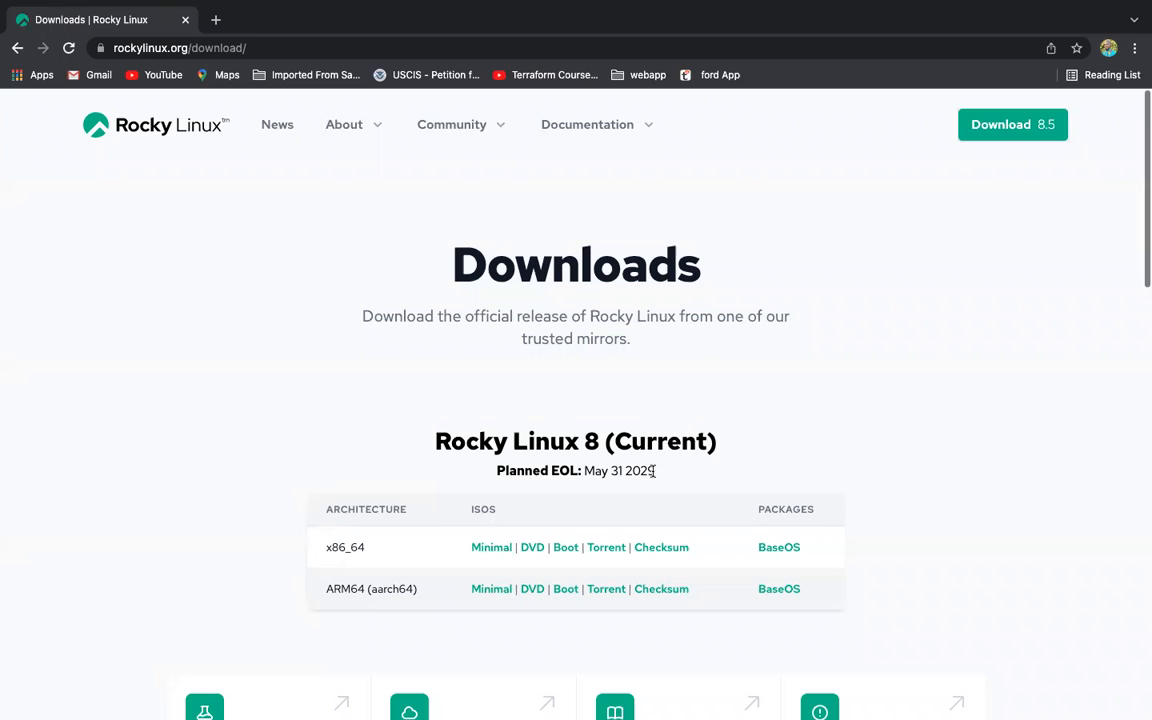
Highlight the planned end-of-life date, May 31, 2029, on the Rocky Linux downloads page
double_click(619, 470)
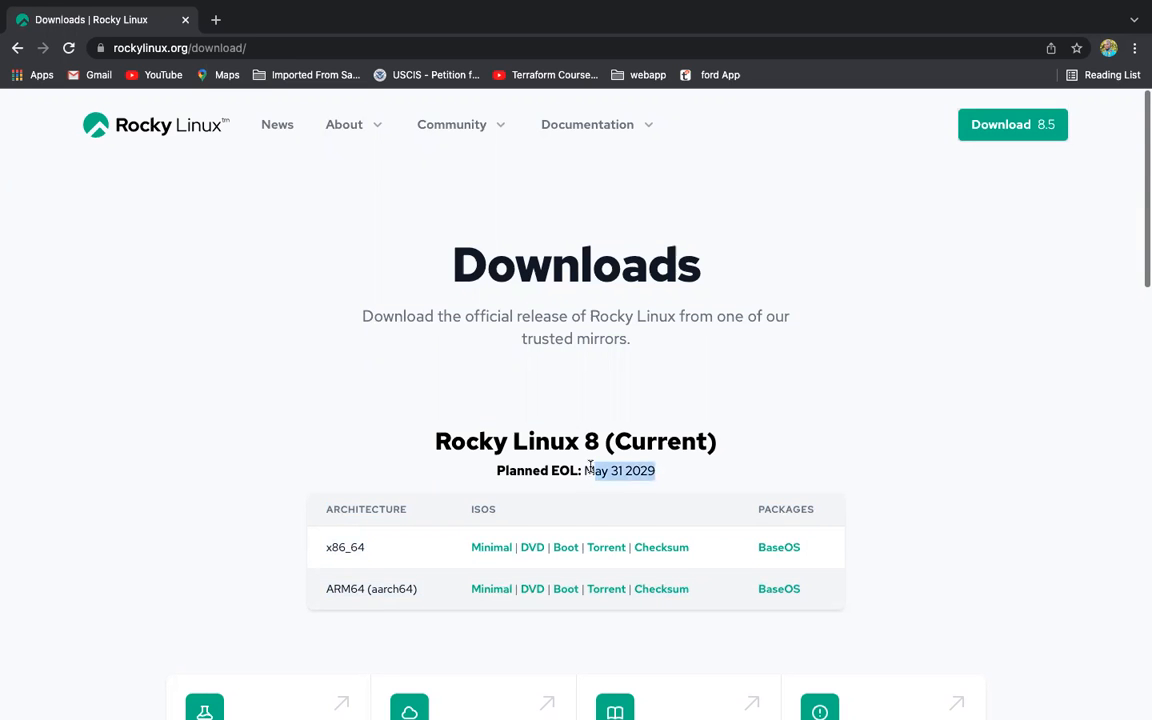
mouse_move(409, 613)
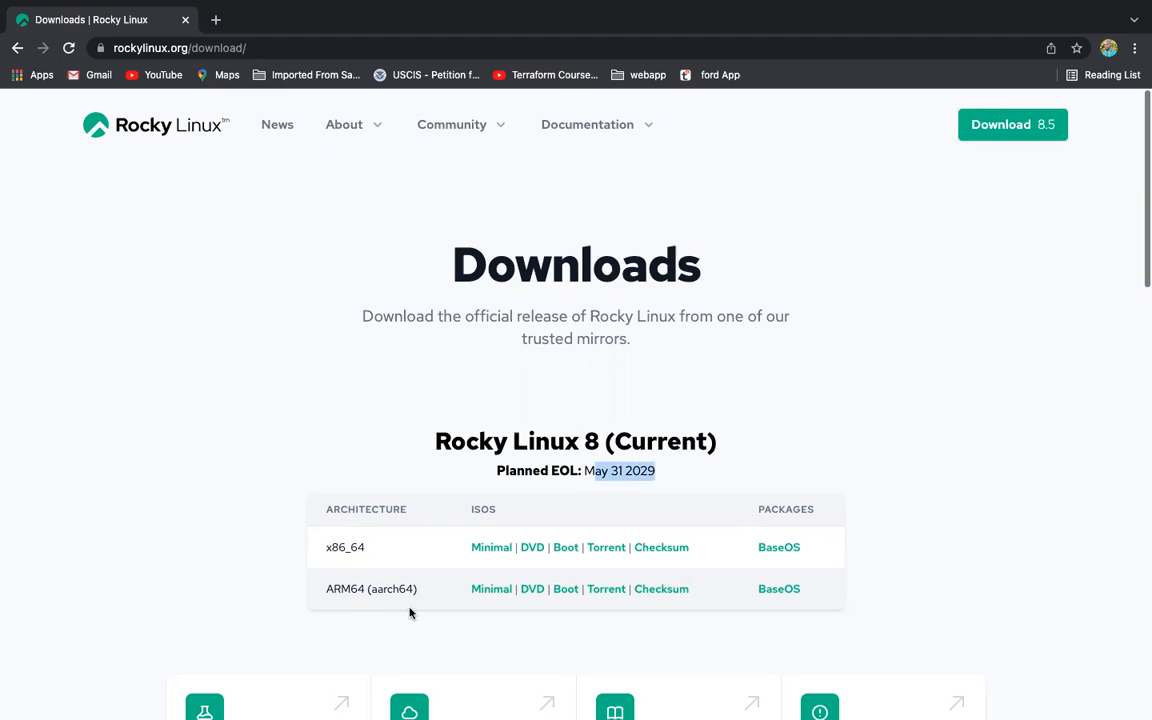
mouse_move(430, 567)
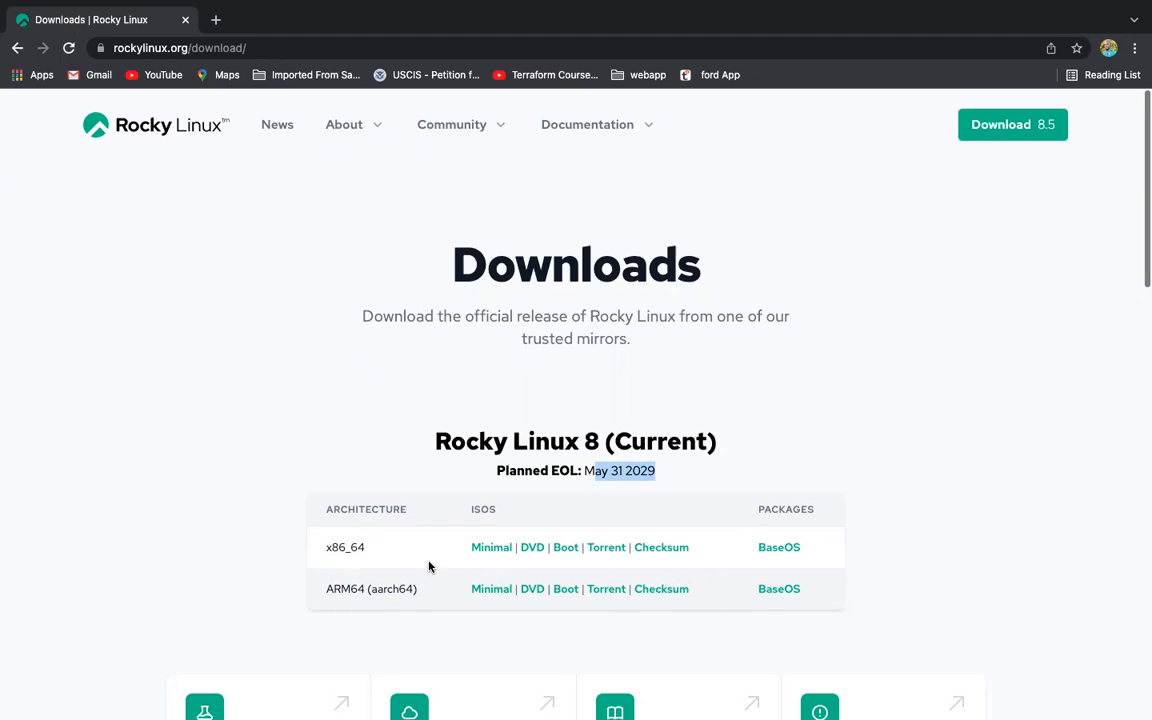
mouse_move(338, 551)
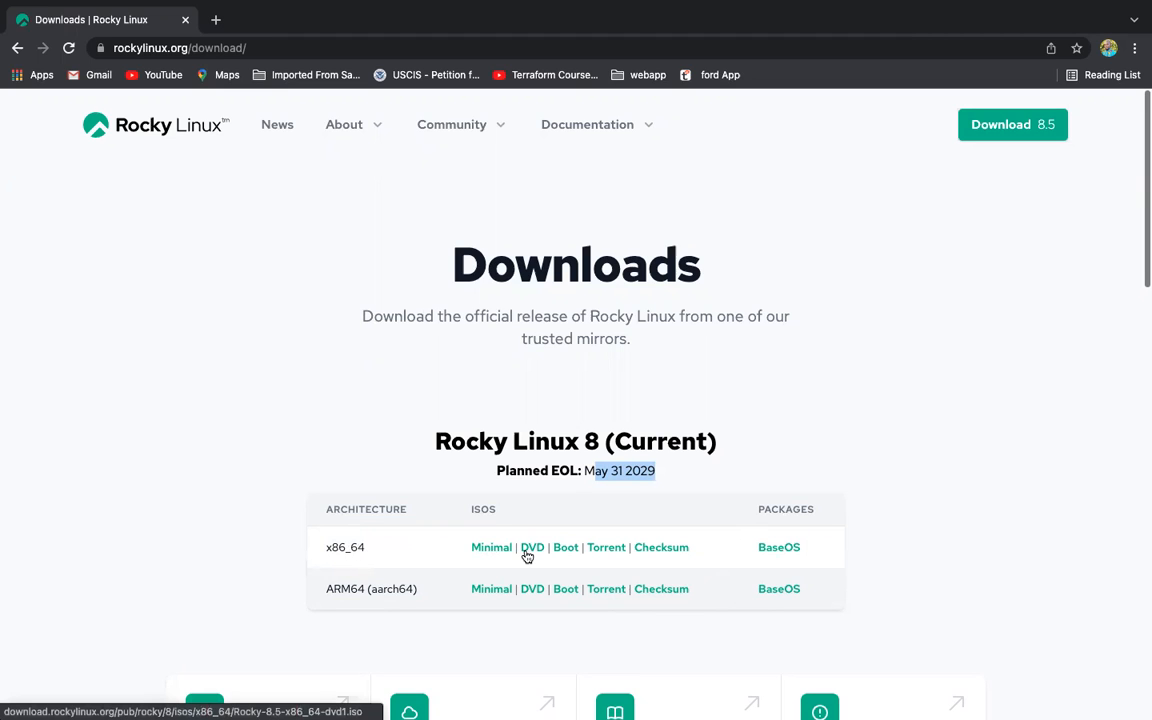
mouse_move(491, 547)
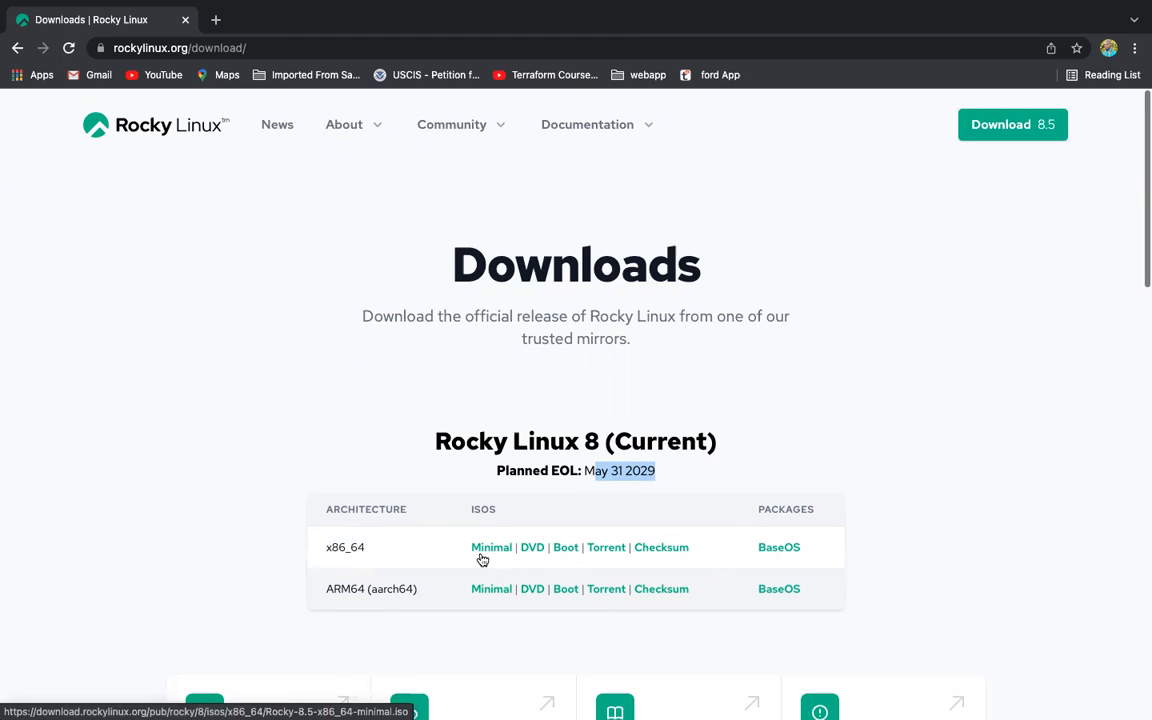
mouse_move(496, 552)
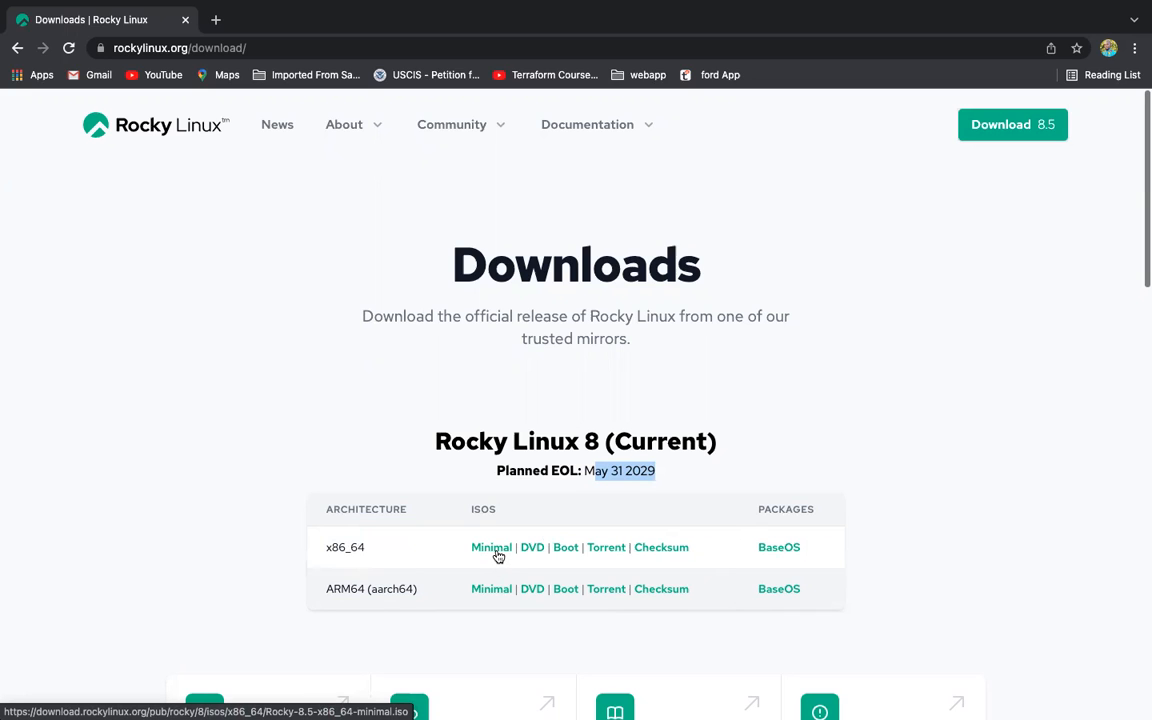
mouse_move(531, 547)
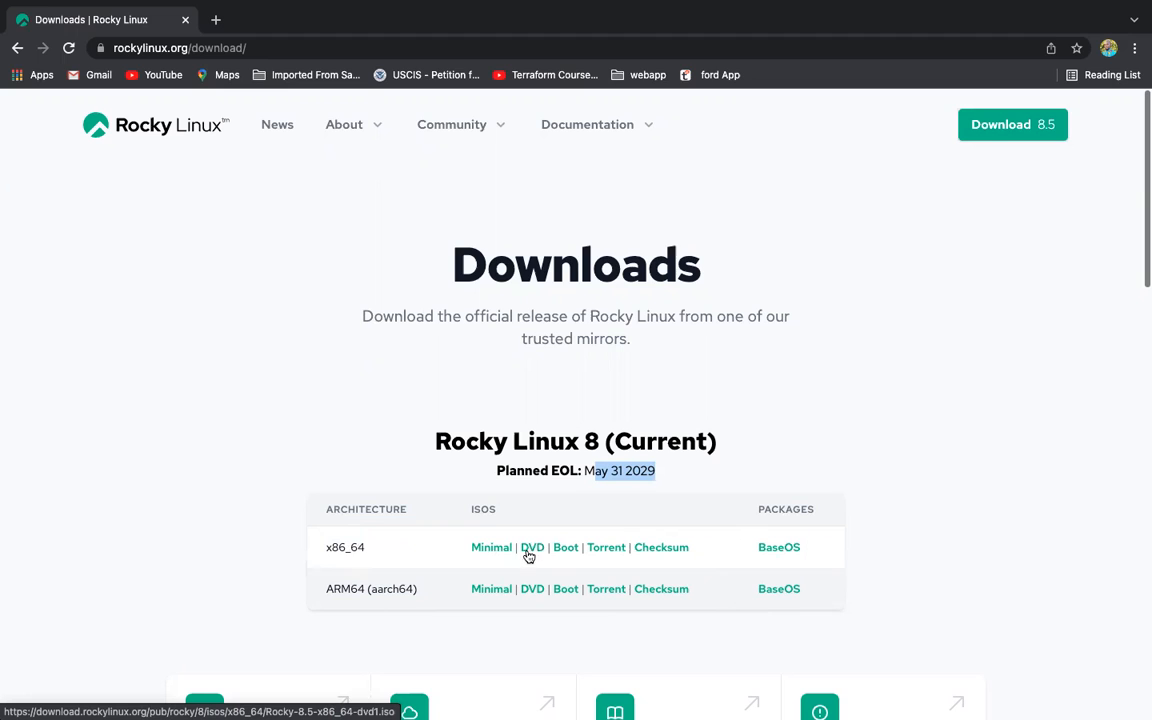
mouse_move(661, 547)
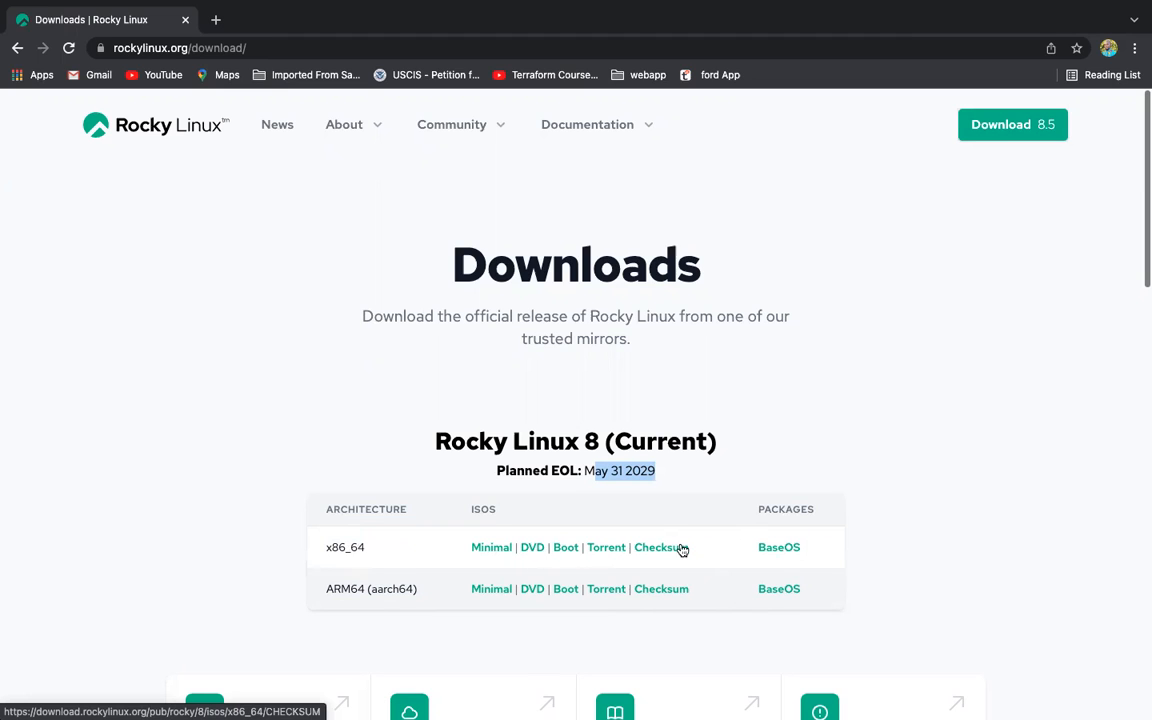
mouse_move(379, 559)
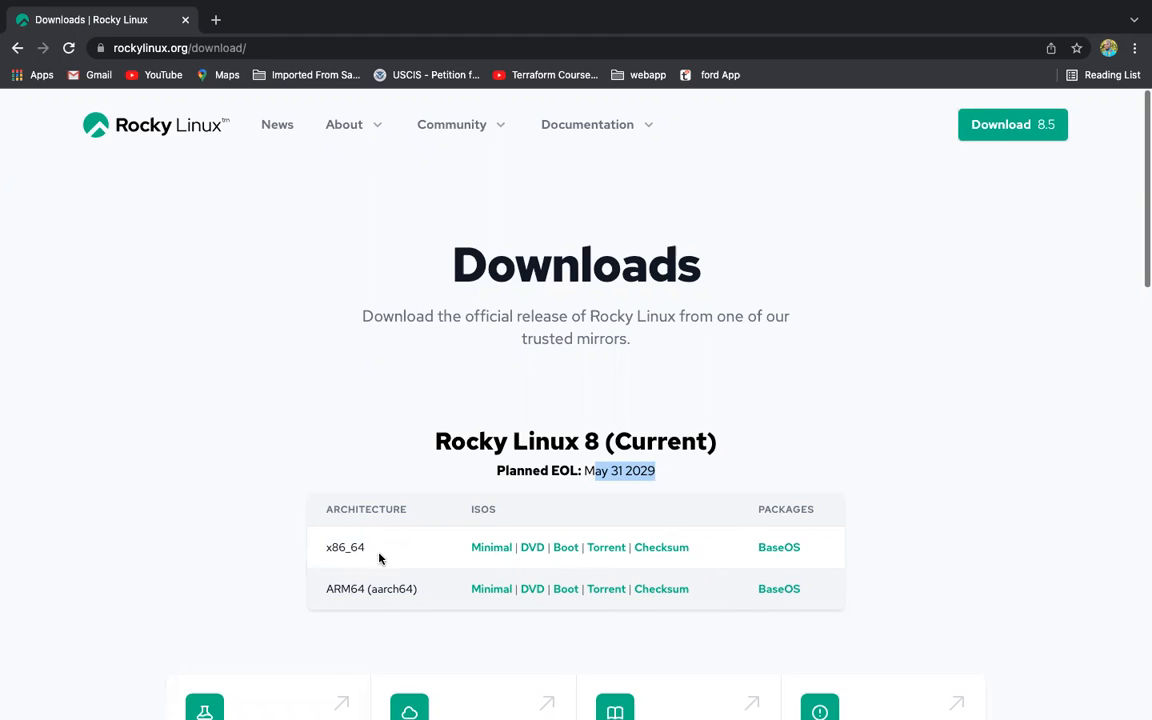
mouse_move(397, 590)
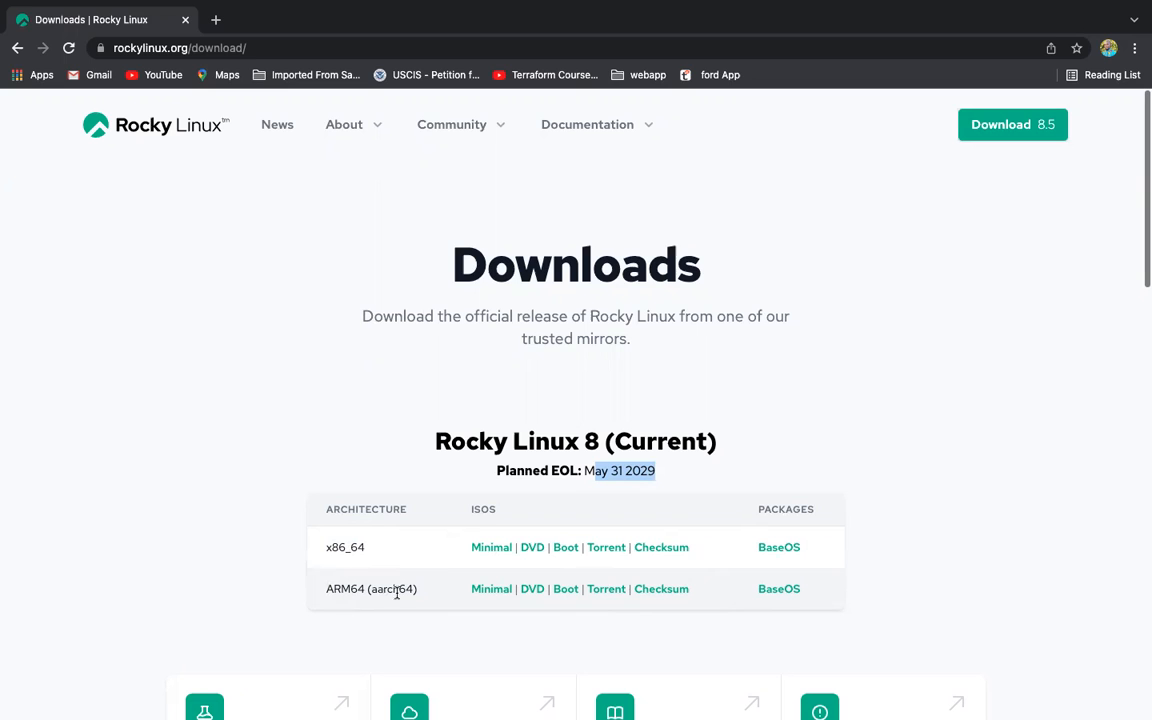
mouse_move(532, 547)
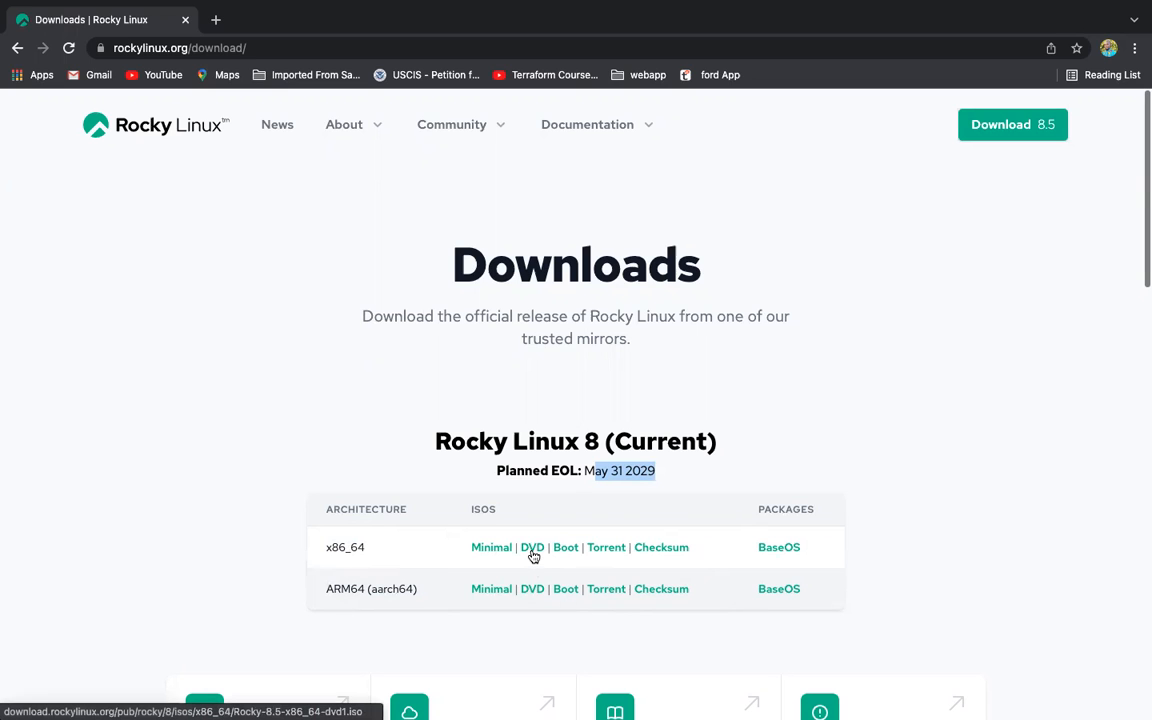
mouse_move(328, 560)
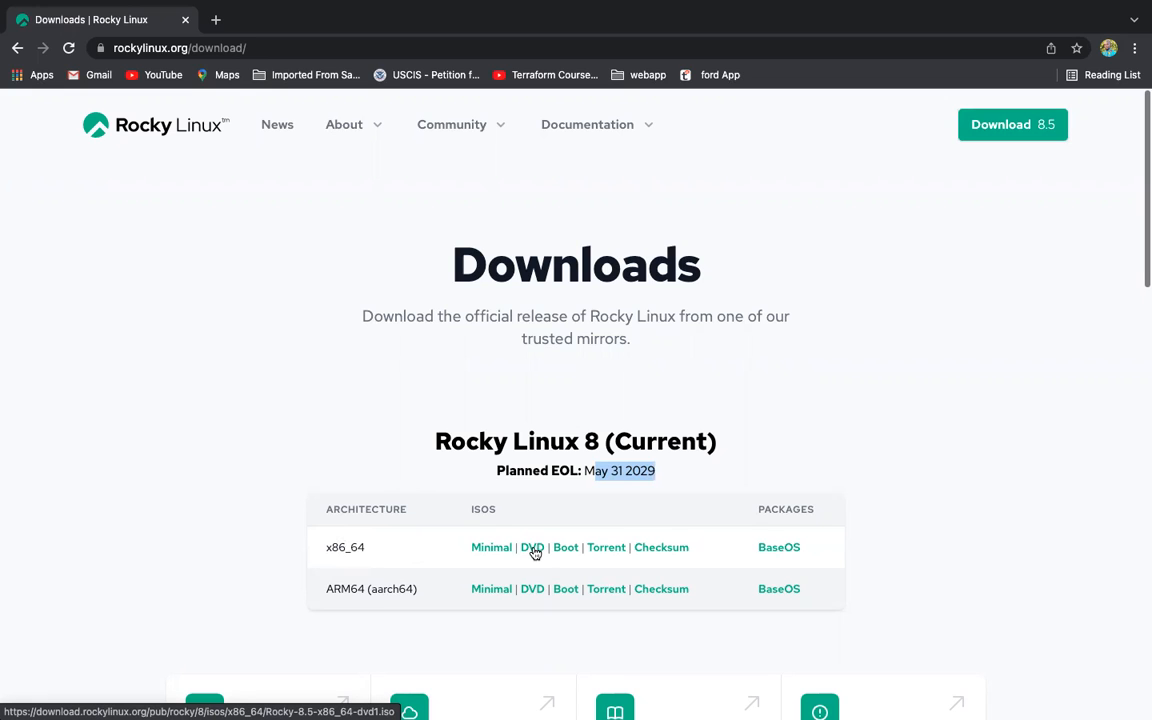
mouse_move(350, 198)
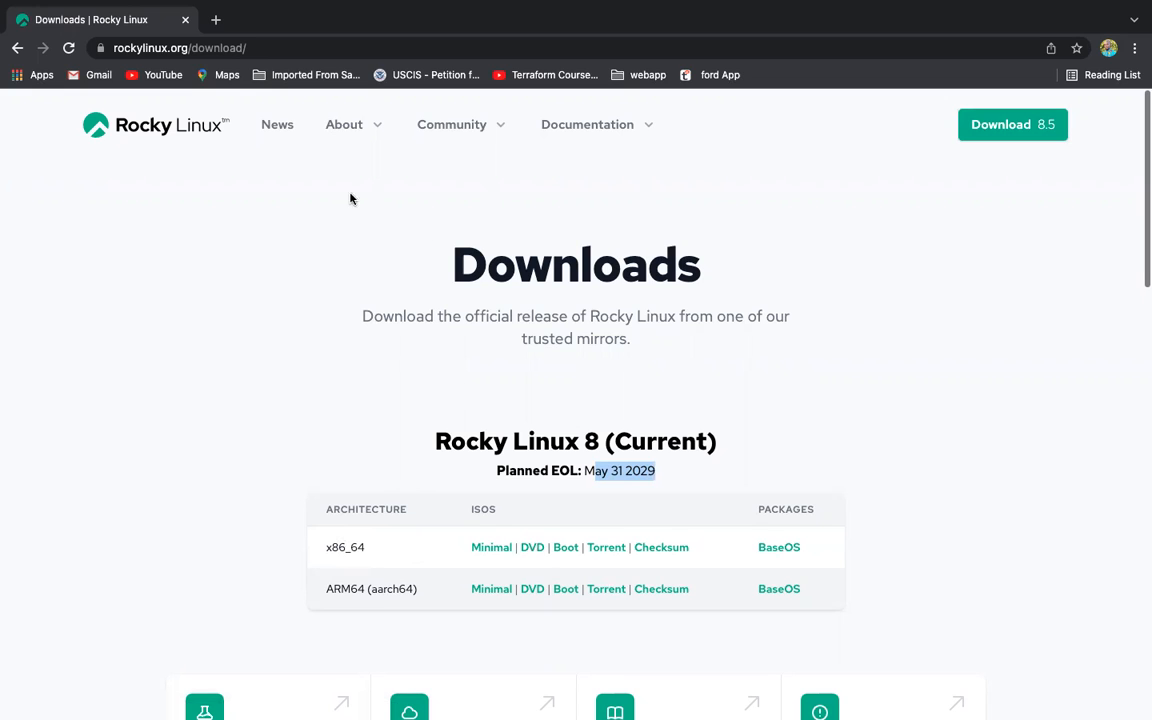
mouse_move(270, 160)
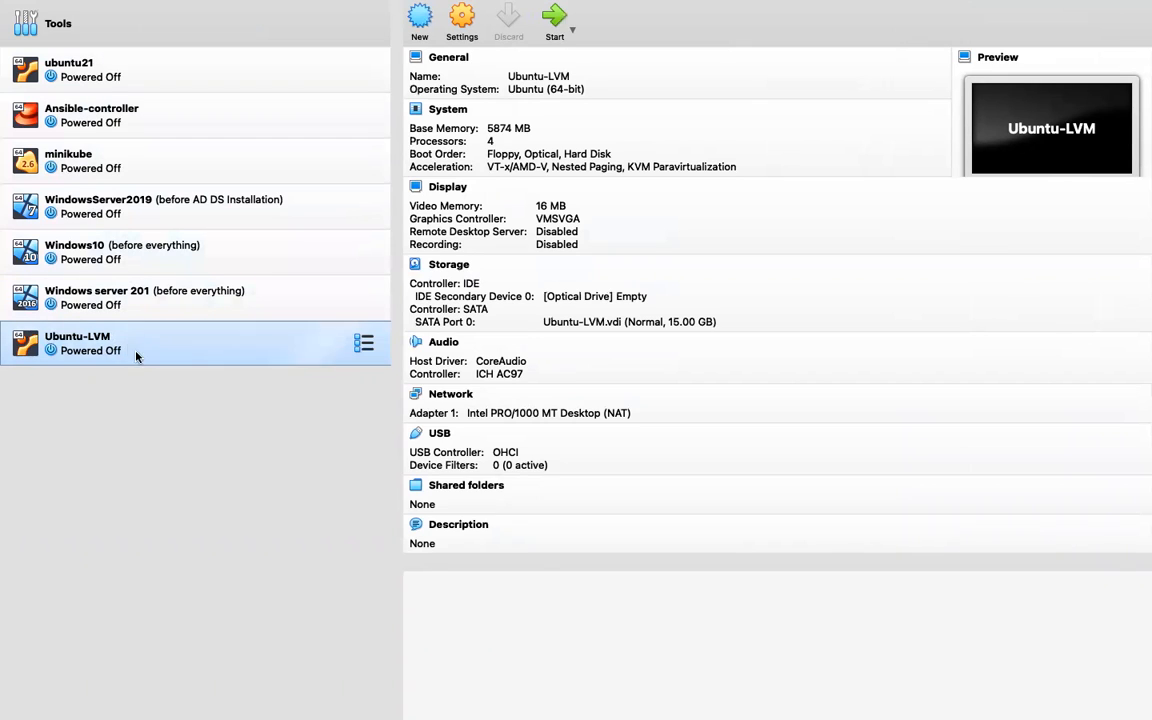
mouse_move(70, 349)
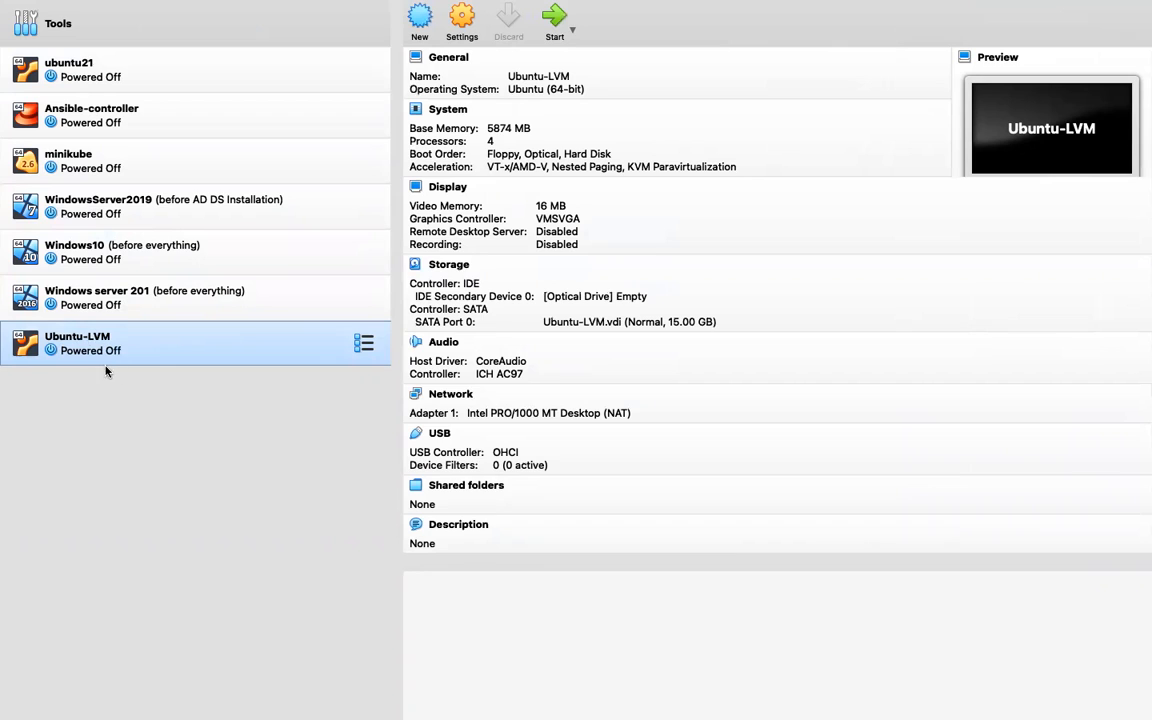
mouse_move(78, 340)
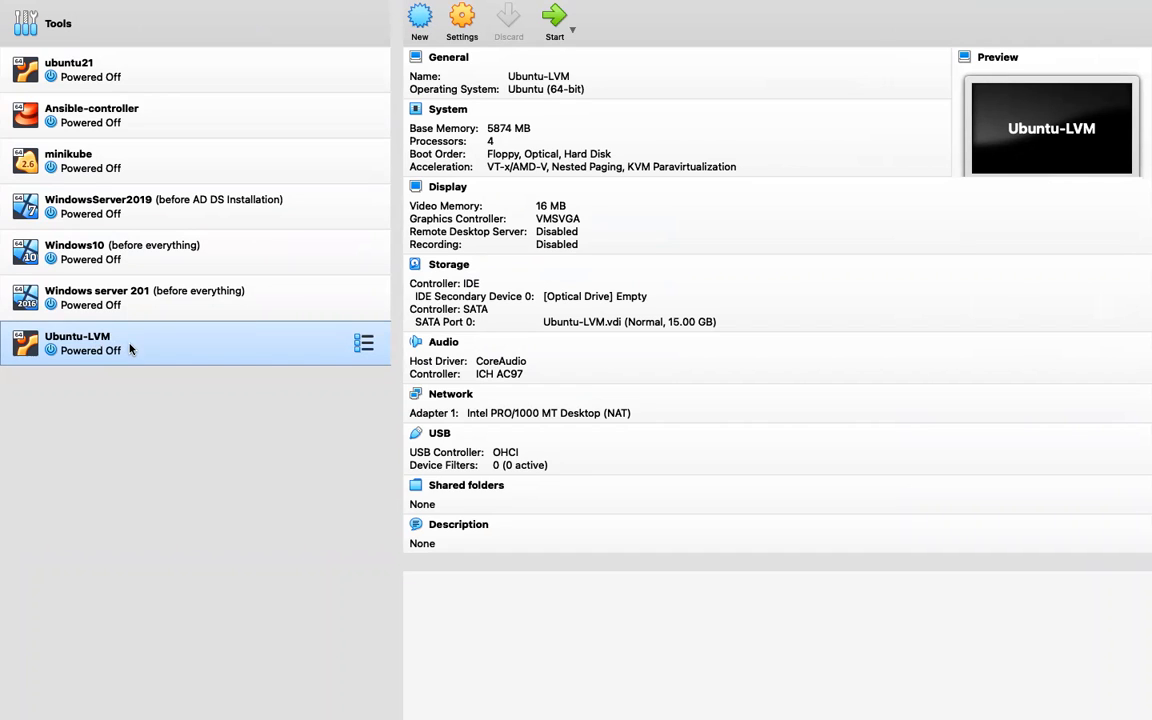
mouse_move(168, 351)
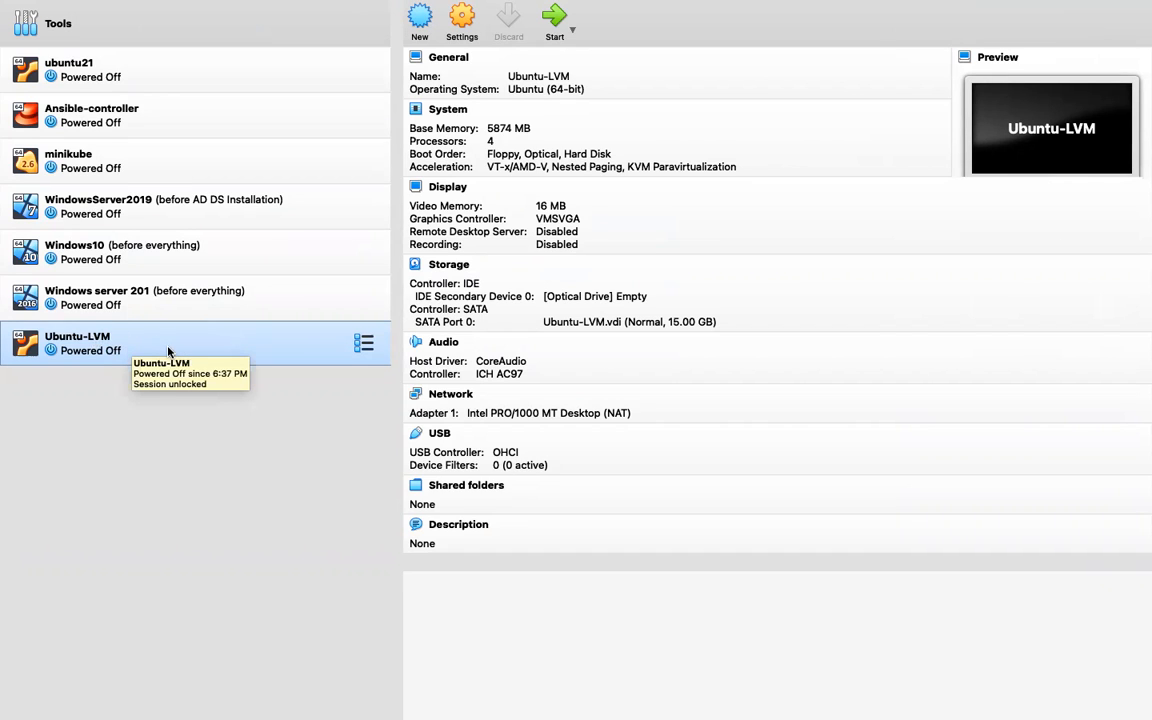
mouse_move(280, 347)
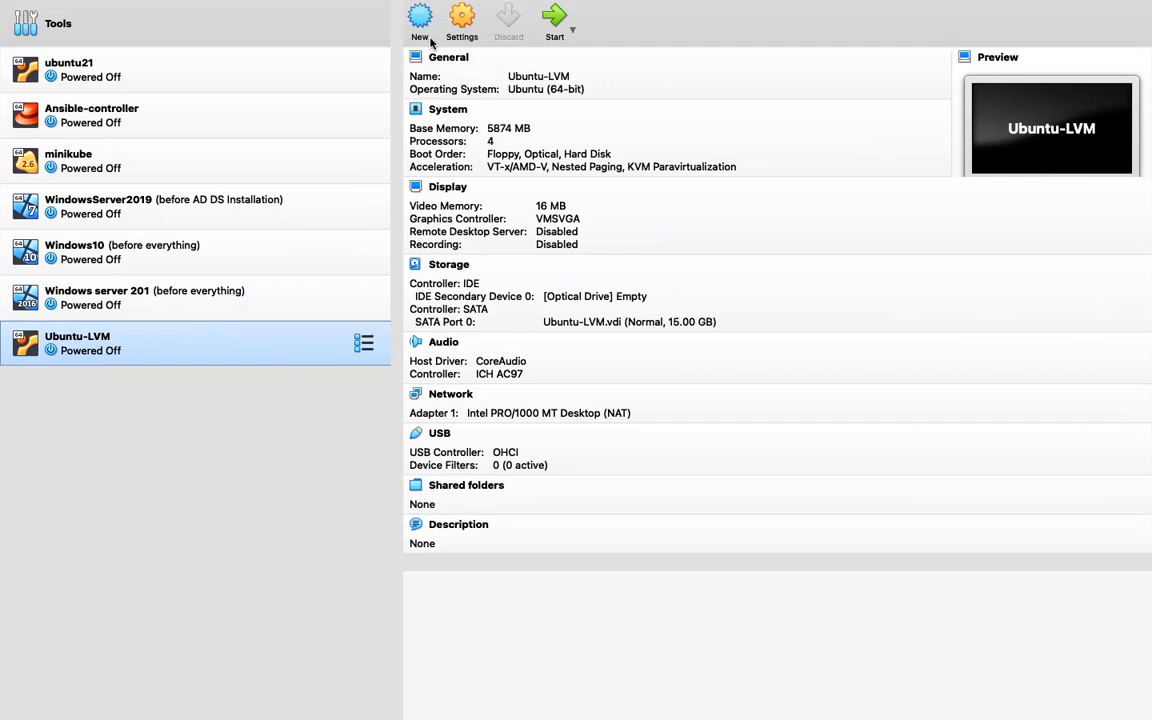
mouse_move(477, 32)
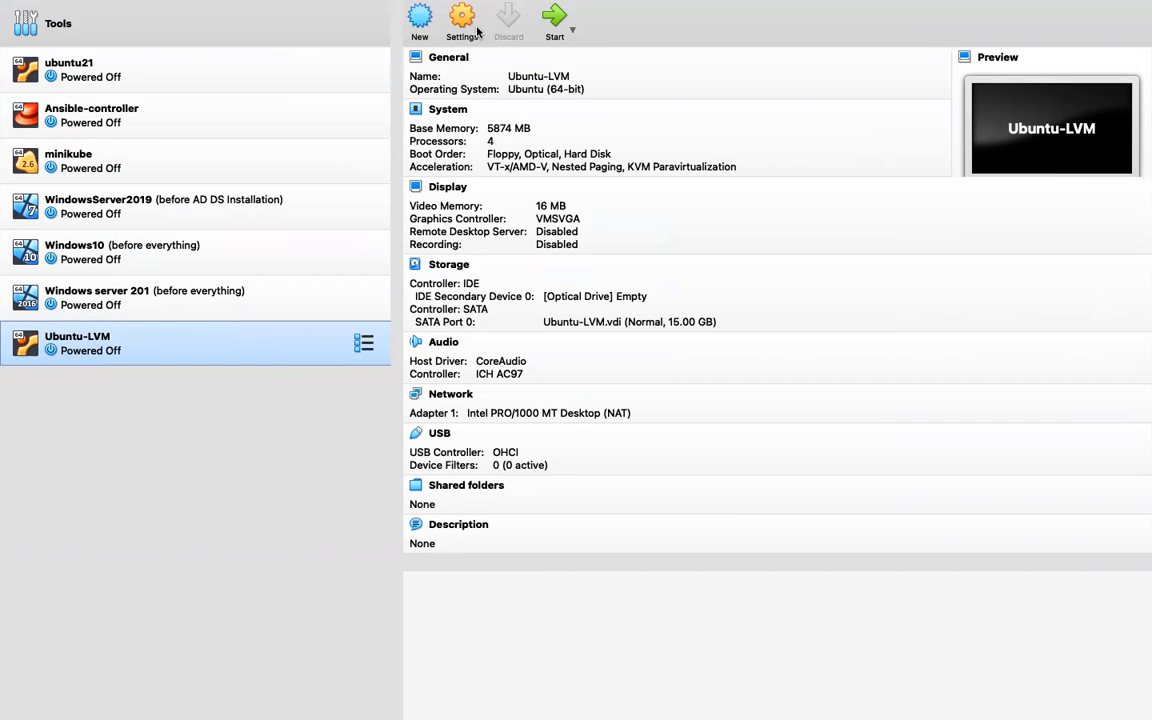
mouse_move(419, 20)
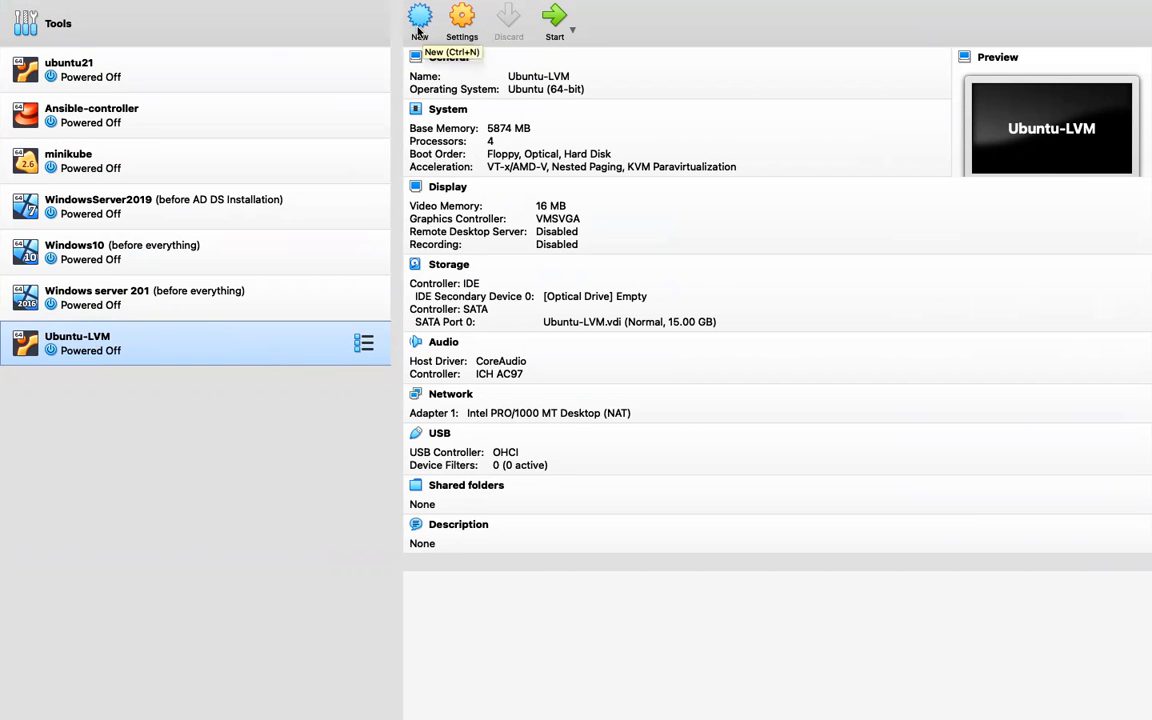
Start a new virtual machine named 'Rocky Linux', keeping type Linux 2.6 / 3.x / 4.x (64-bit)
click(419, 18)
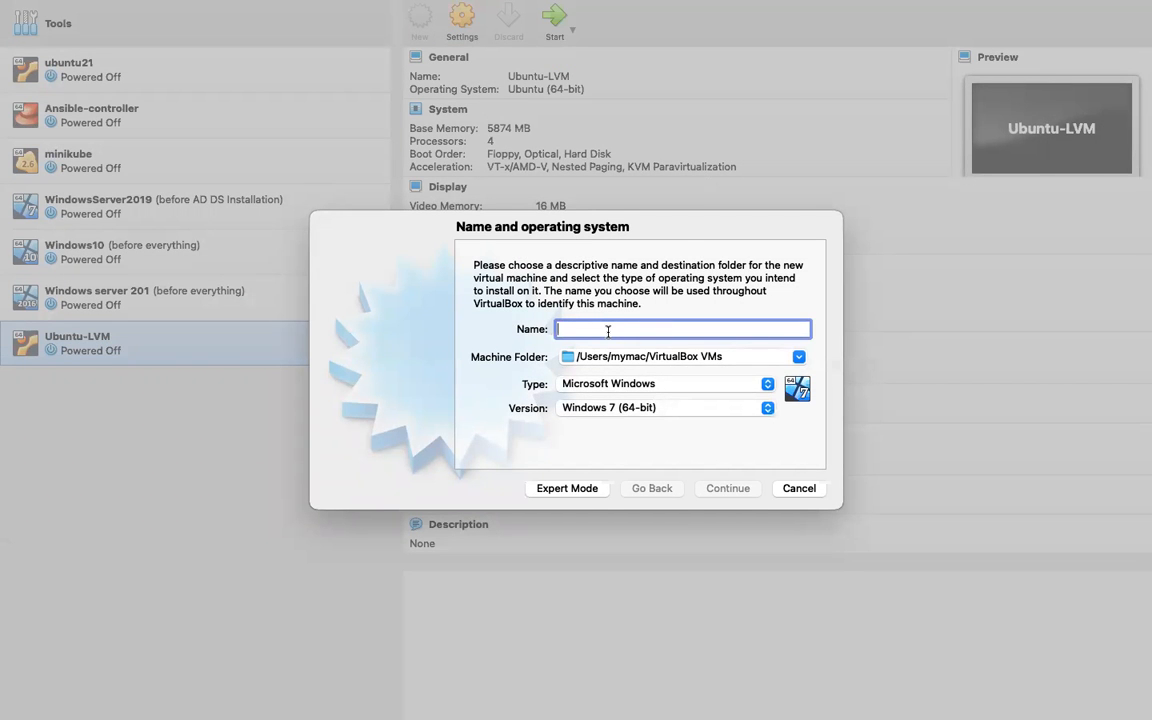
text(Red)
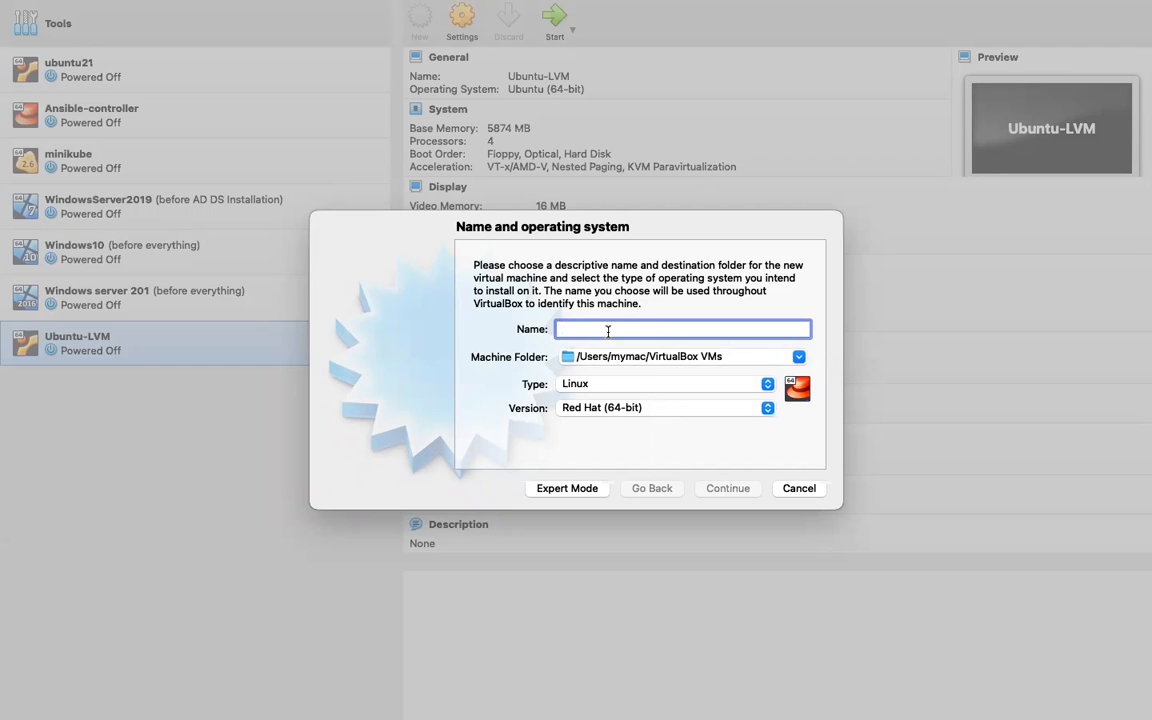
text(R)
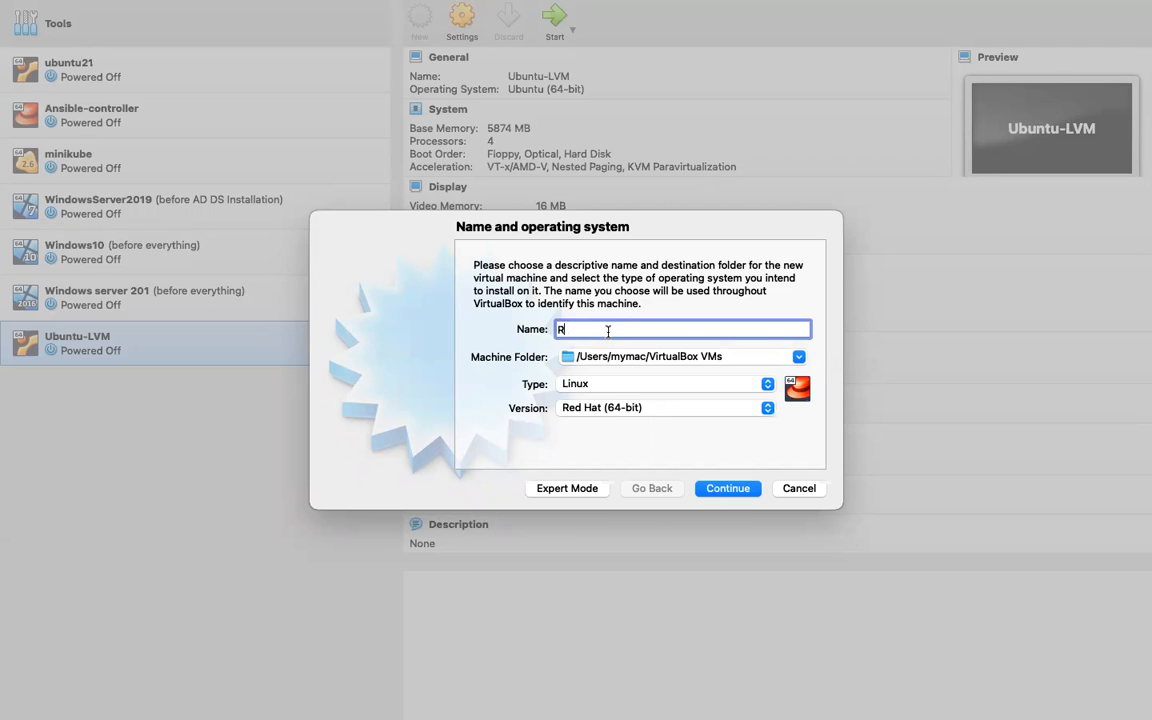
text(ocky)
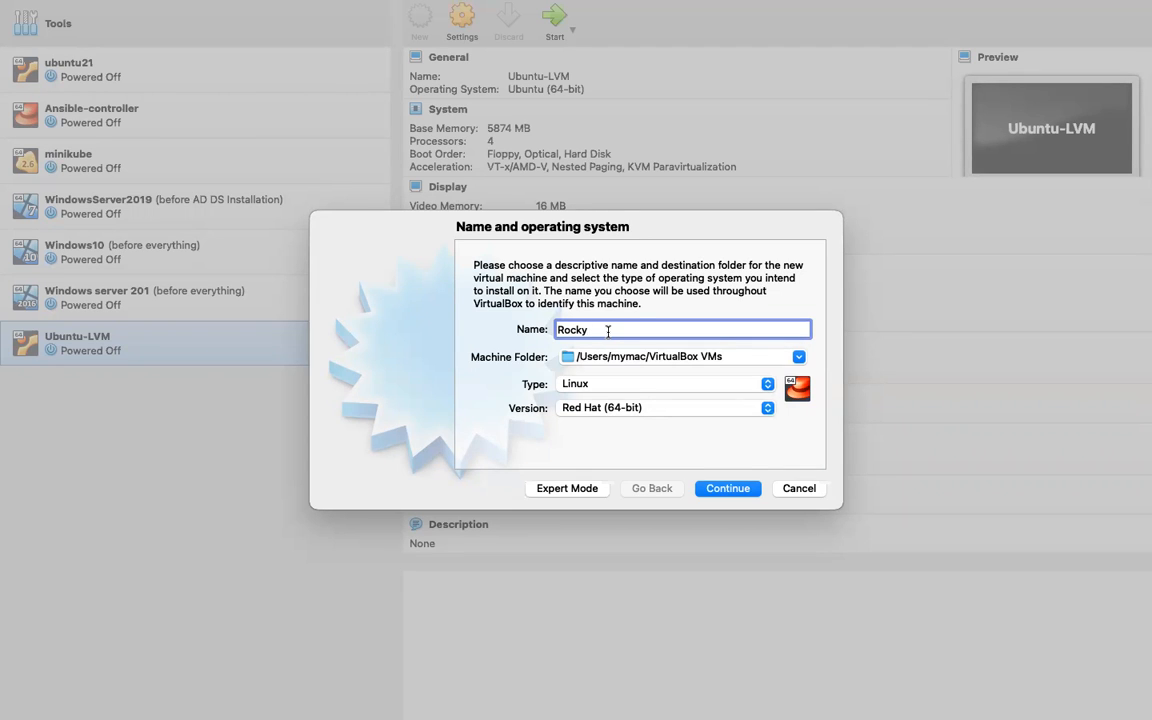
text(Lin)
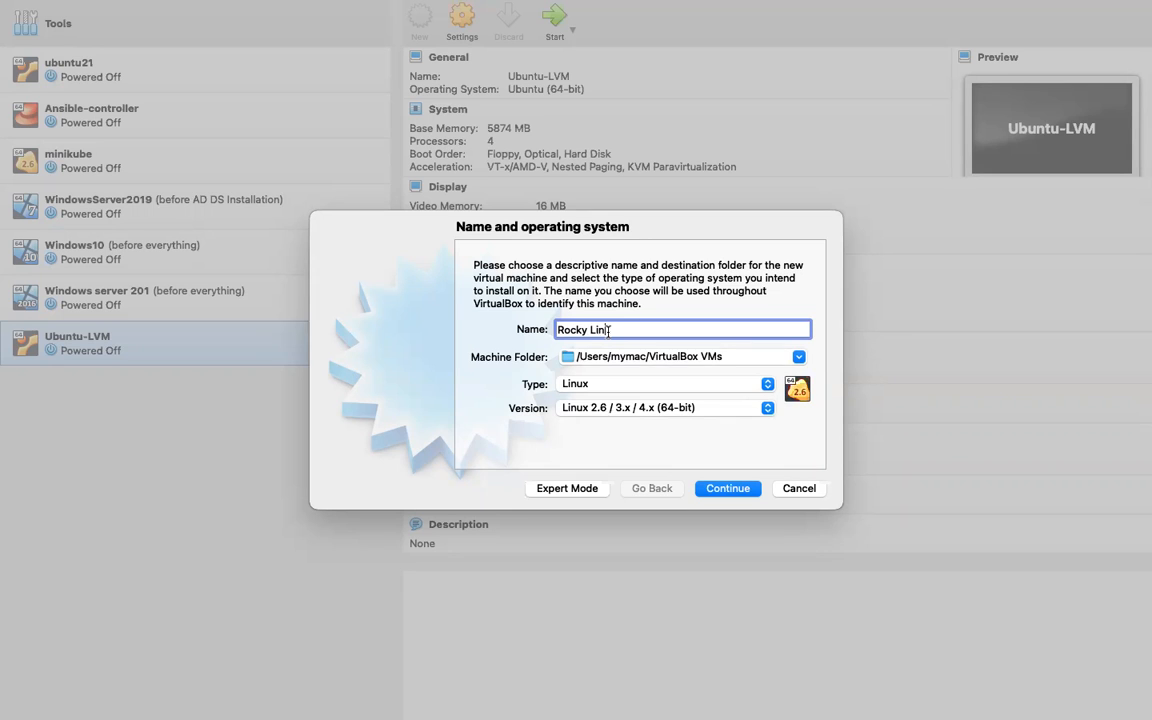
key(Backspace)
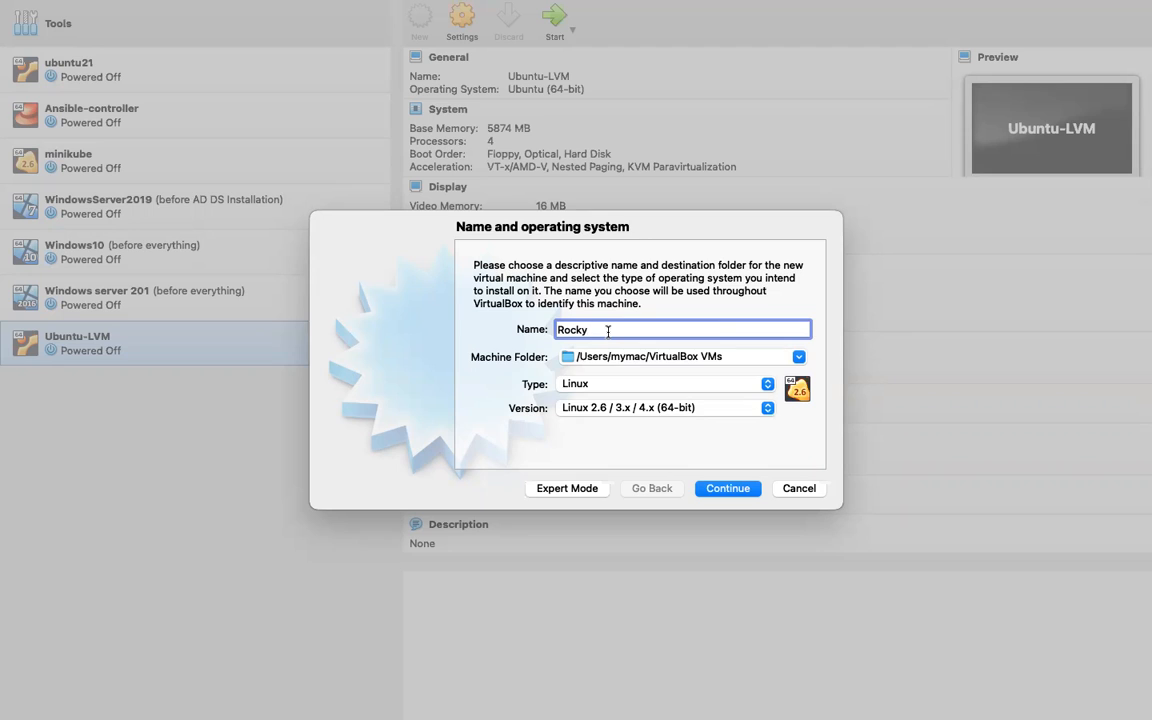
text(Li)
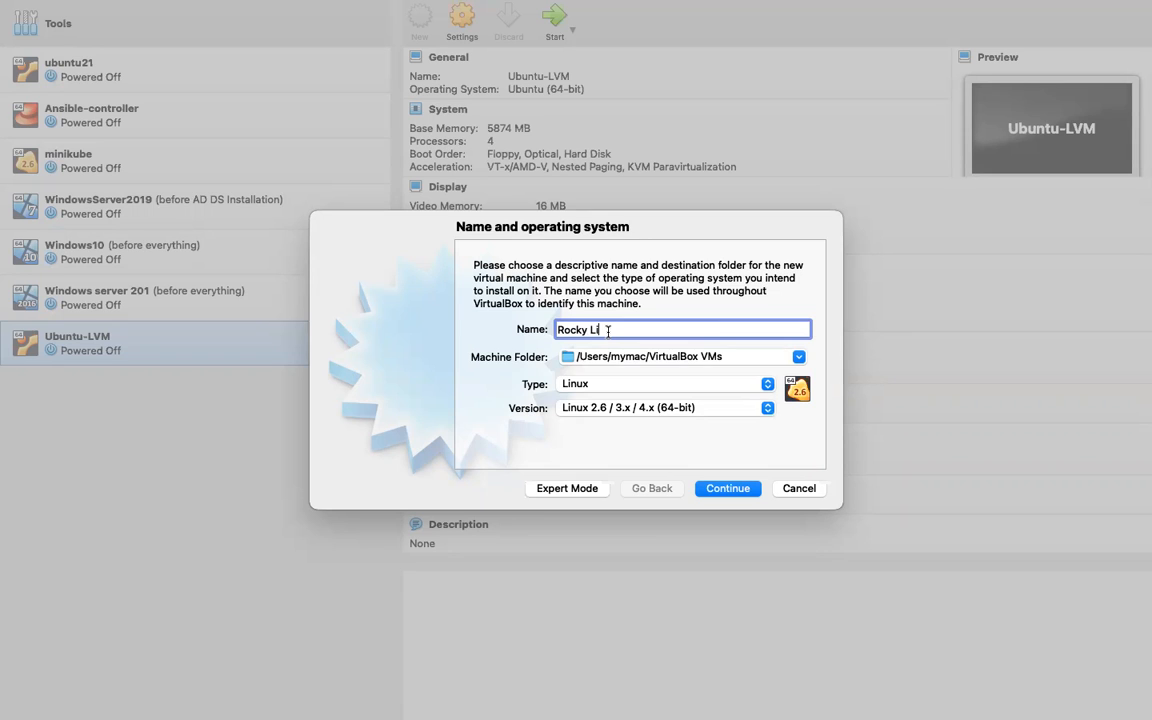
text(nux)
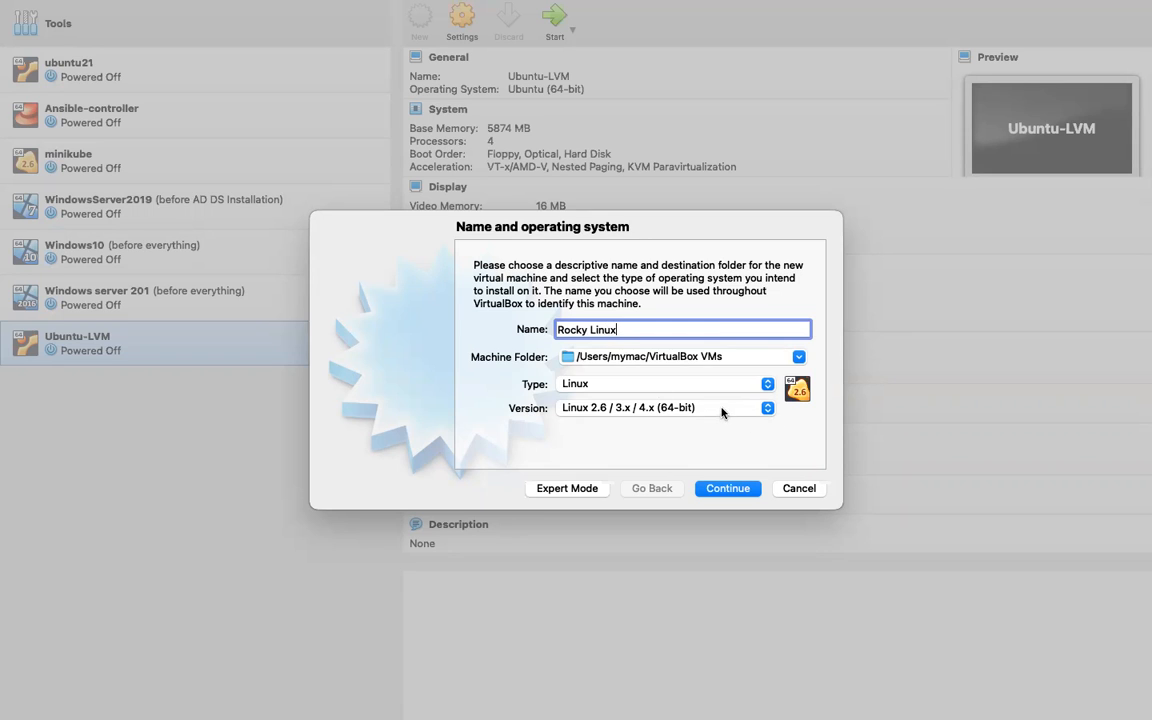
mouse_move(728, 488)
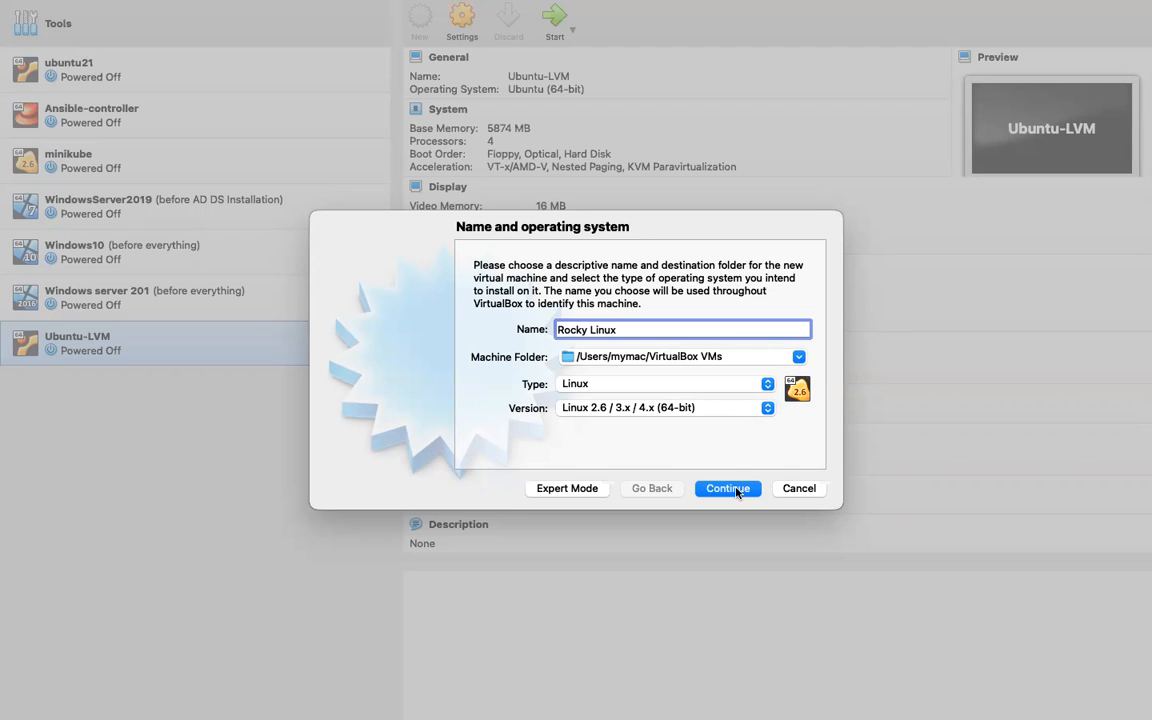
mouse_move(793, 403)
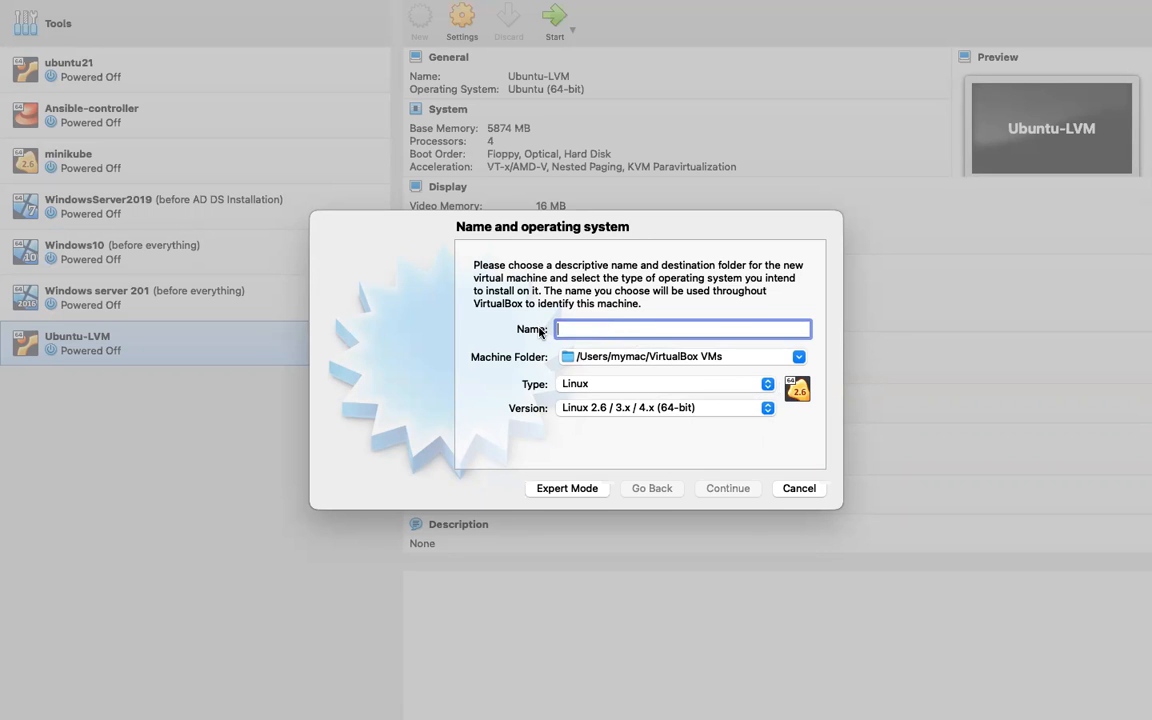
text(Red)
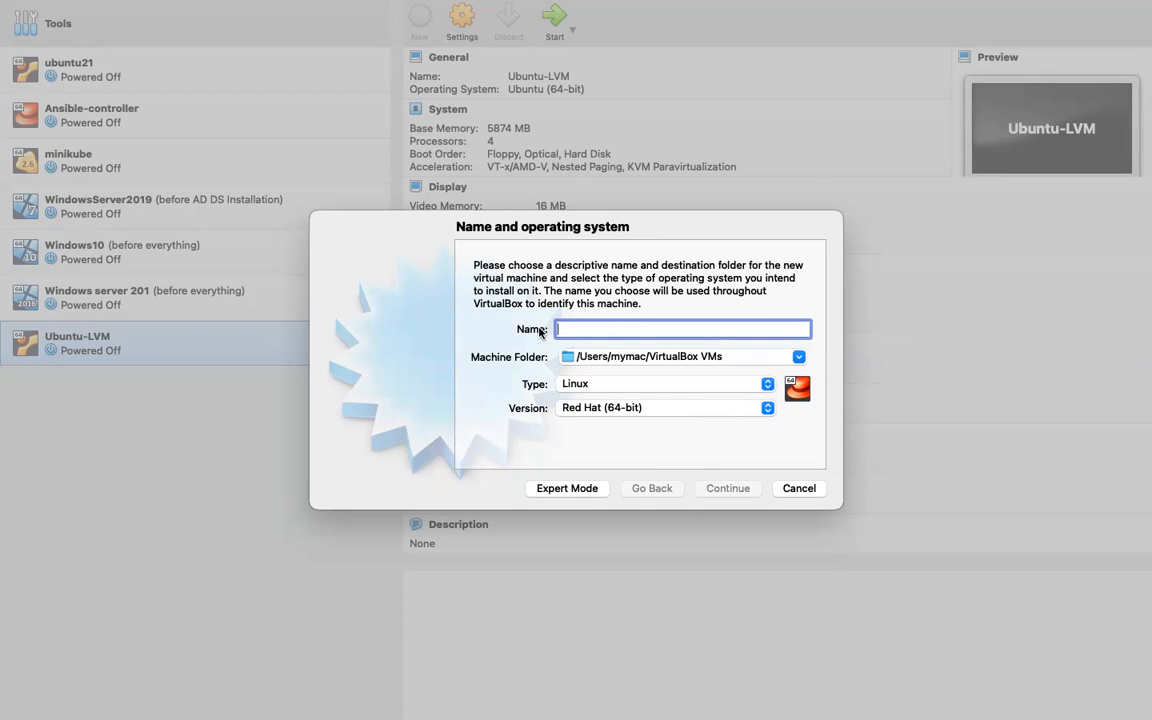
text(Rocky Linux)
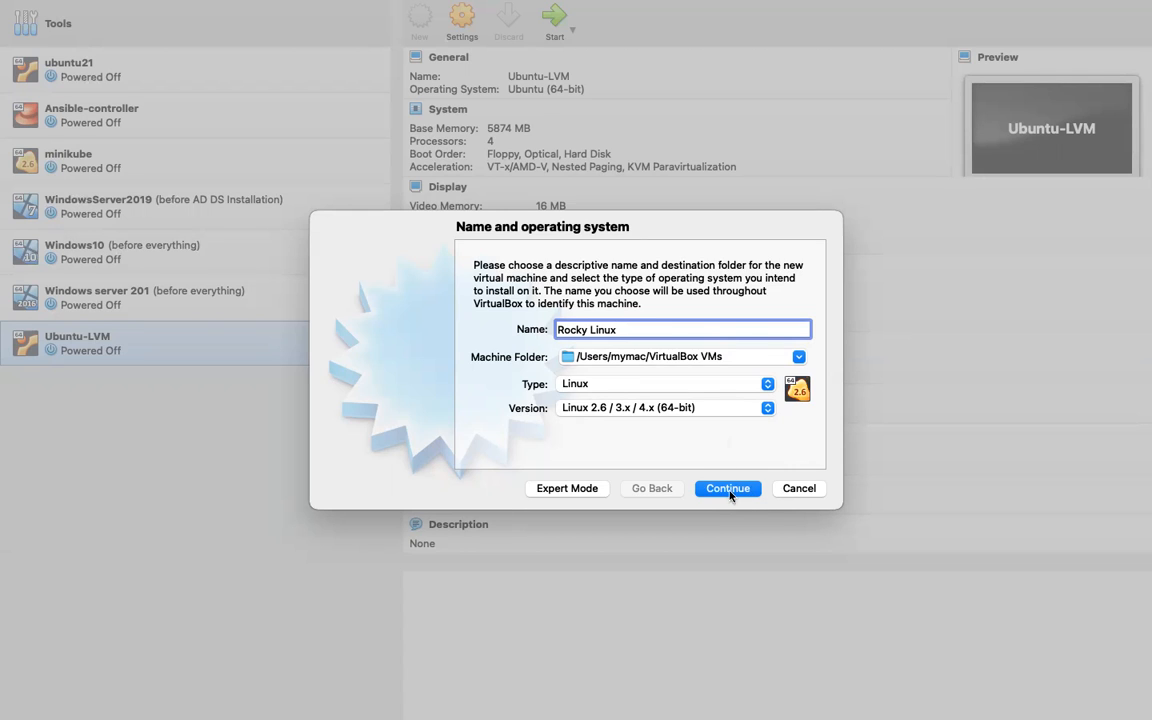
Give the new machine 6377 MB of memory
click(727, 488)
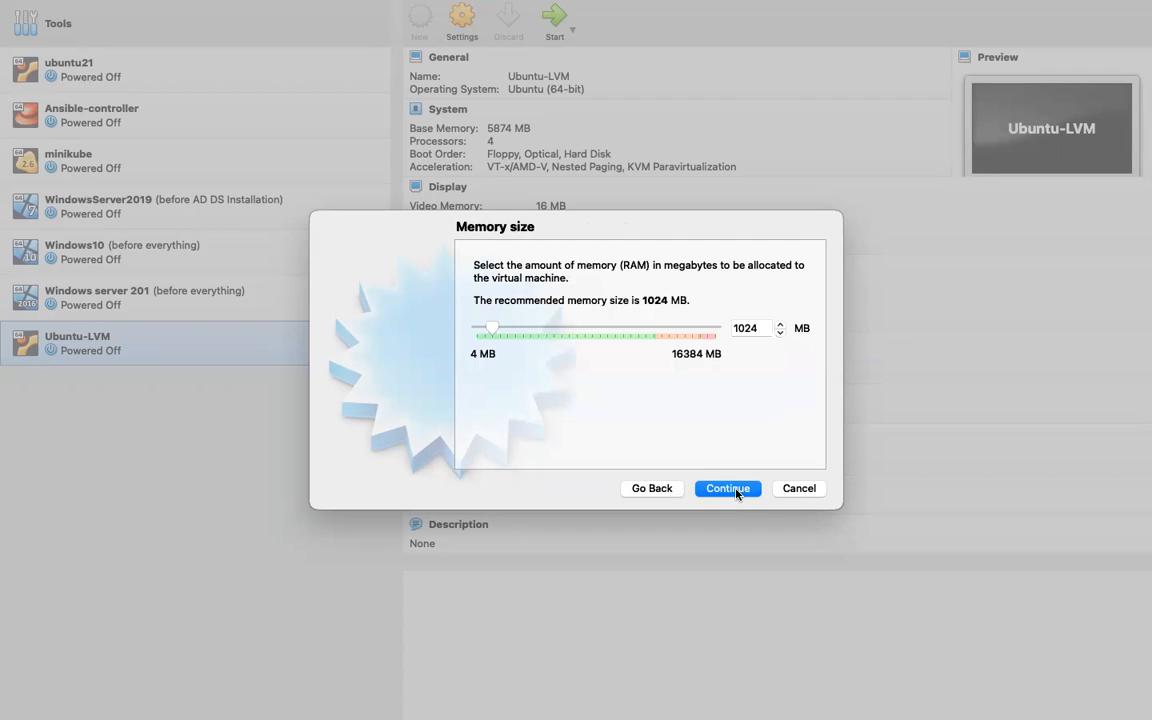
mouse_move(720, 343)
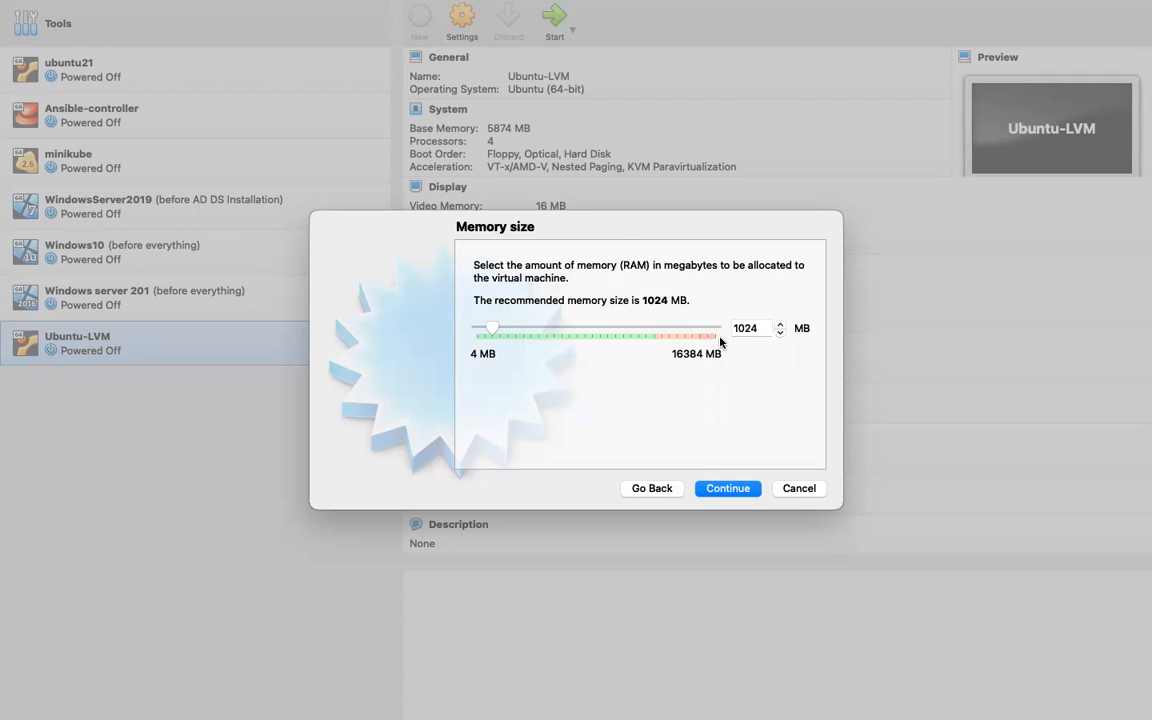
mouse_move(497, 332)
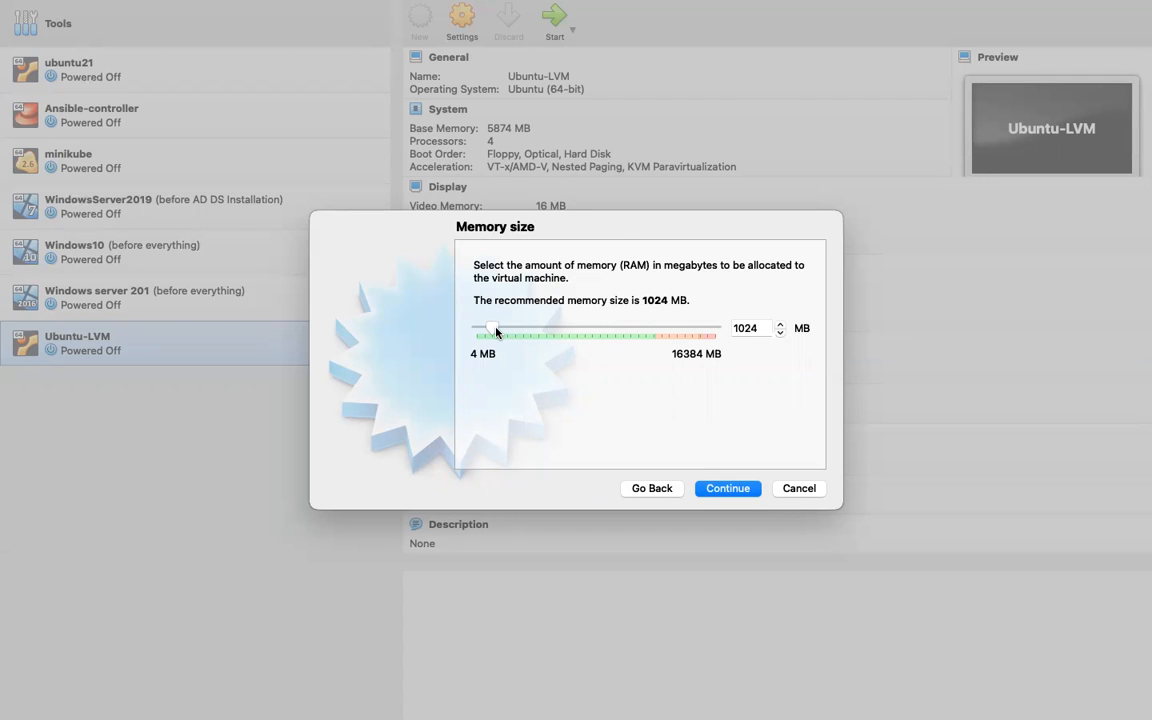
drag(495, 333, 560, 333)
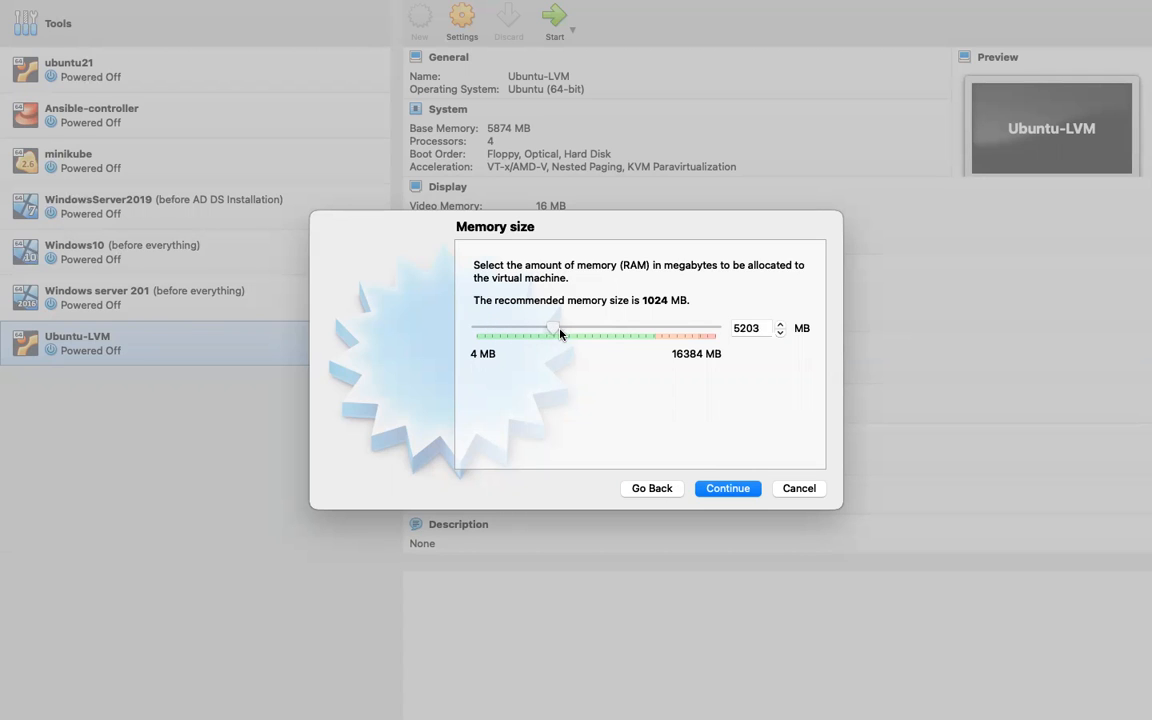
drag(548, 330, 595, 329)
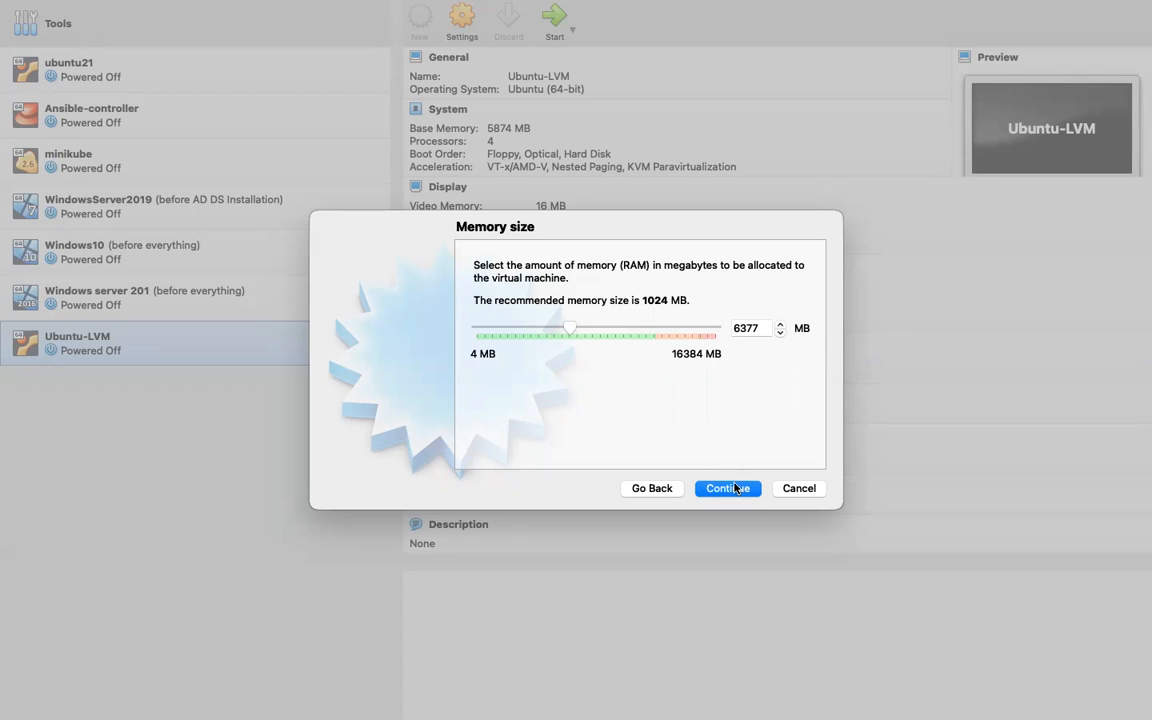
Choose to create a new dynamically allocated VDI virtual hard disk
click(727, 488)
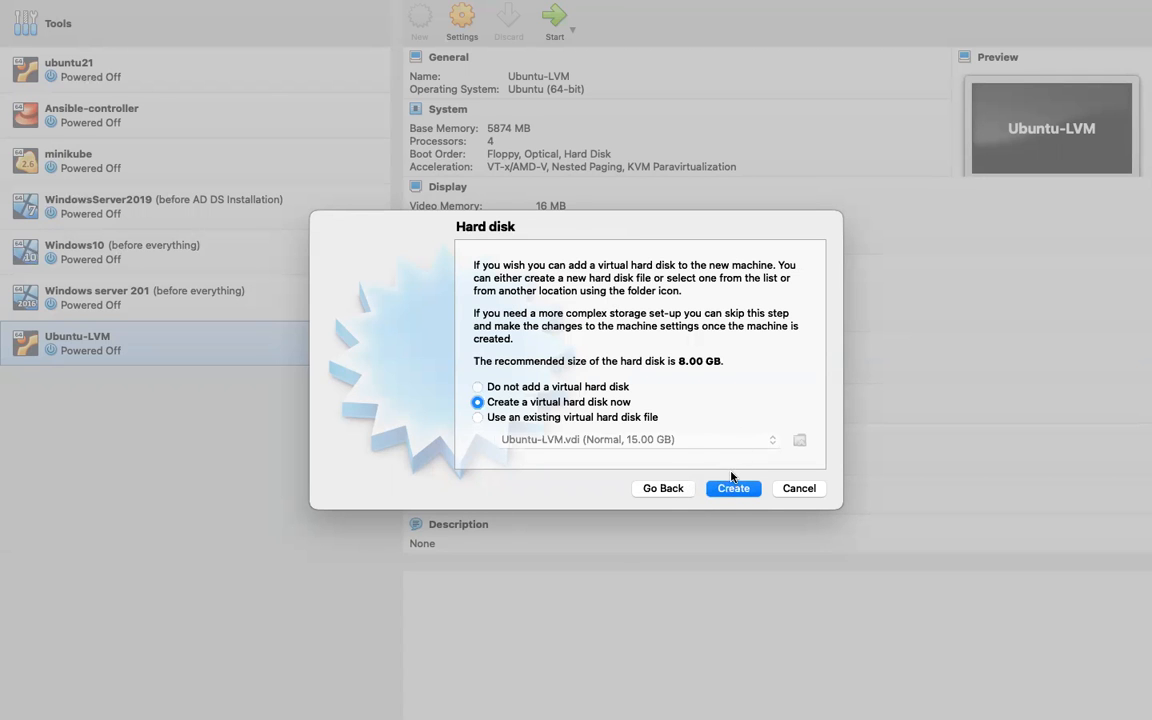
click(732, 488)
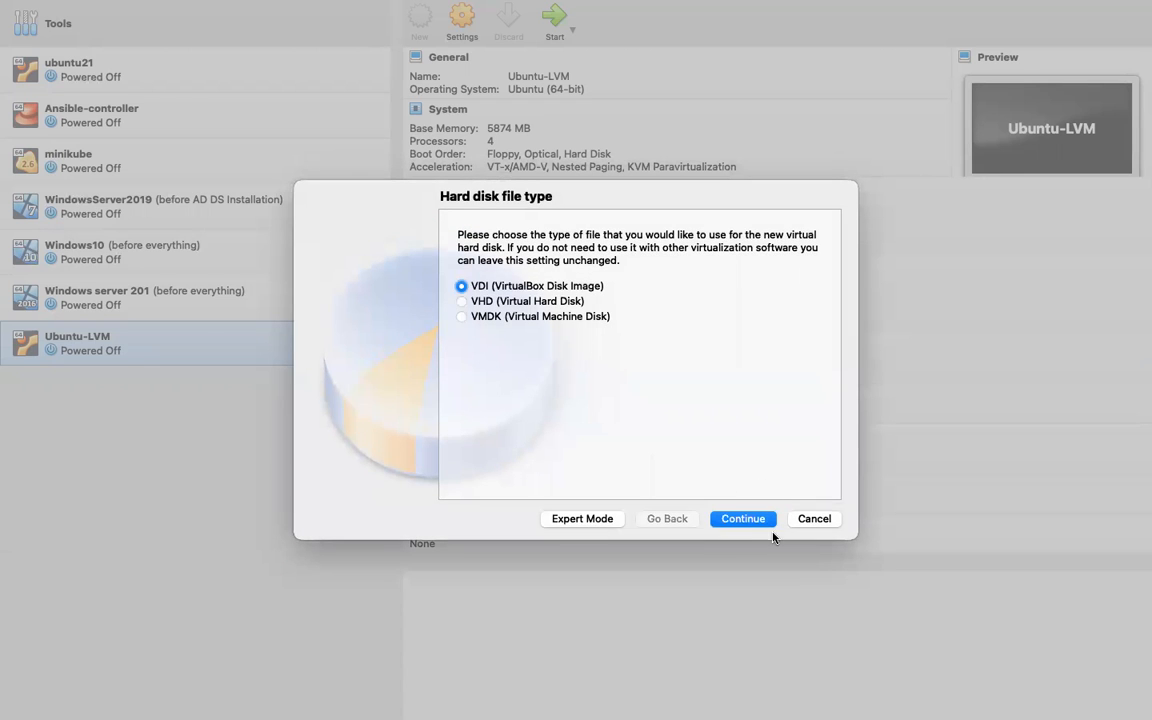
click(742, 518)
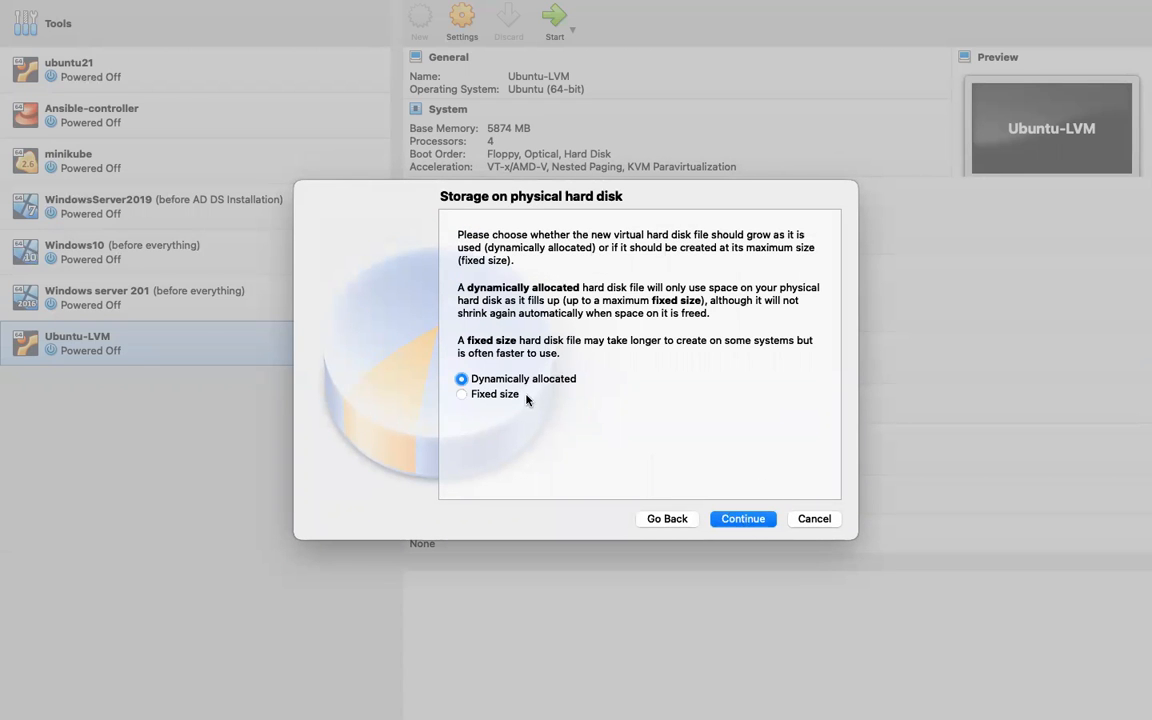
click(742, 518)
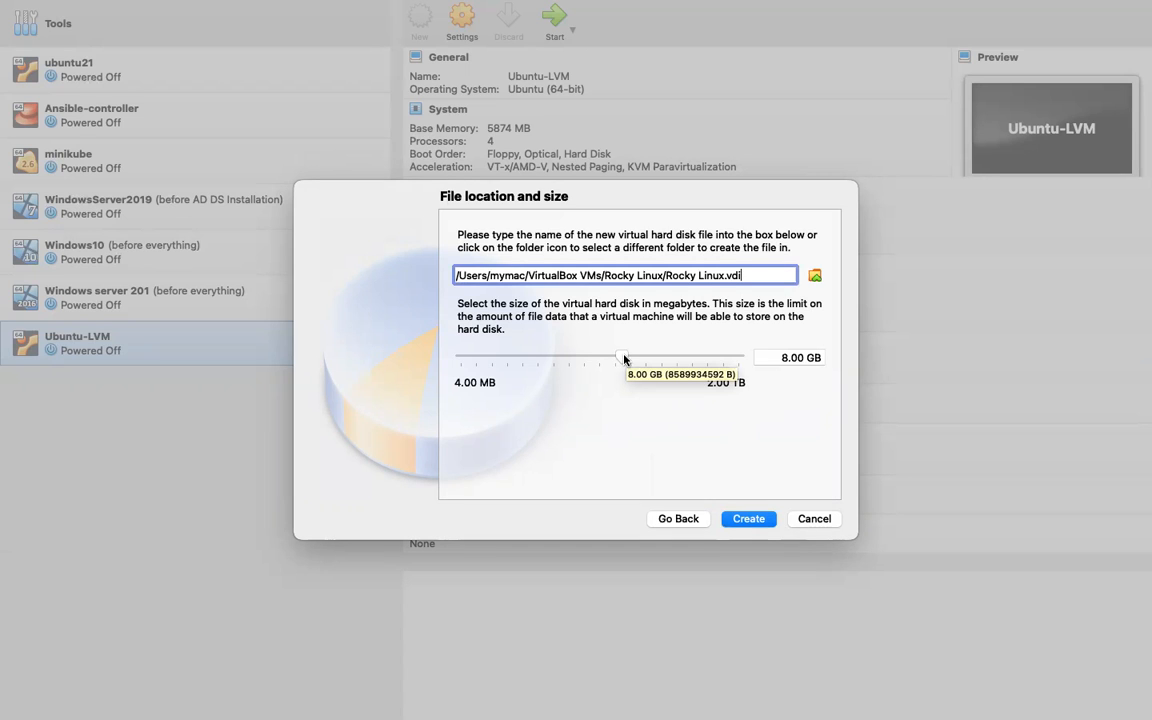
Set the virtual disk size to 15 GB and create the Rocky Linux machine
drag(600, 357, 625, 357)
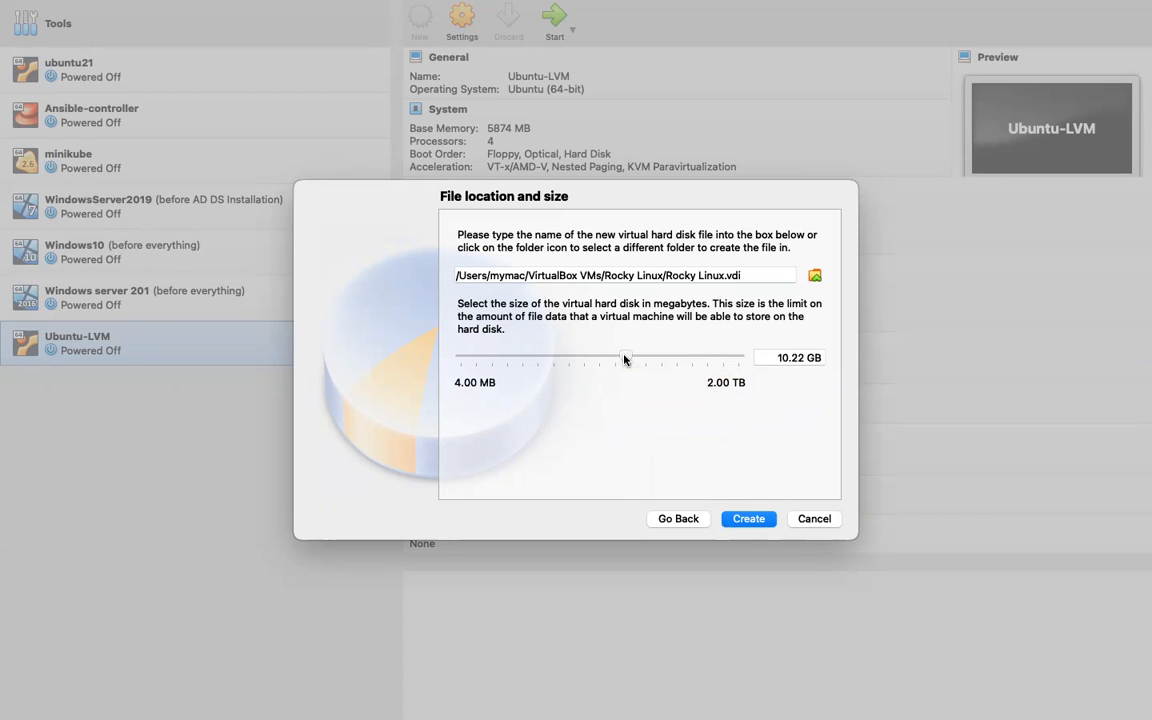
drag(625, 357, 640, 357)
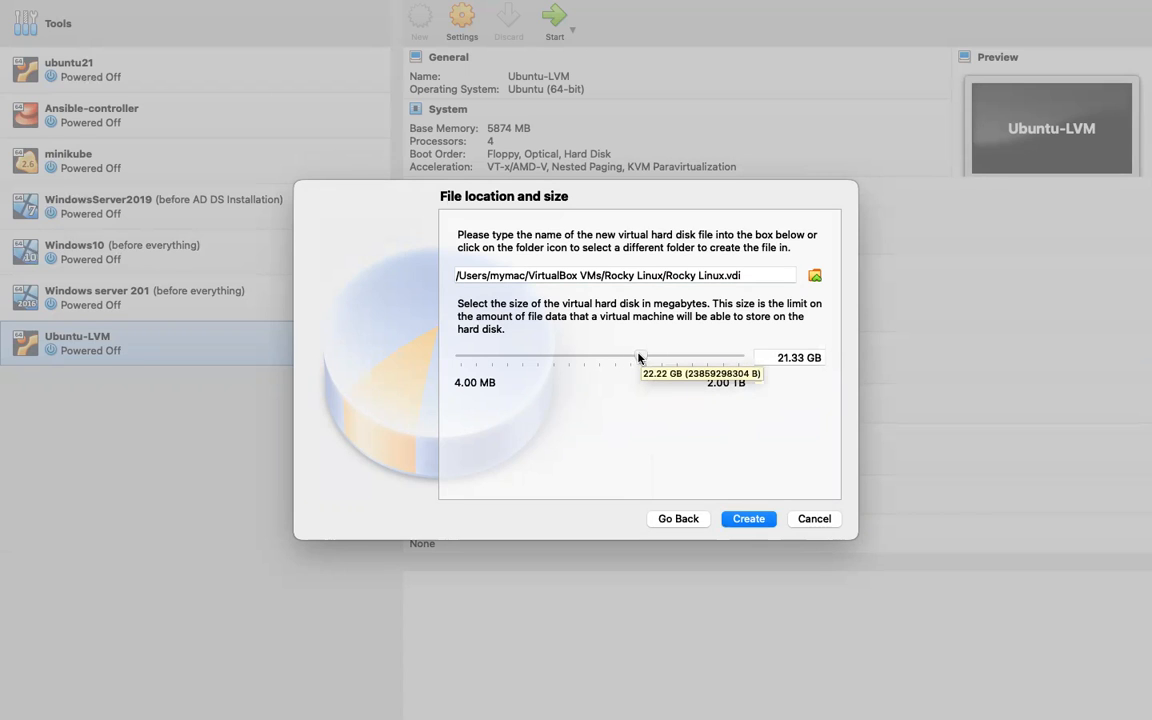
drag(640, 357, 631, 357)
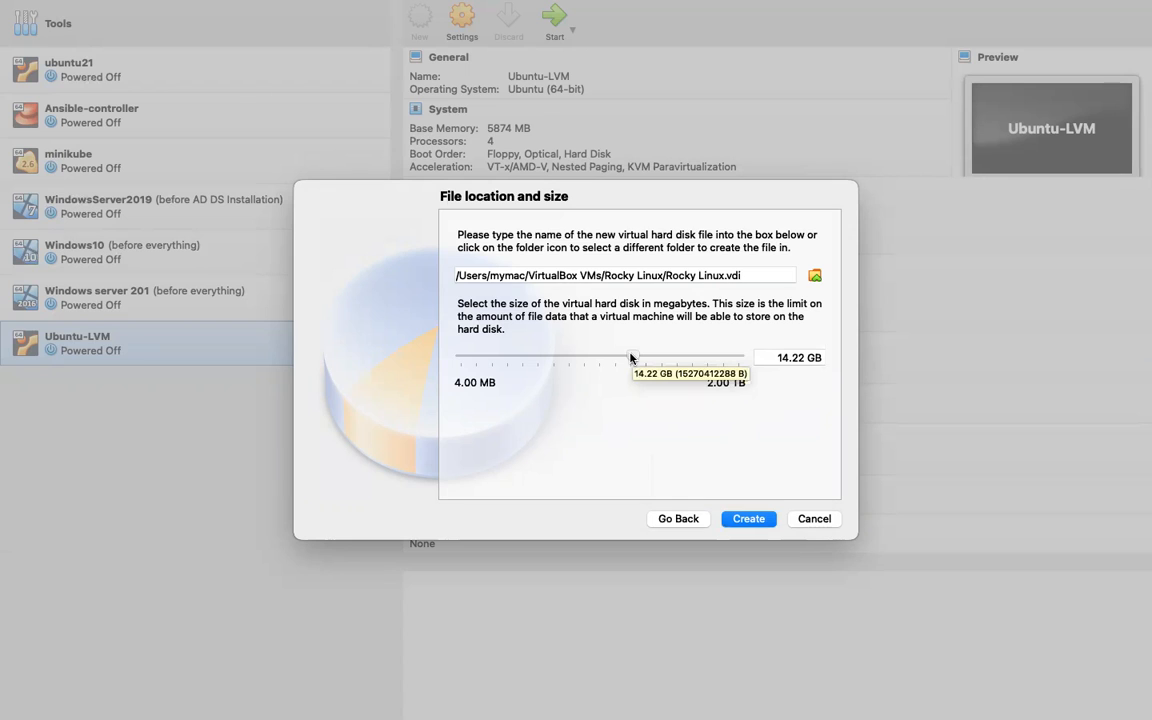
click(790, 357)
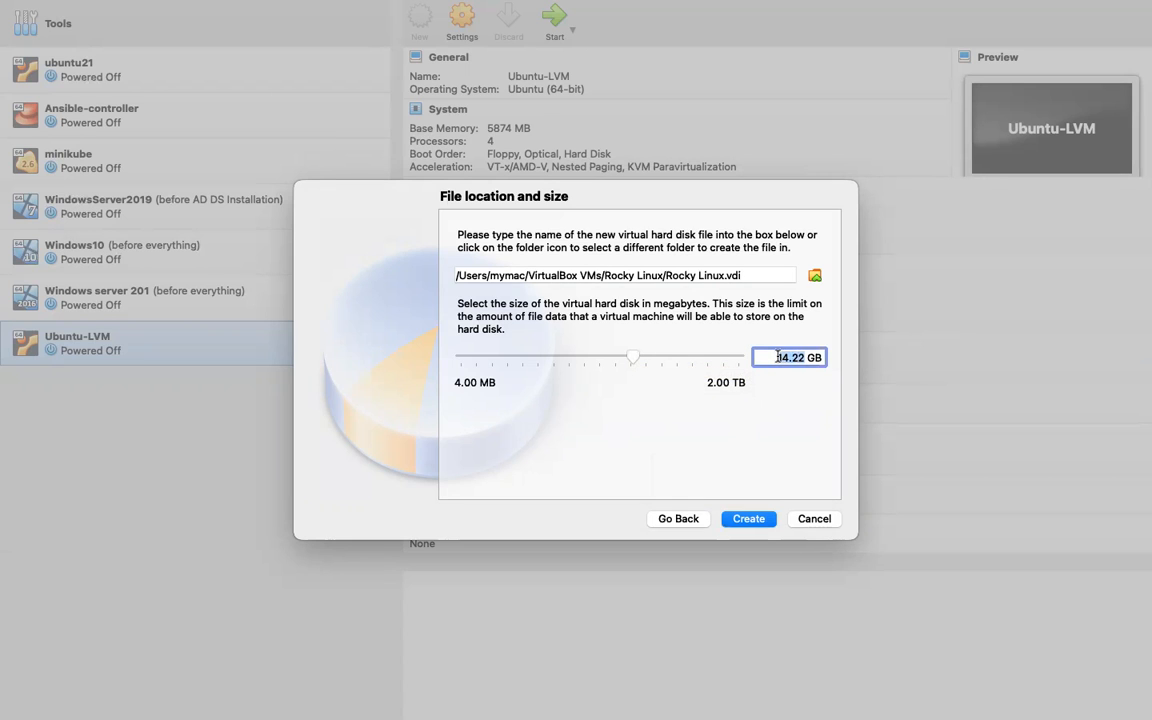
text(15)
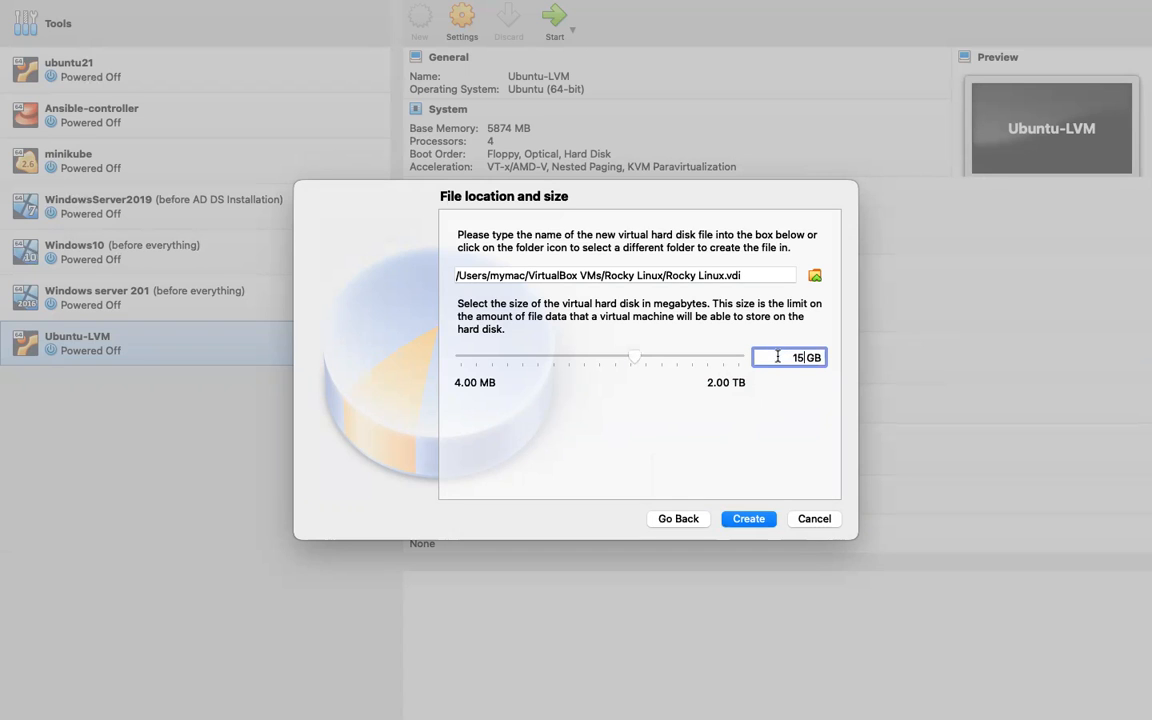
mouse_move(758, 512)
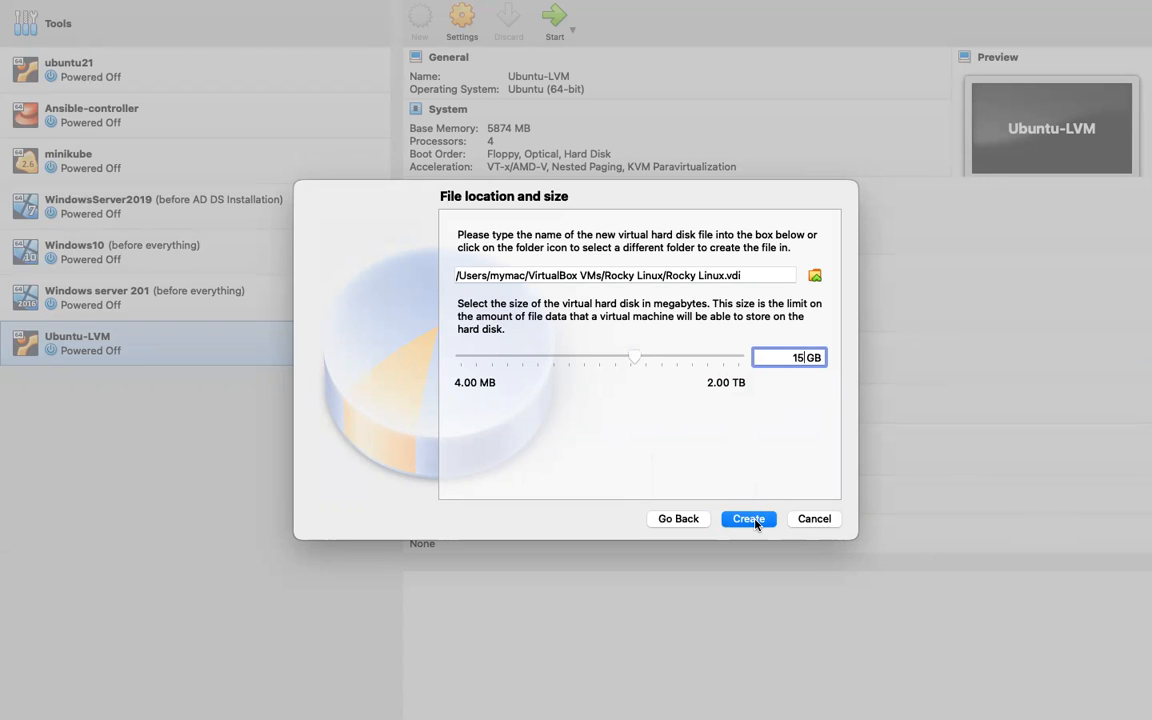
click(748, 518)
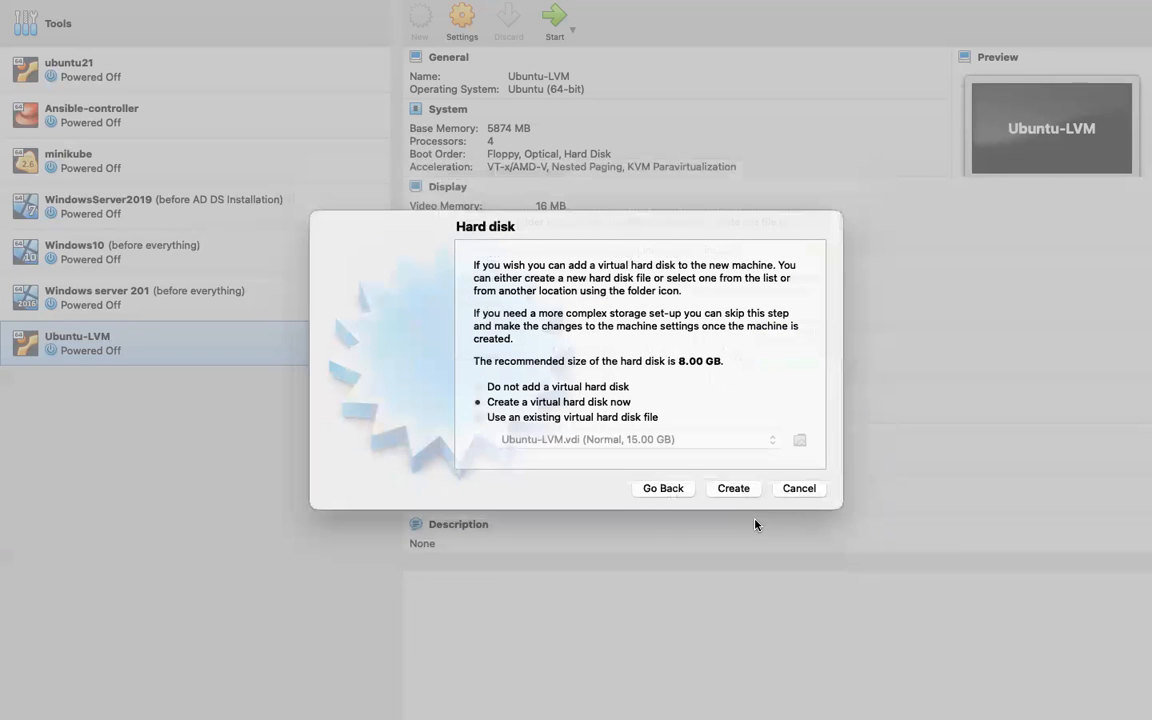
mouse_move(733, 488)
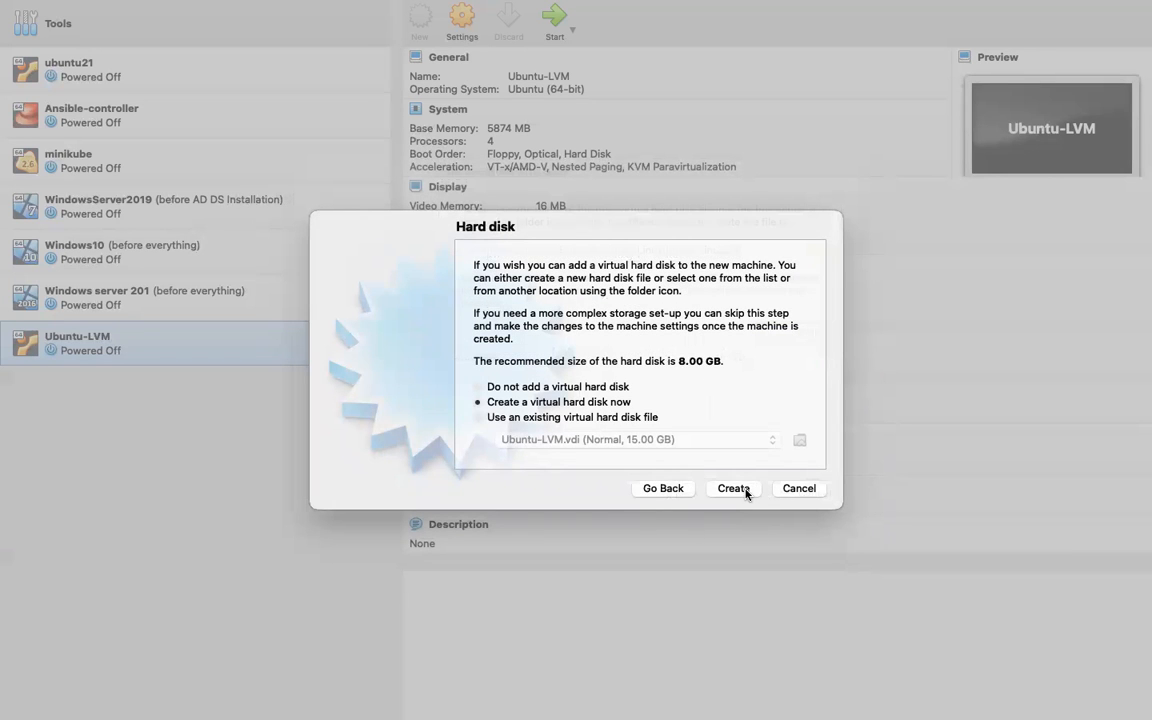
click(733, 488)
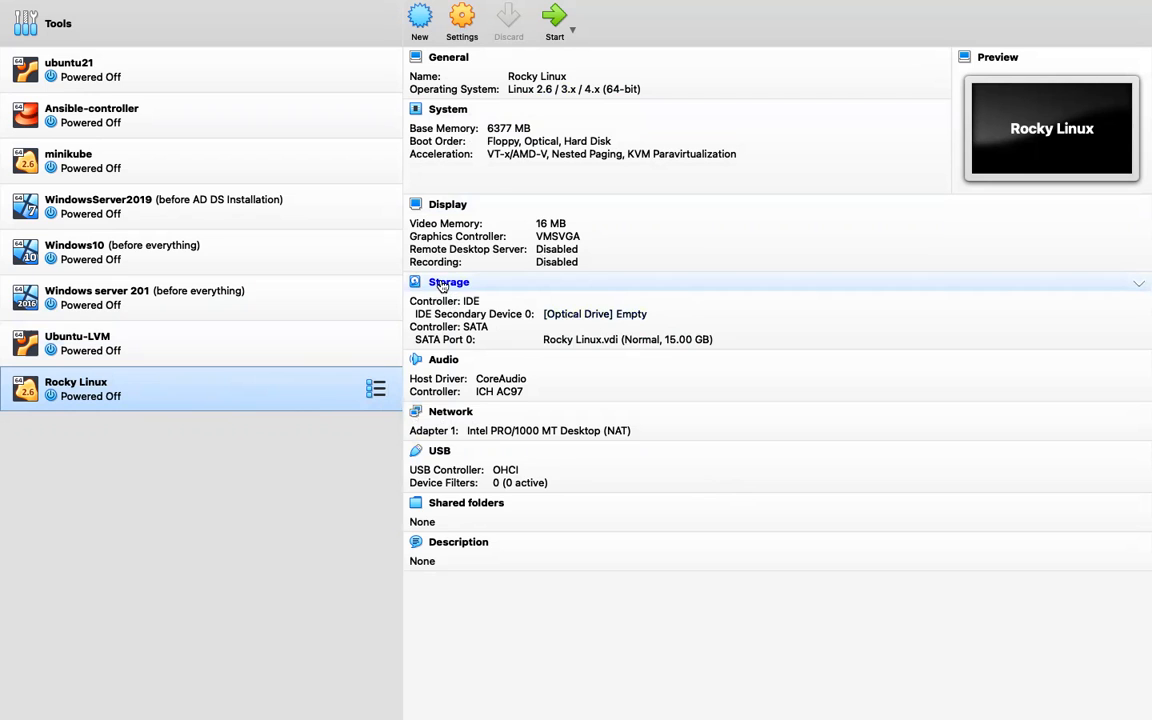
Open the Rocky Linux storage settings and select the empty optical drive
click(448, 282)
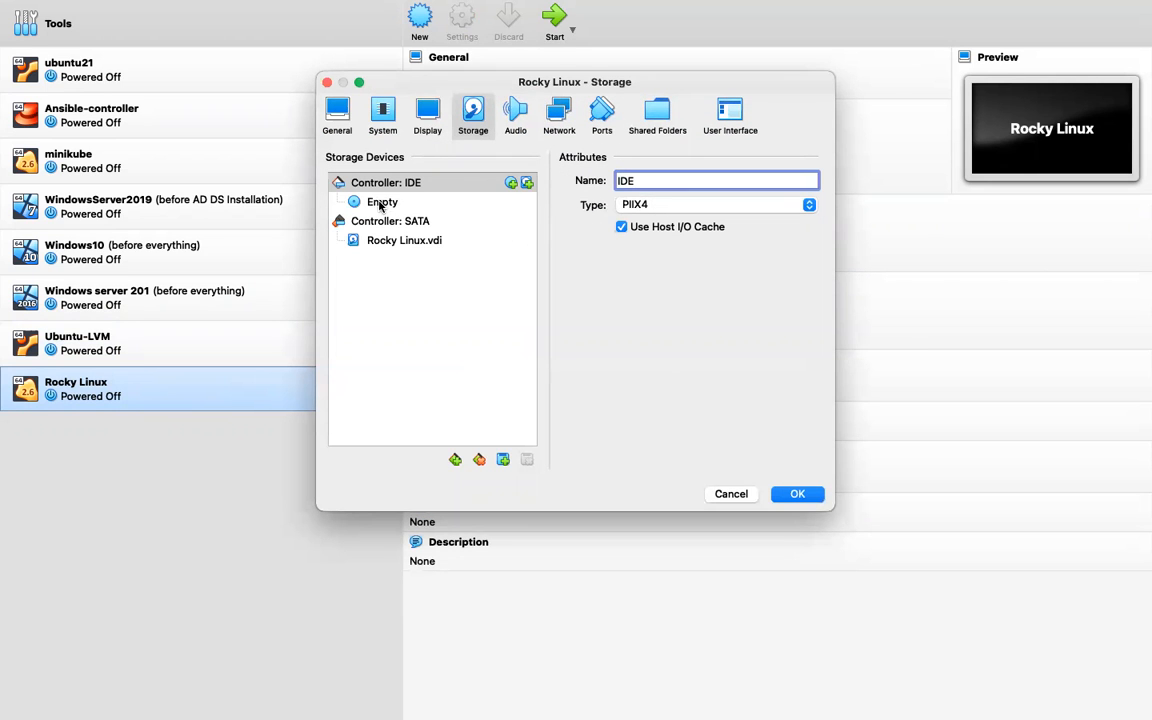
click(382, 201)
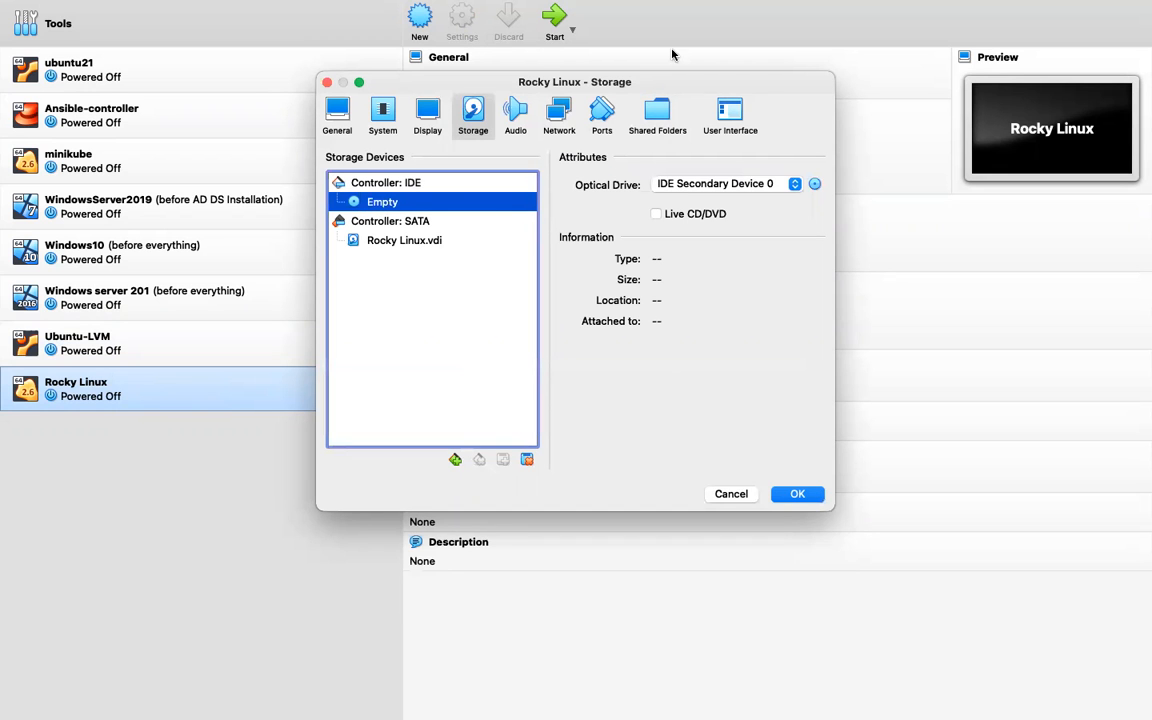
drag(574, 81, 812, 261)
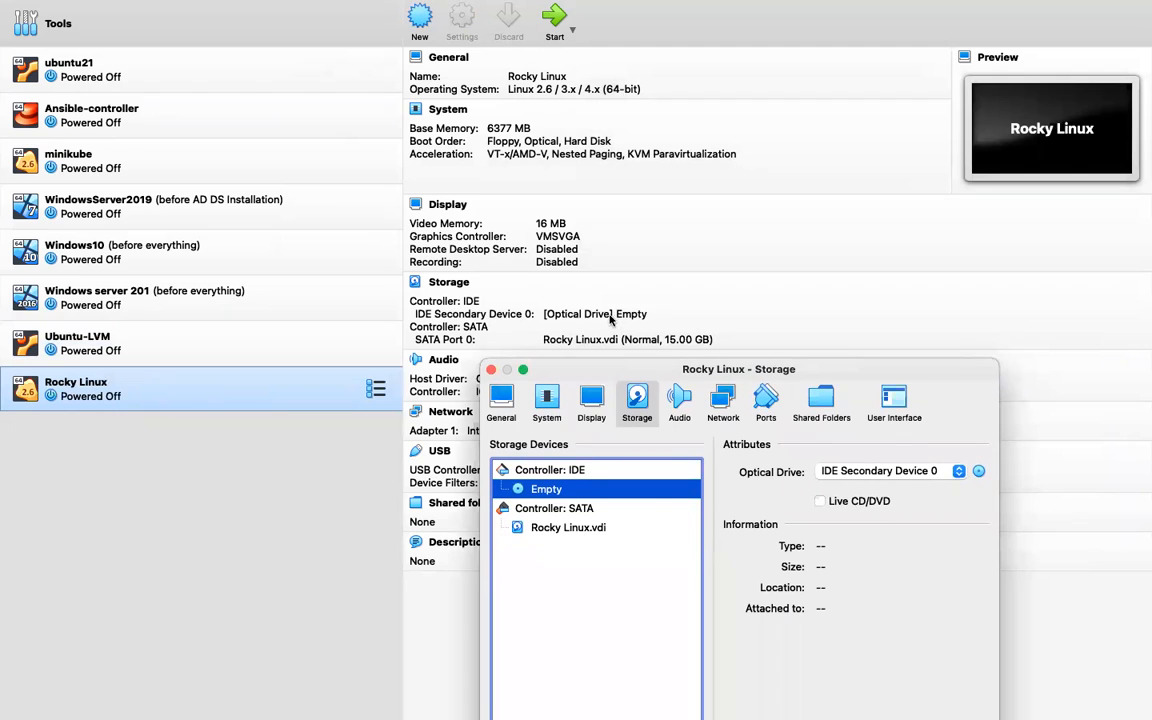
mouse_move(583, 480)
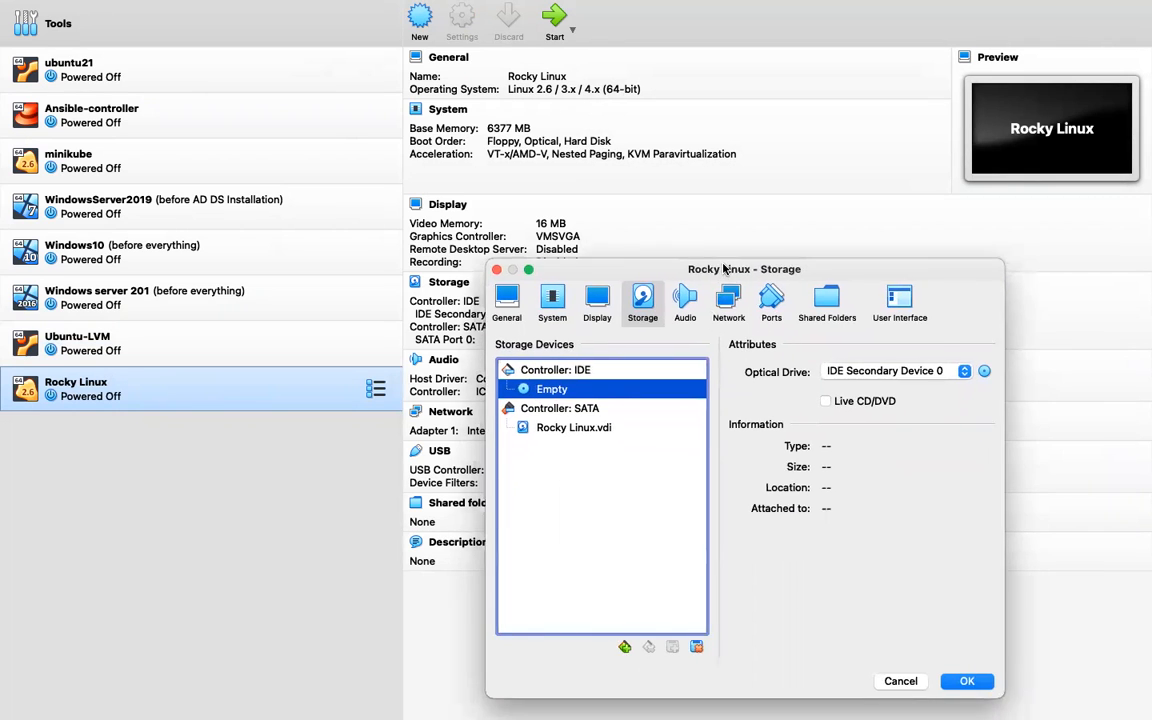
drag(744, 269, 728, 207)
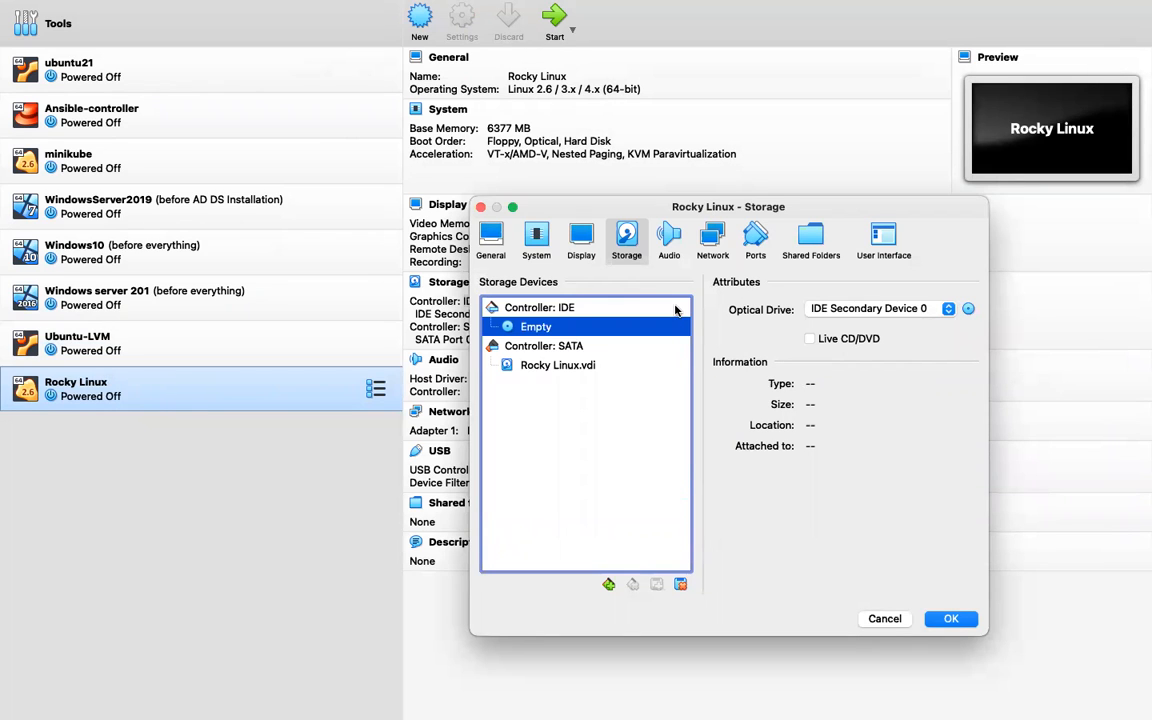
Choose 'Choose/Create a Virtual Optical Disk…' from the optical drive's disc menu
click(947, 308)
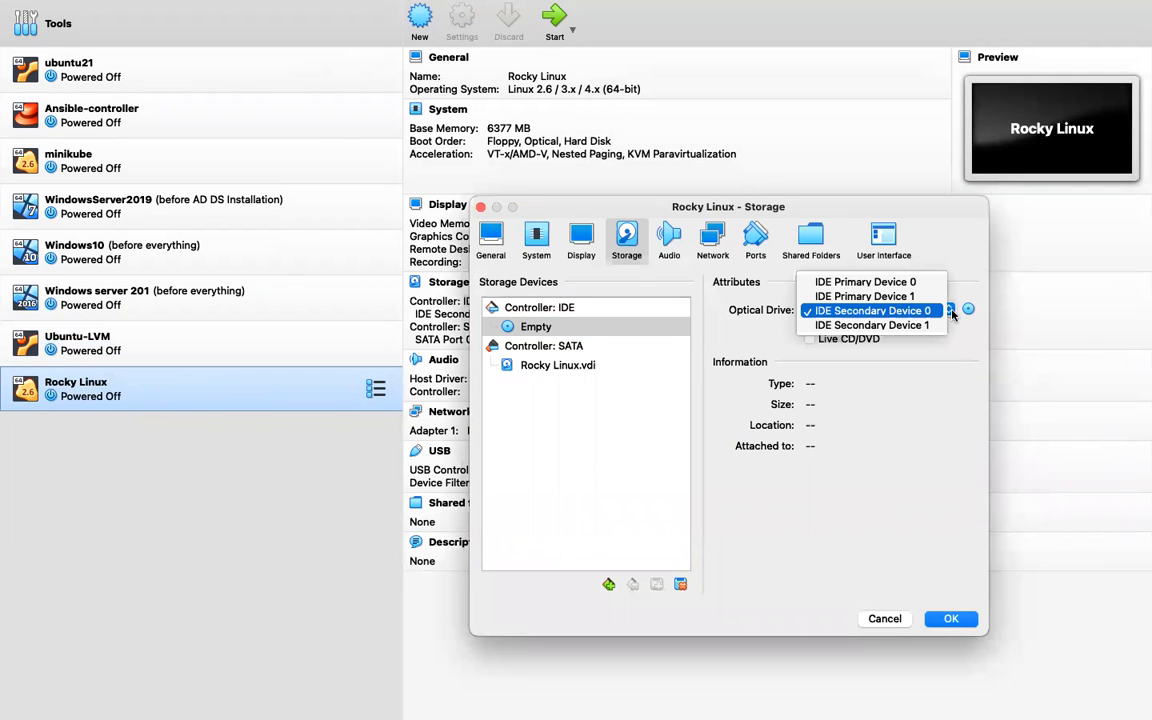
click(872, 310)
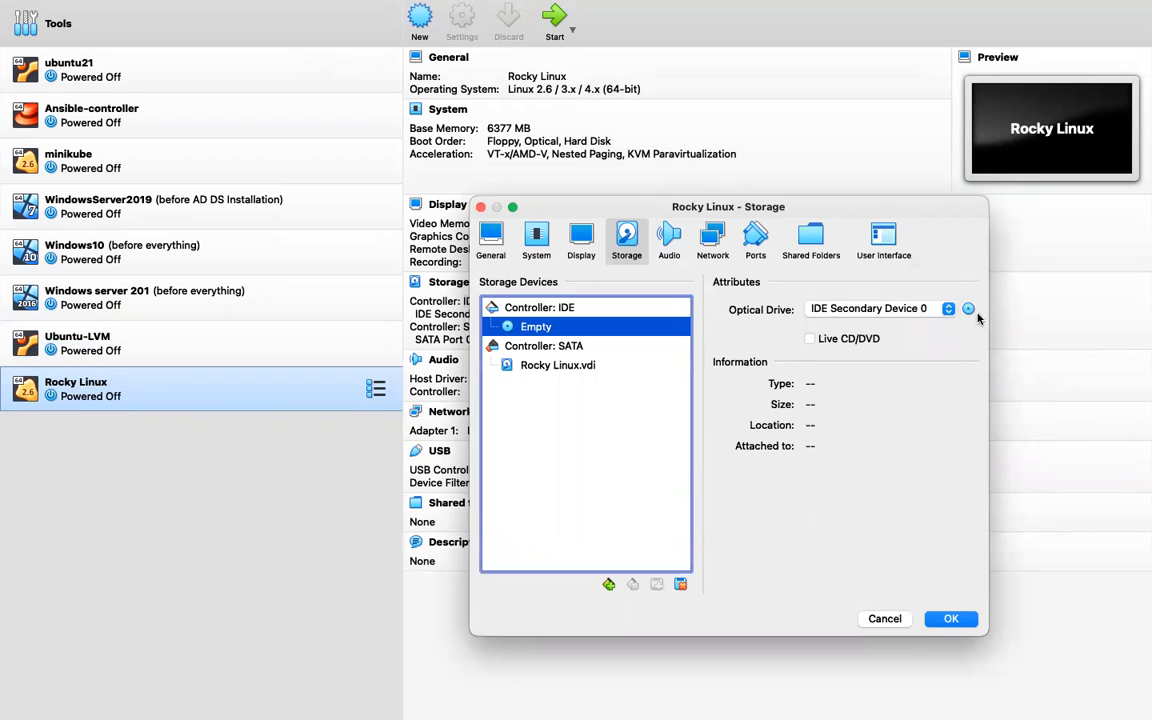
click(967, 308)
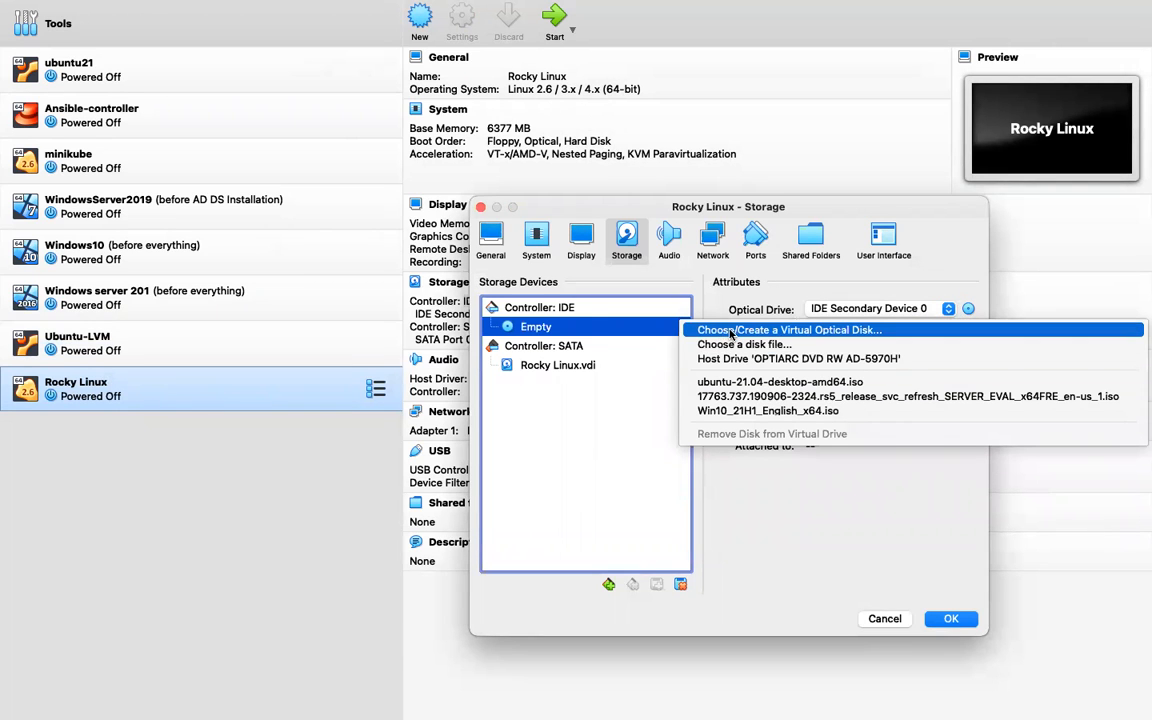
click(789, 330)
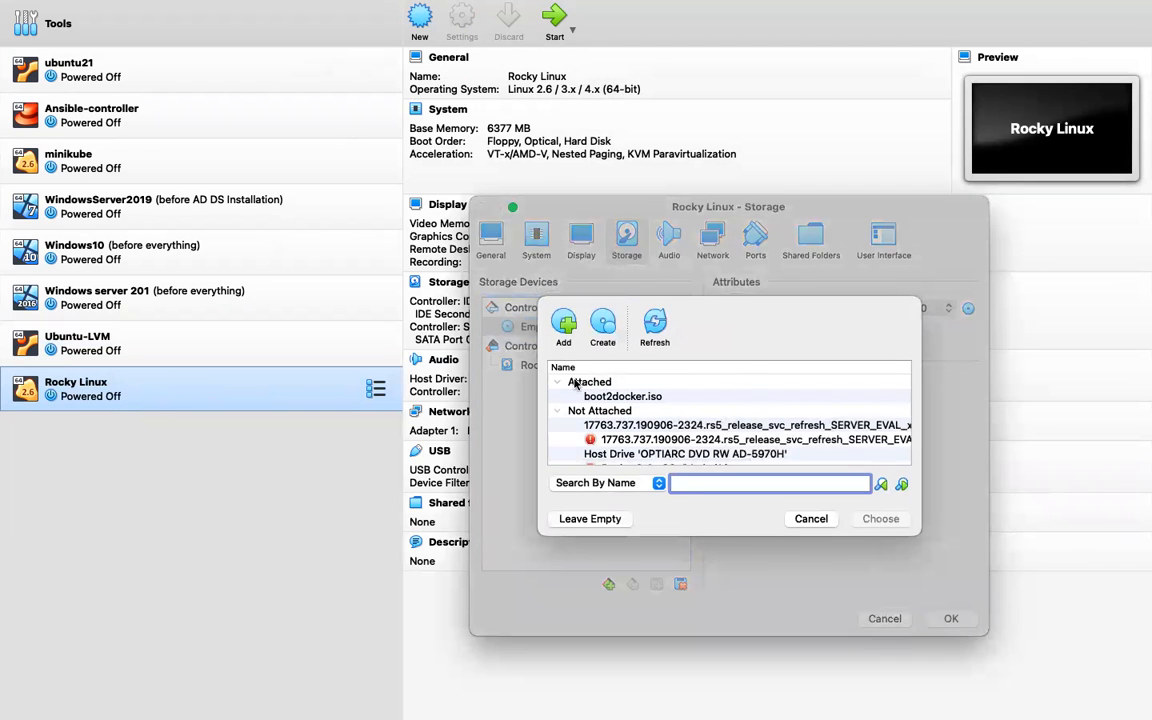
Add a disk image from file, opening the OS folder of ISO images
scroll(down, 3)
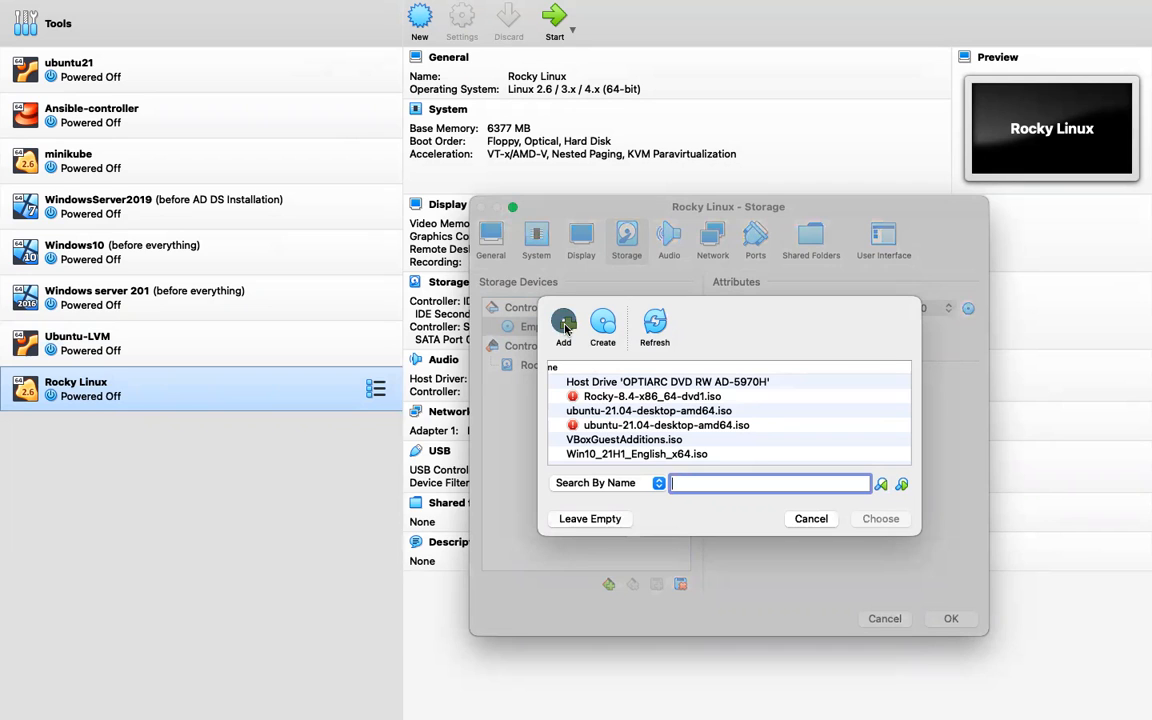
click(564, 324)
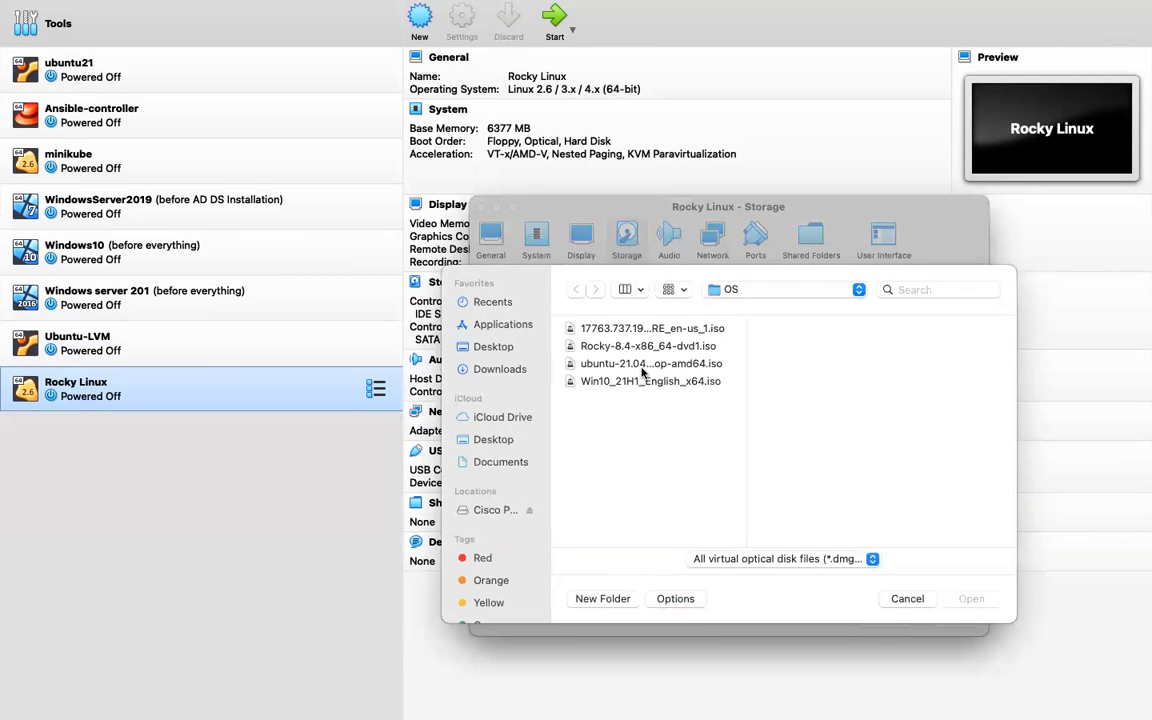
Open Rocky-8.4-x86_64-dvd1.iso from the file browser into the disk list
click(651, 363)
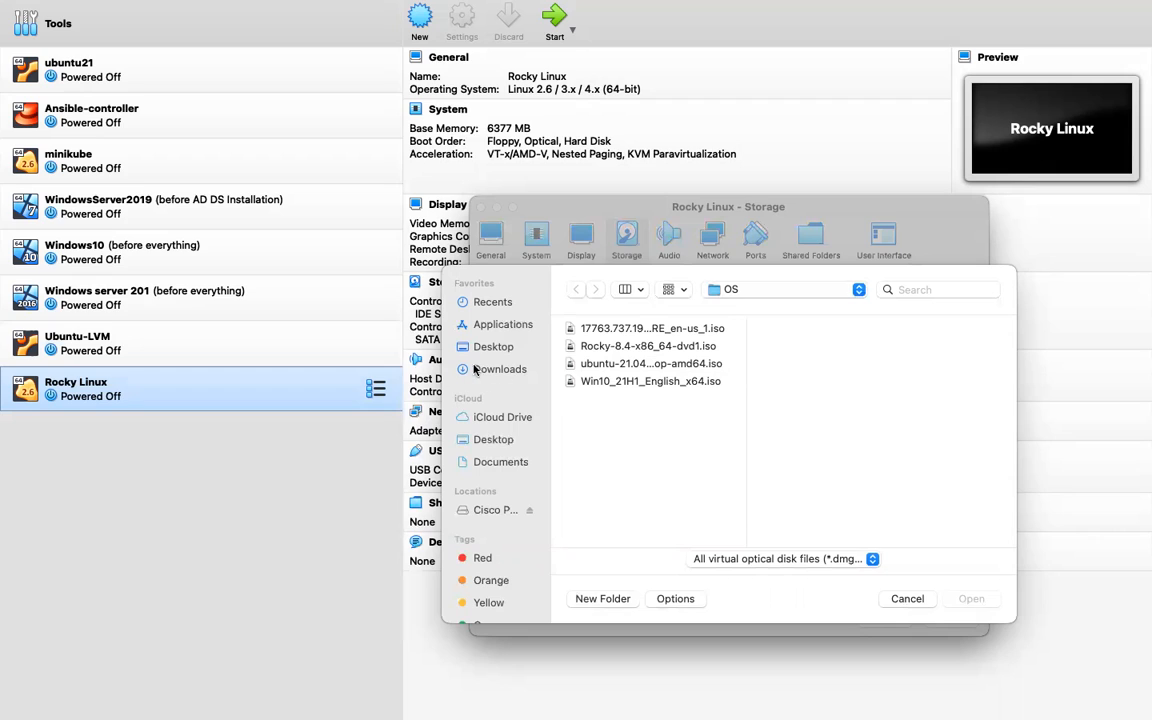
mouse_move(725, 298)
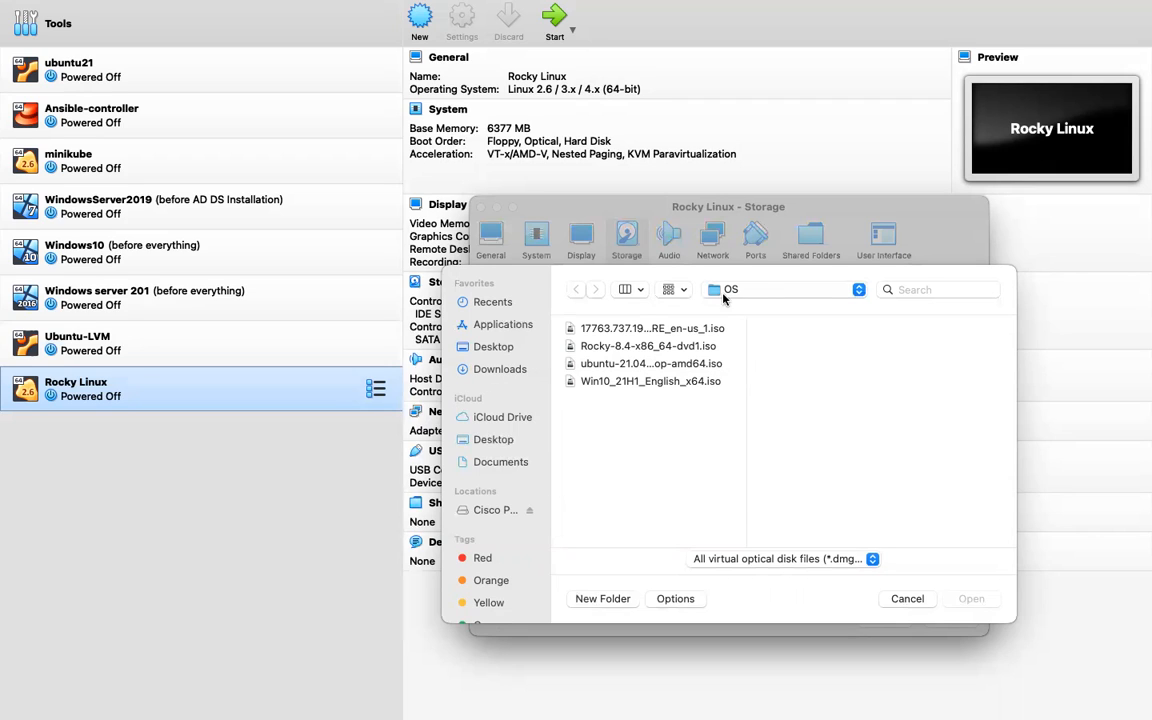
mouse_move(607, 352)
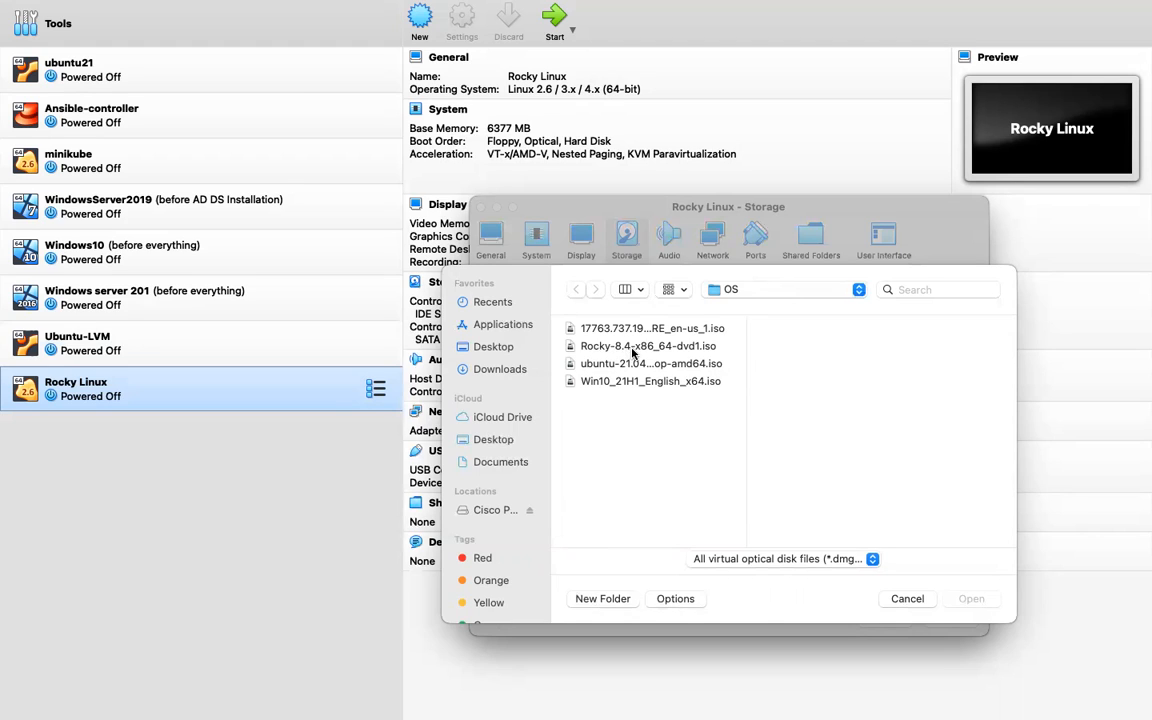
mouse_move(658, 355)
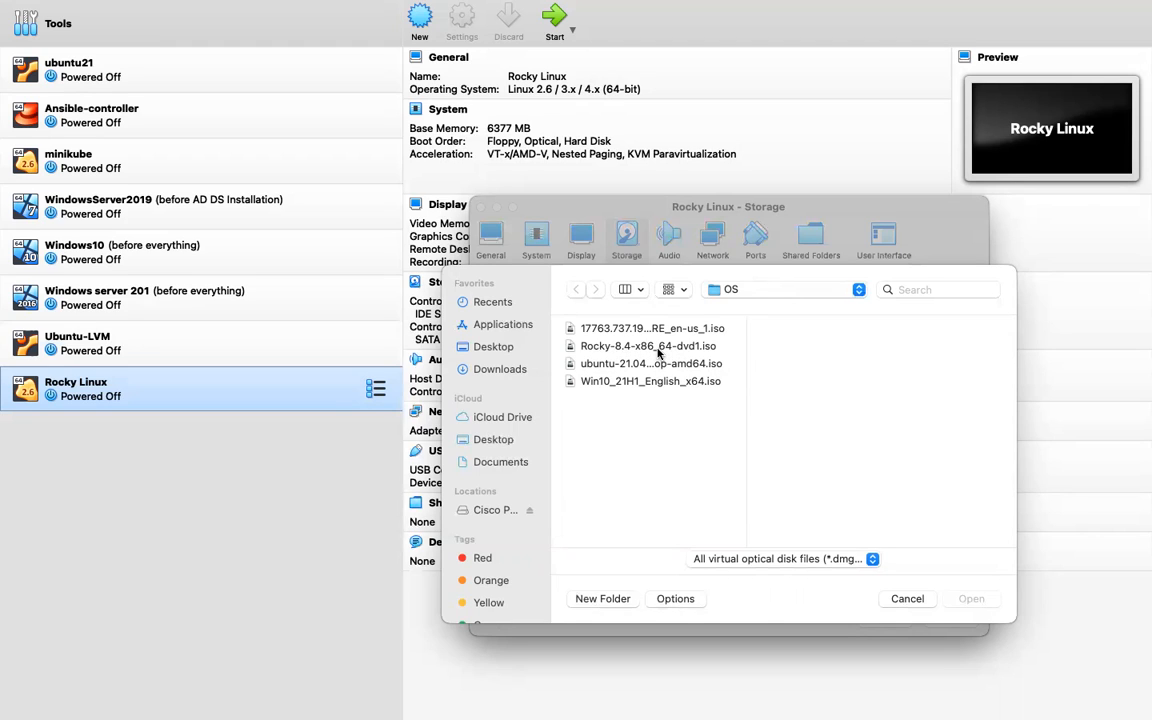
click(648, 345)
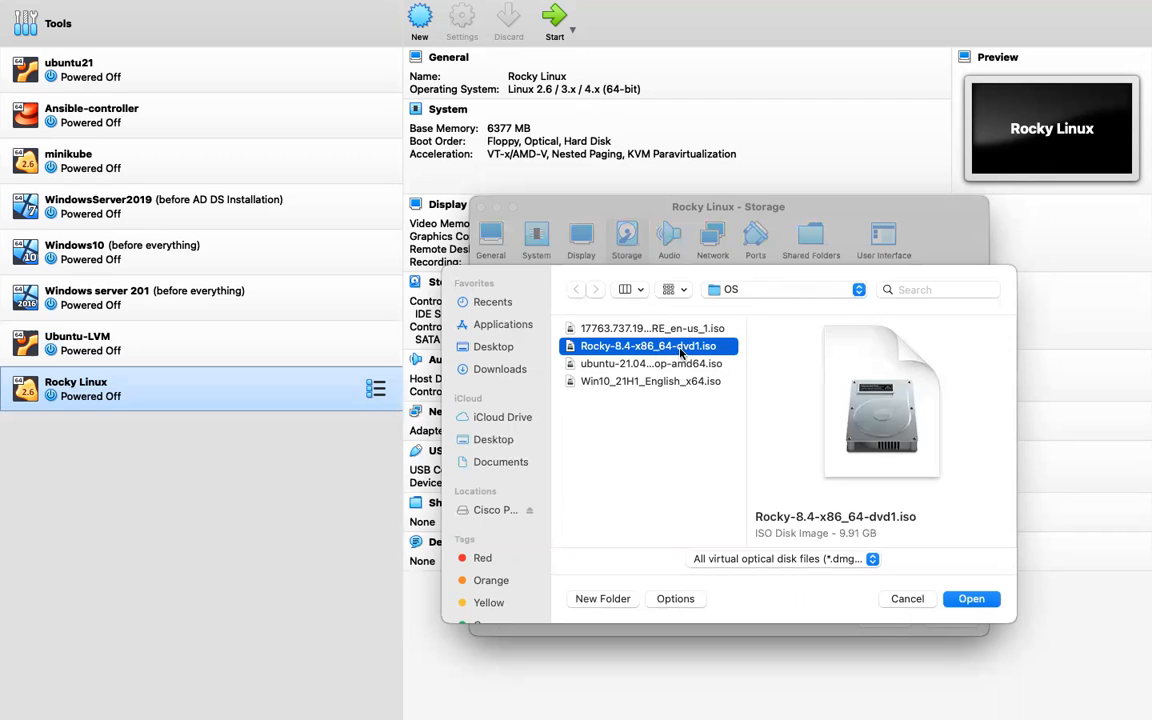
mouse_move(828, 547)
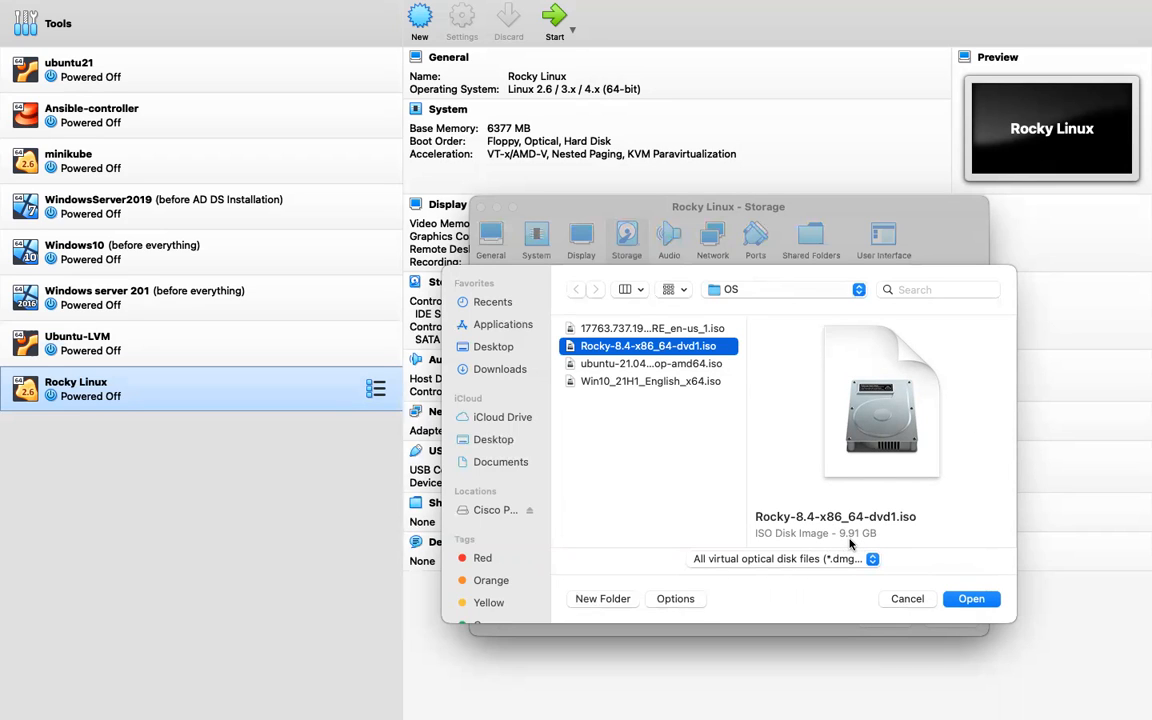
mouse_move(852, 543)
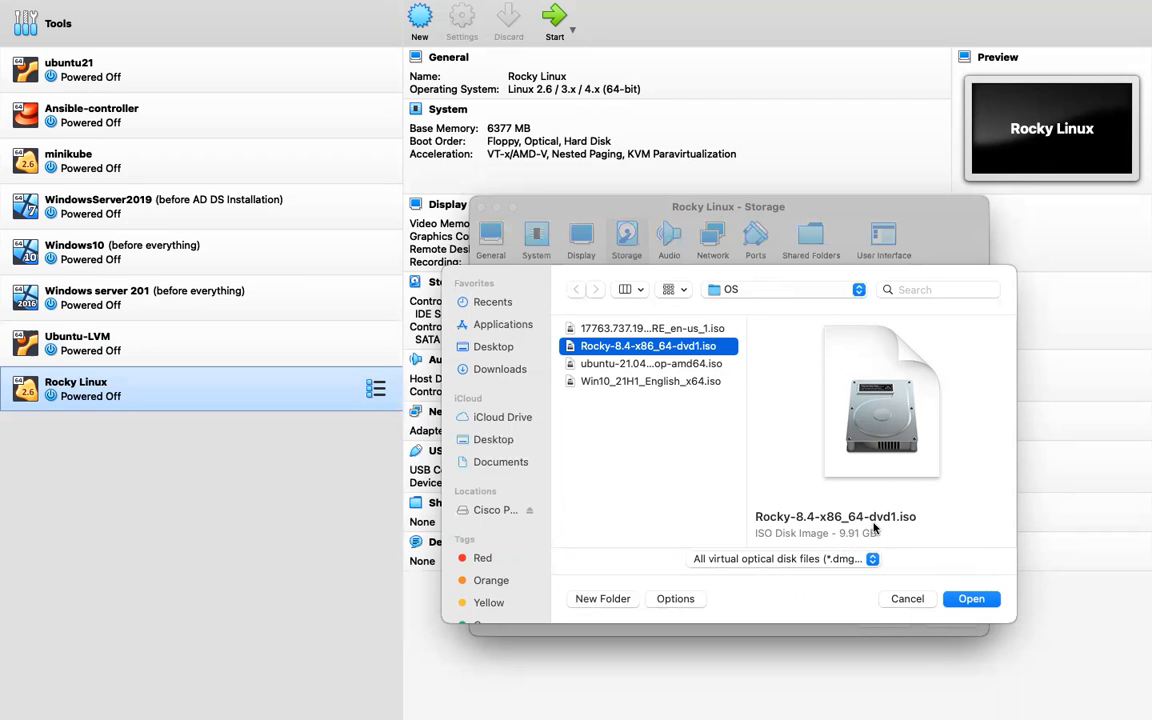
mouse_move(858, 545)
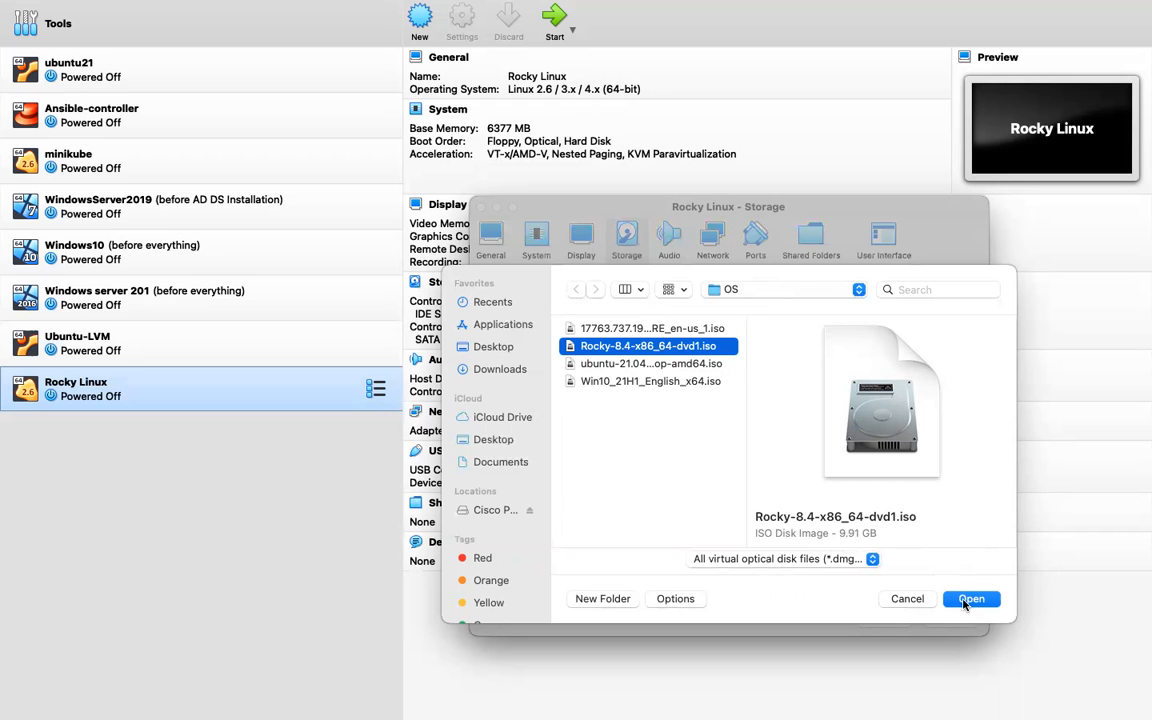
click(970, 598)
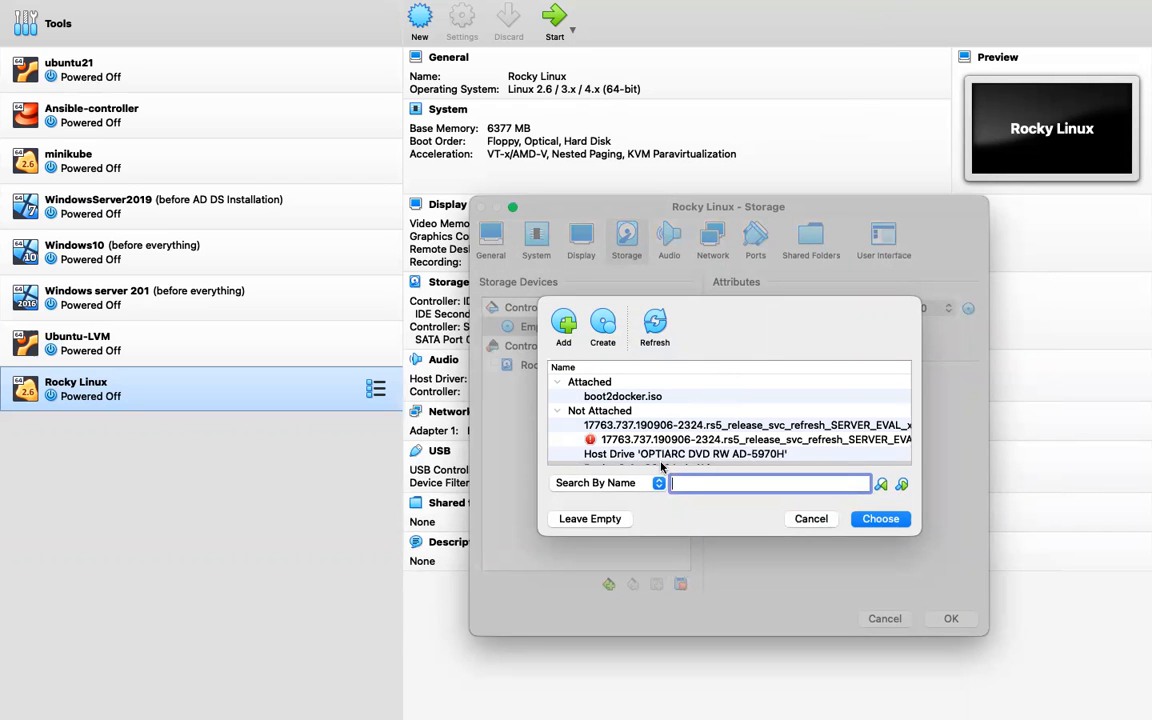
Attach Rocky-8.4-x86_64-dvd1.iso to the optical drive and save the storage settings
scroll(down, 3)
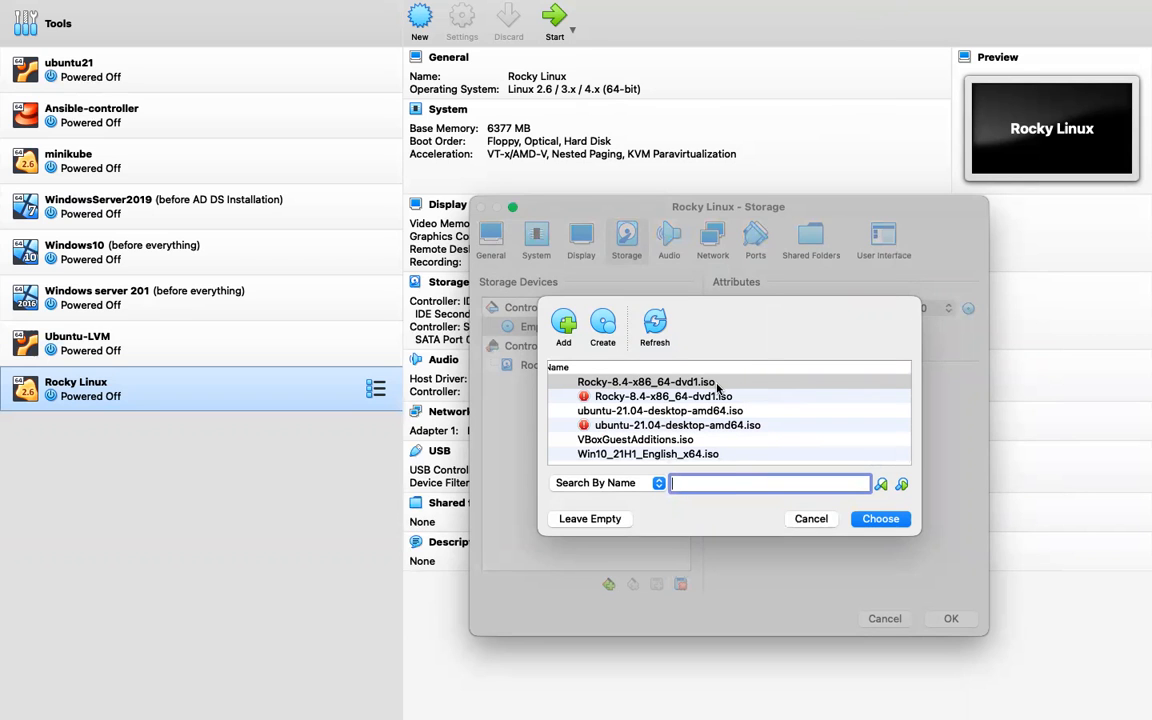
click(879, 518)
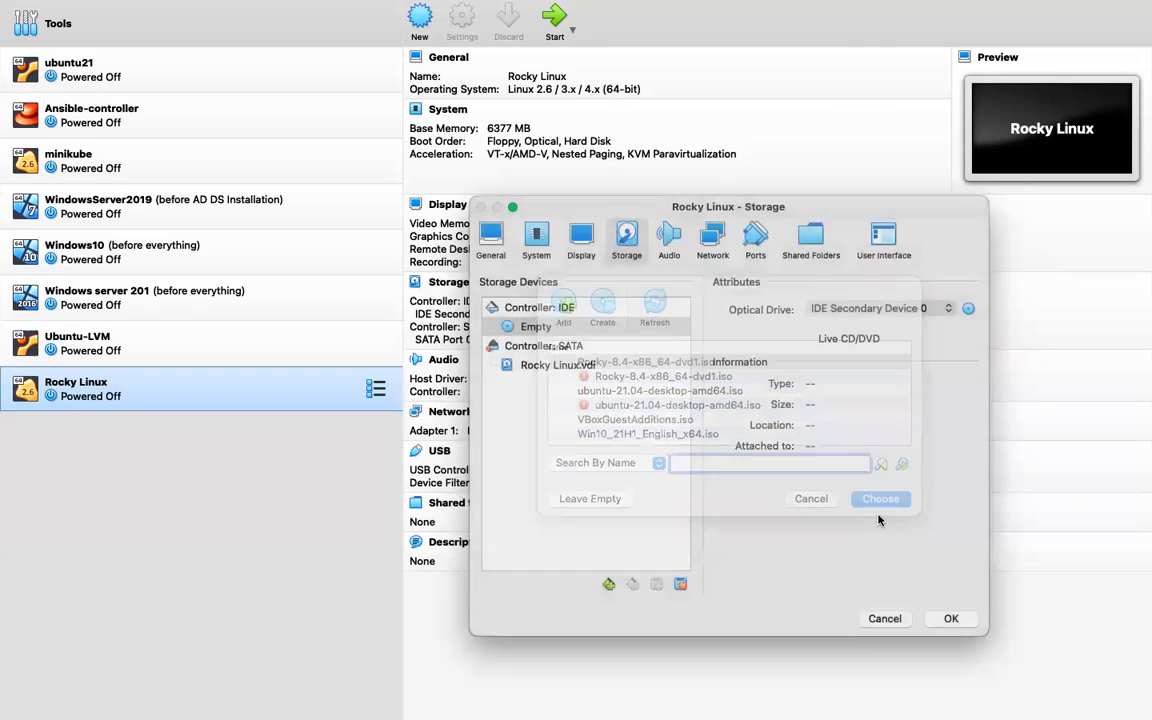
click(880, 498)
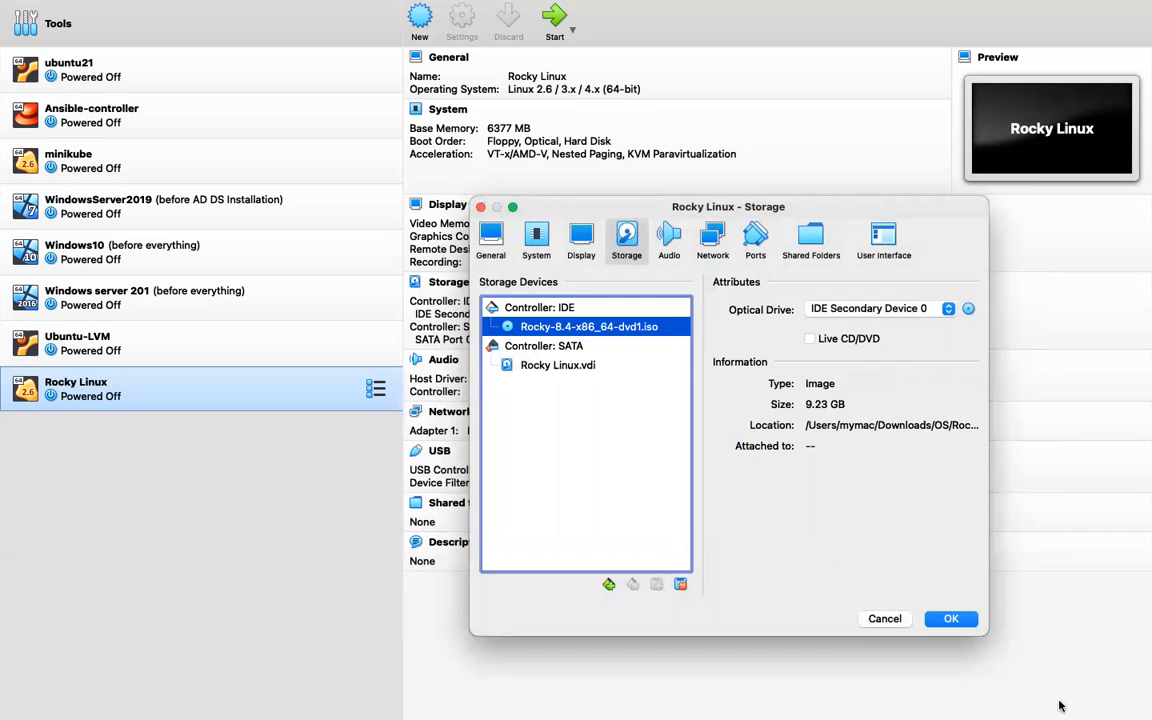
click(950, 618)
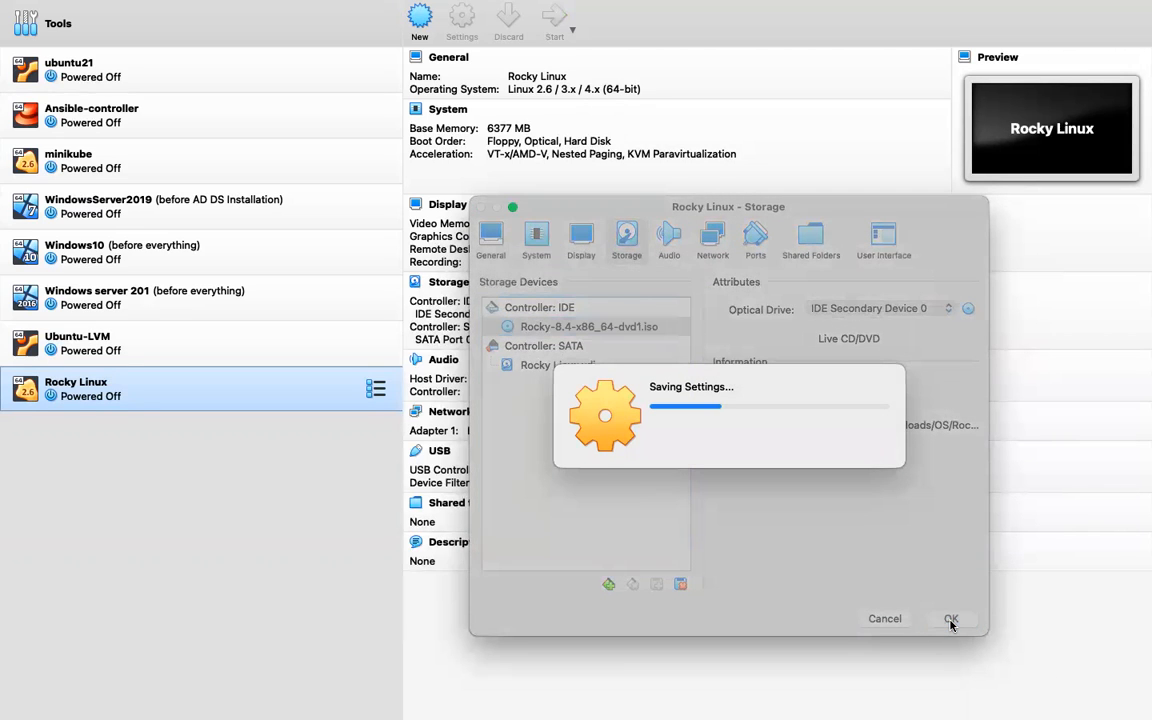
click(951, 618)
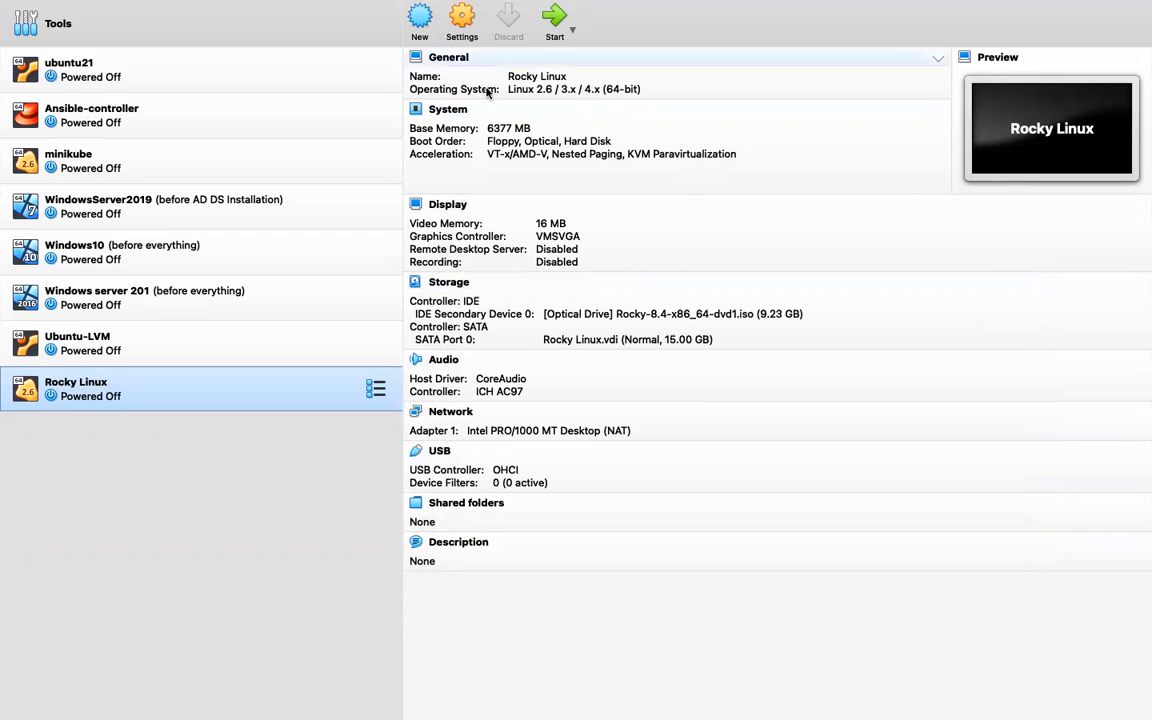
Set the Rocky Linux VM's processor count to 3 CPUs in System settings
click(447, 109)
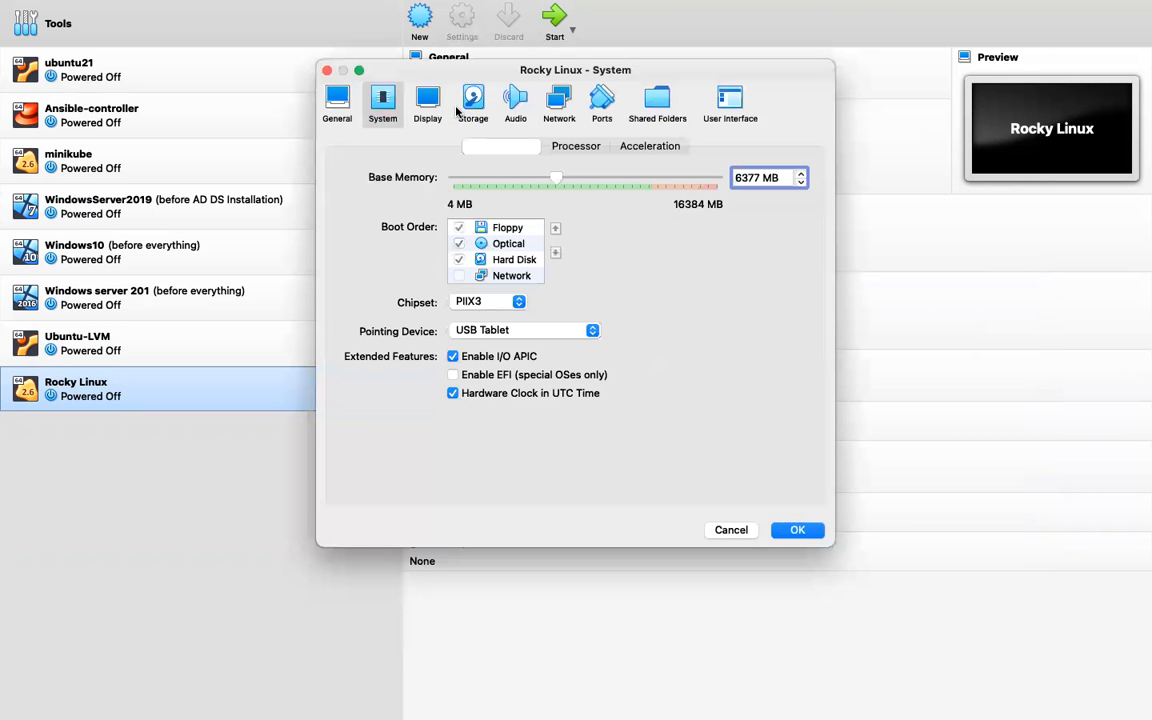
click(797, 530)
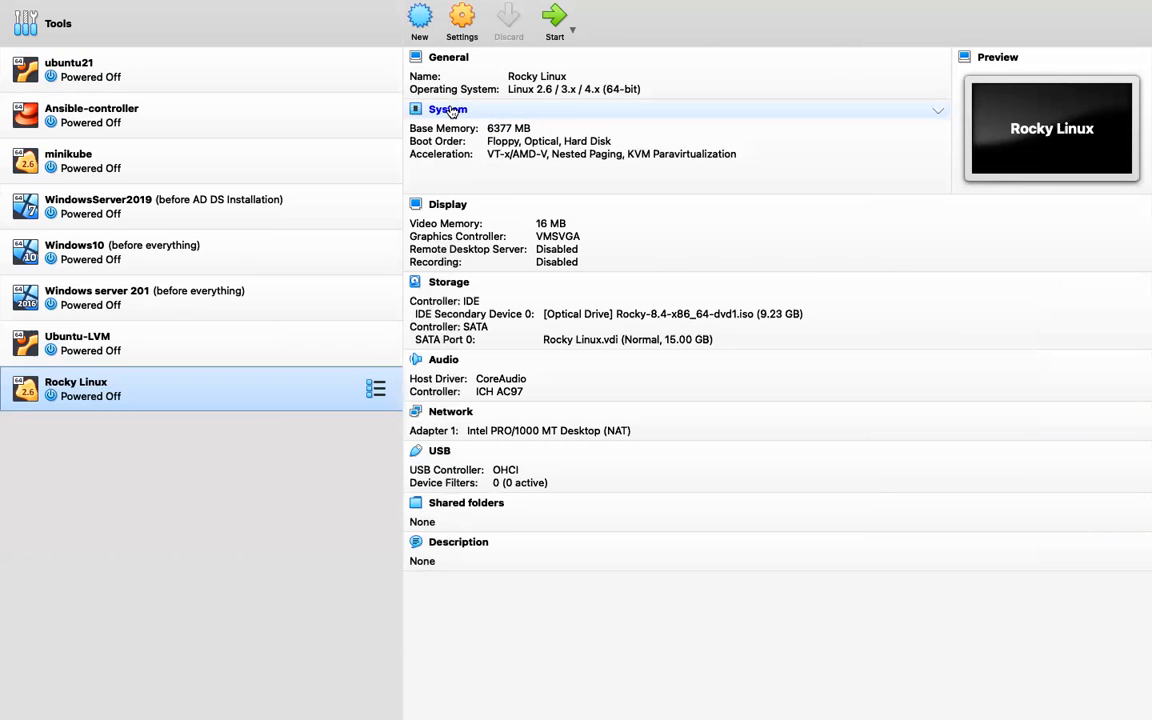
click(461, 20)
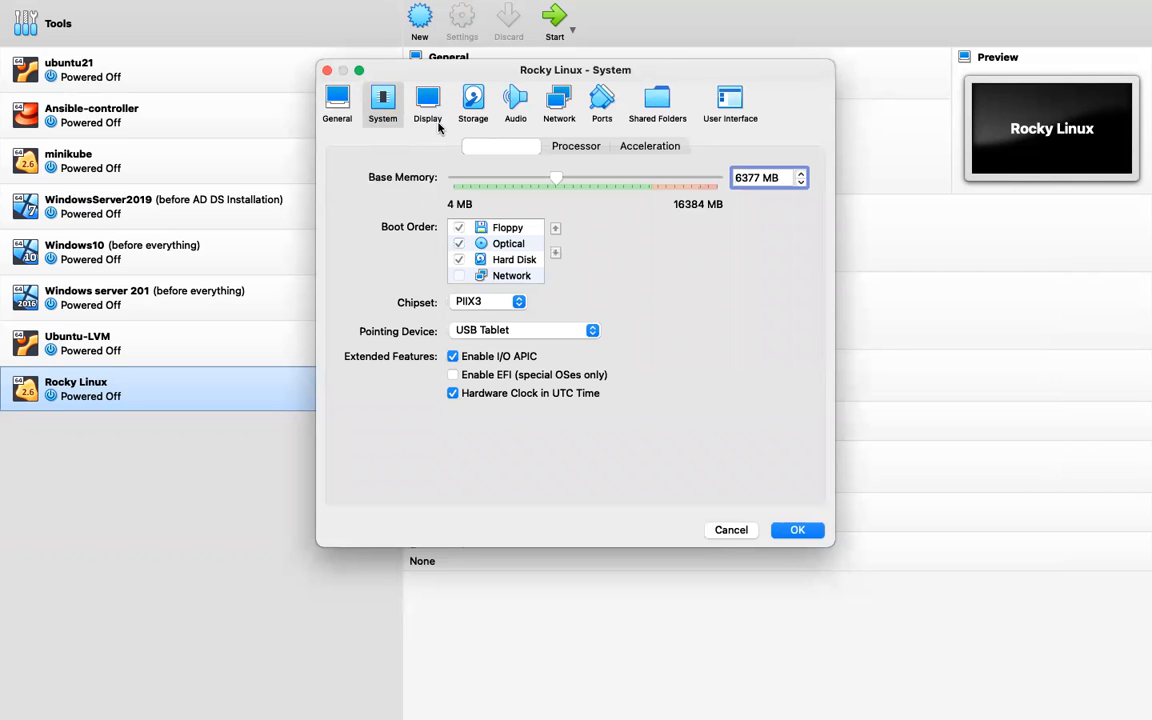
mouse_move(567, 147)
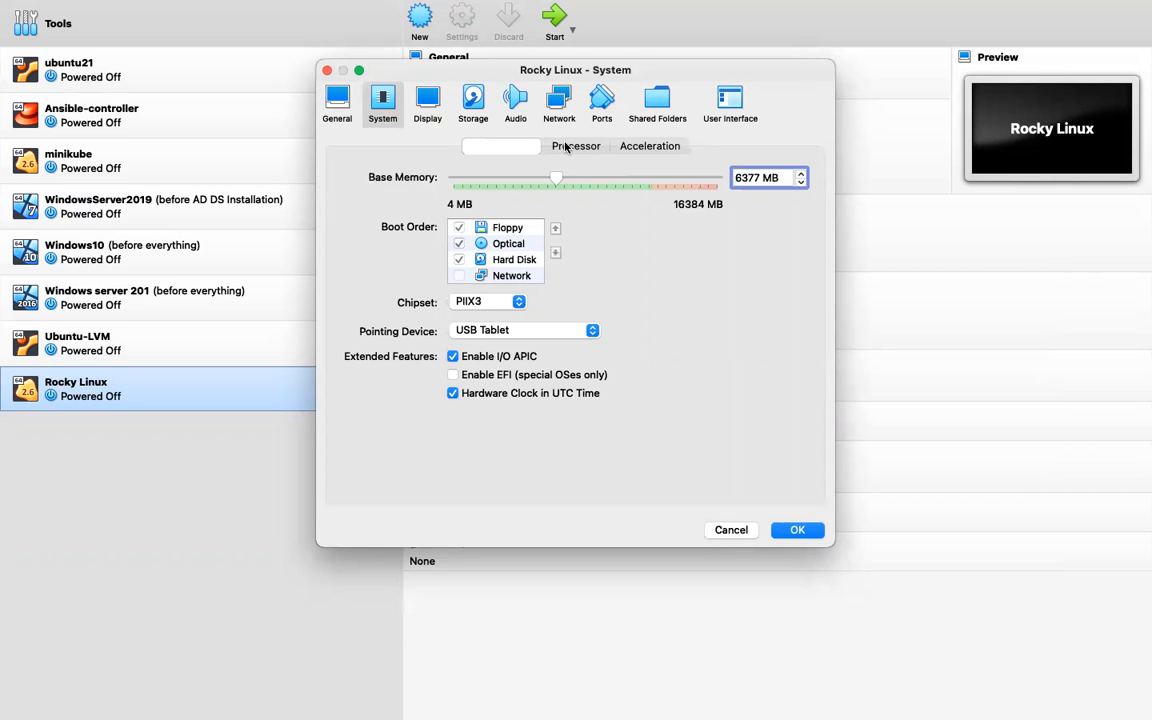
click(576, 146)
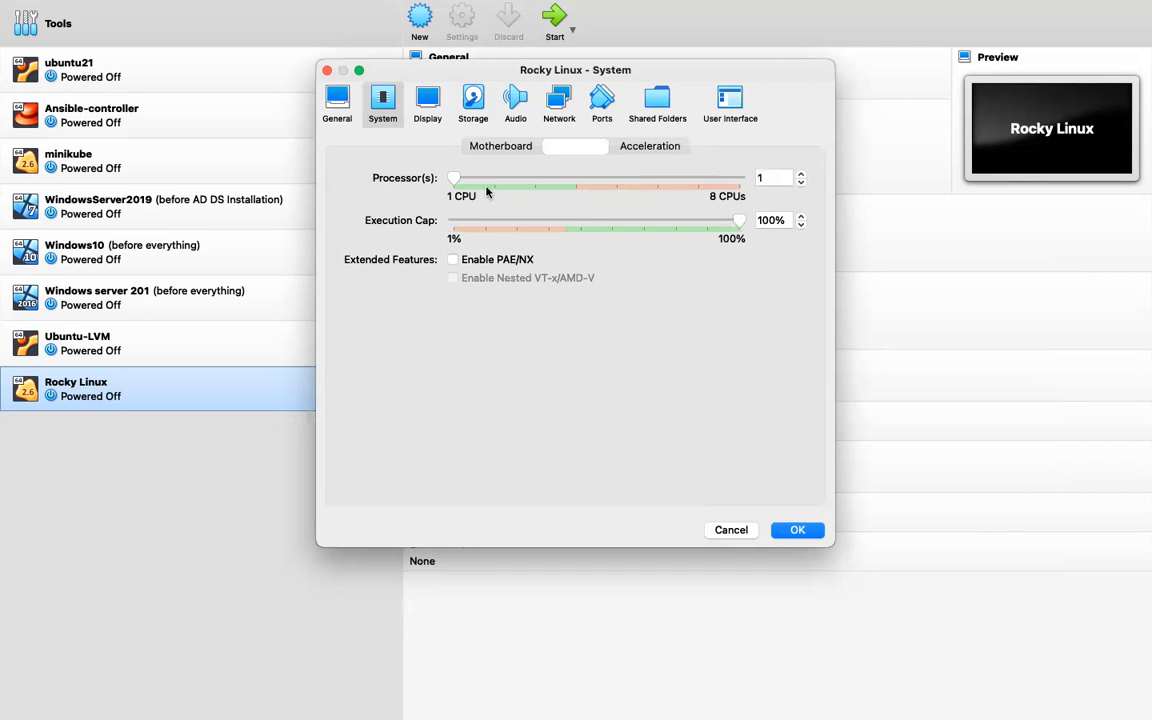
mouse_move(518, 180)
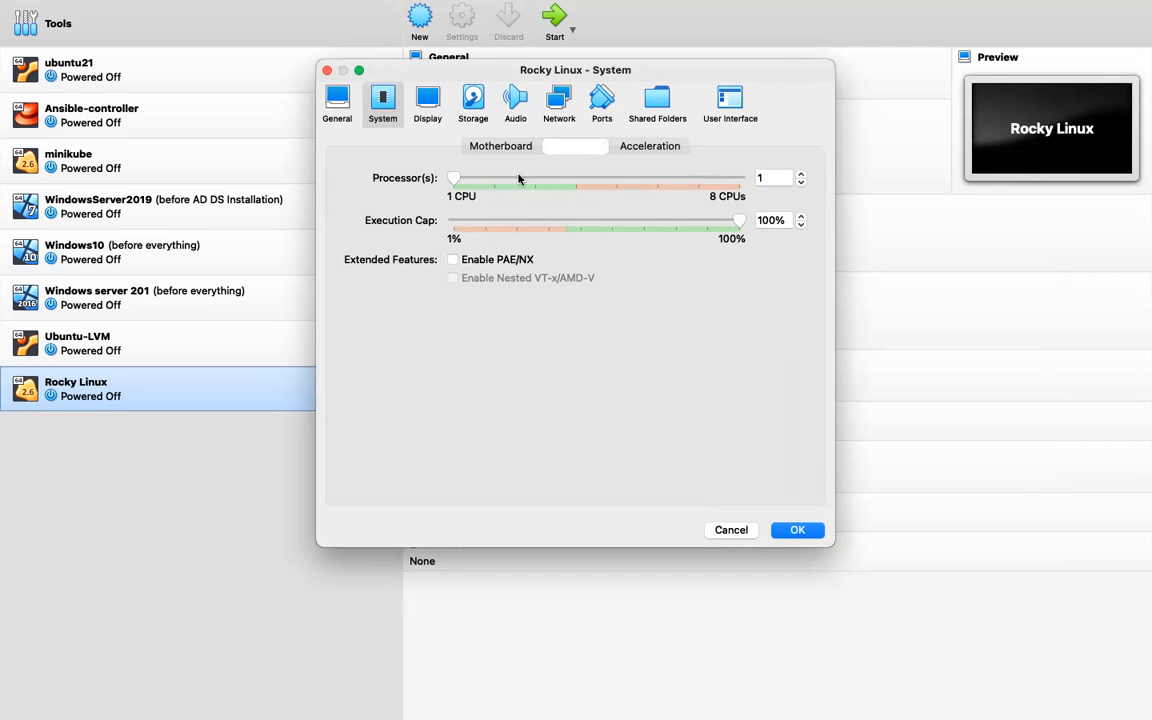
drag(454, 178, 540, 178)
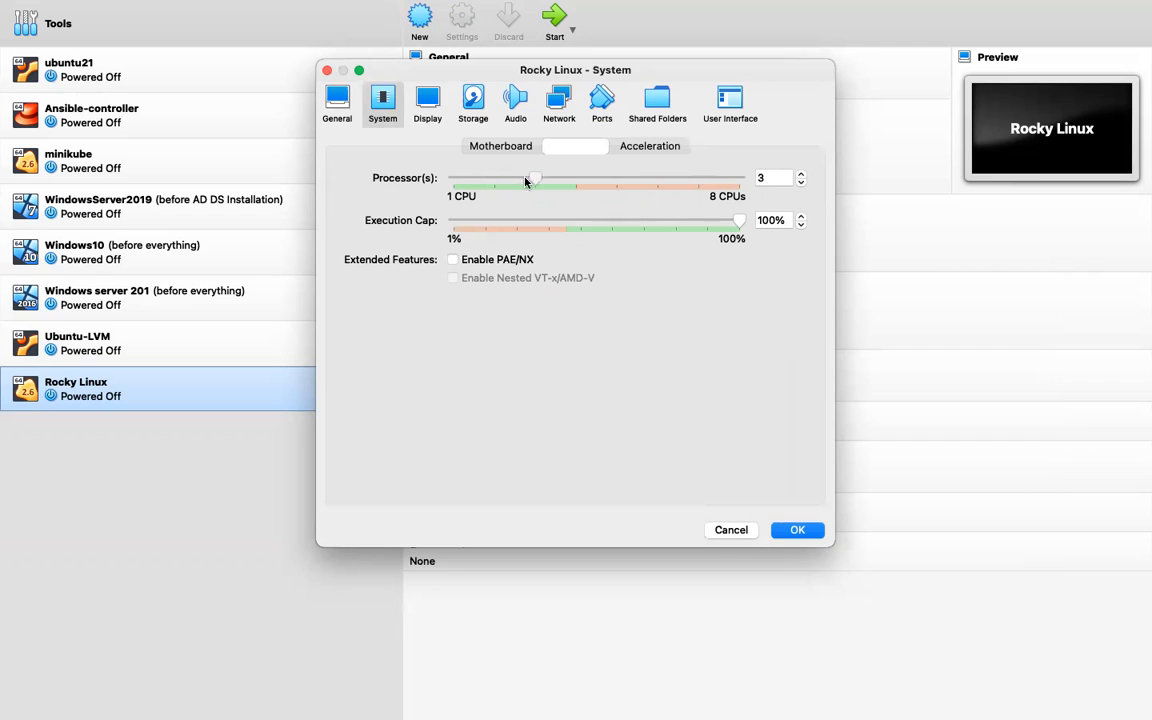
drag(535, 178, 575, 178)
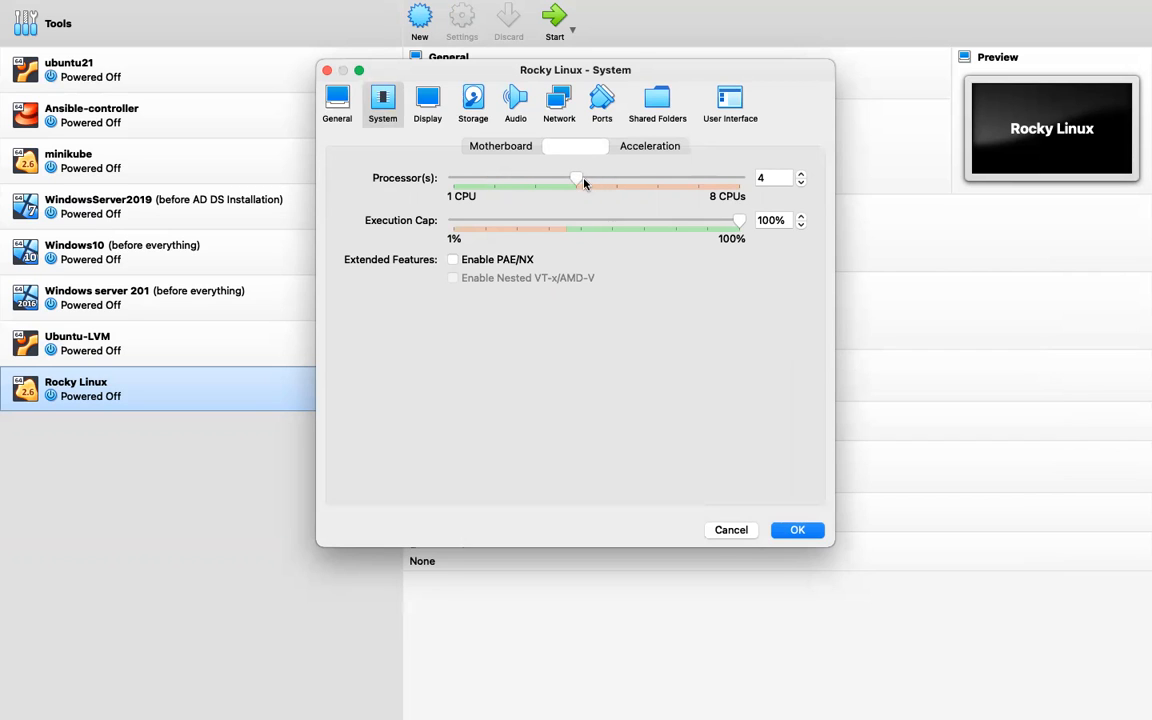
drag(575, 178, 535, 178)
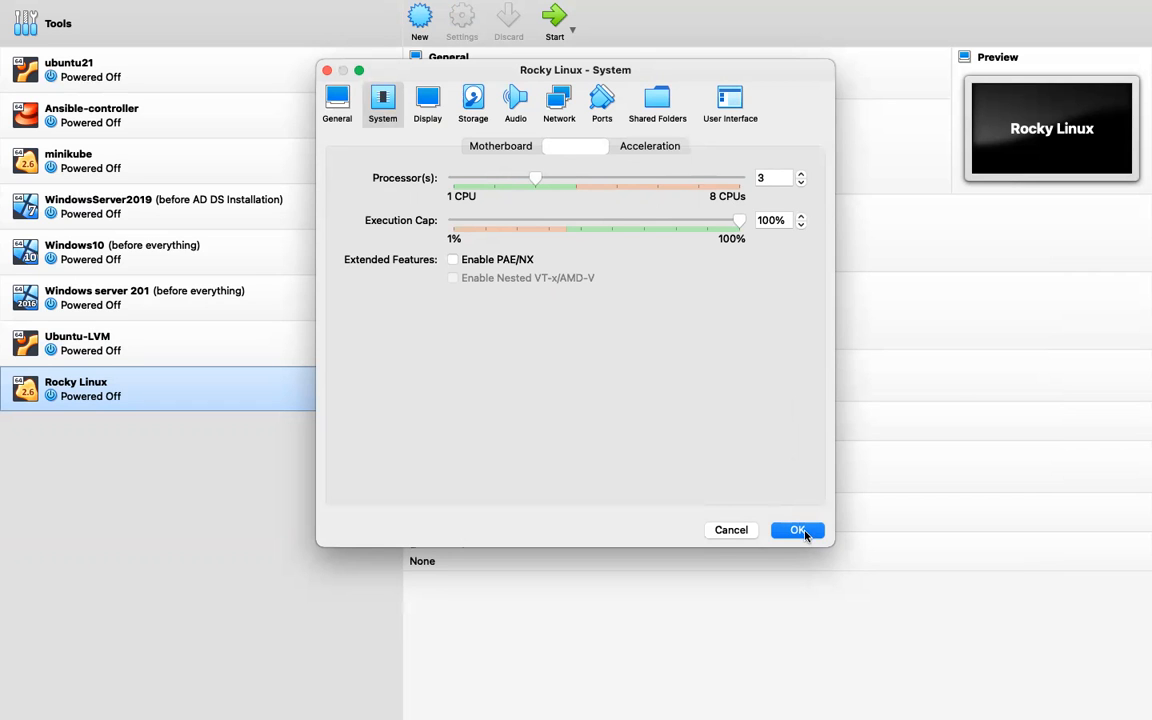
Confirm the System settings dialog with OK to apply 3 processors
click(797, 530)
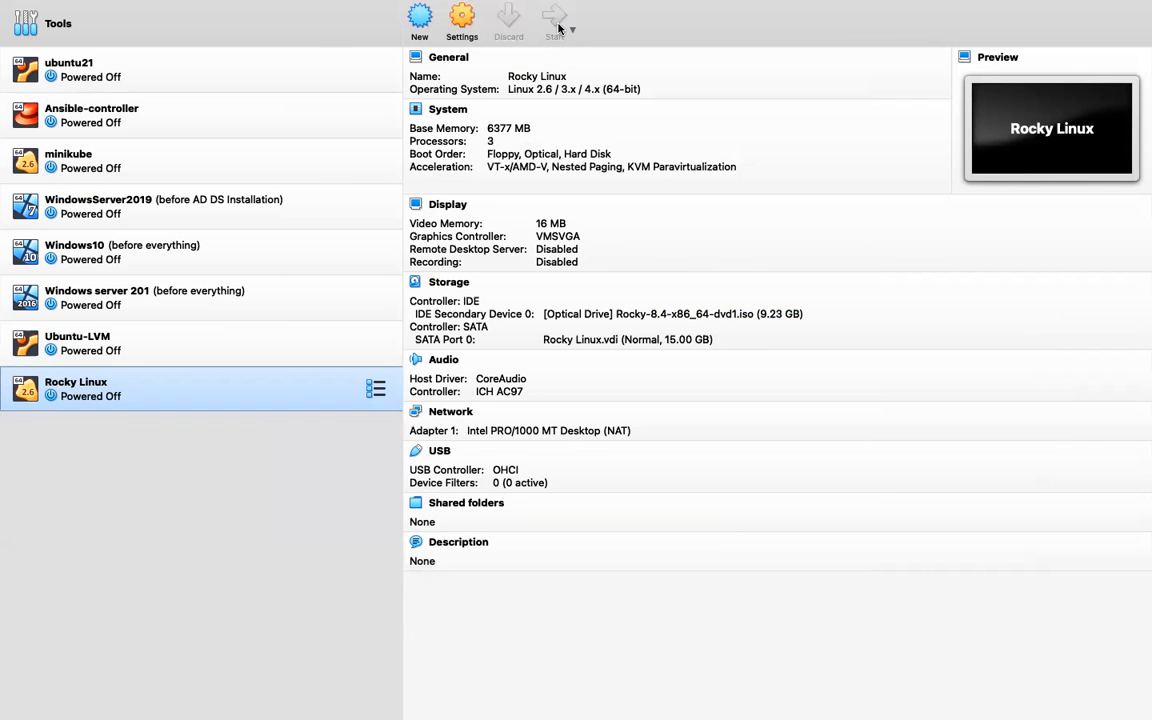
Start the Rocky Linux VM and enlarge its window to watch the boot messages
click(555, 20)
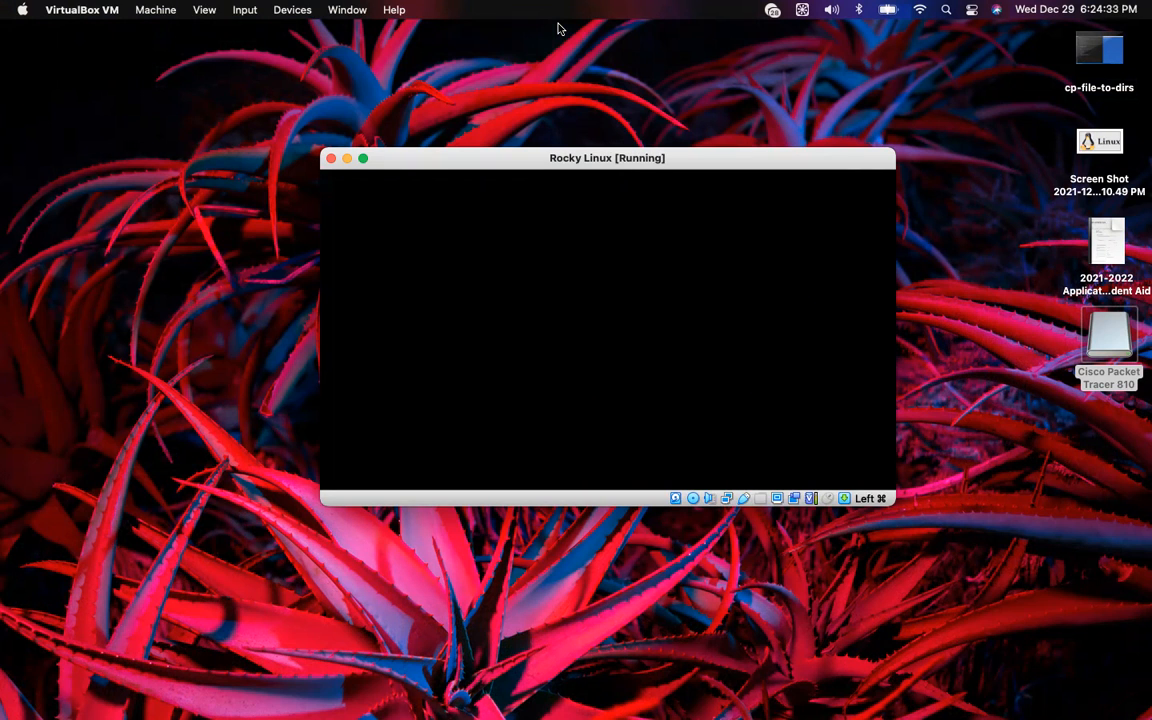
mouse_move(758, 165)
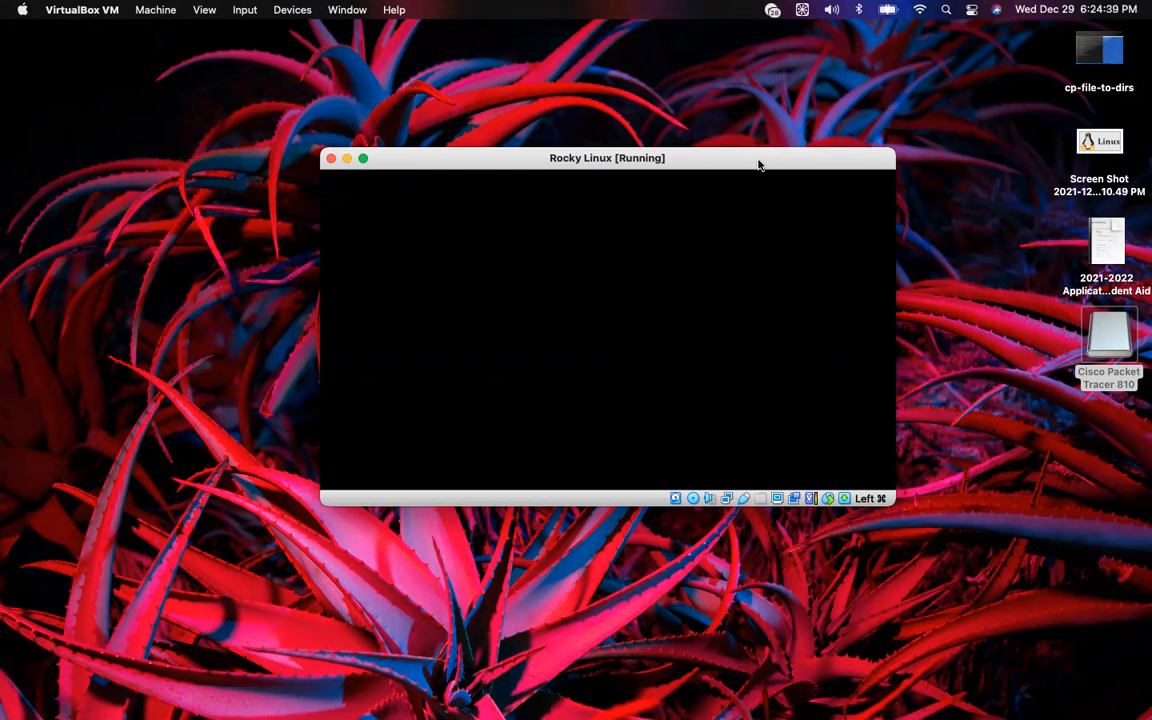
click(363, 158)
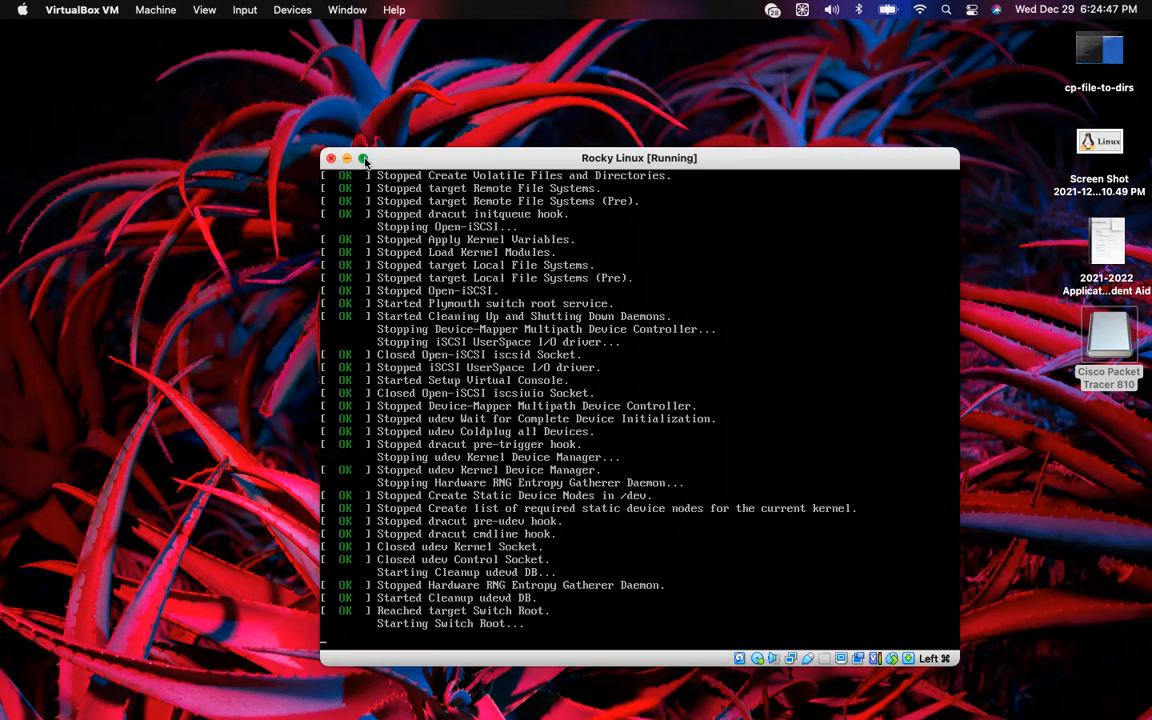
mouse_move(563, 176)
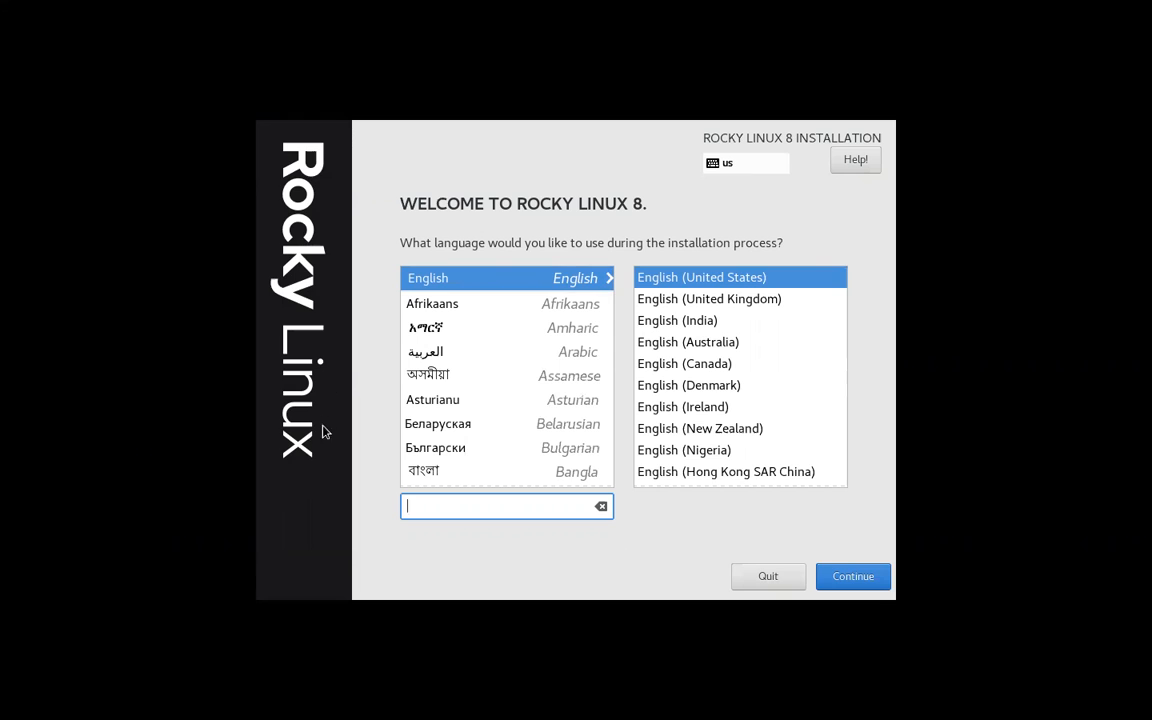
mouse_move(308, 266)
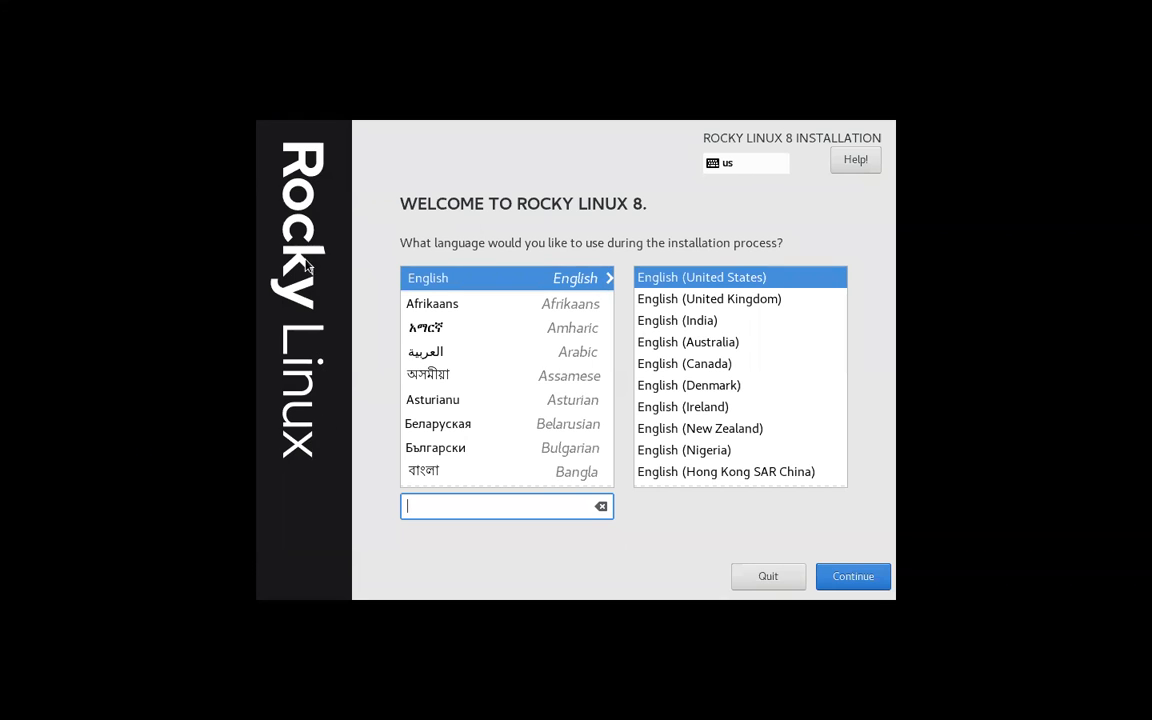
mouse_move(305, 167)
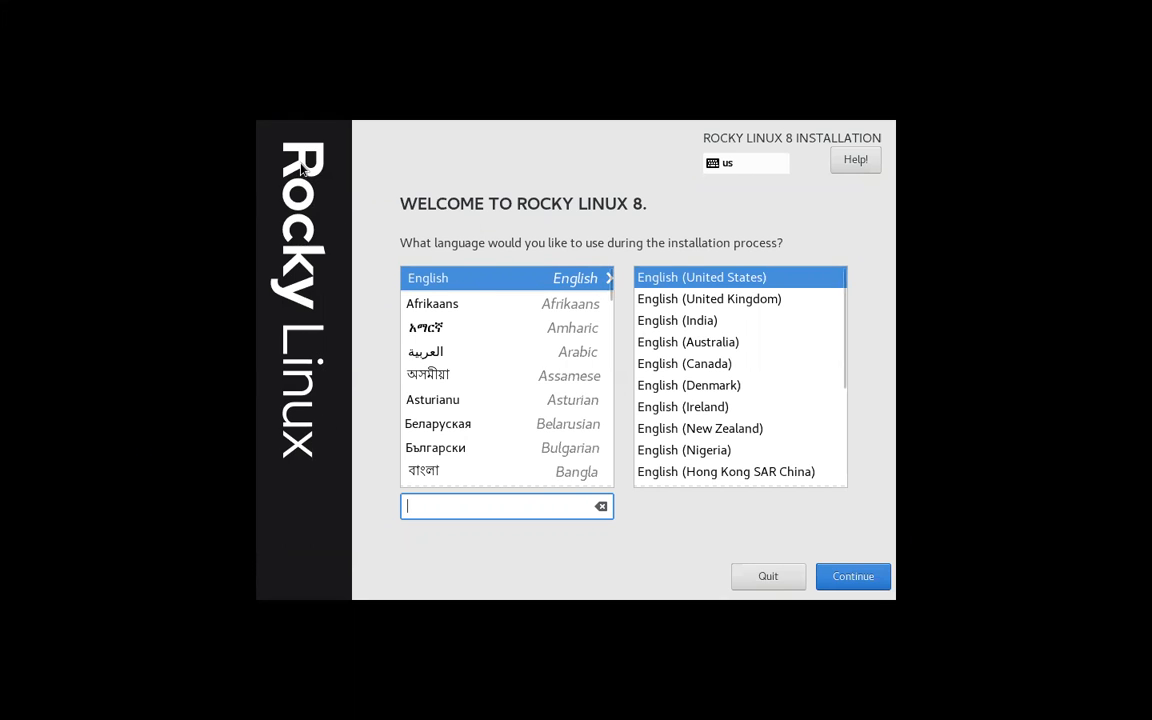
mouse_move(476, 221)
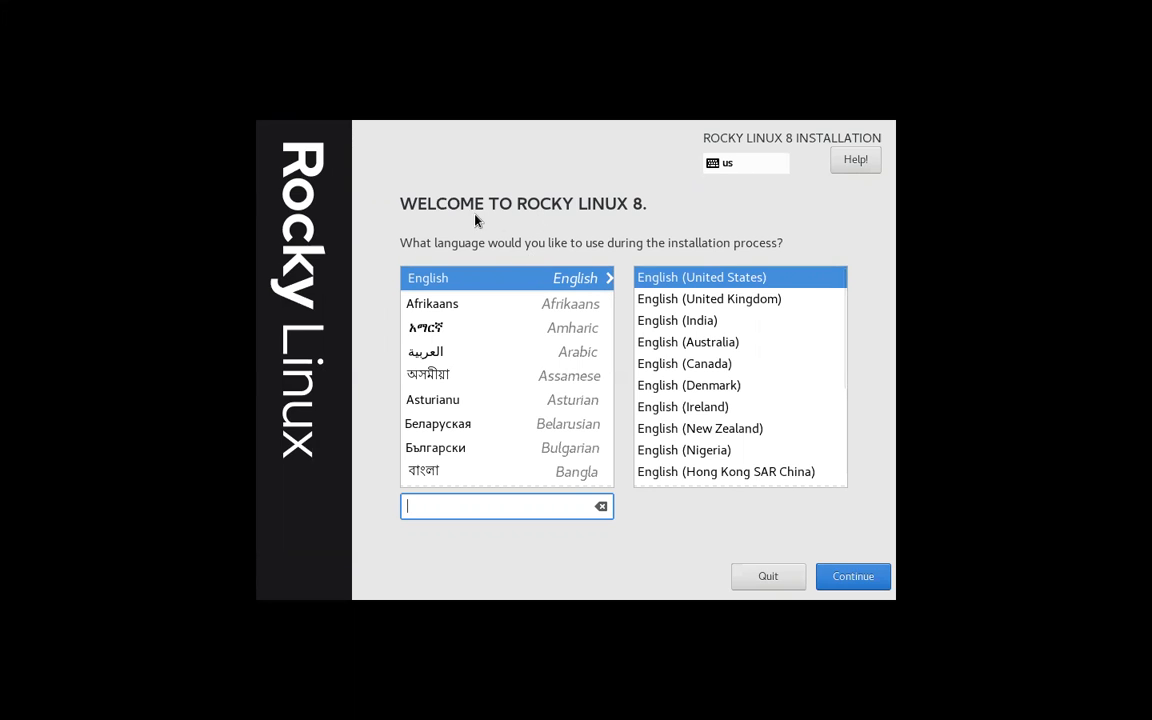
mouse_move(622, 211)
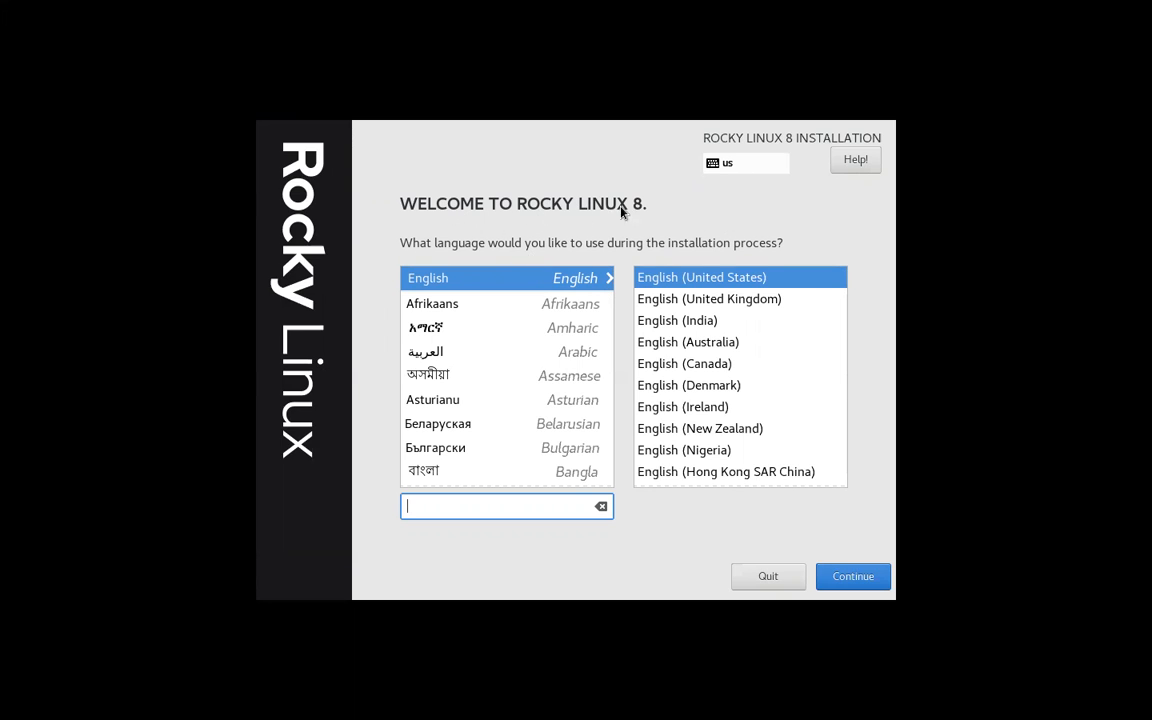
mouse_move(638, 257)
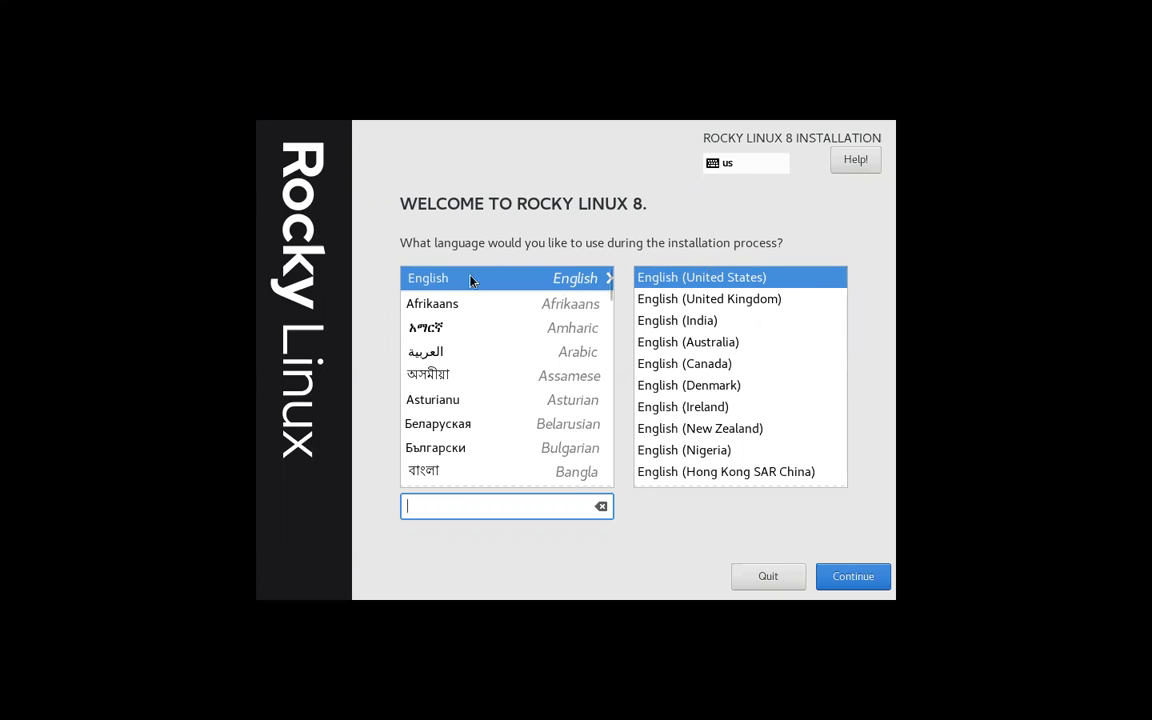
mouse_move(770, 423)
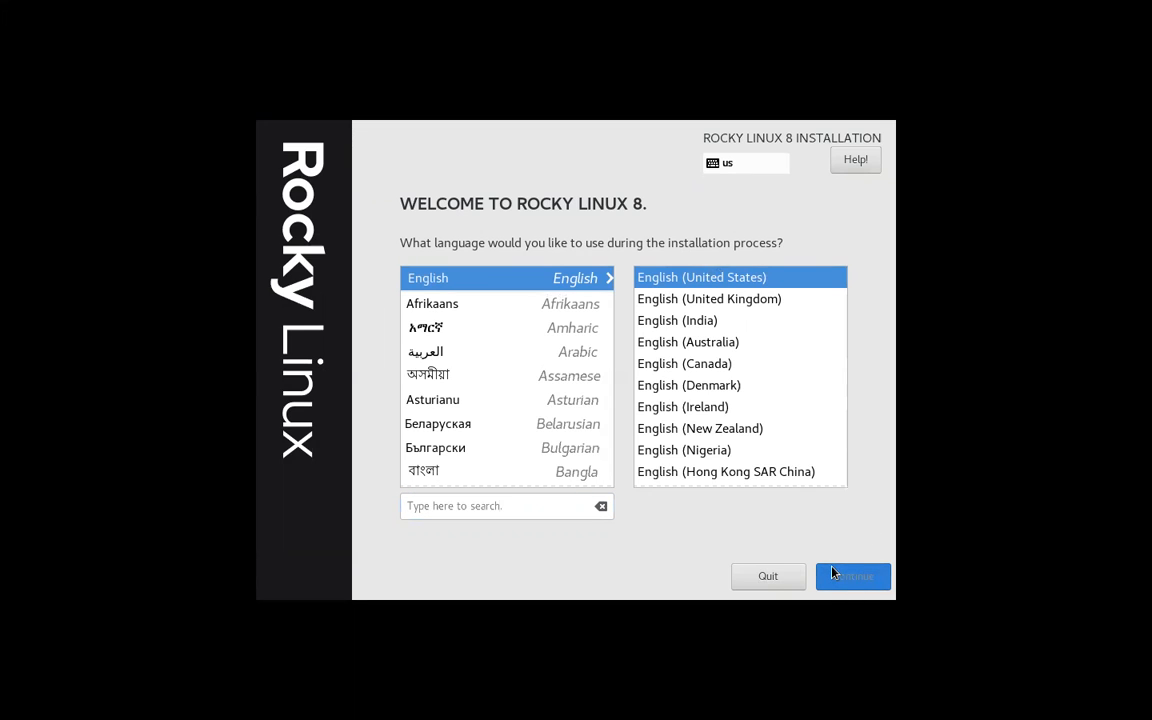
mouse_move(968, 420)
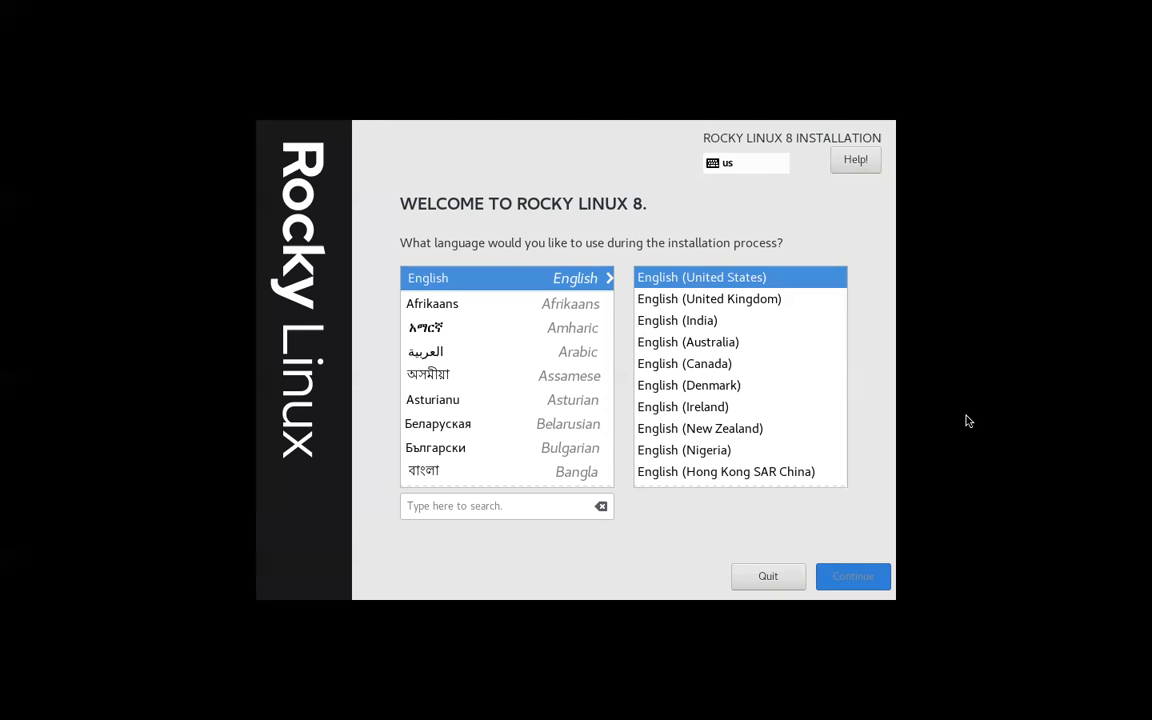
Confirm English as the install language, then review the Installation Summary down to User Creation and back
click(852, 576)
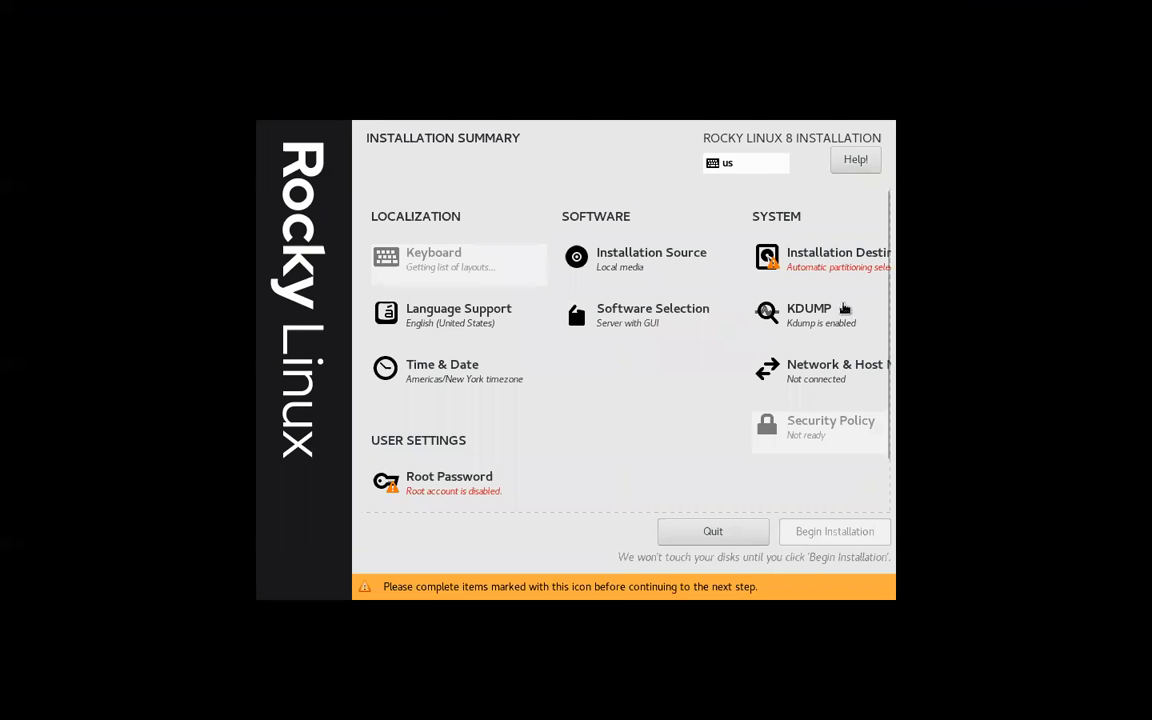
mouse_move(680, 383)
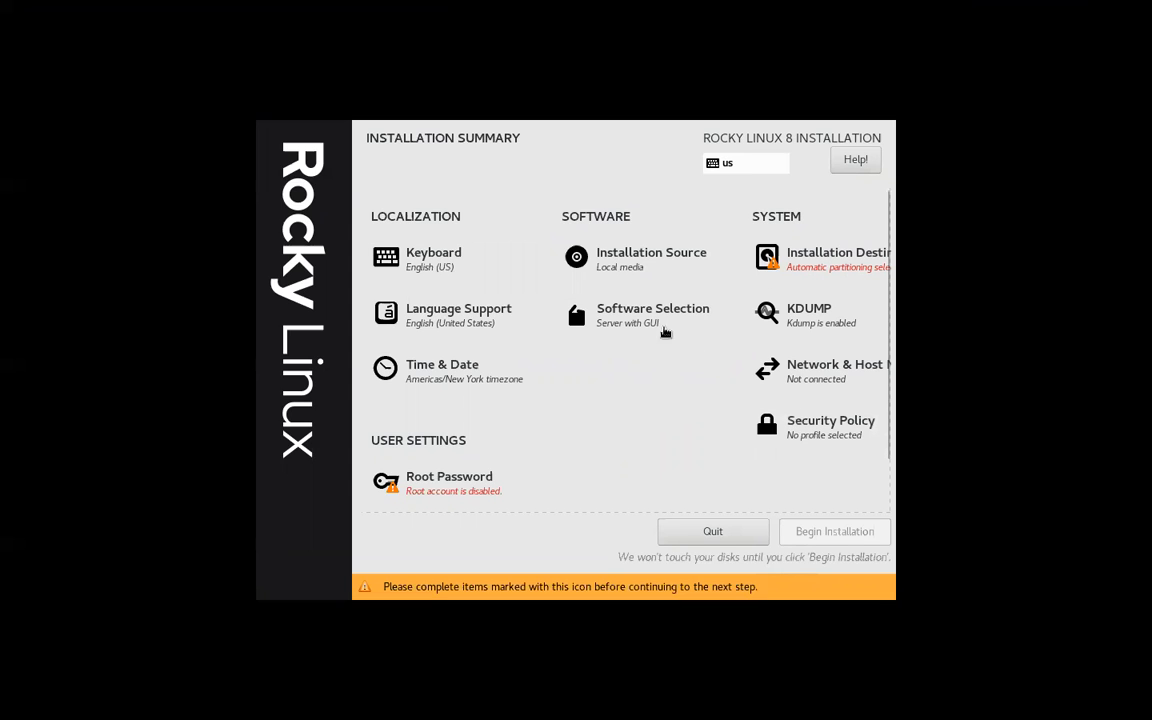
mouse_move(658, 465)
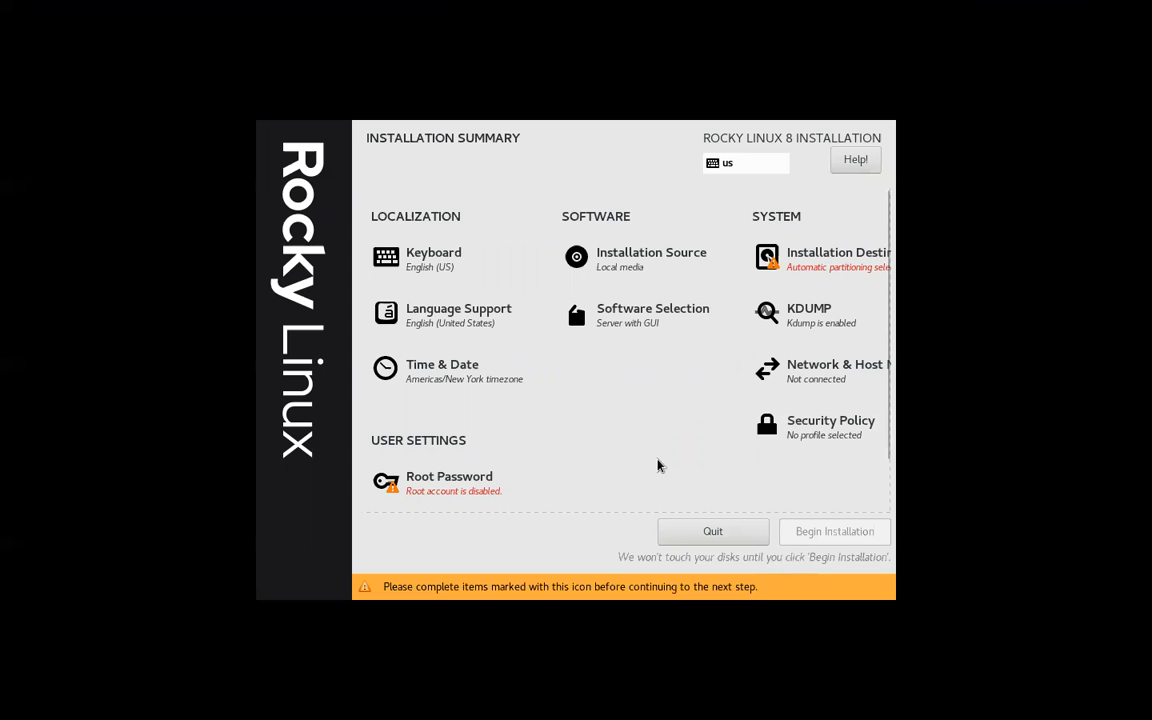
scroll(down, 3)
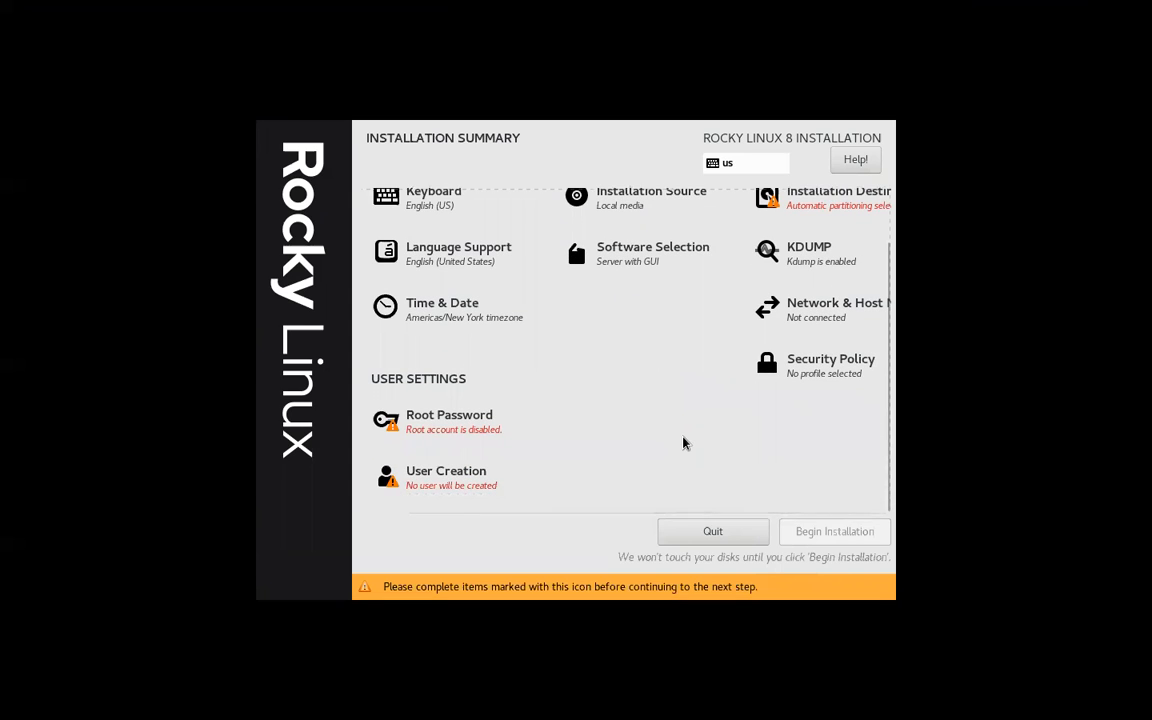
mouse_move(450, 451)
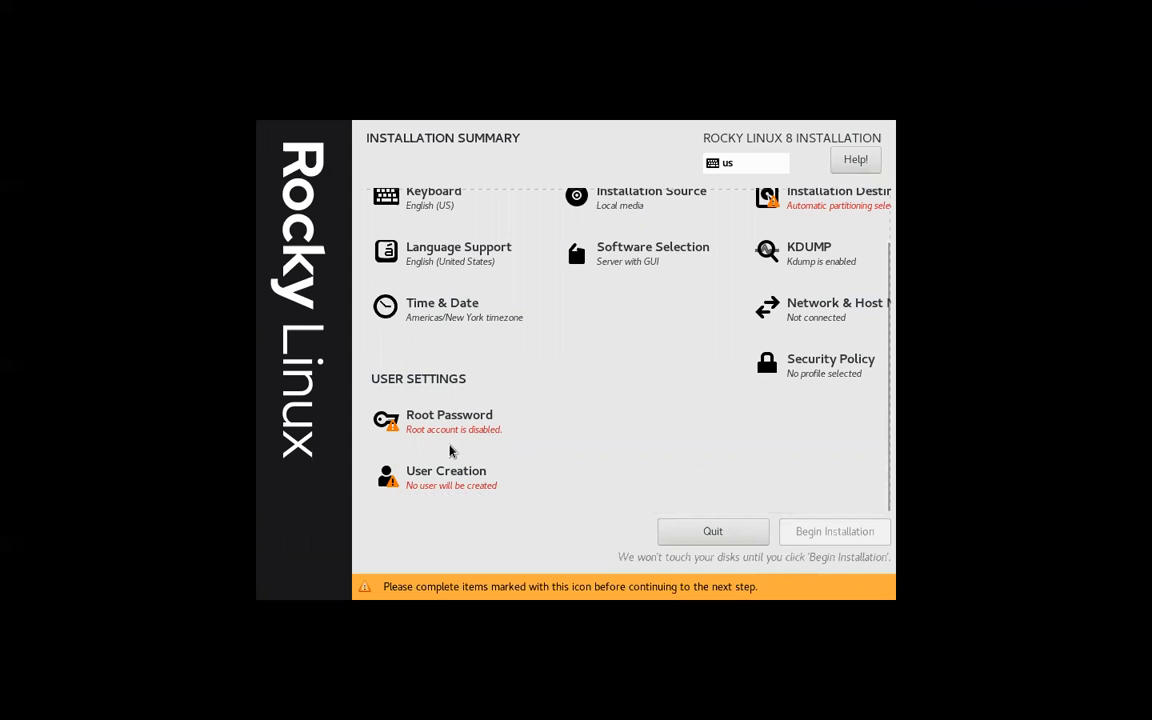
mouse_move(463, 424)
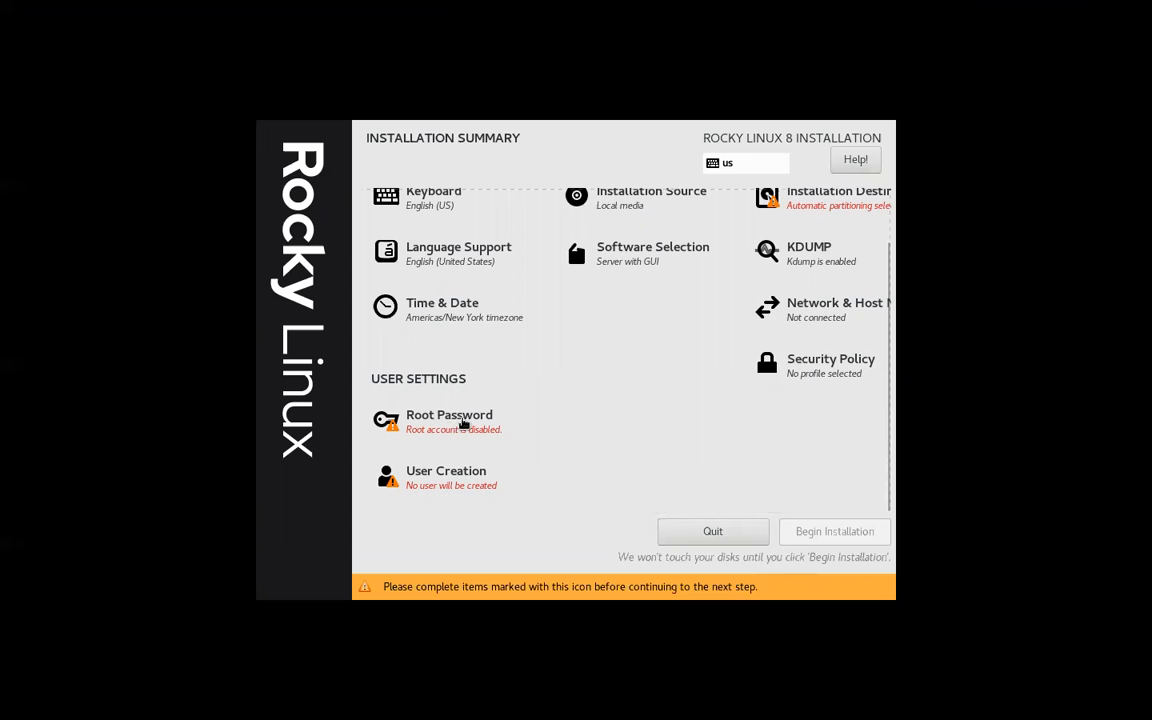
mouse_move(433, 462)
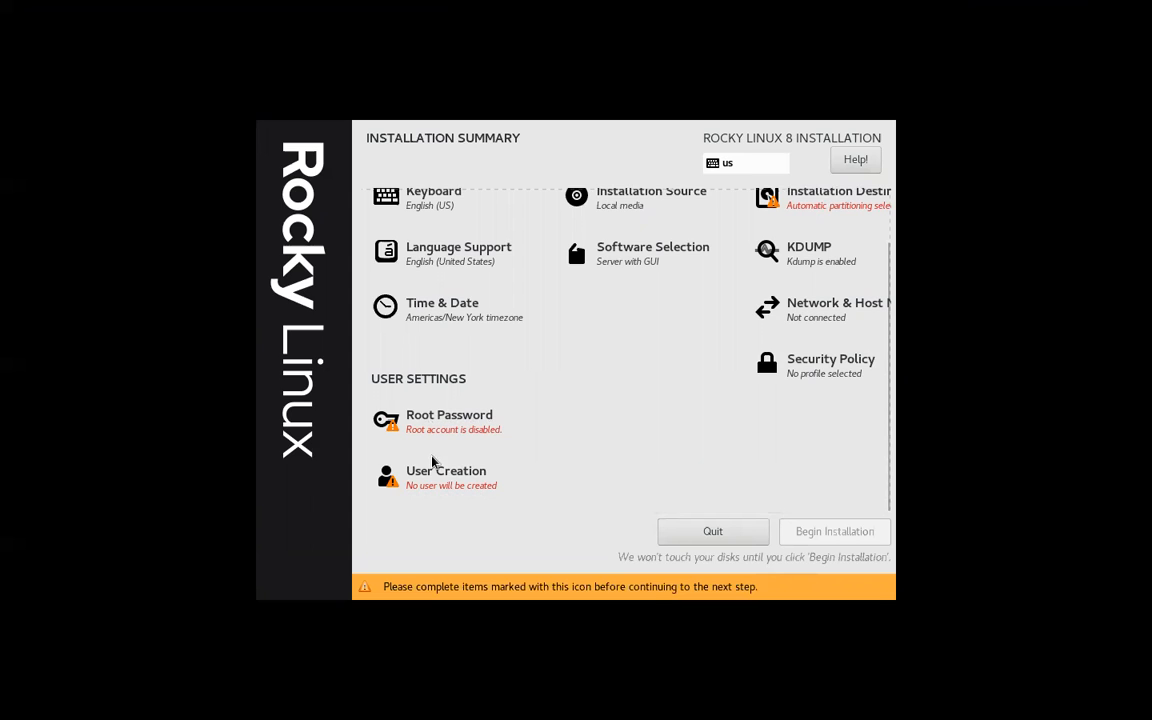
mouse_move(438, 396)
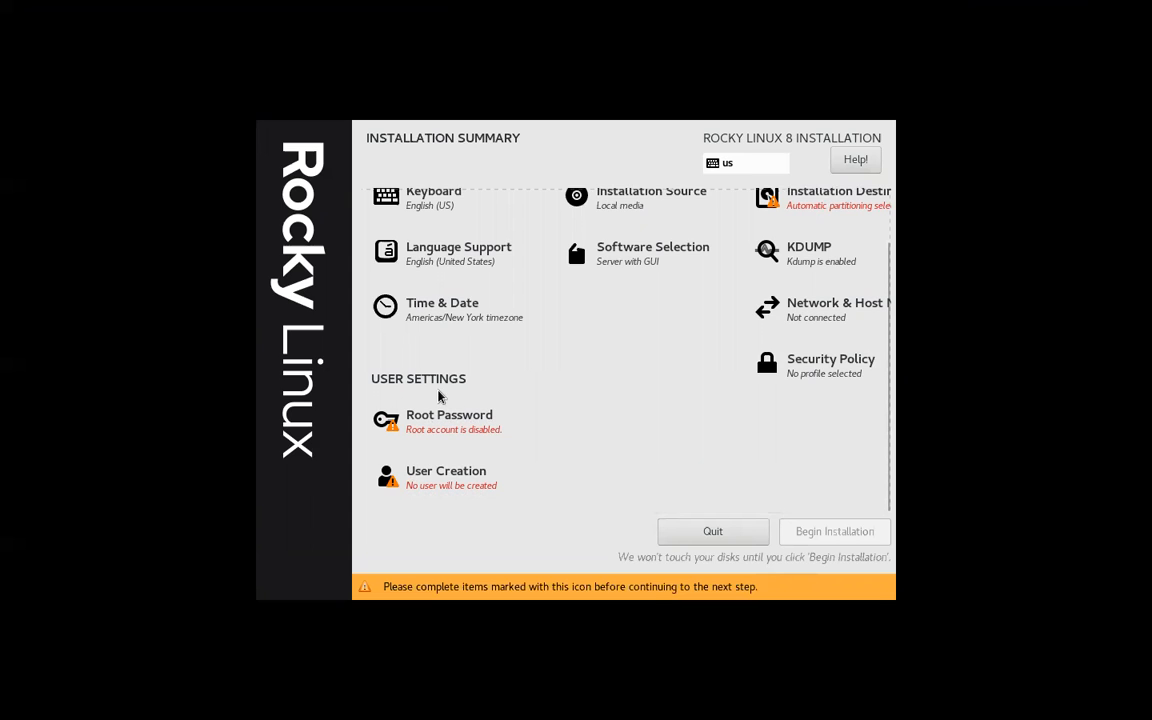
mouse_move(460, 462)
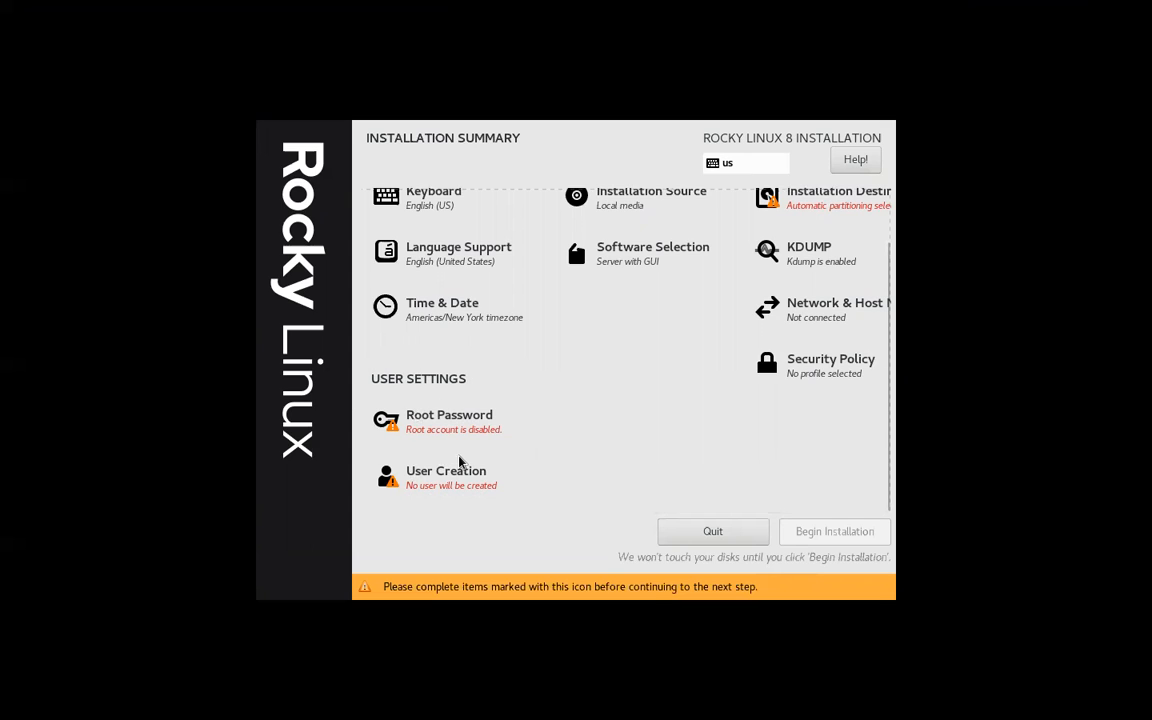
mouse_move(513, 481)
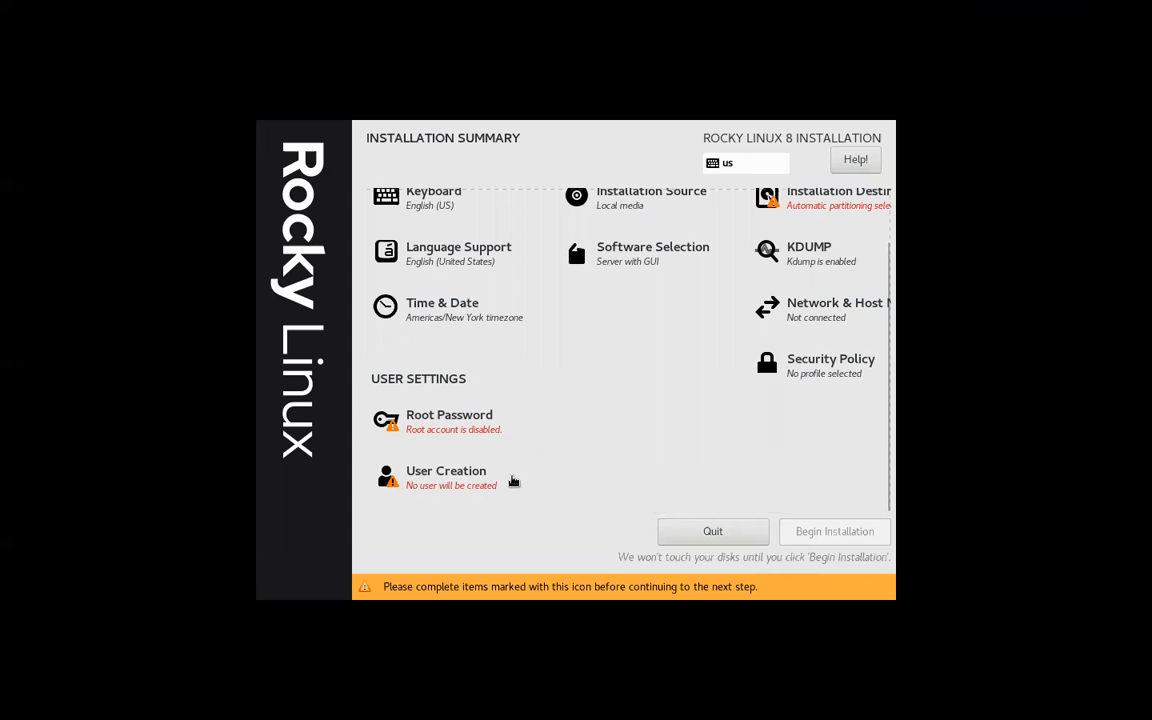
mouse_move(457, 499)
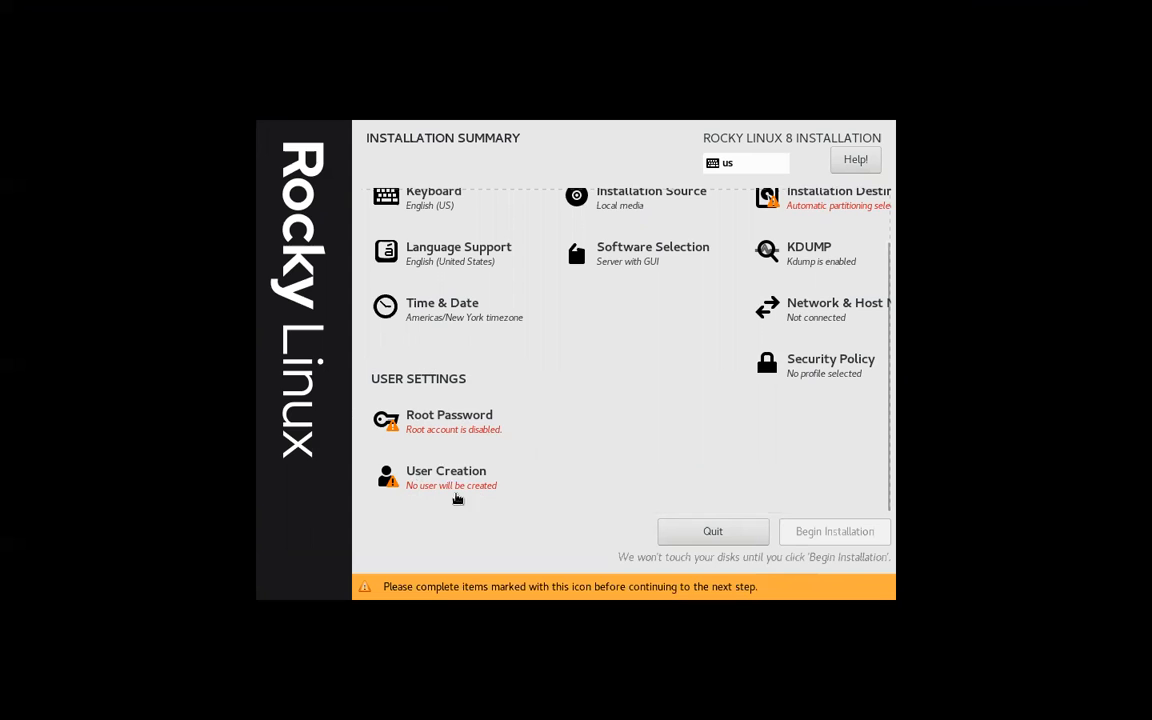
mouse_move(644, 313)
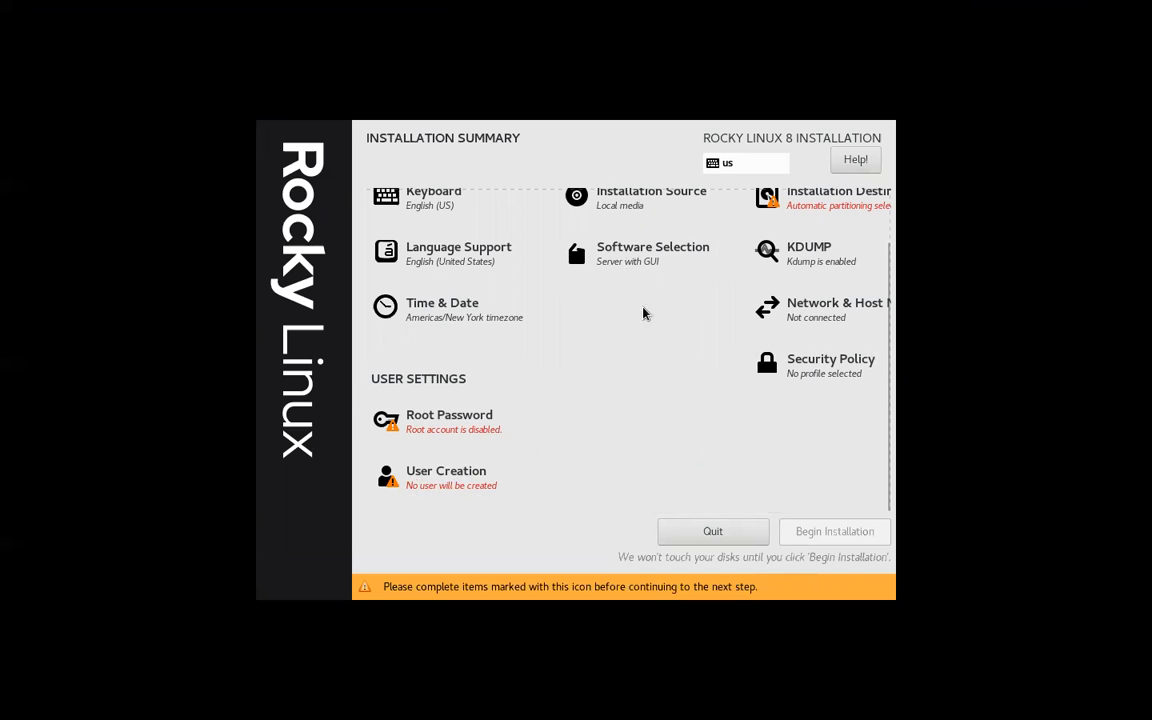
scroll(up, 3)
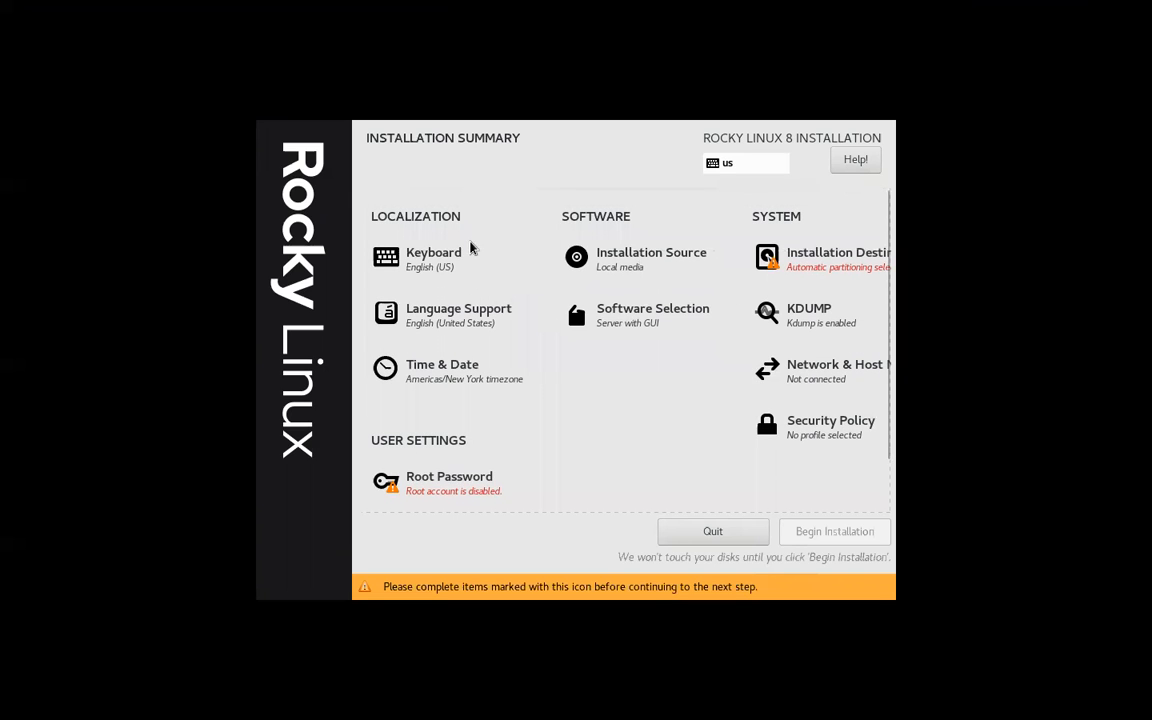
mouse_move(658, 264)
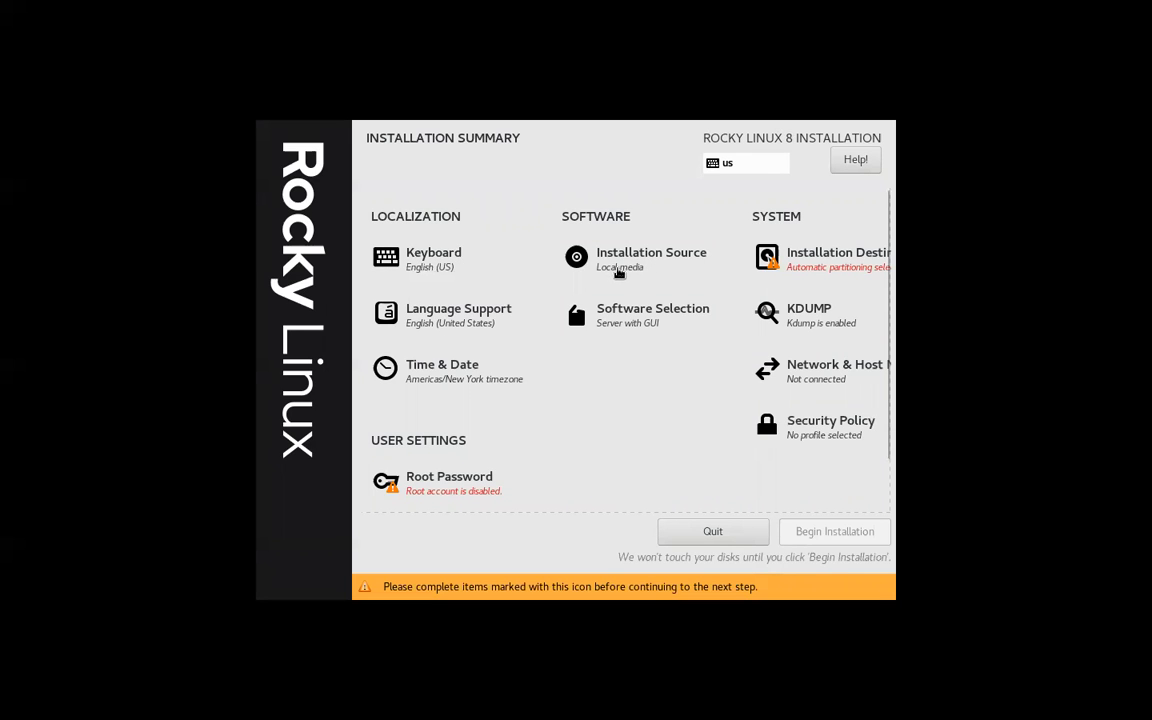
mouse_move(828, 262)
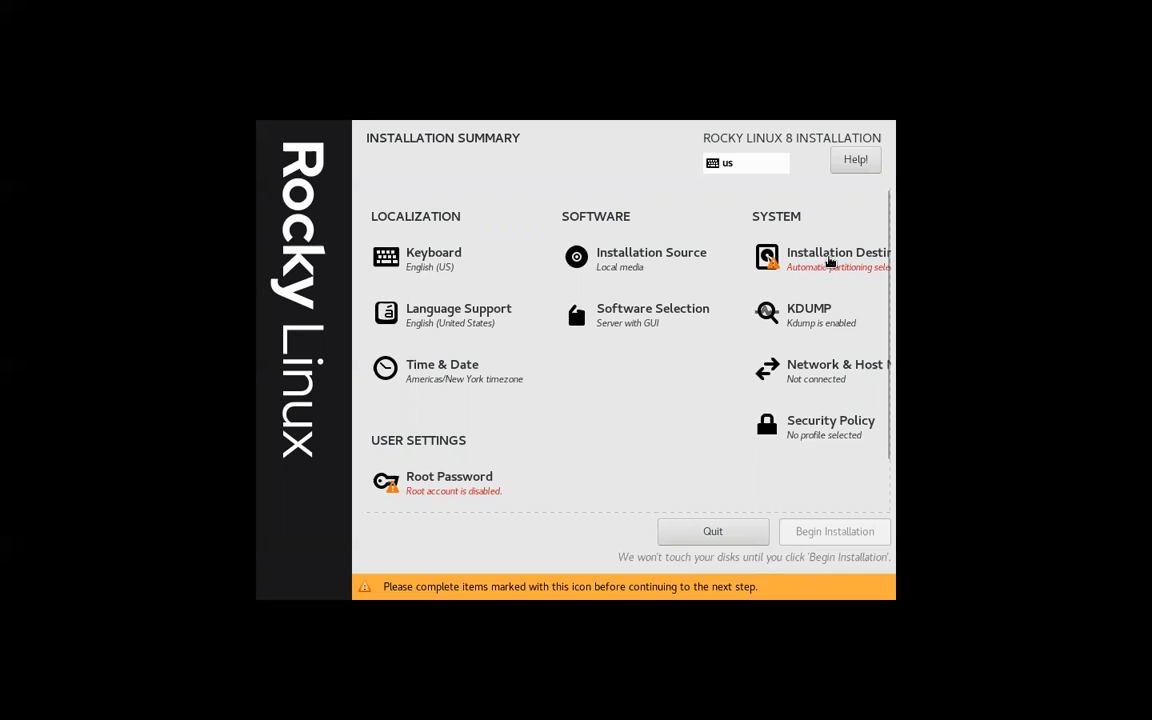
mouse_move(830, 262)
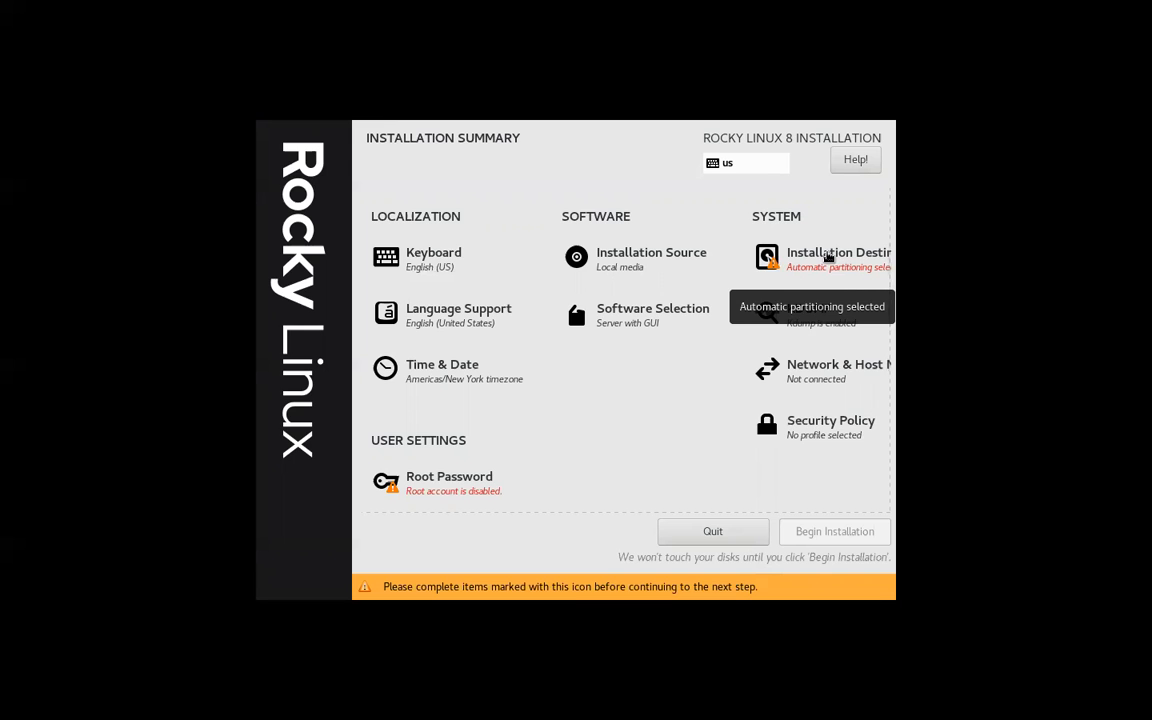
click(838, 258)
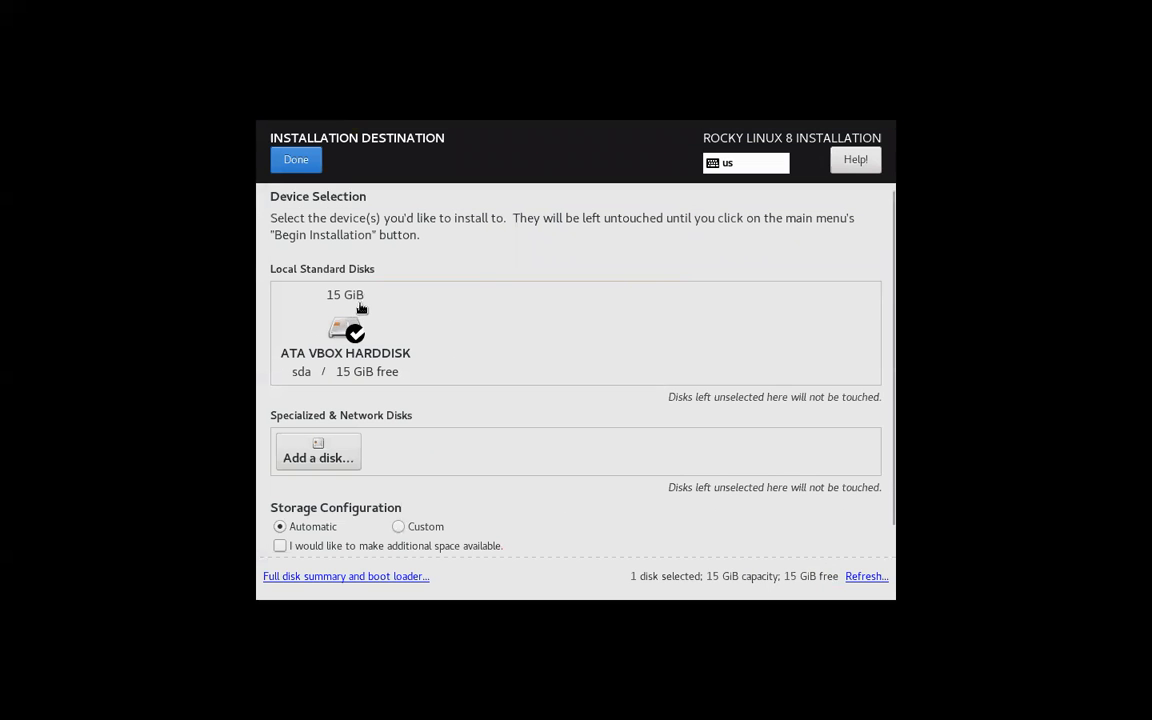
mouse_move(375, 340)
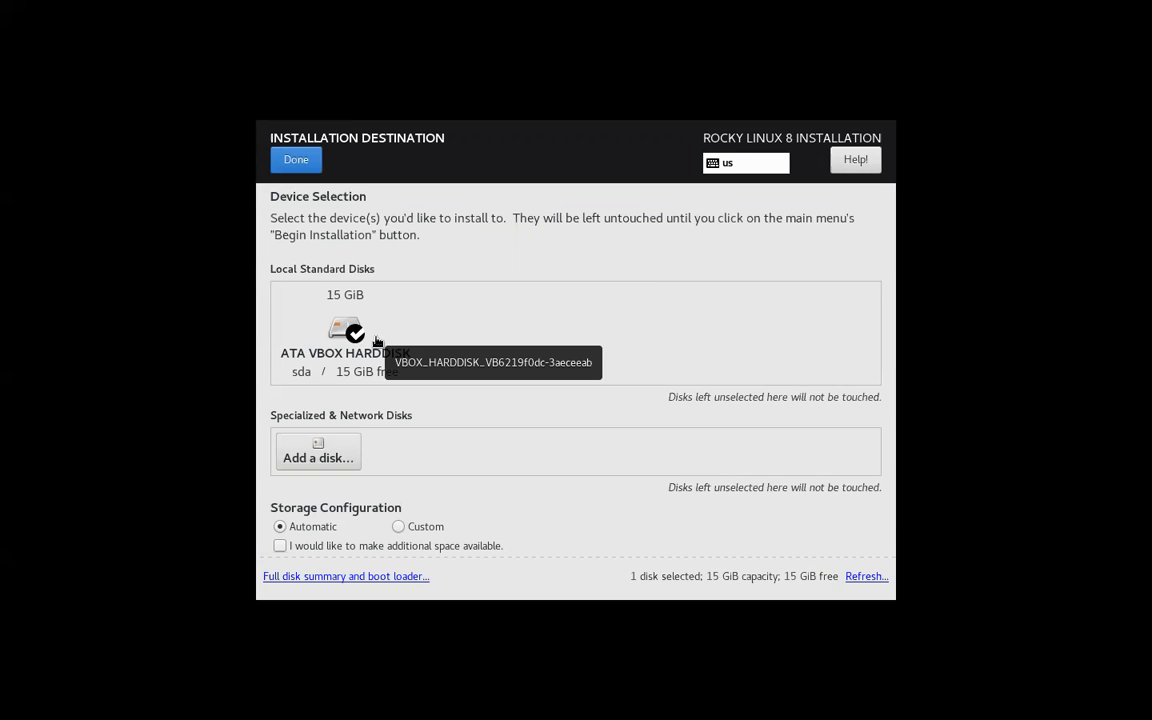
mouse_move(337, 397)
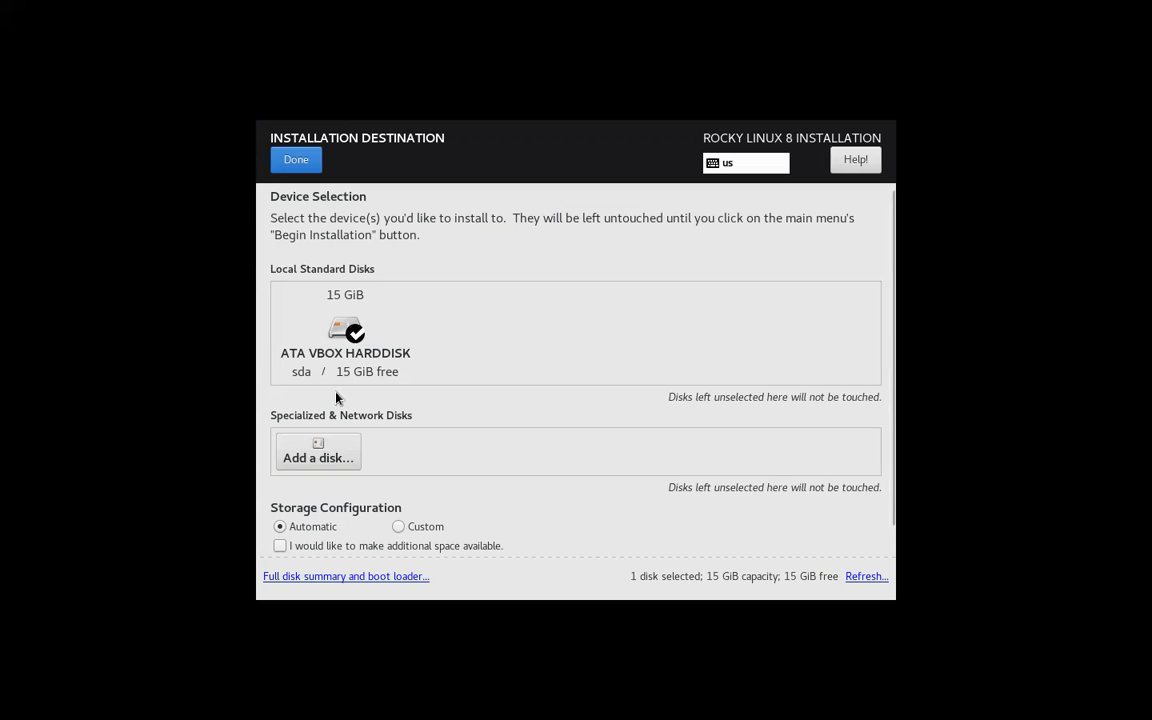
mouse_move(323, 252)
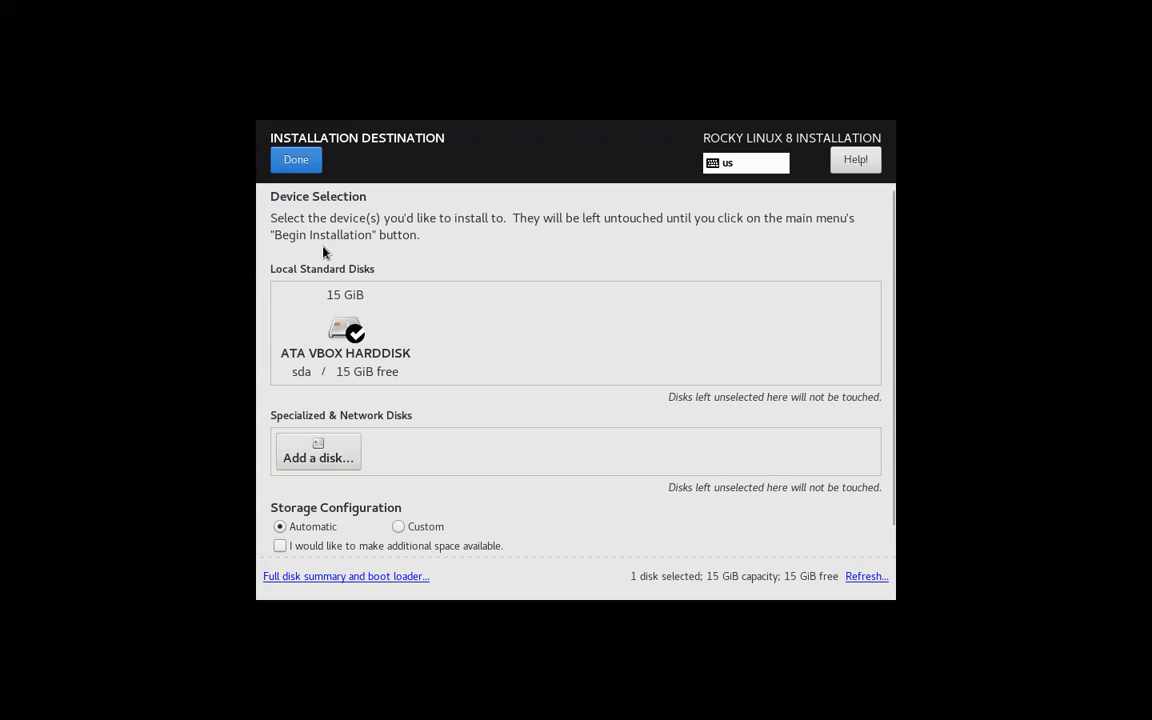
mouse_move(360, 322)
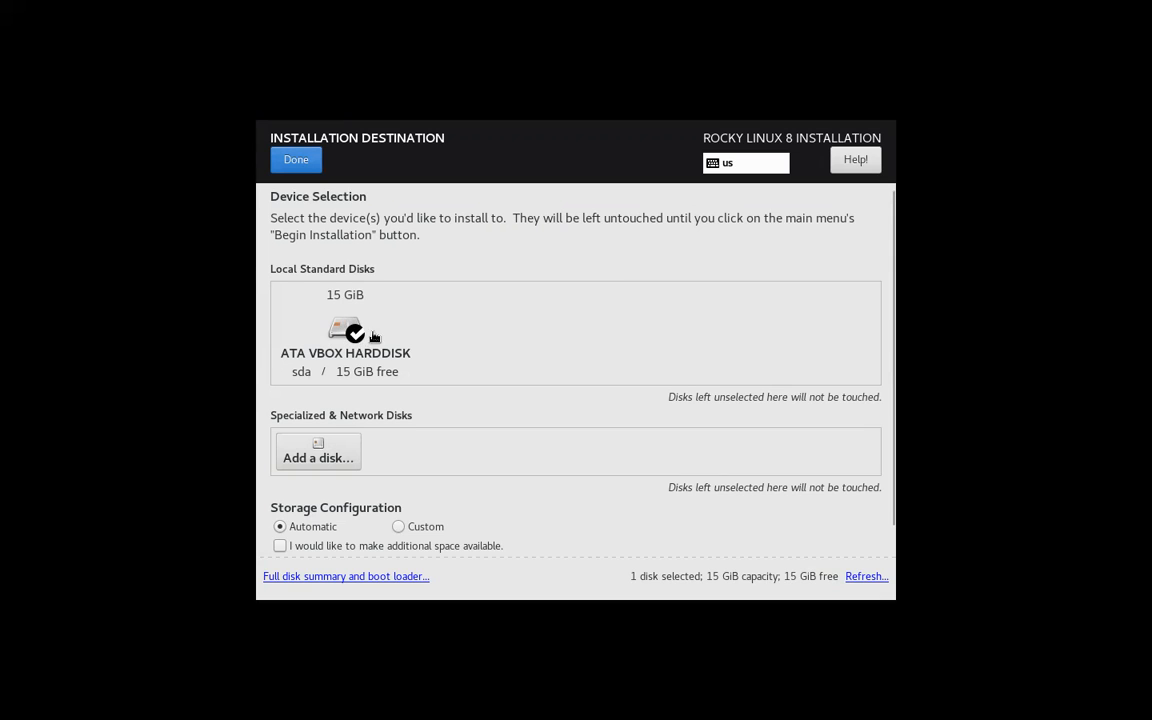
mouse_move(364, 290)
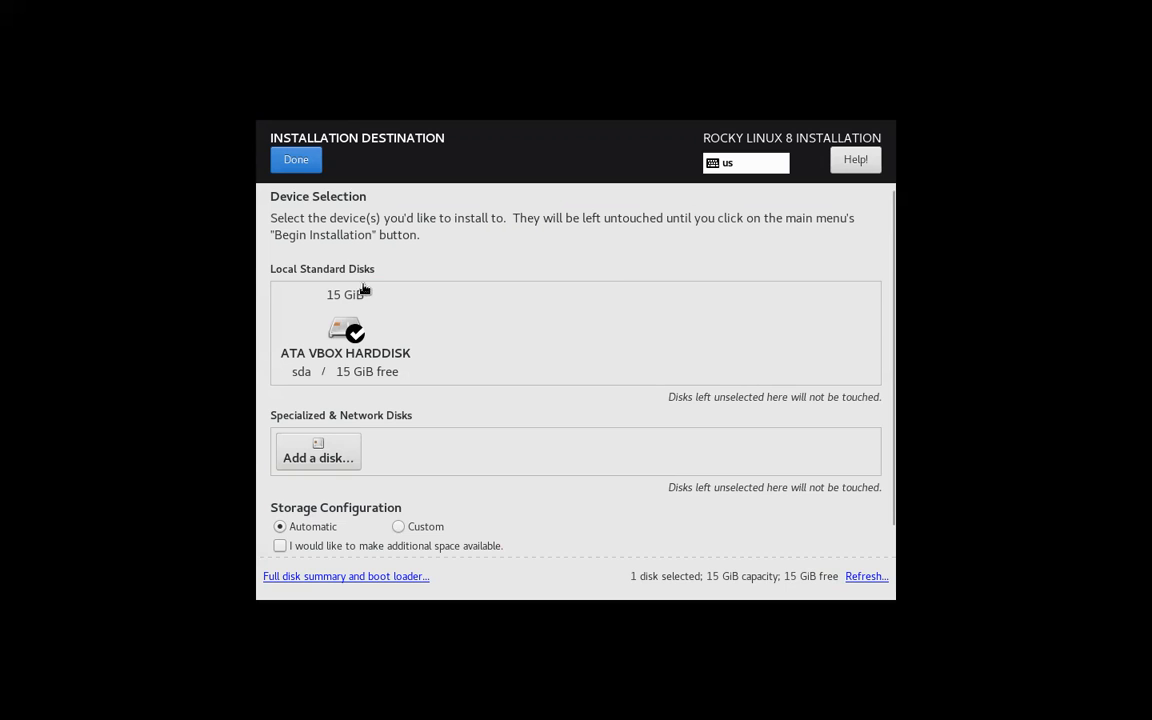
mouse_move(335, 303)
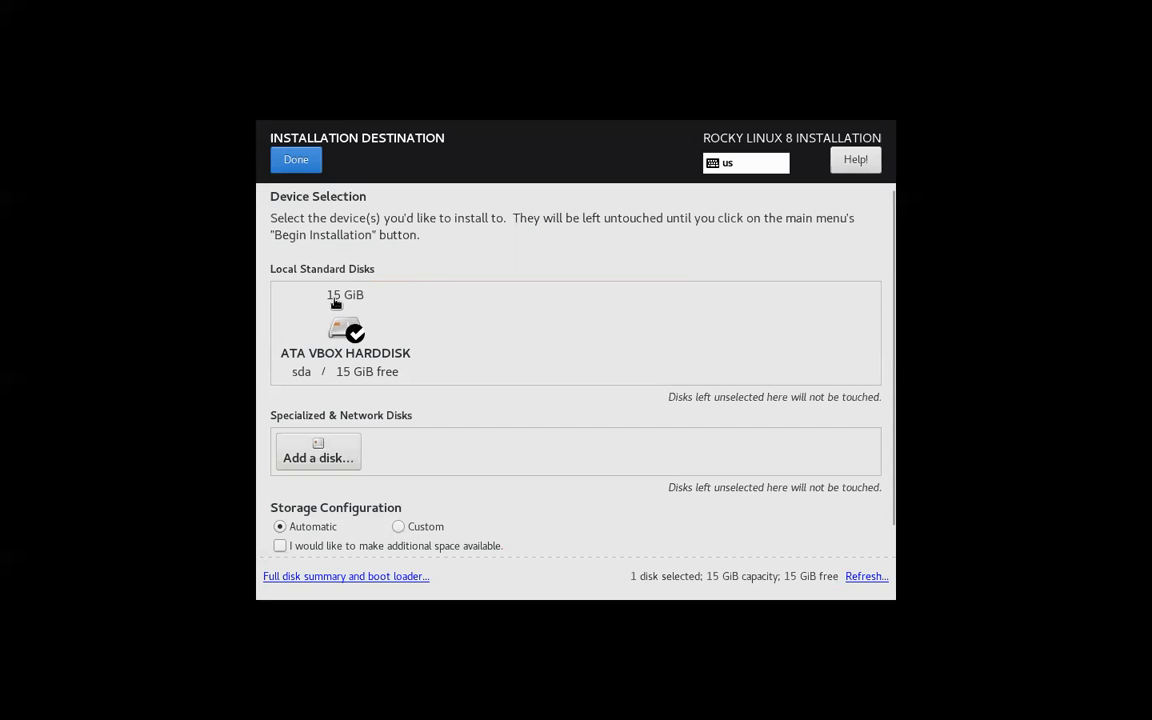
mouse_move(380, 317)
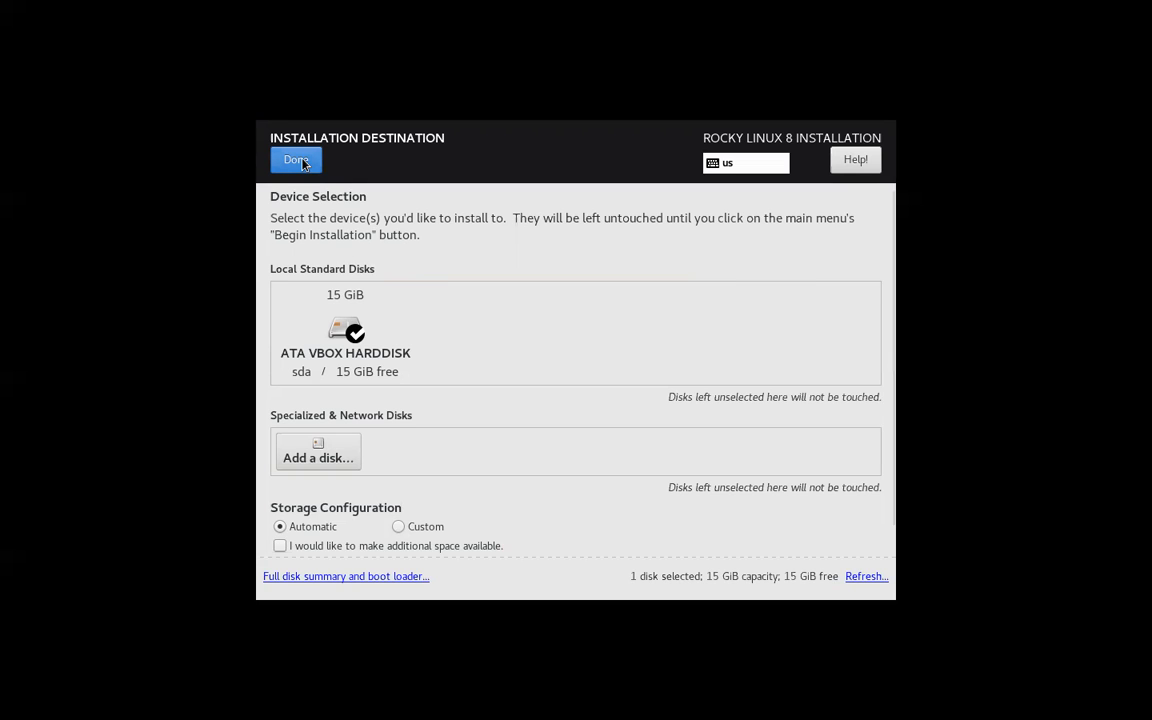
Accept automatic partitioning on Installation Destination and return to the summary
click(296, 160)
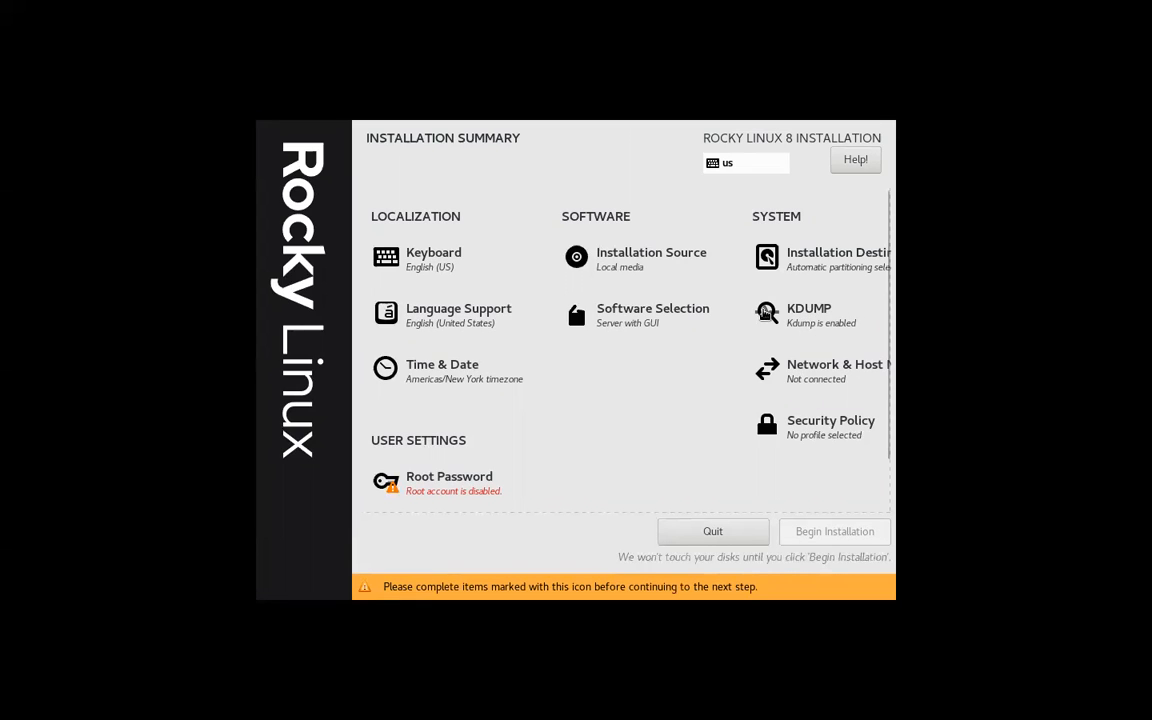
mouse_move(630, 328)
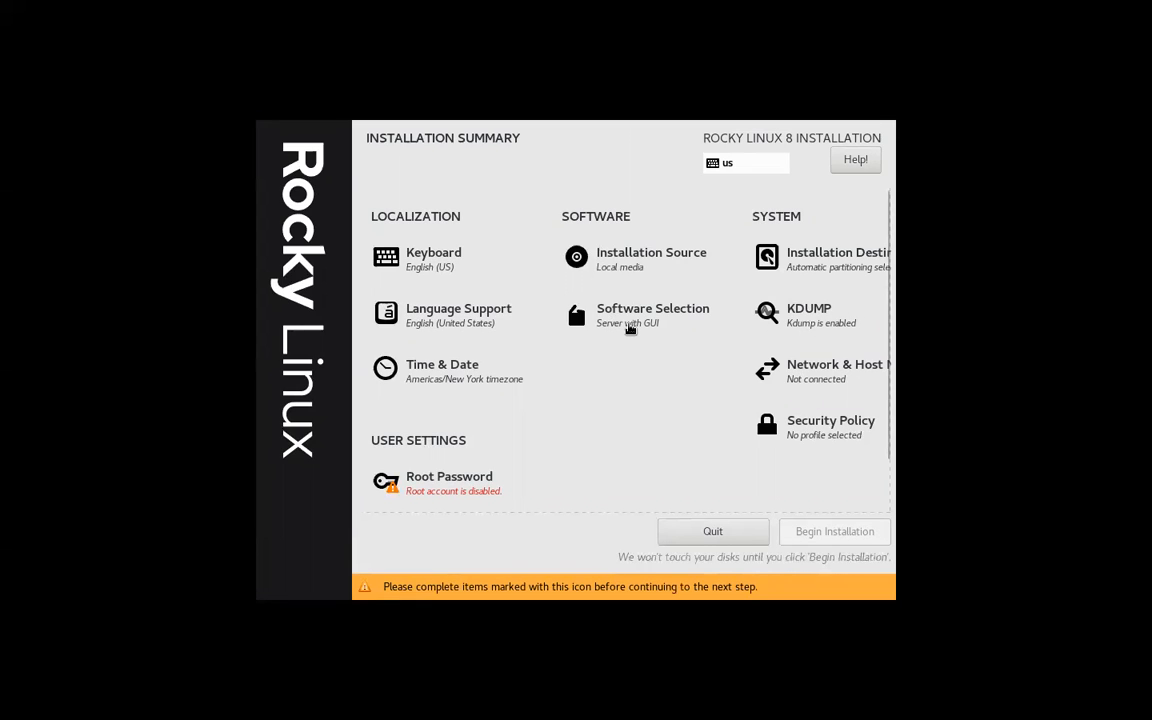
In Software Selection, add the Security Tools add-on group
click(652, 314)
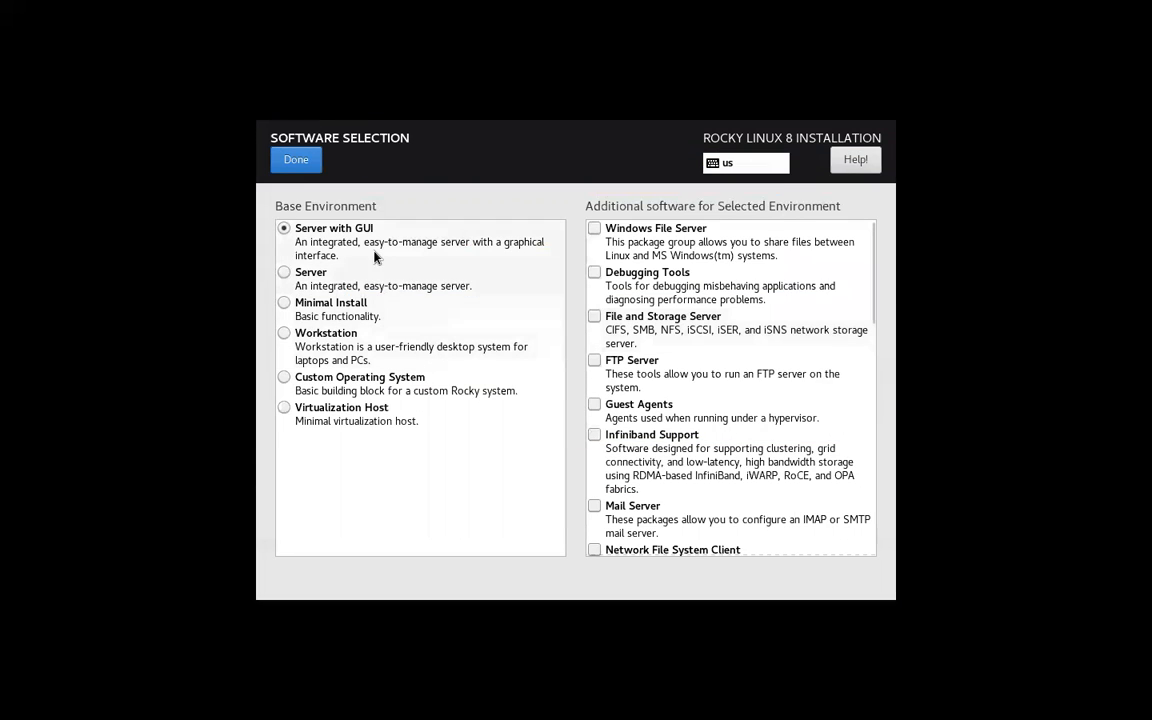
mouse_move(350, 240)
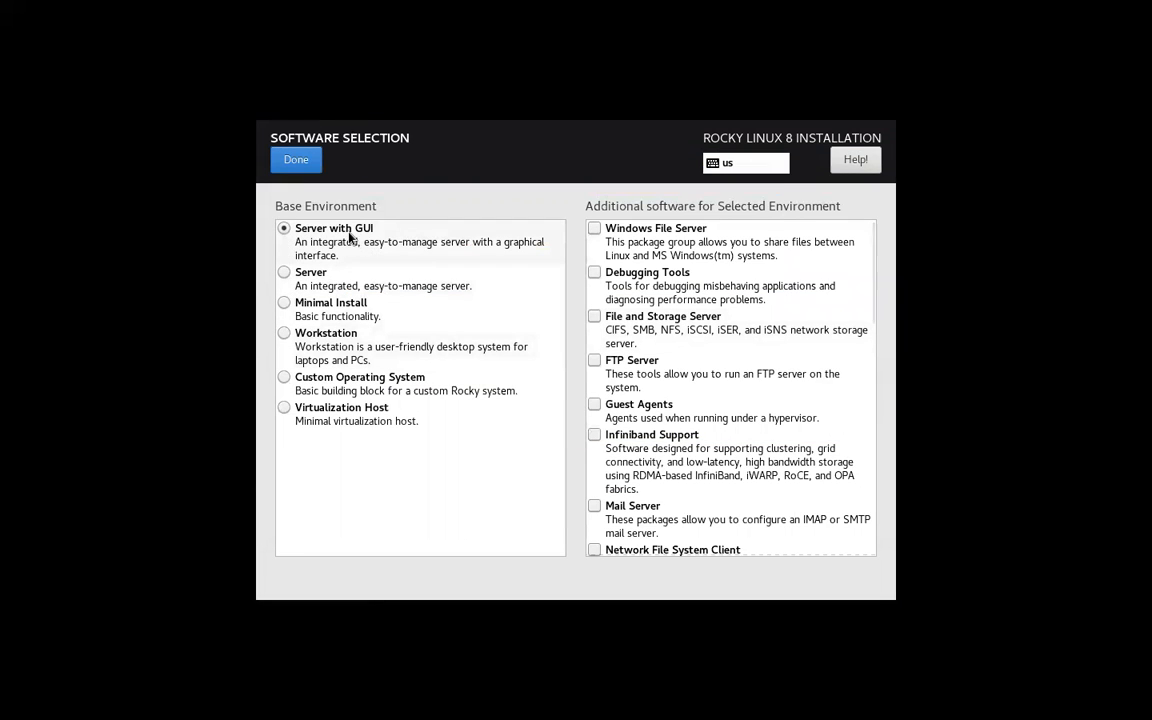
mouse_move(360, 309)
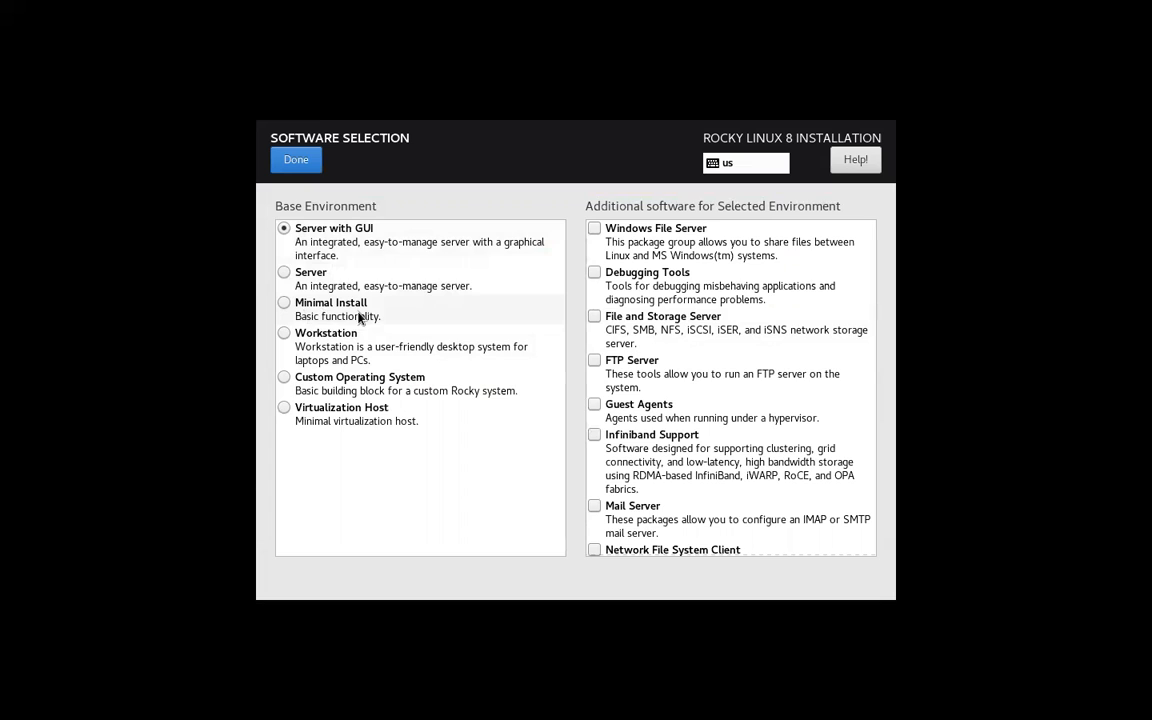
mouse_move(383, 320)
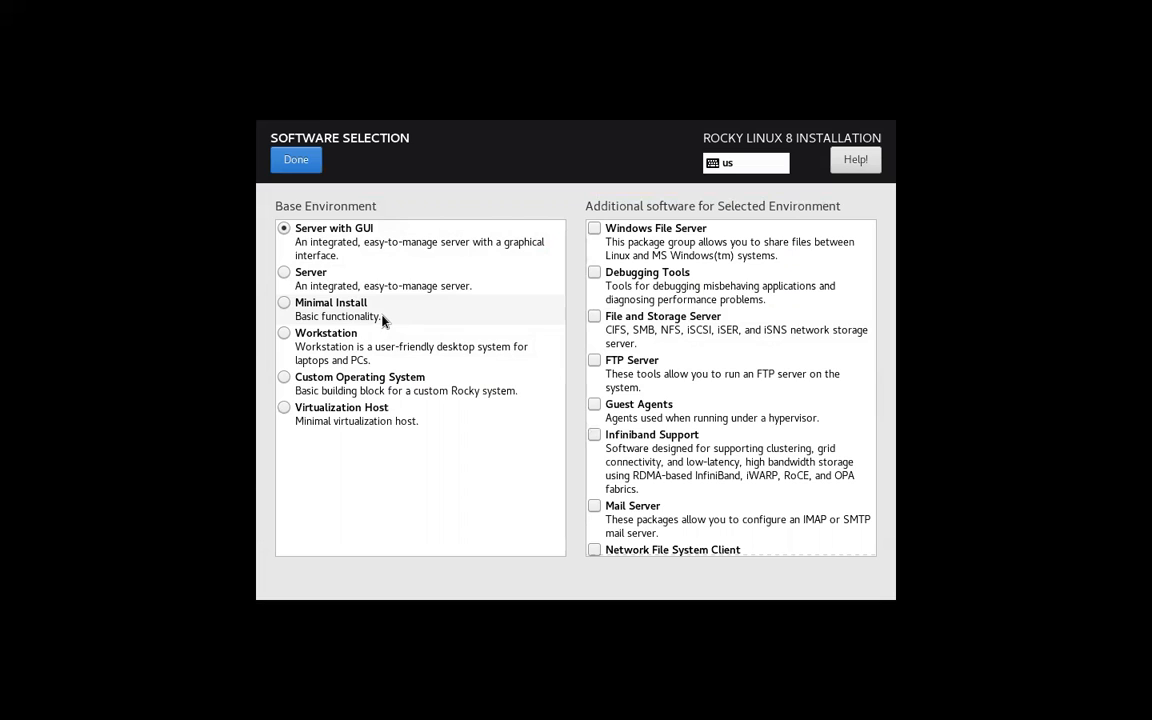
mouse_move(363, 353)
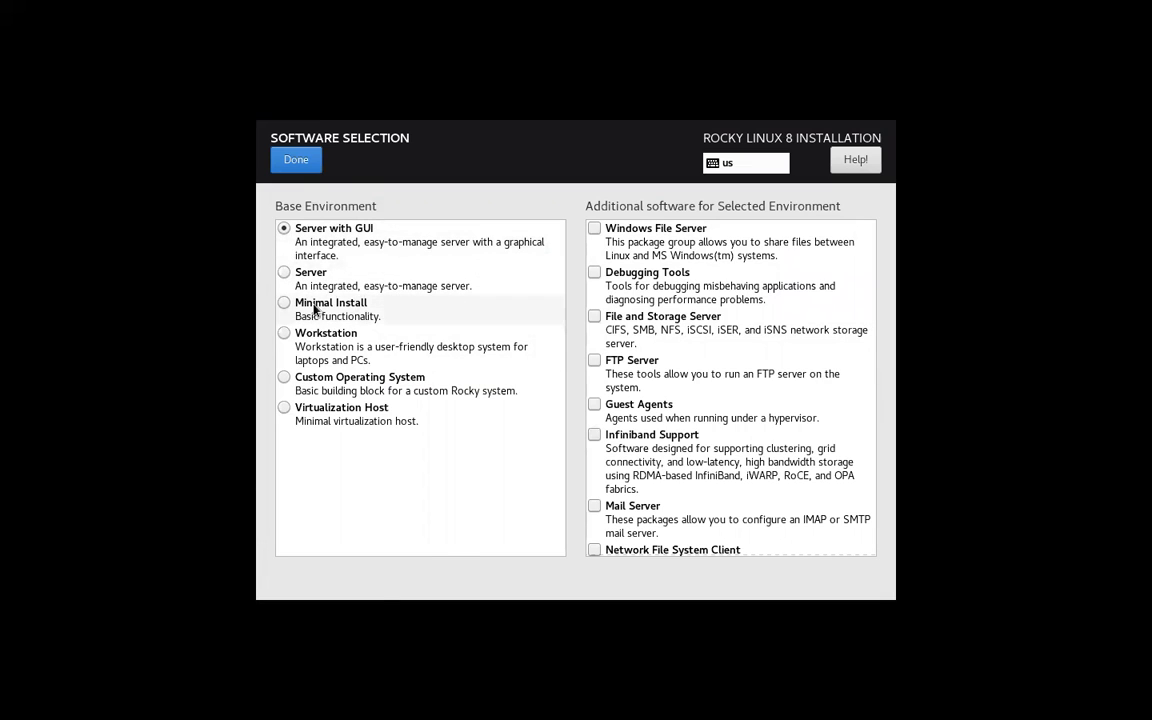
mouse_move(315, 383)
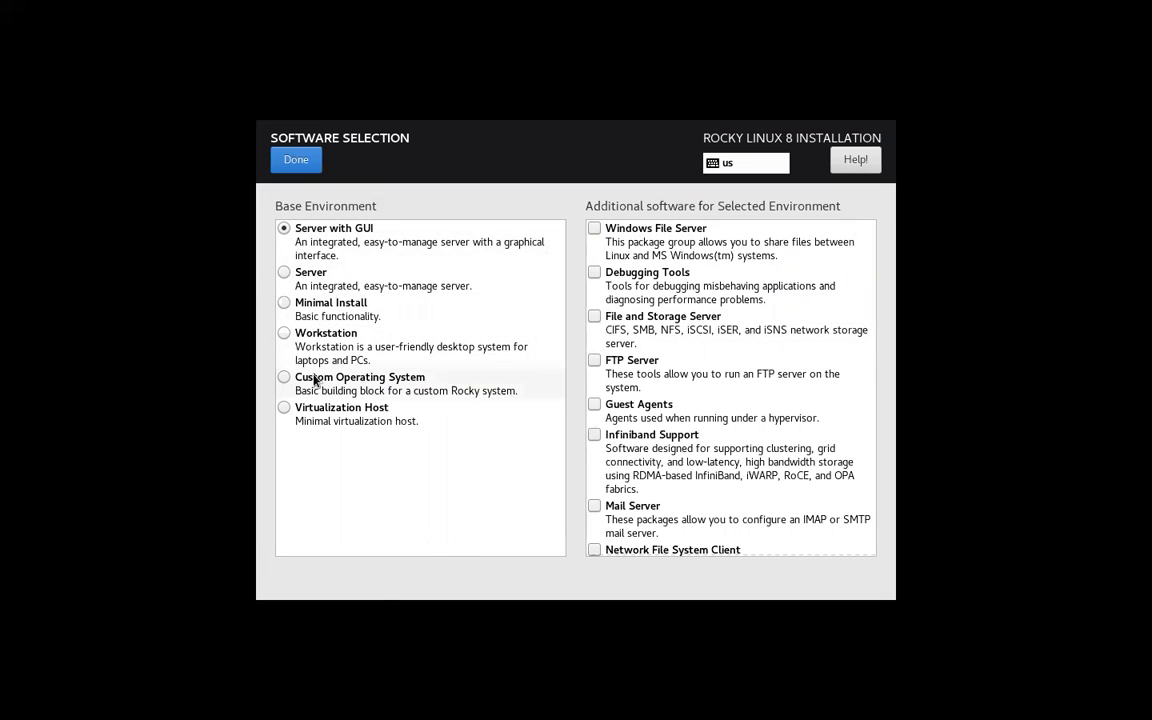
mouse_move(535, 393)
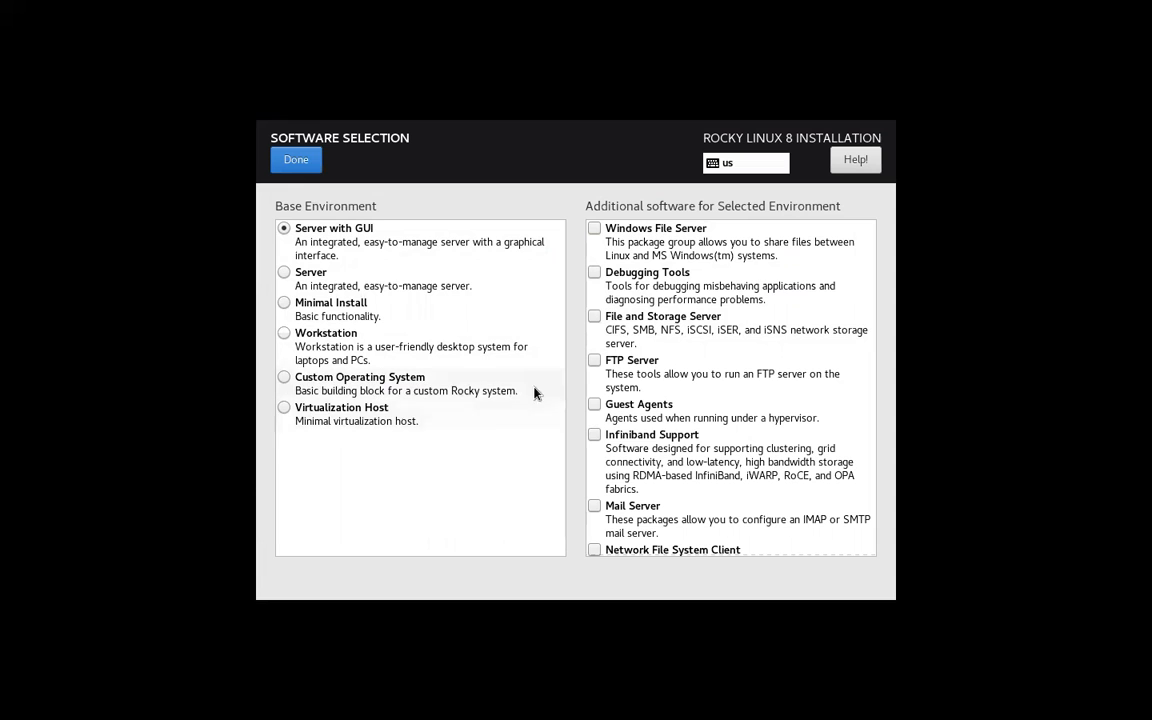
scroll(down, 3)
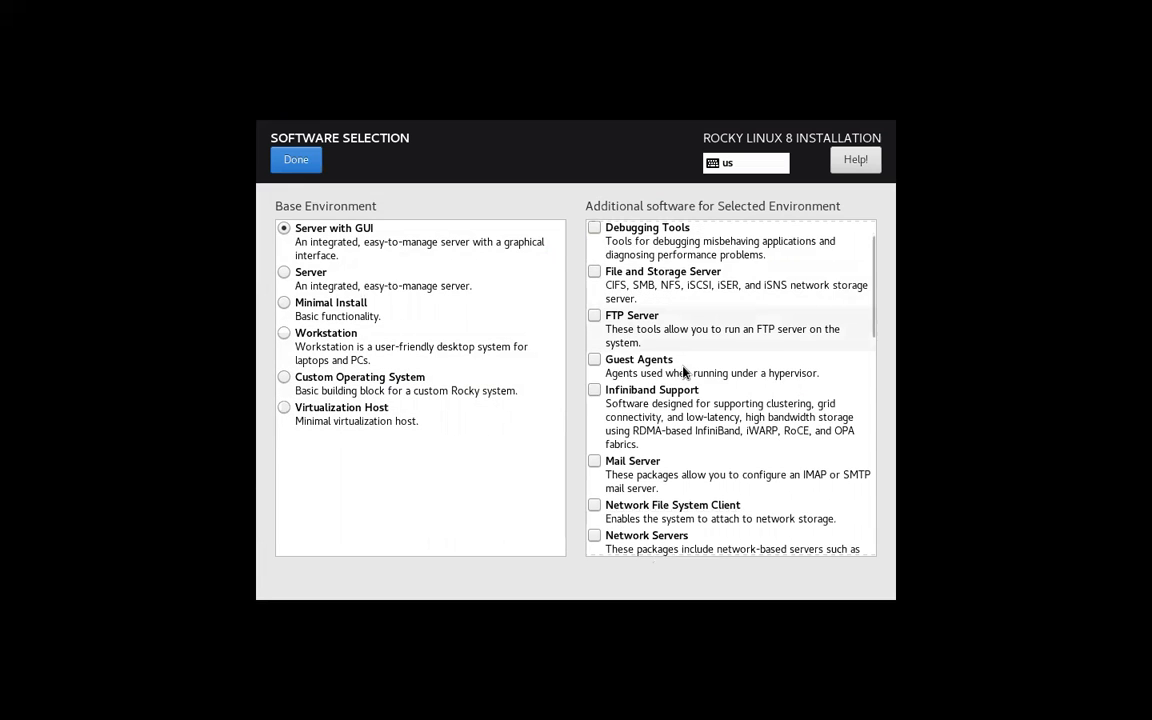
scroll(down, 3)
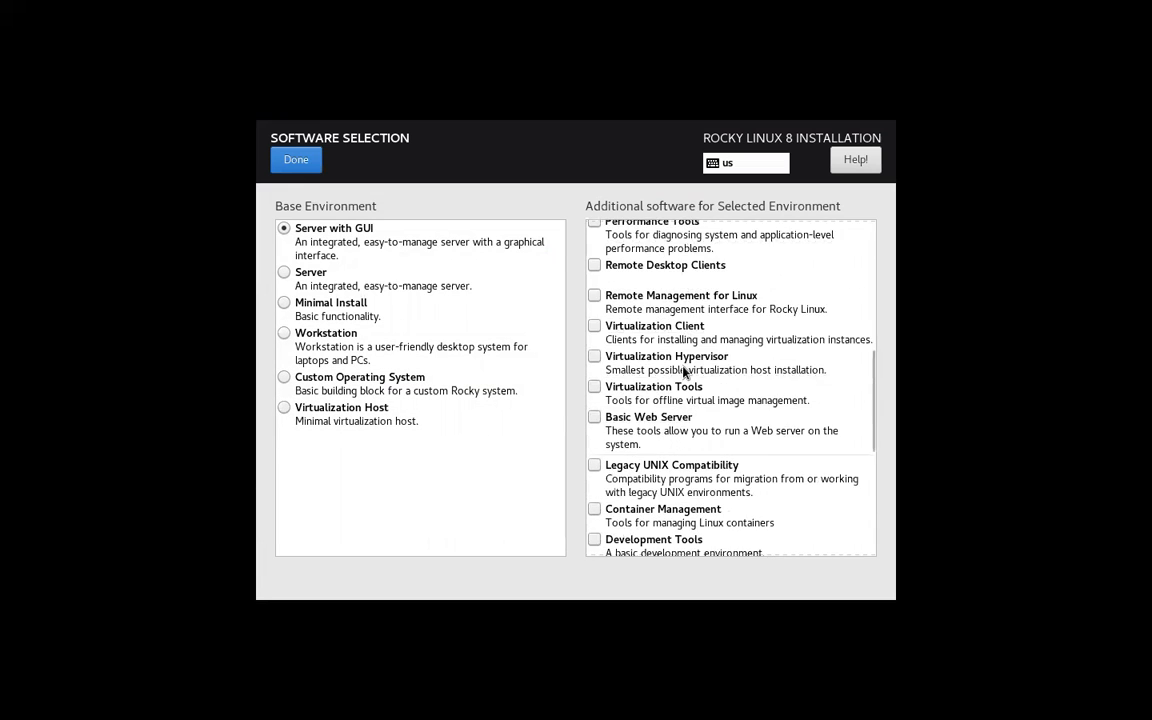
scroll(down, 3)
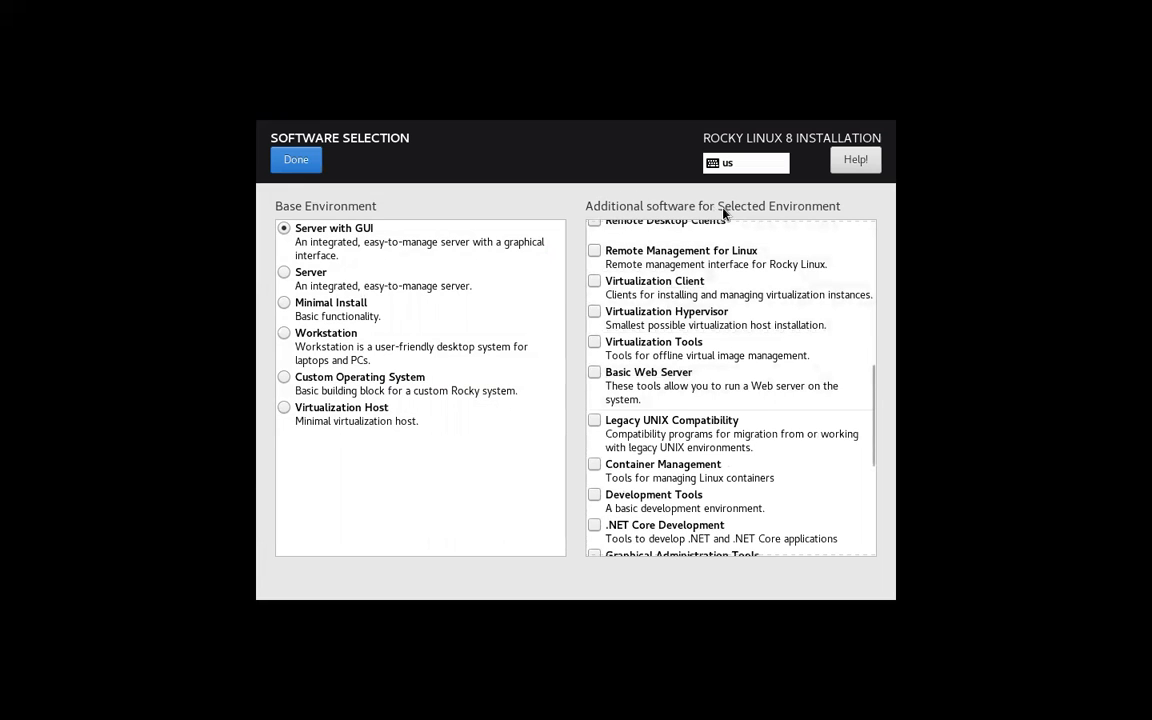
scroll(down, 3)
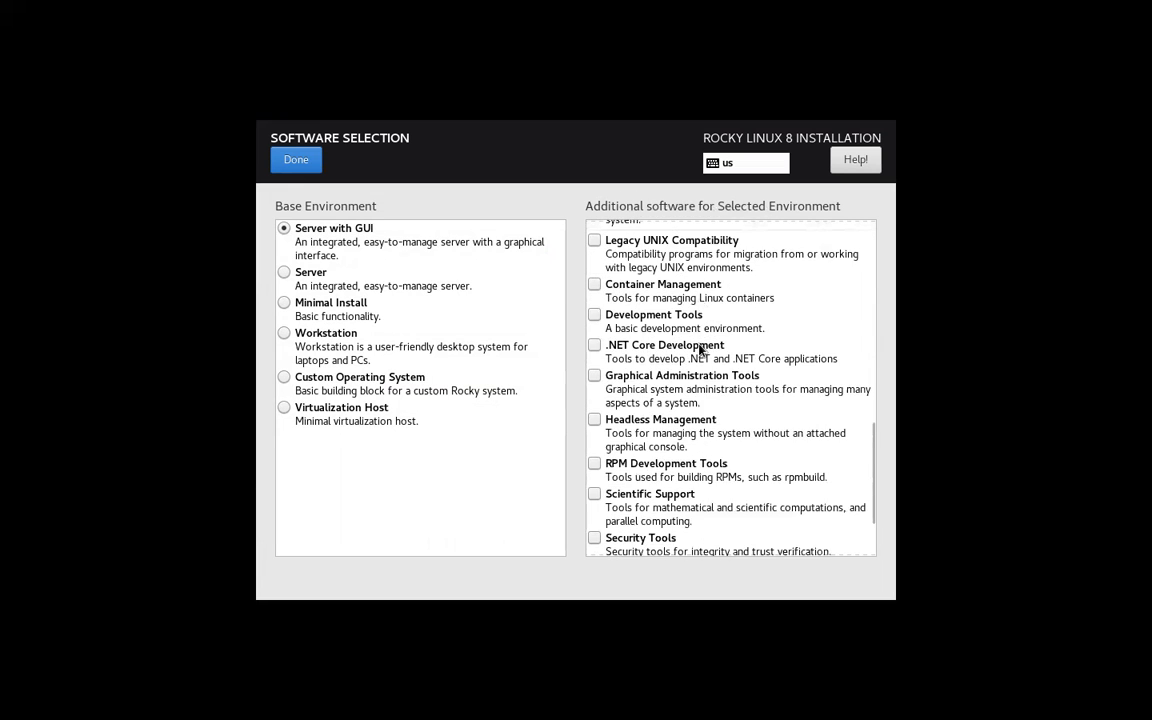
scroll(down, 3)
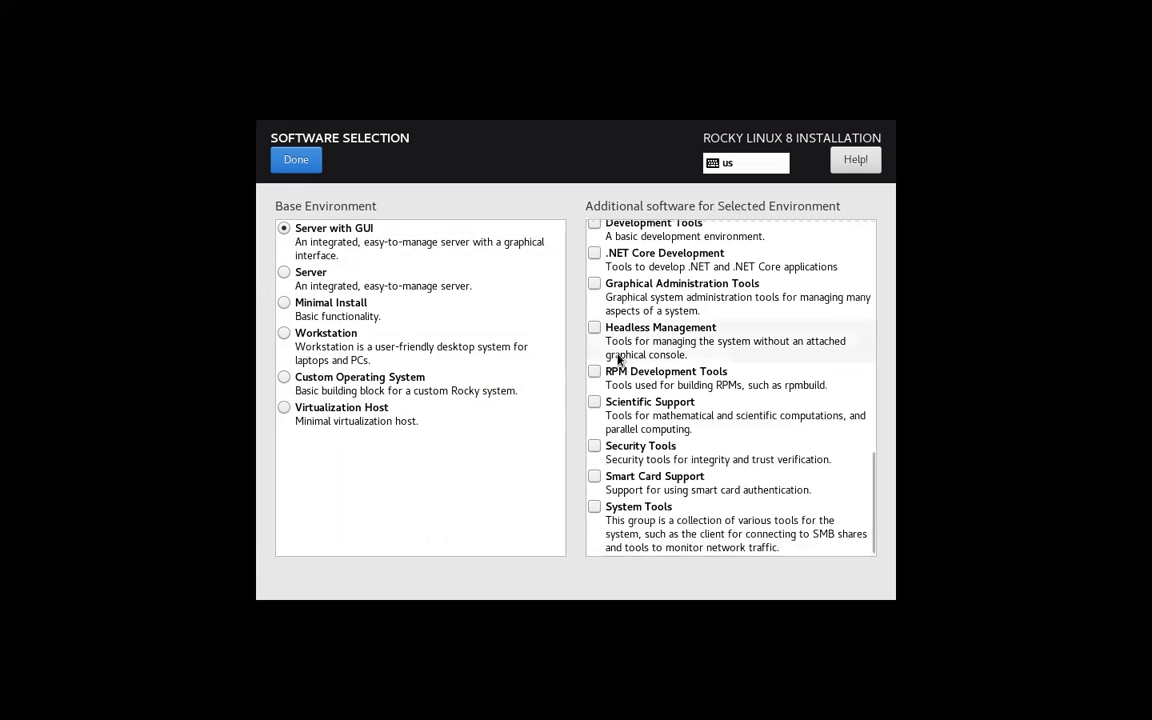
mouse_move(693, 375)
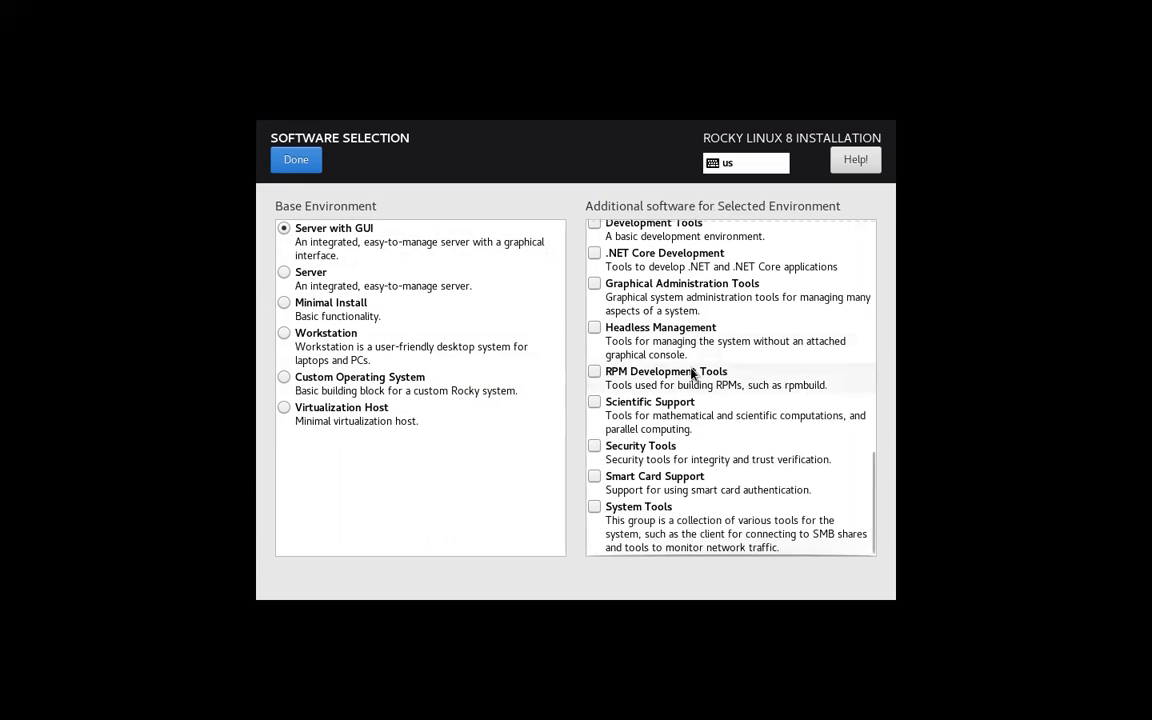
click(594, 446)
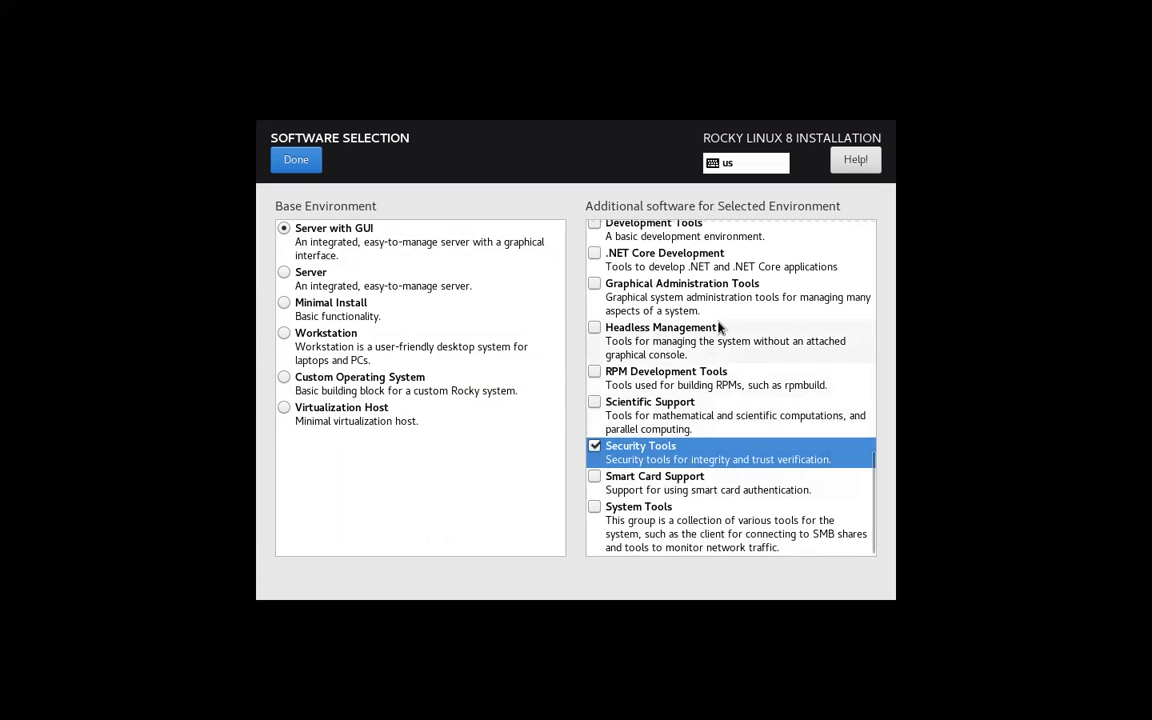
mouse_move(735, 356)
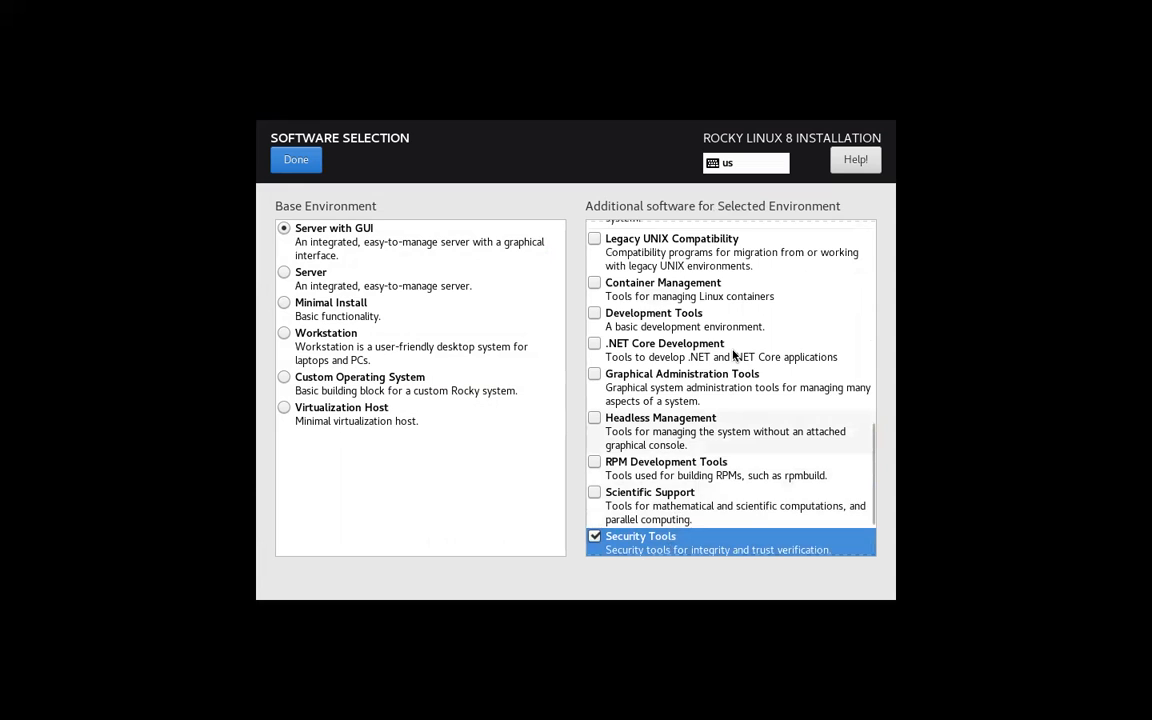
Keep Server with GUI as the base environment and finish Software Selection
scroll(up, 3)
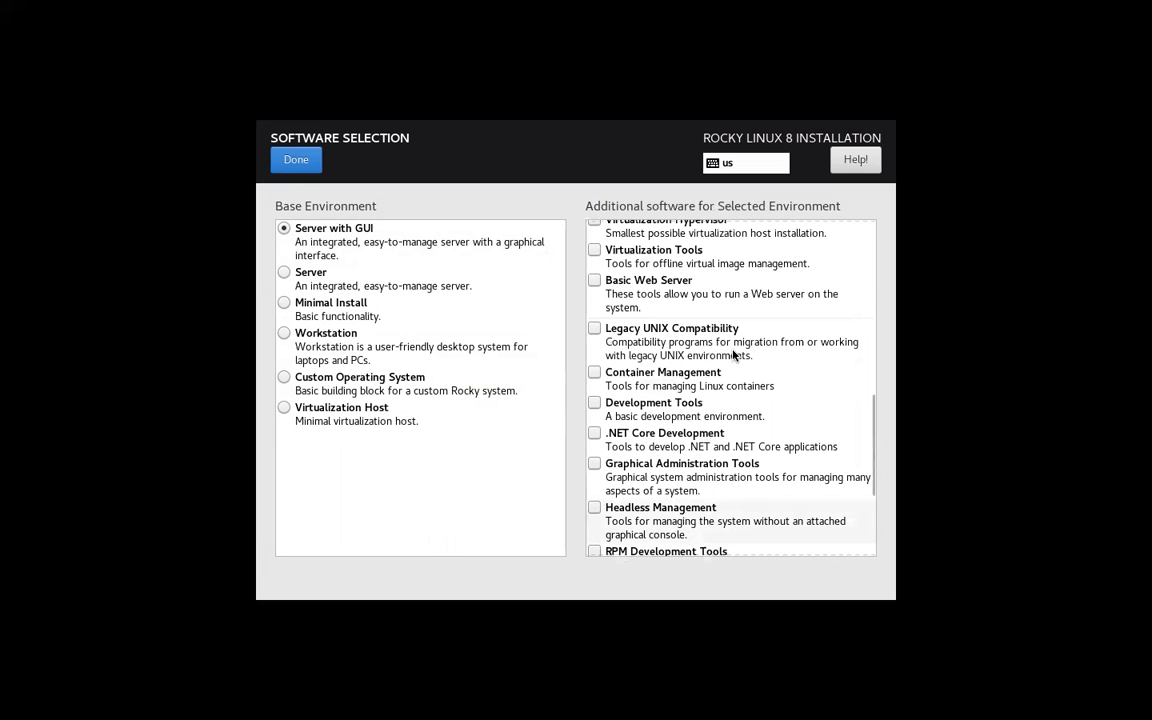
scroll(up, 3)
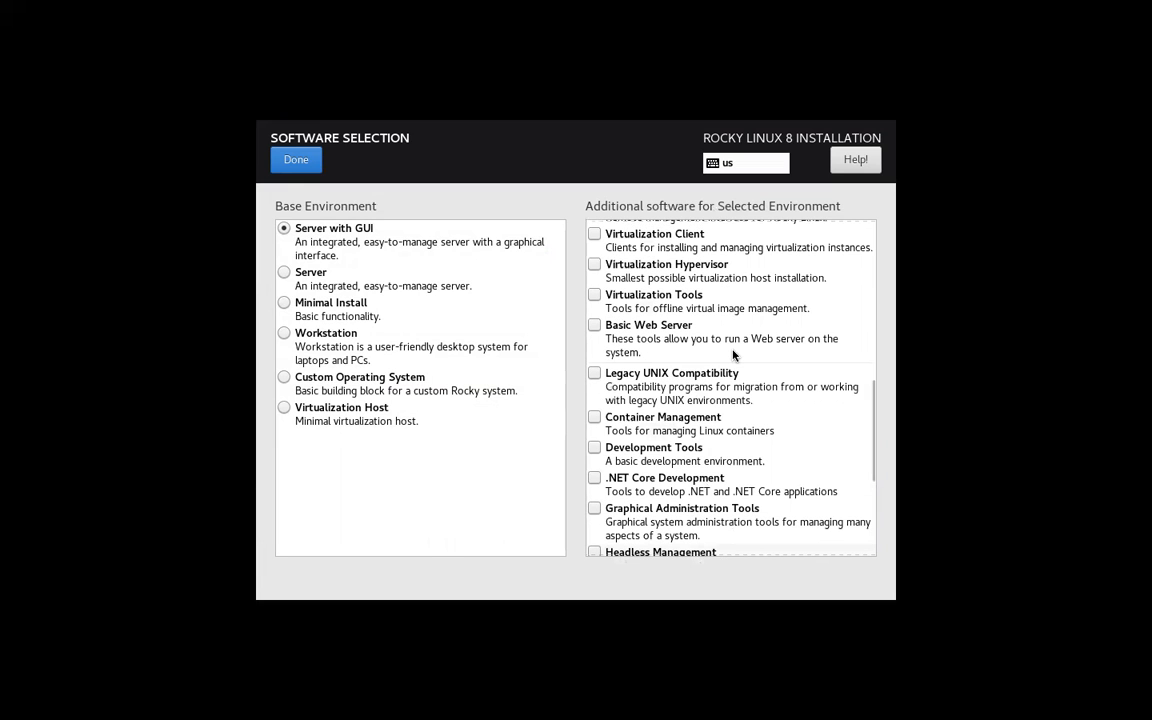
scroll(up, 3)
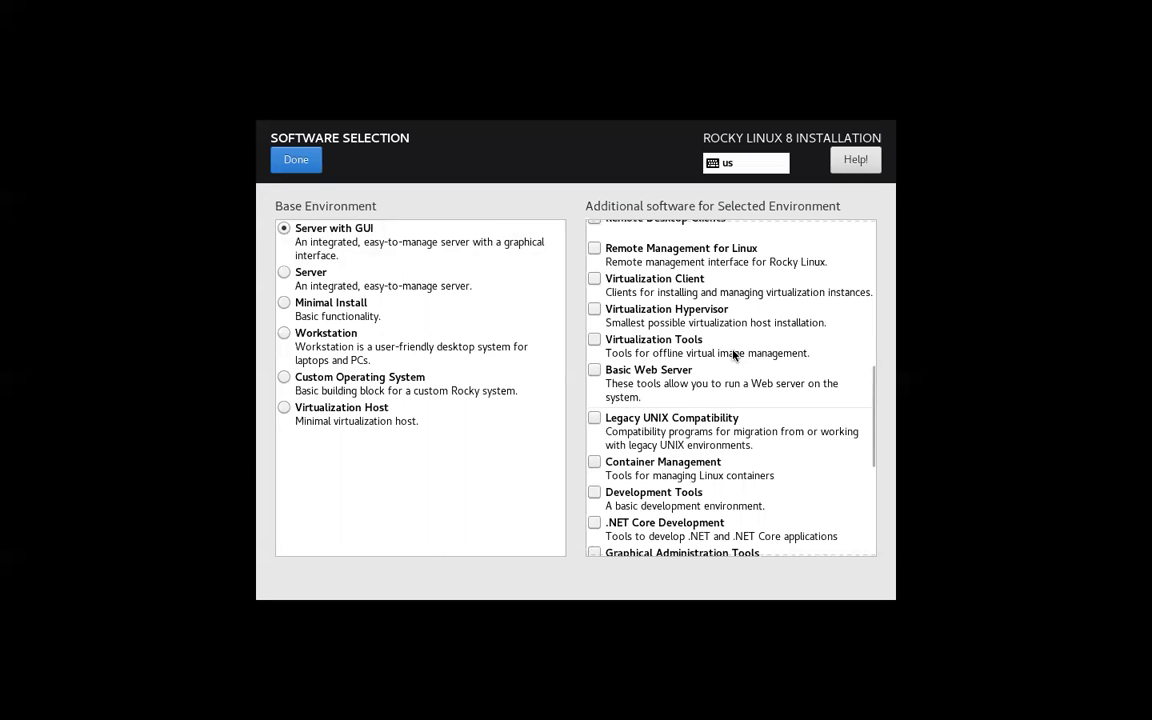
scroll(up, 3)
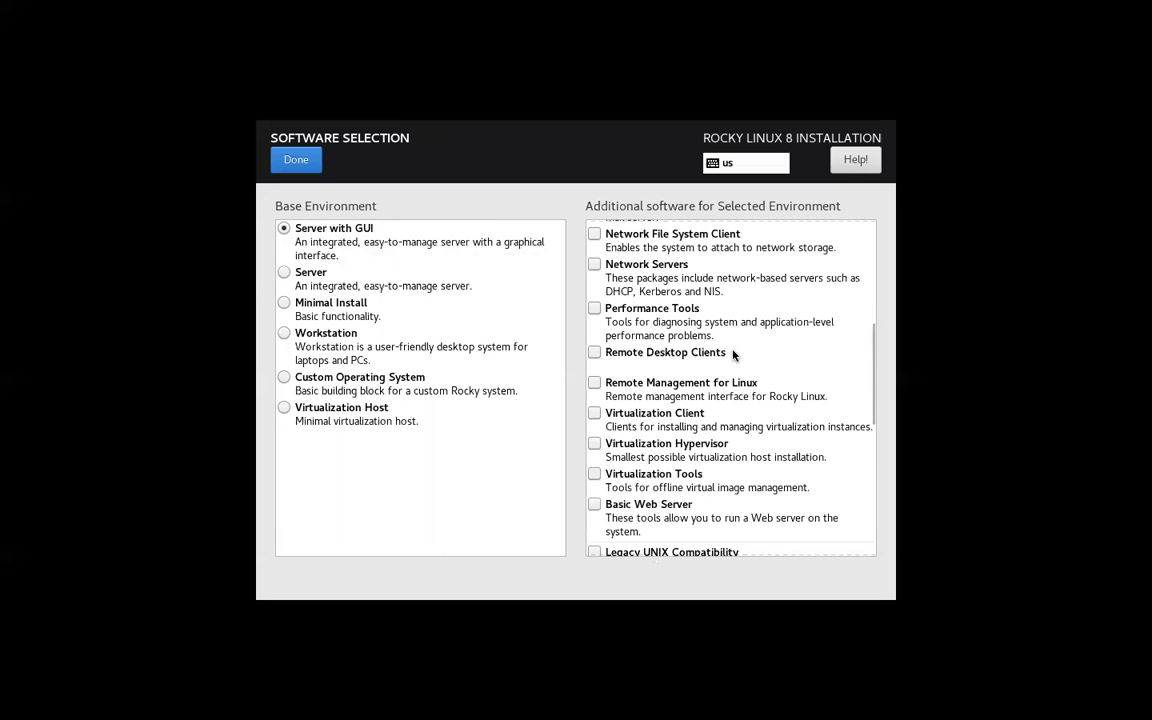
scroll(up, 3)
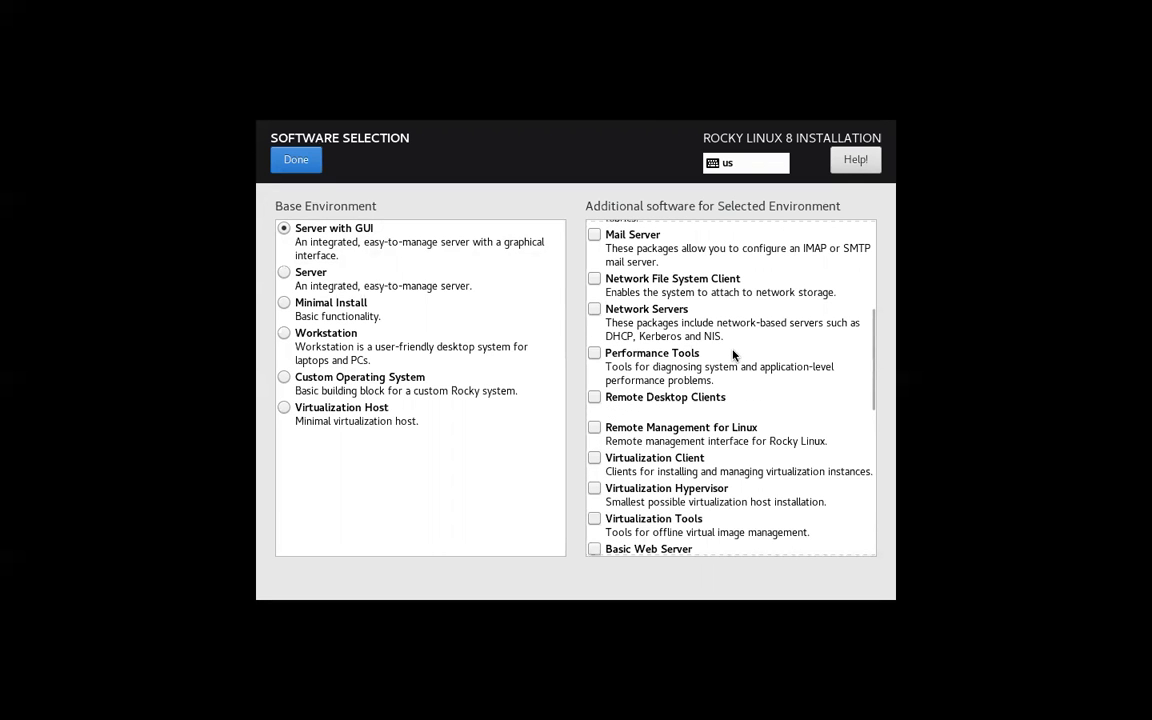
scroll(up, 3)
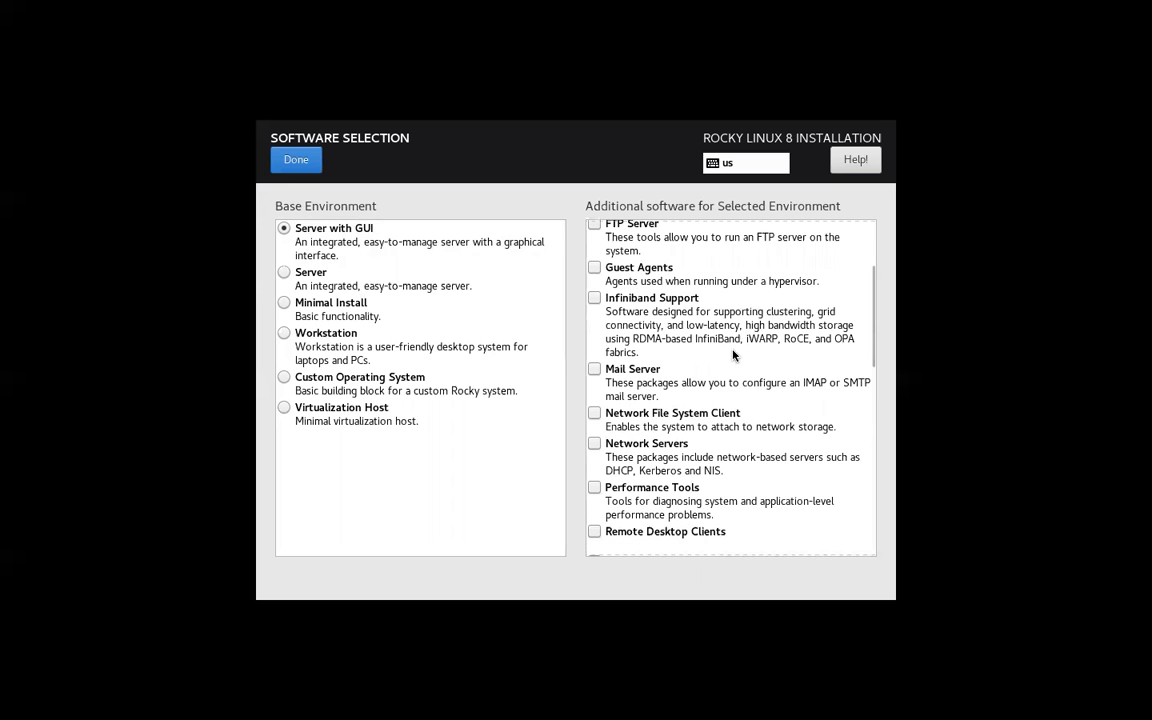
scroll(up, 3)
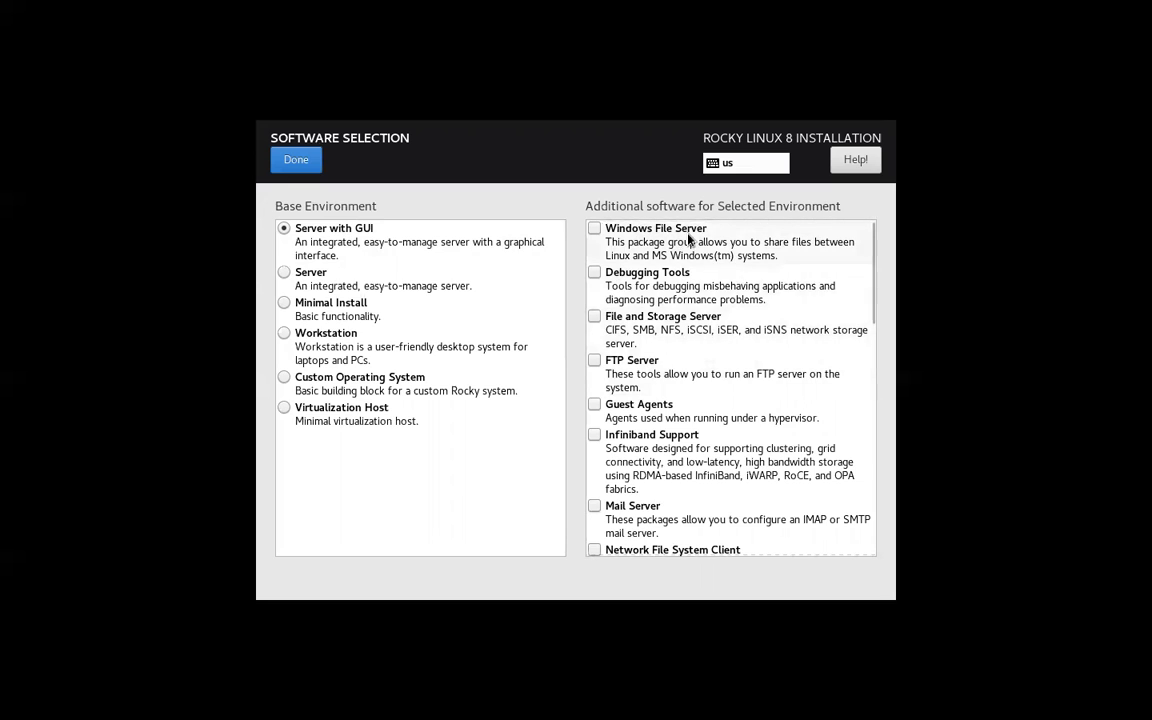
mouse_move(648, 287)
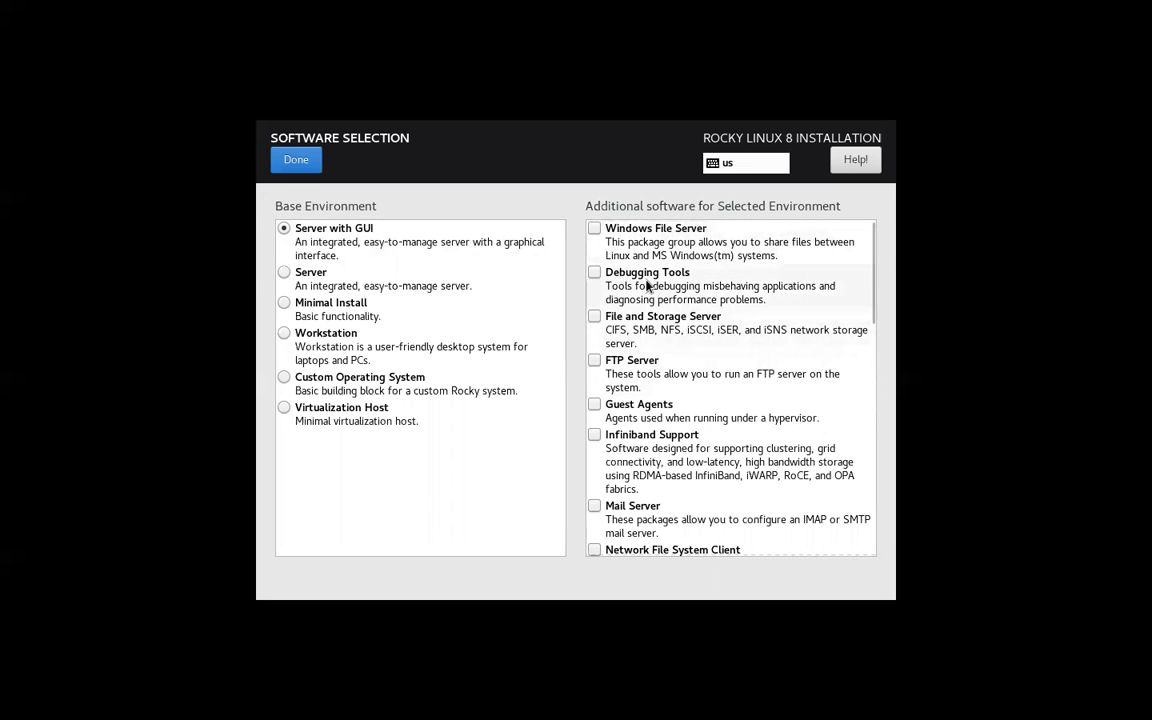
mouse_move(588, 446)
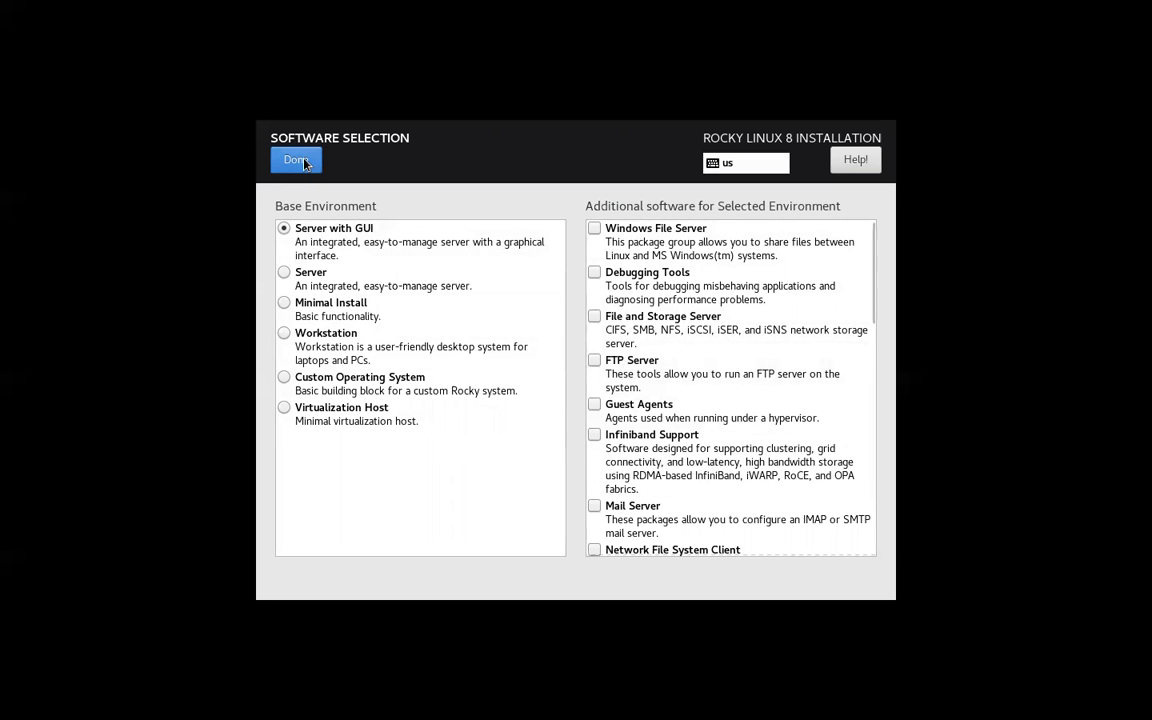
click(296, 160)
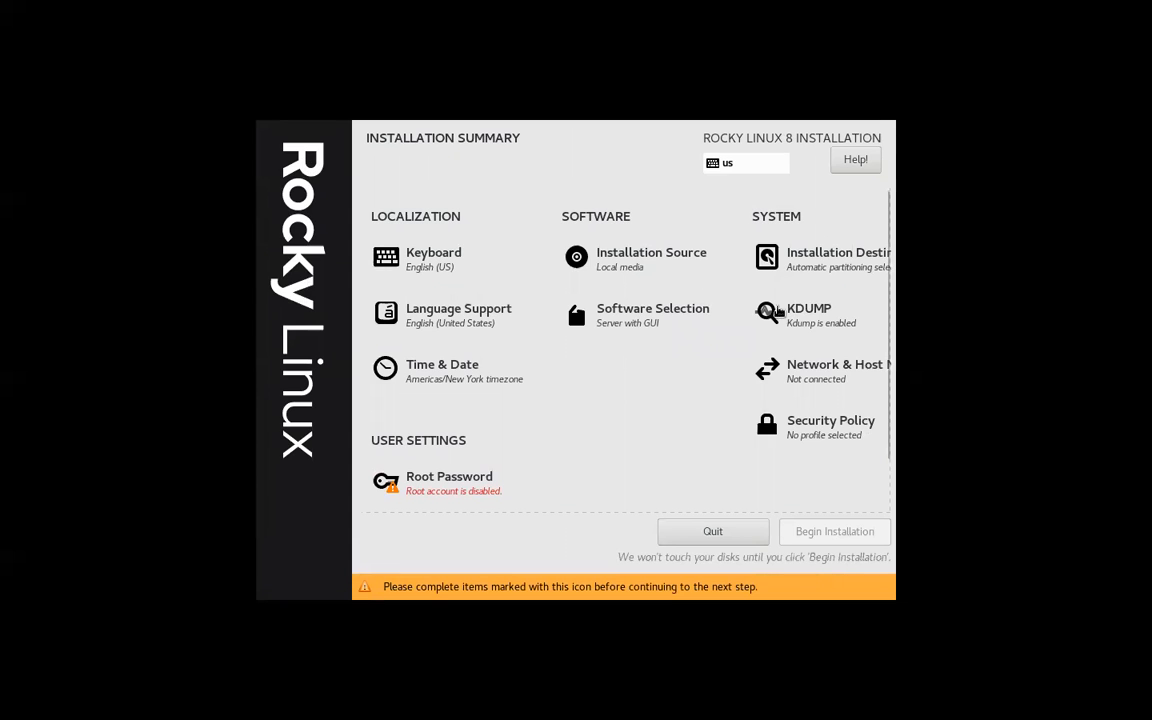
mouse_move(719, 345)
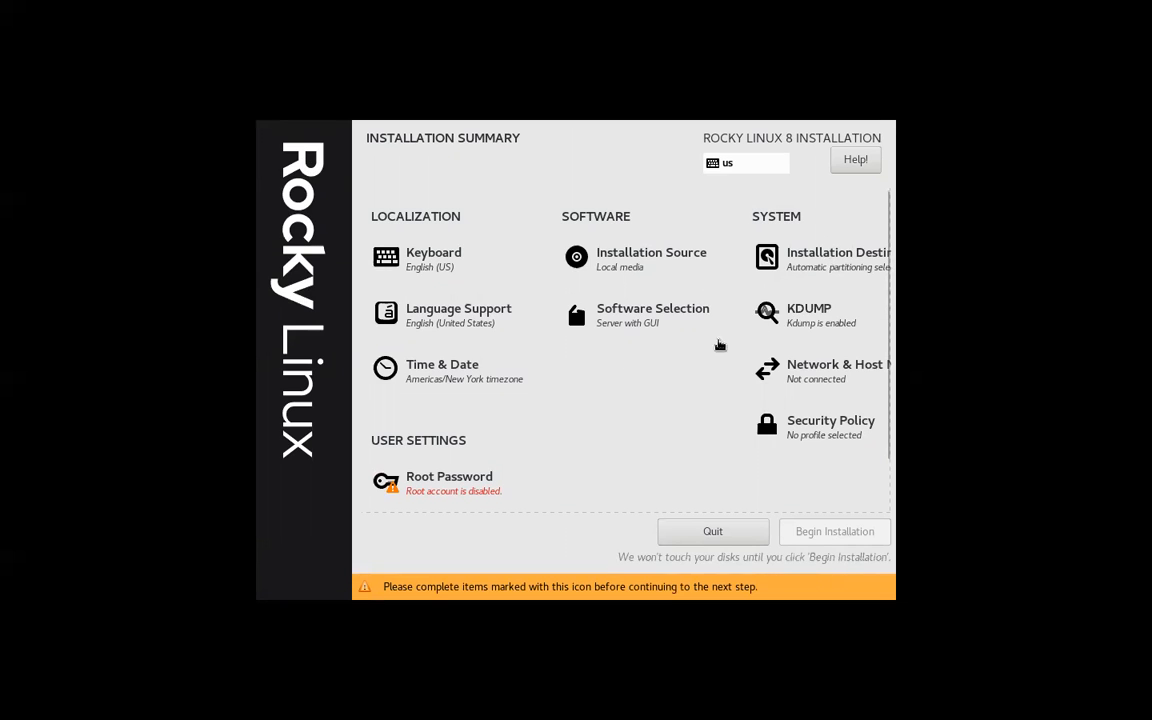
mouse_move(829, 330)
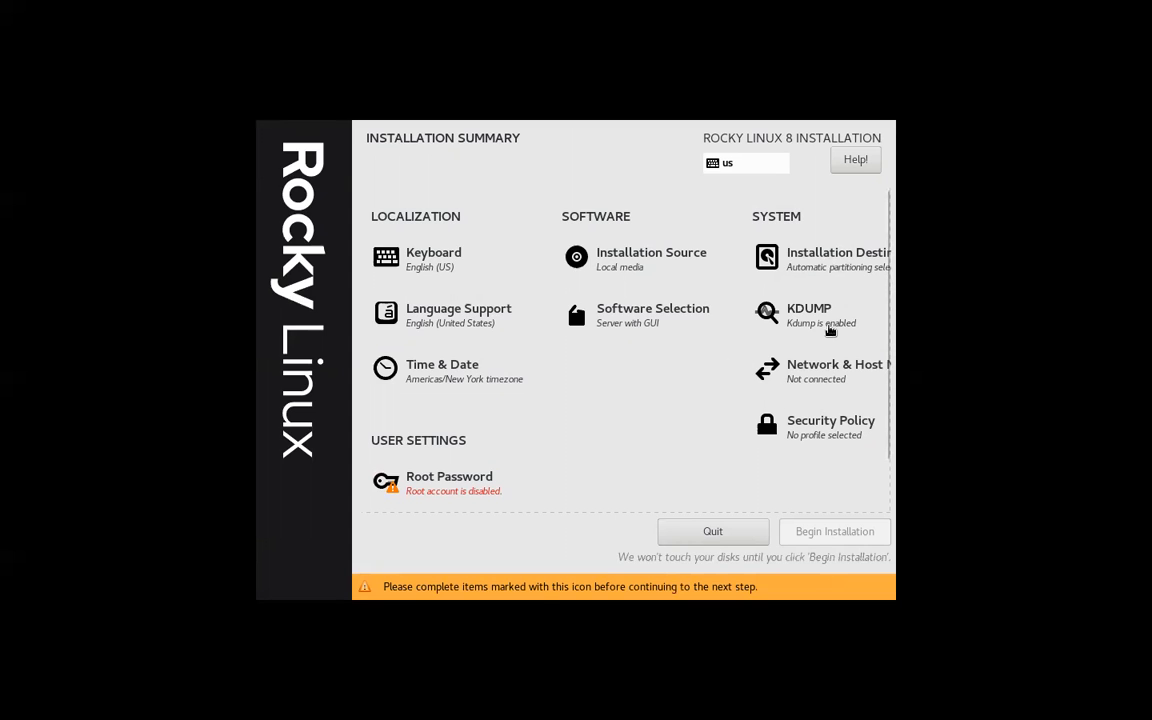
mouse_move(821, 386)
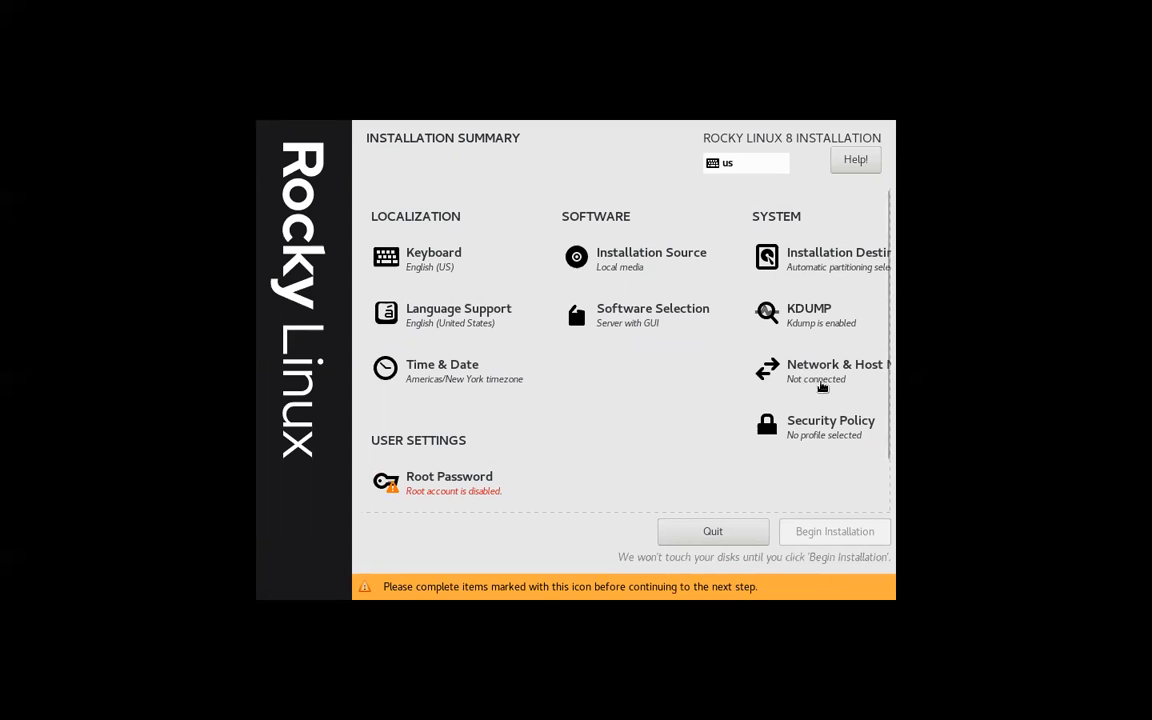
Open the Network & Host Name page, showing ethernet enp0s3 disconnected
click(834, 371)
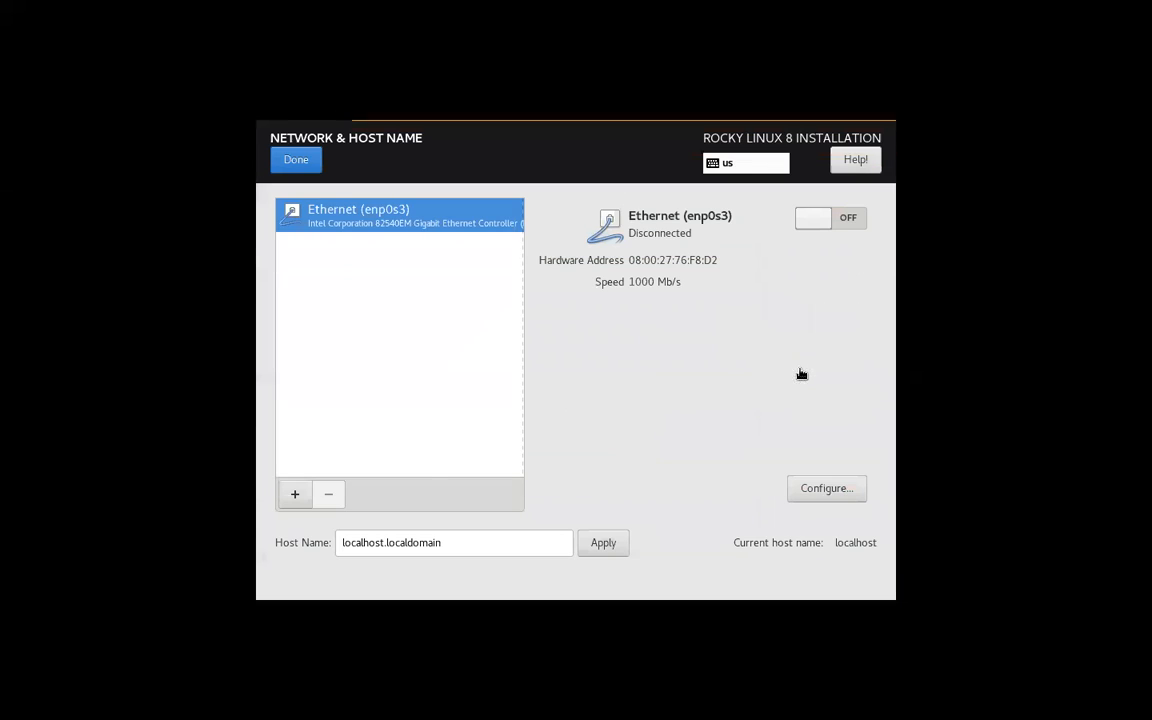
mouse_move(686, 267)
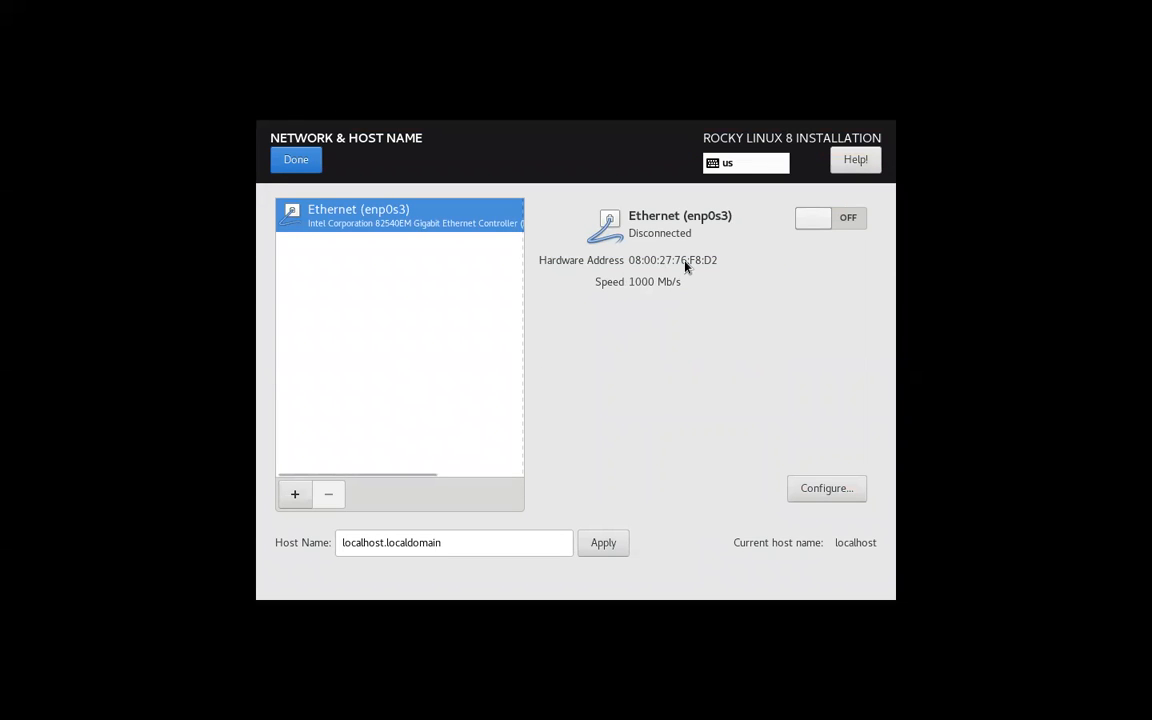
Turn on the enp0s3 ethernet connection and apply the host name MonLaboLinux
click(830, 218)
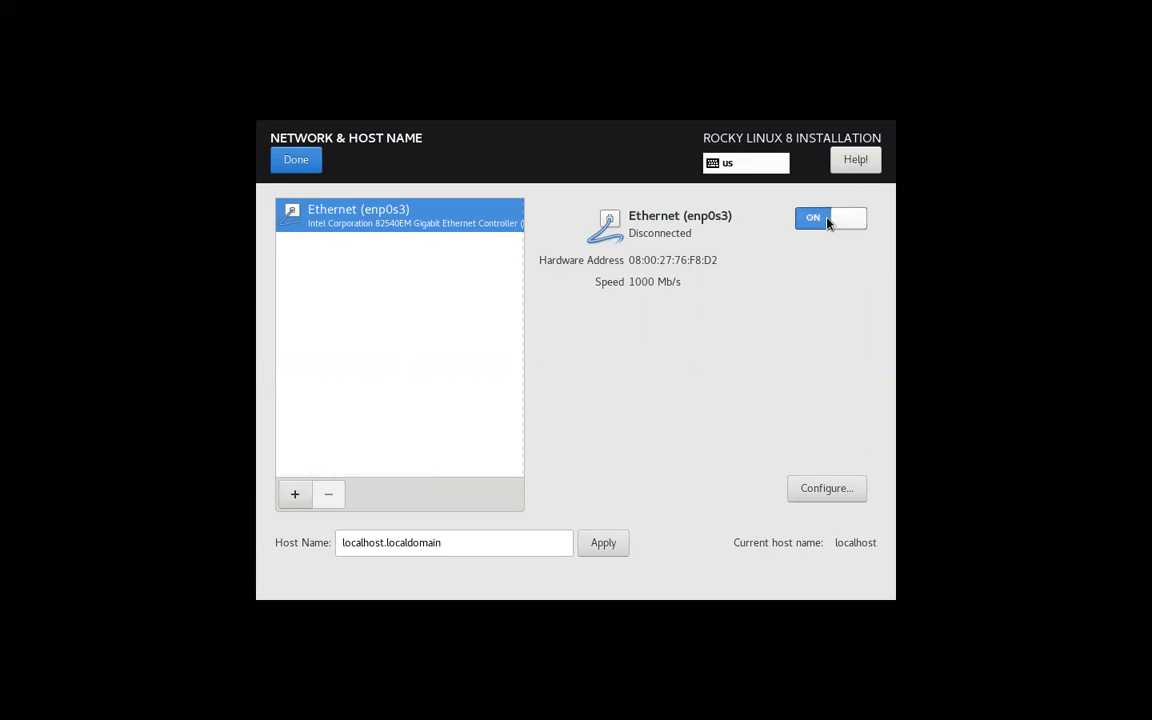
click(831, 217)
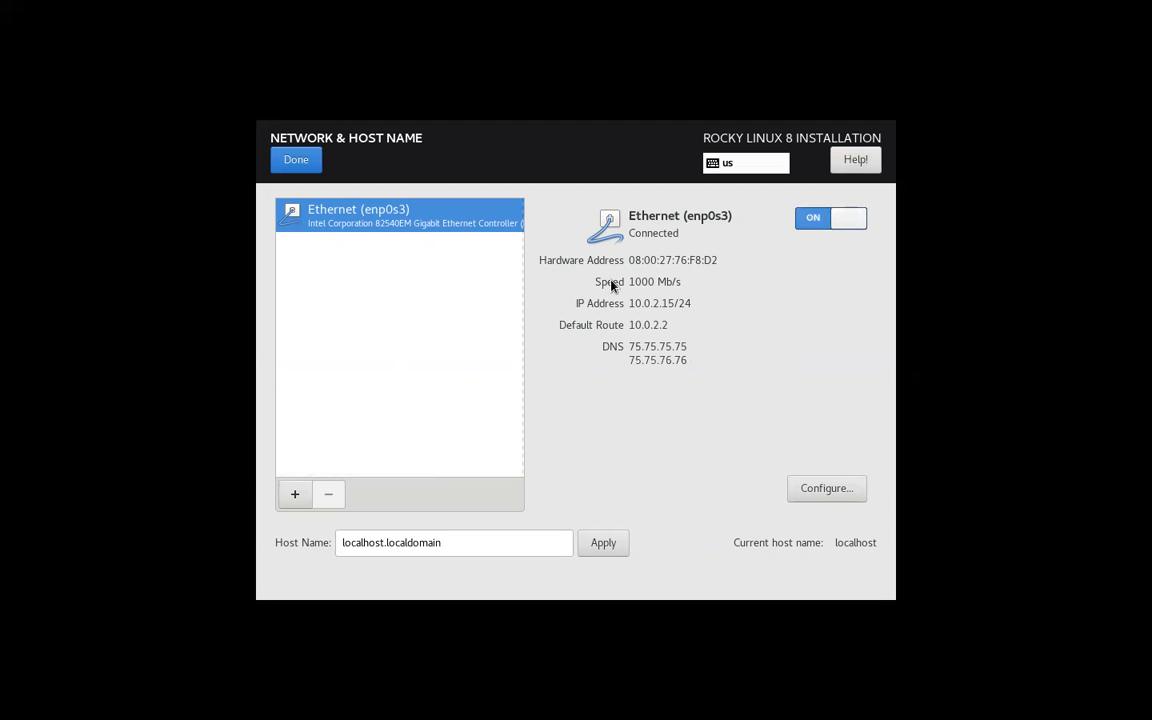
mouse_move(687, 356)
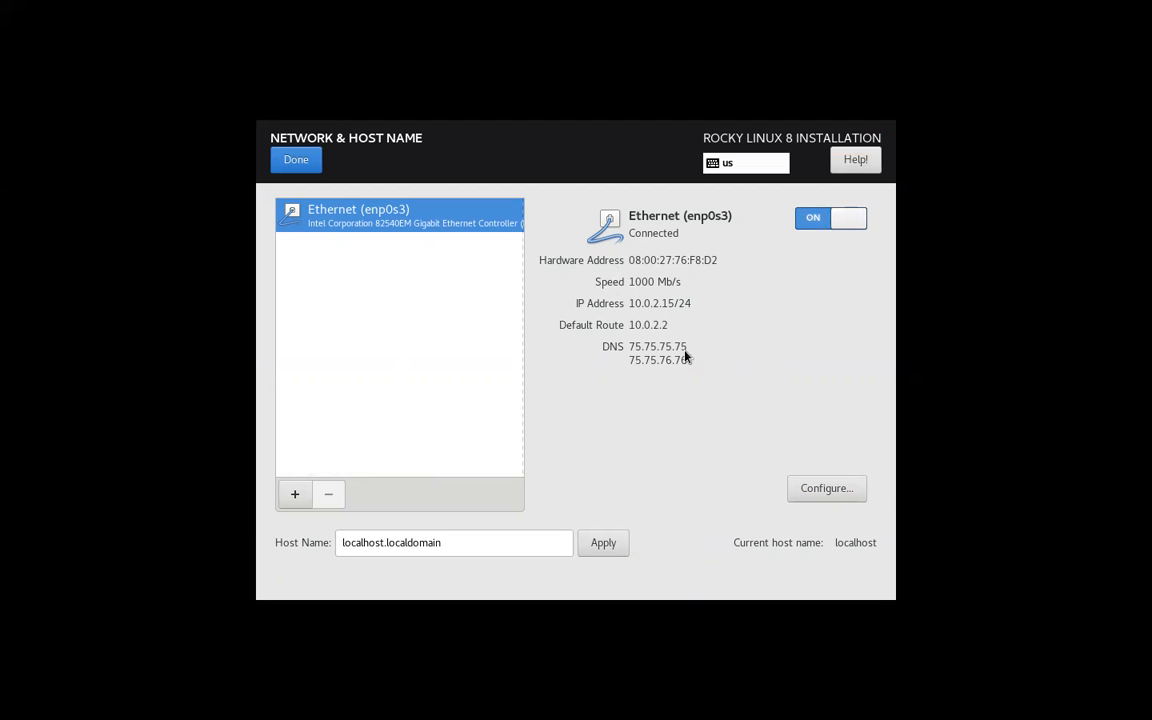
mouse_move(392, 406)
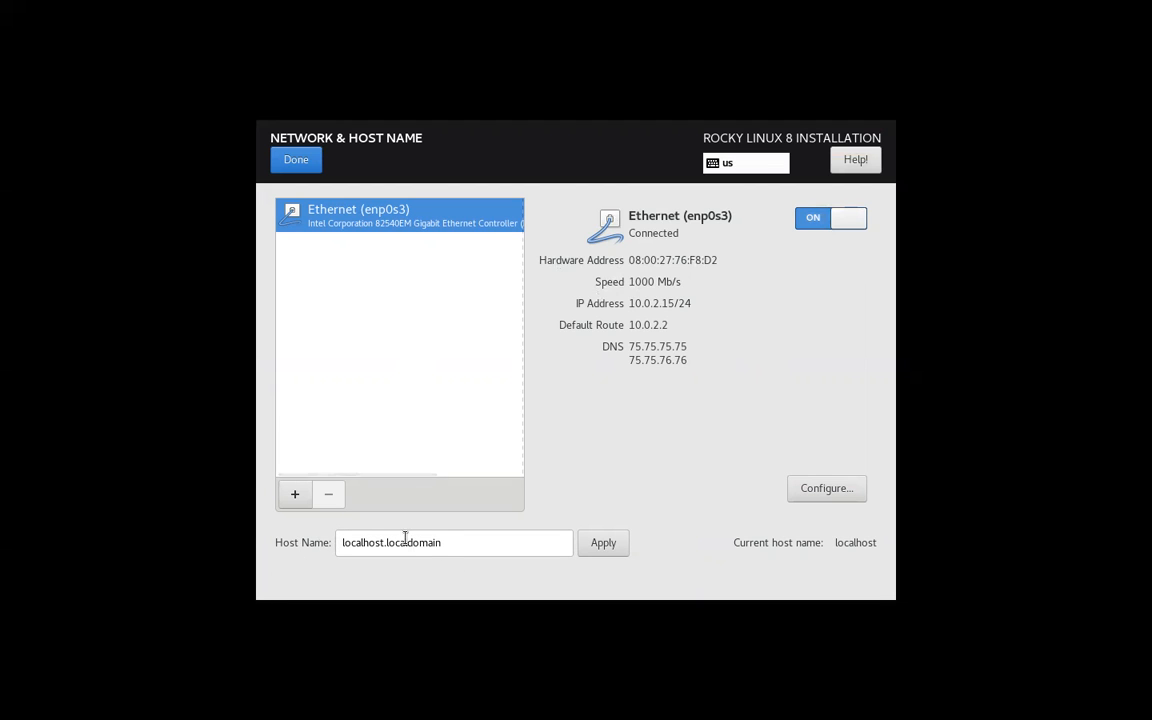
triple_click(454, 542)
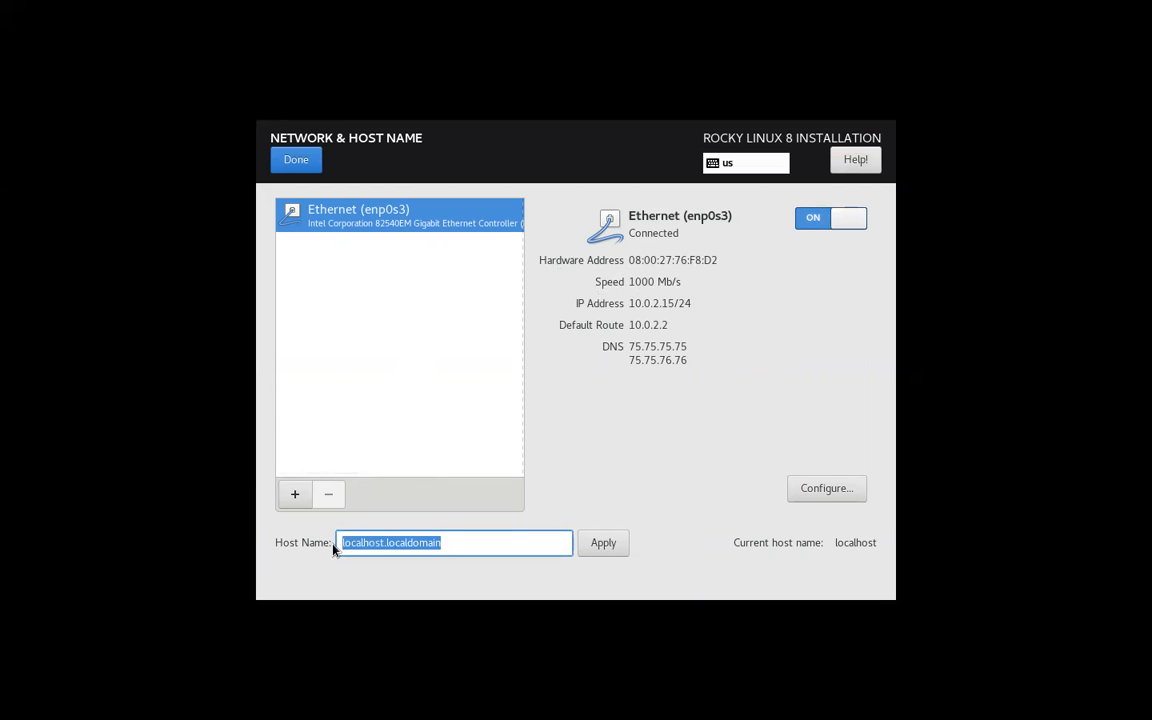
text(Mon)
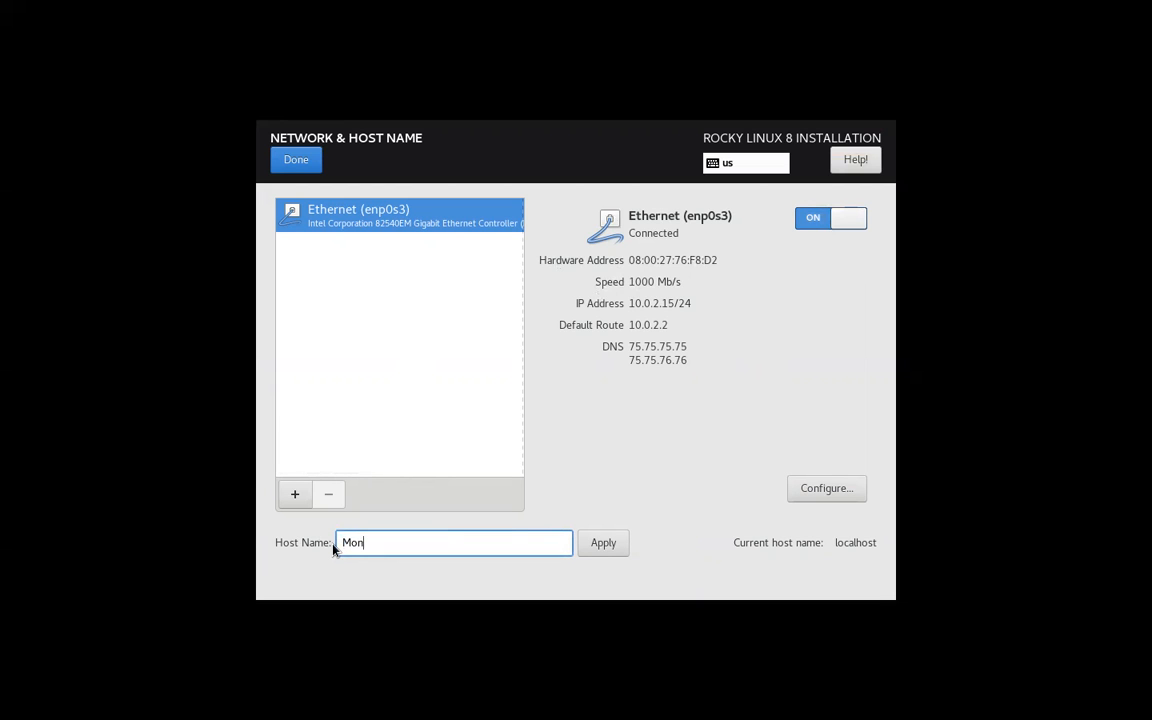
text(Labo)
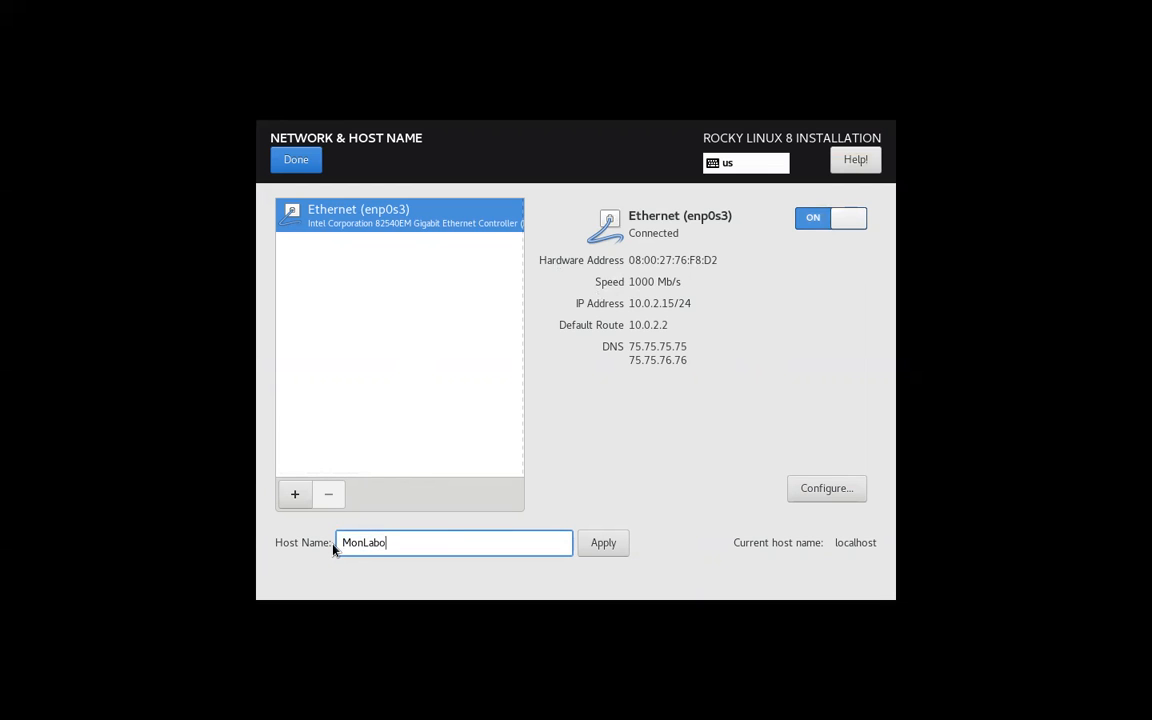
text(L)
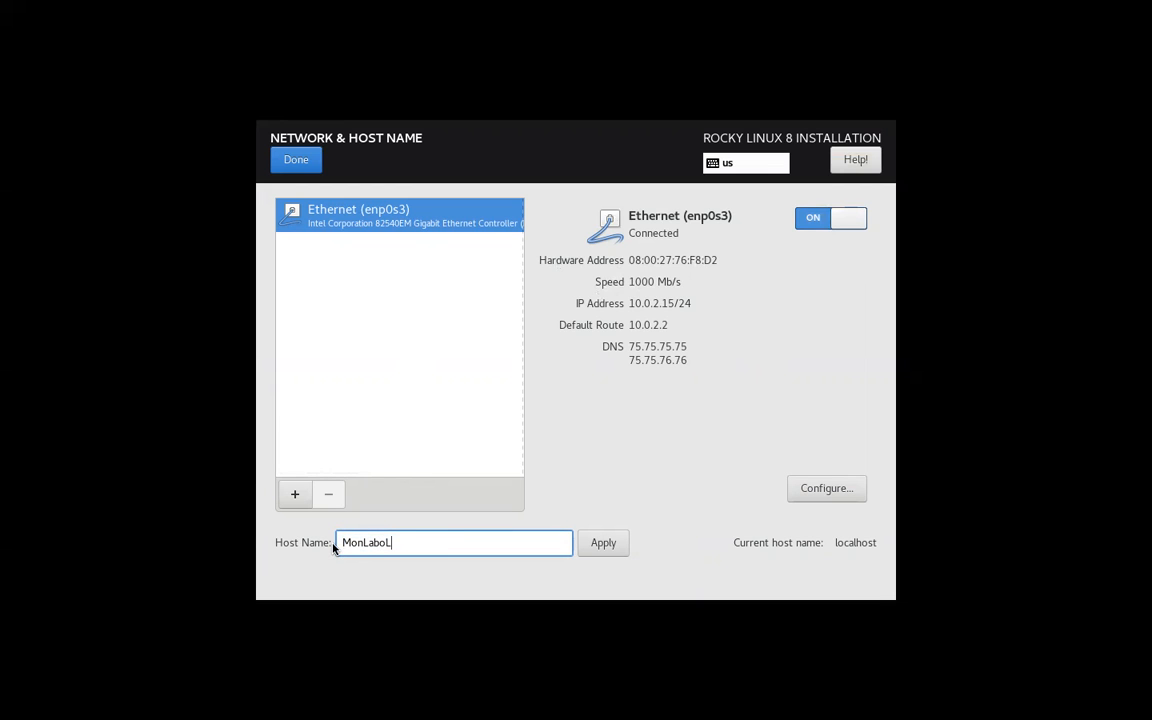
text(inu)
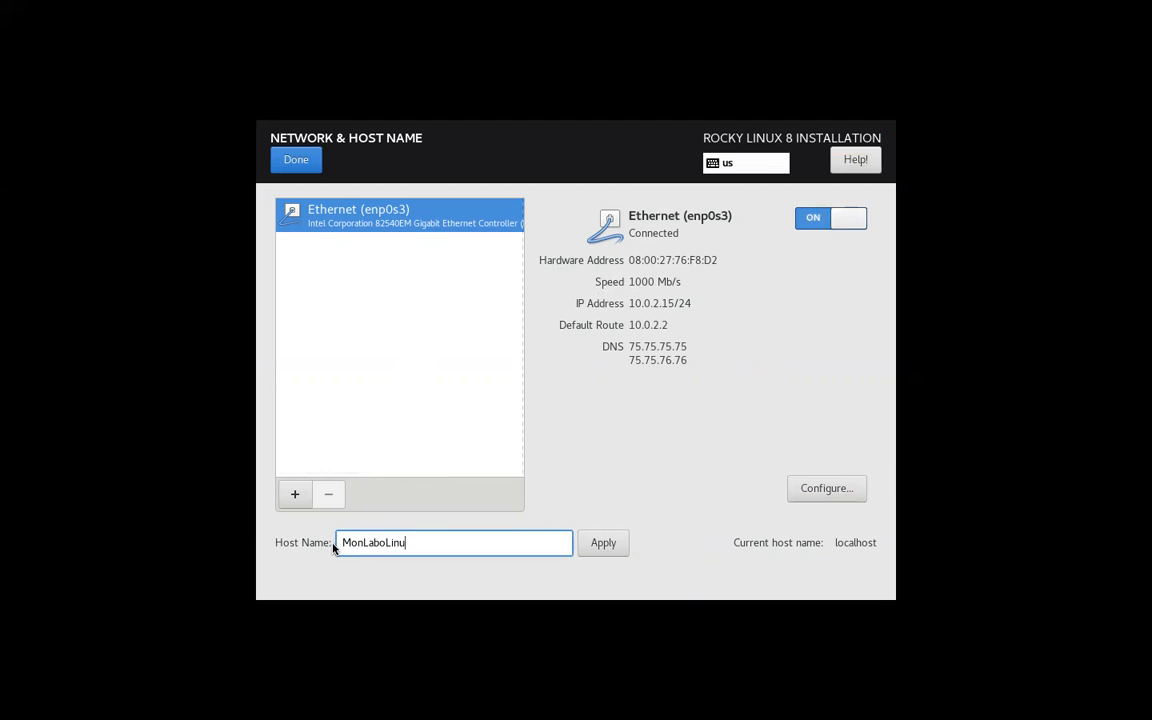
text(x)
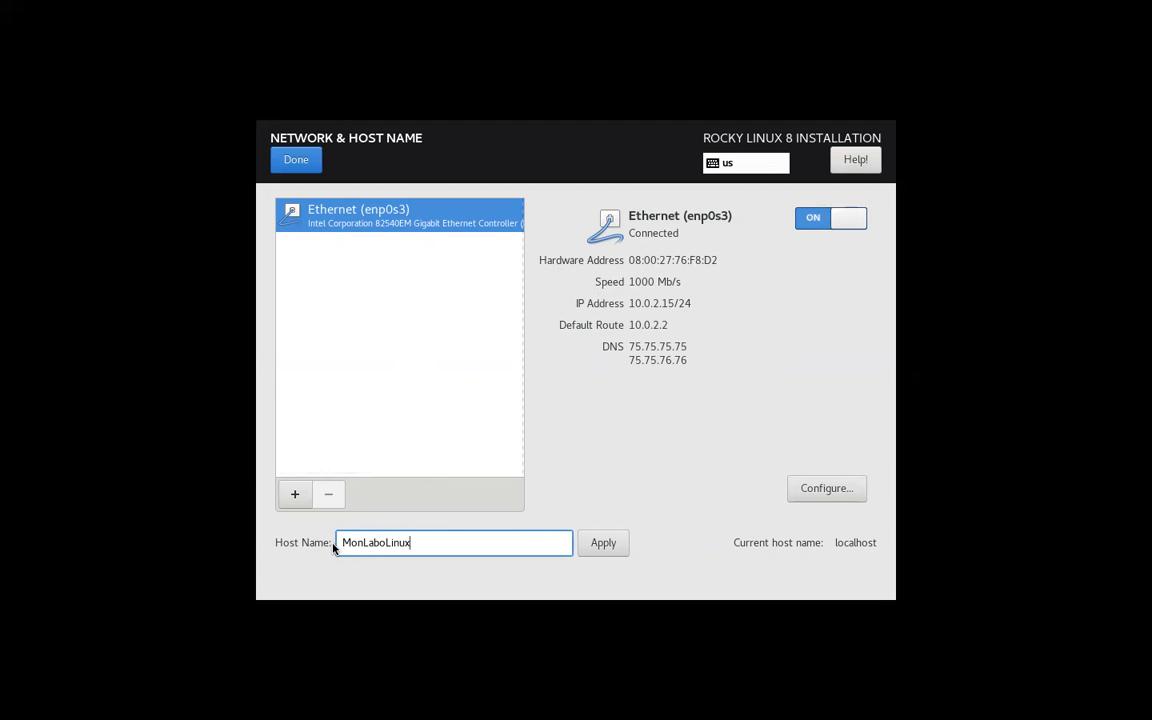
mouse_move(603, 542)
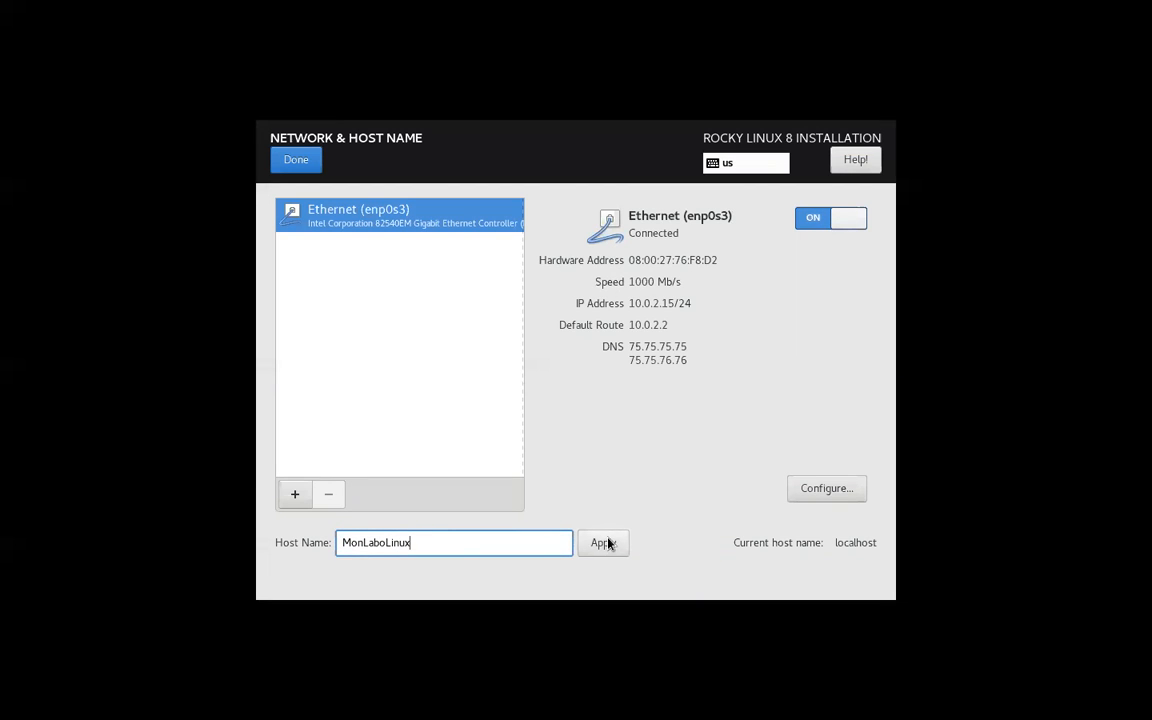
click(603, 542)
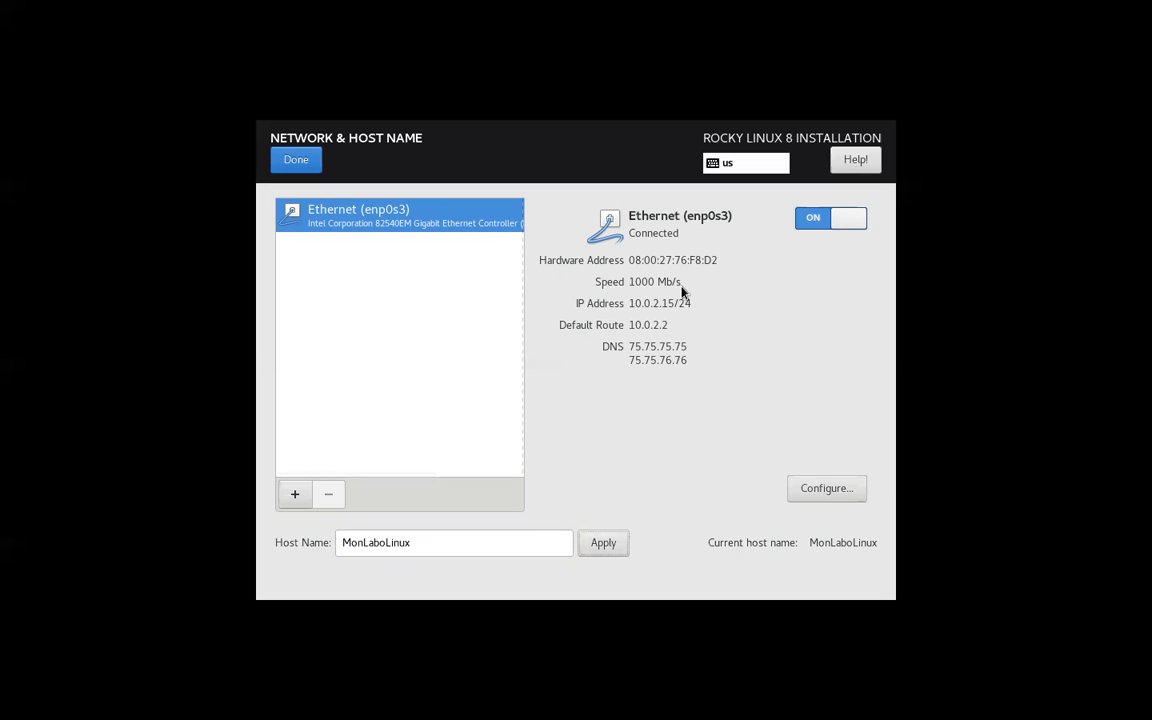
mouse_move(826, 488)
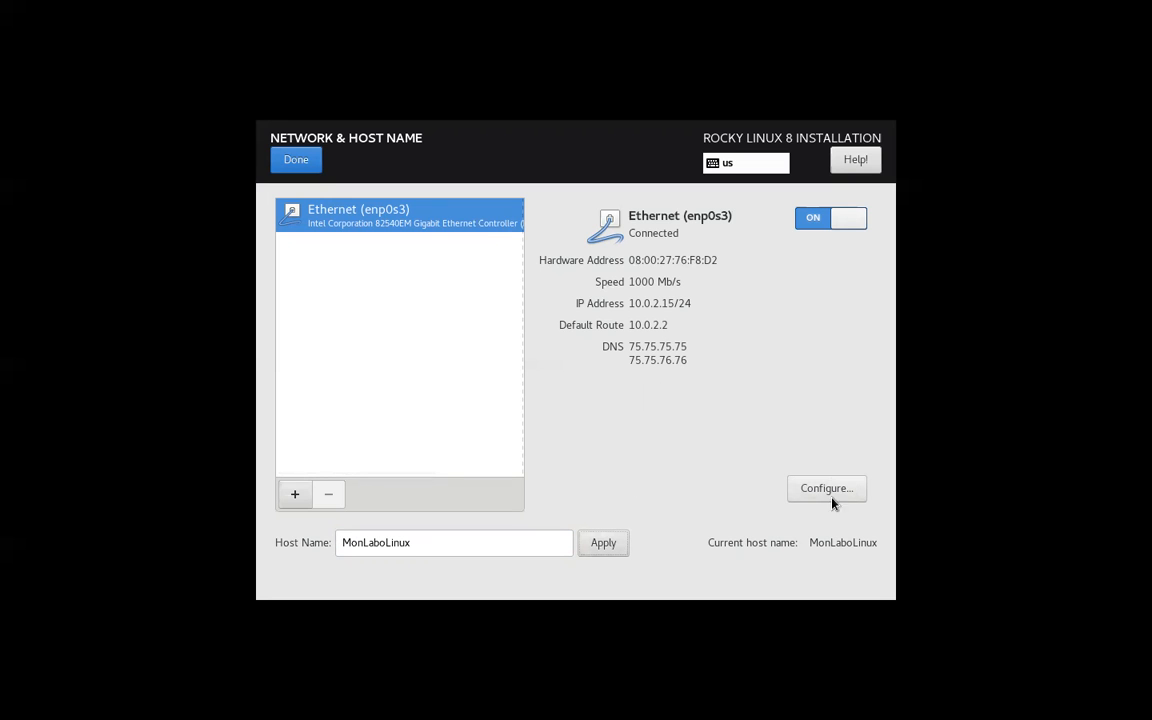
Open the enp0s3 connection editor and close it without saving changes
click(826, 488)
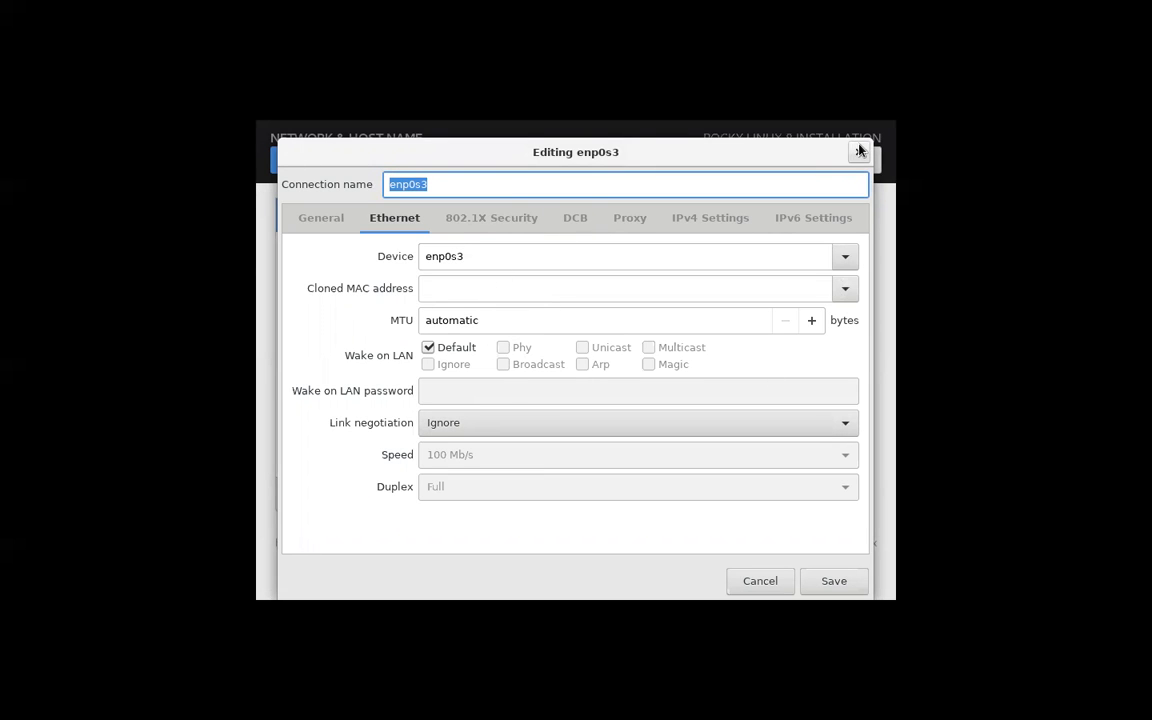
mouse_move(858, 151)
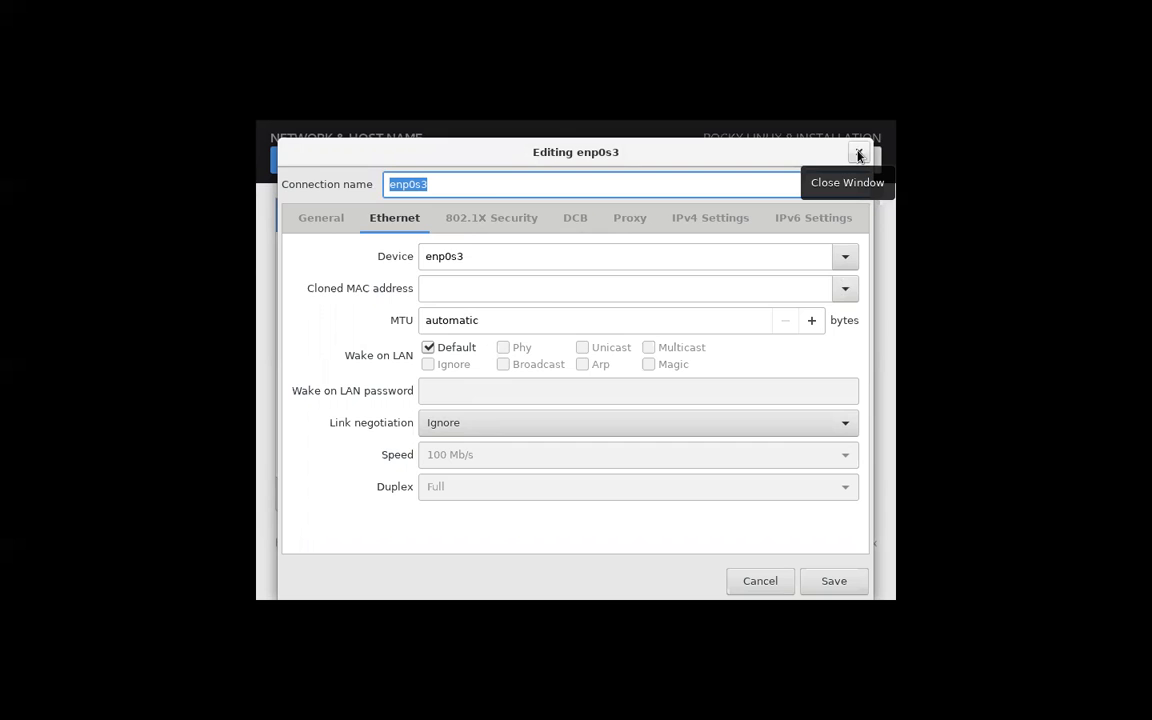
click(858, 155)
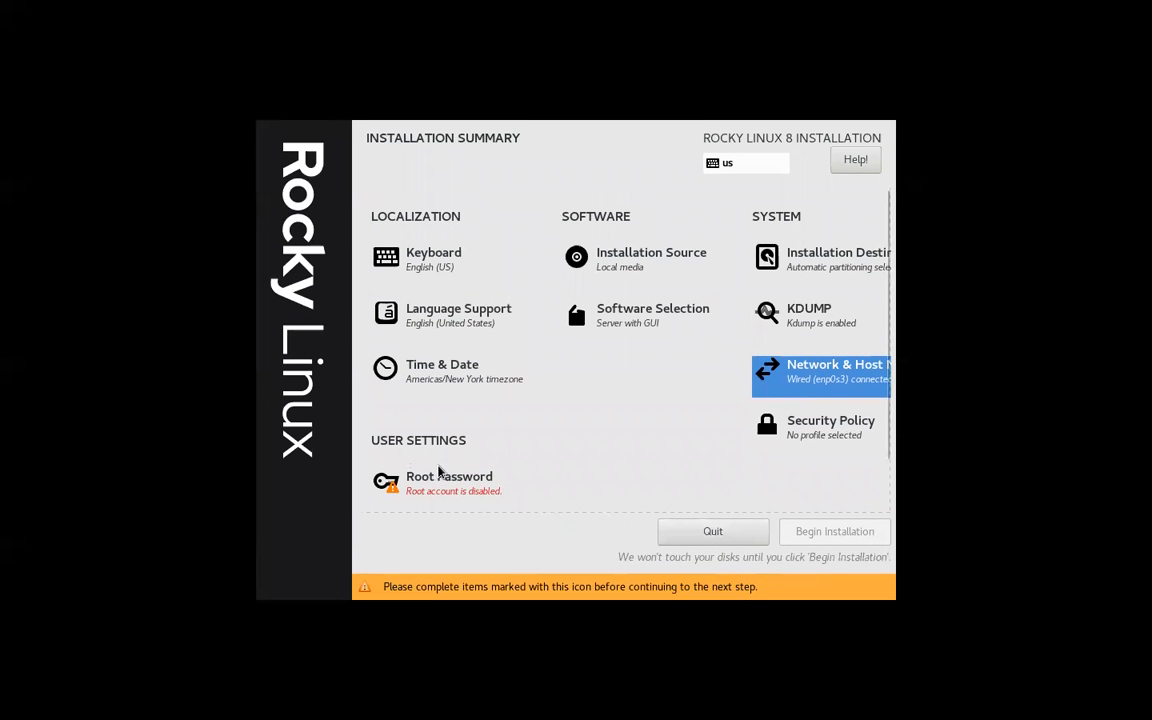
Scroll the Installation Summary and open Root Password under User Settings
scroll(down, 3)
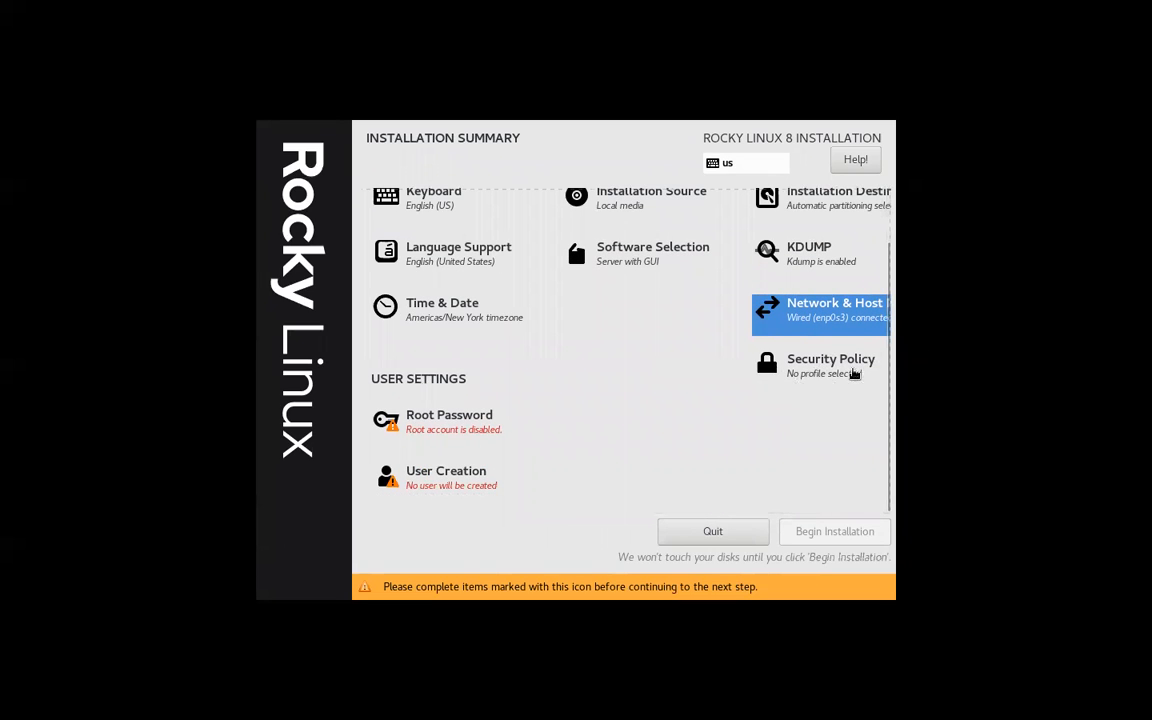
mouse_move(824, 367)
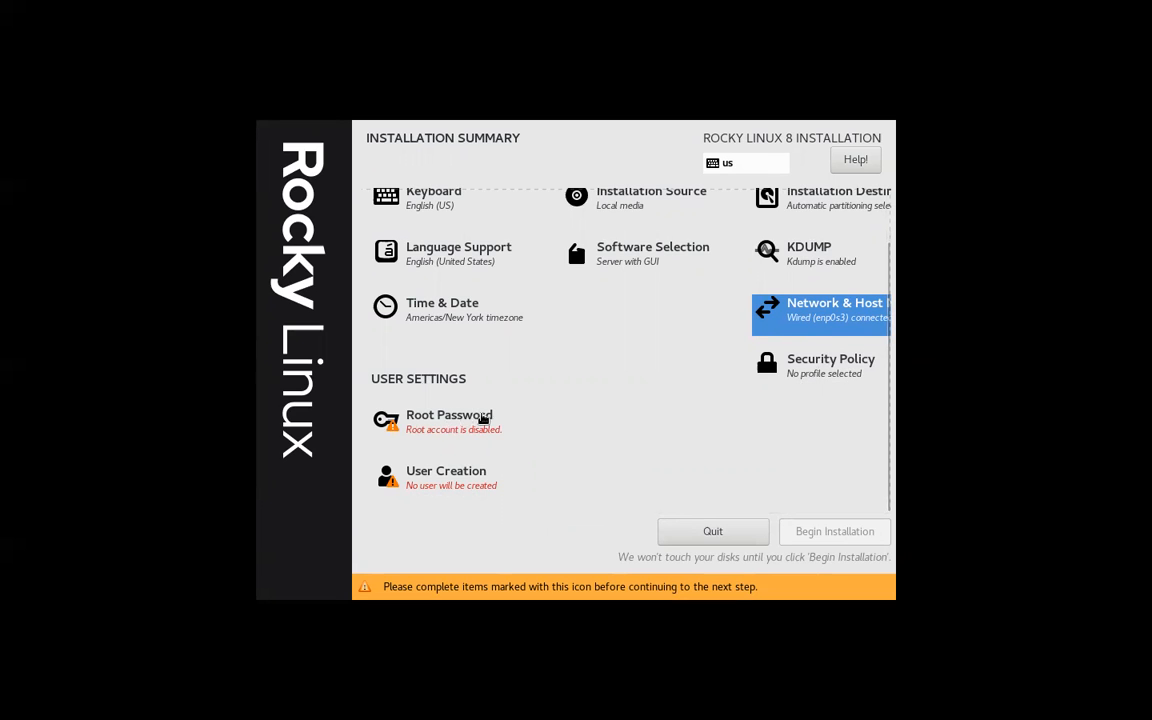
click(449, 421)
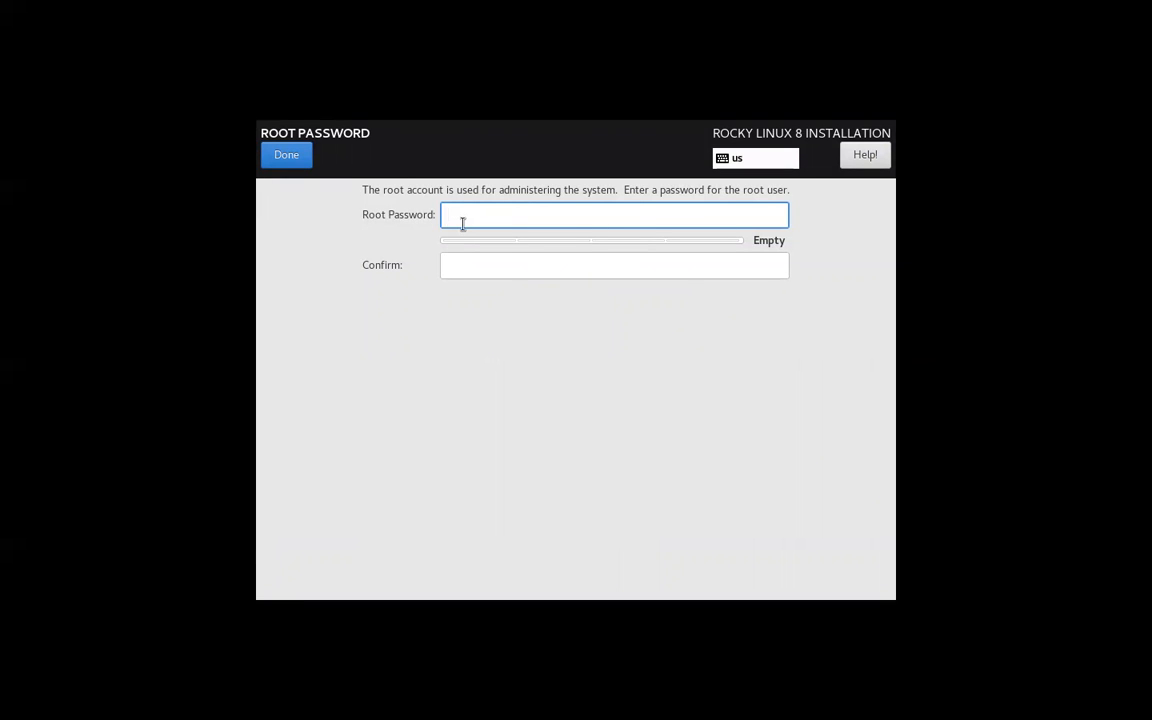
Type the root password into the Root Password field
text(a)
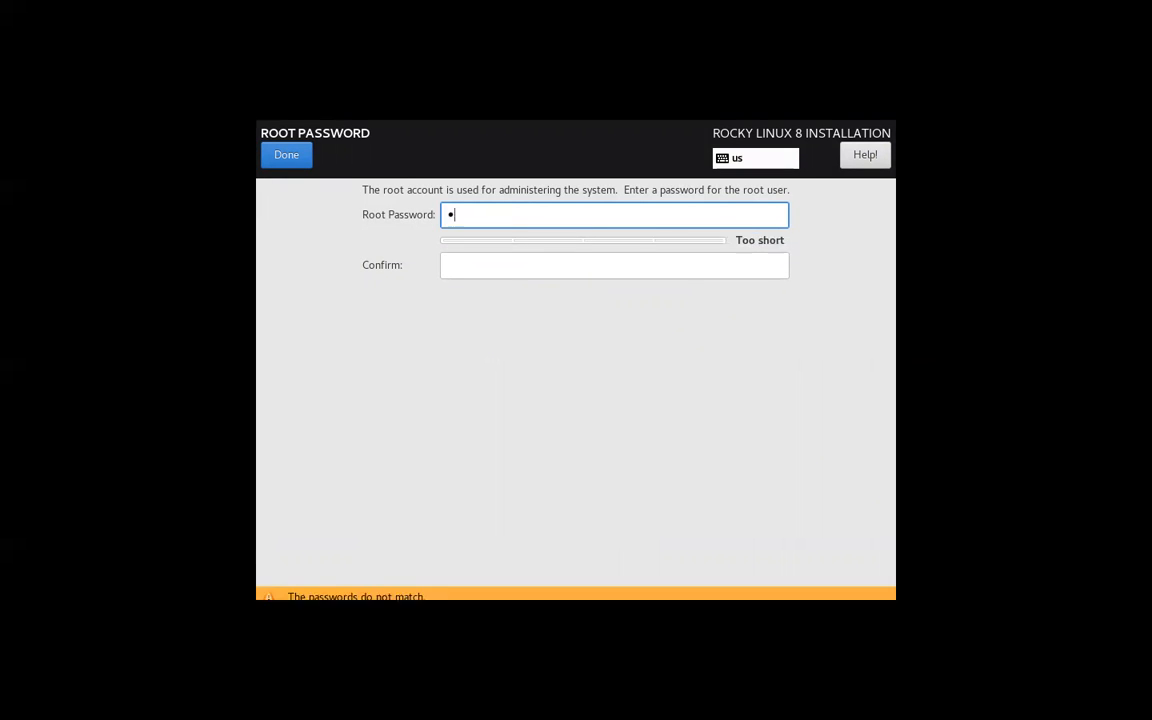
text(*)
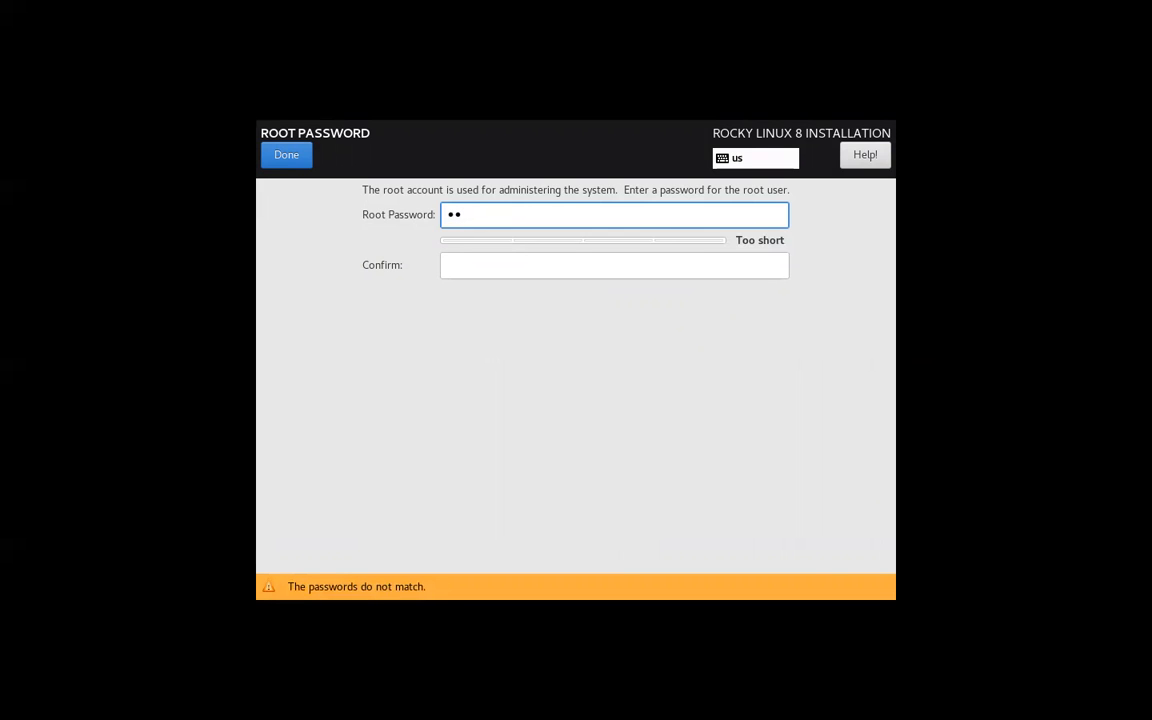
text(abc)
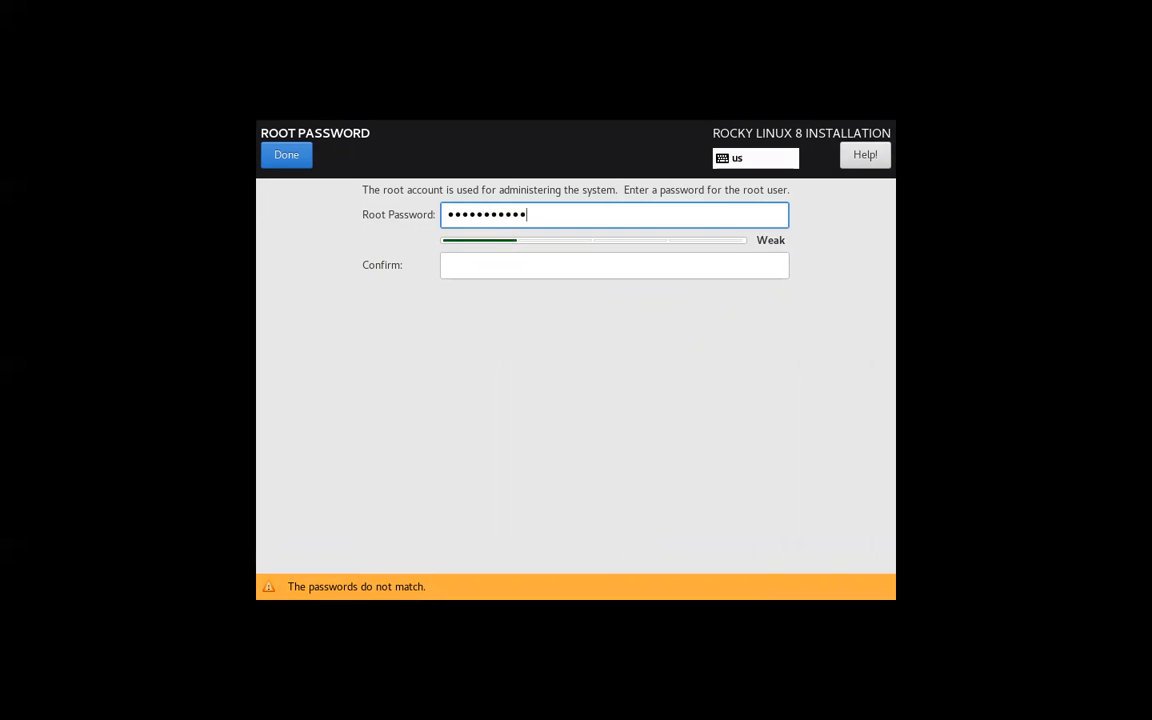
click(614, 265)
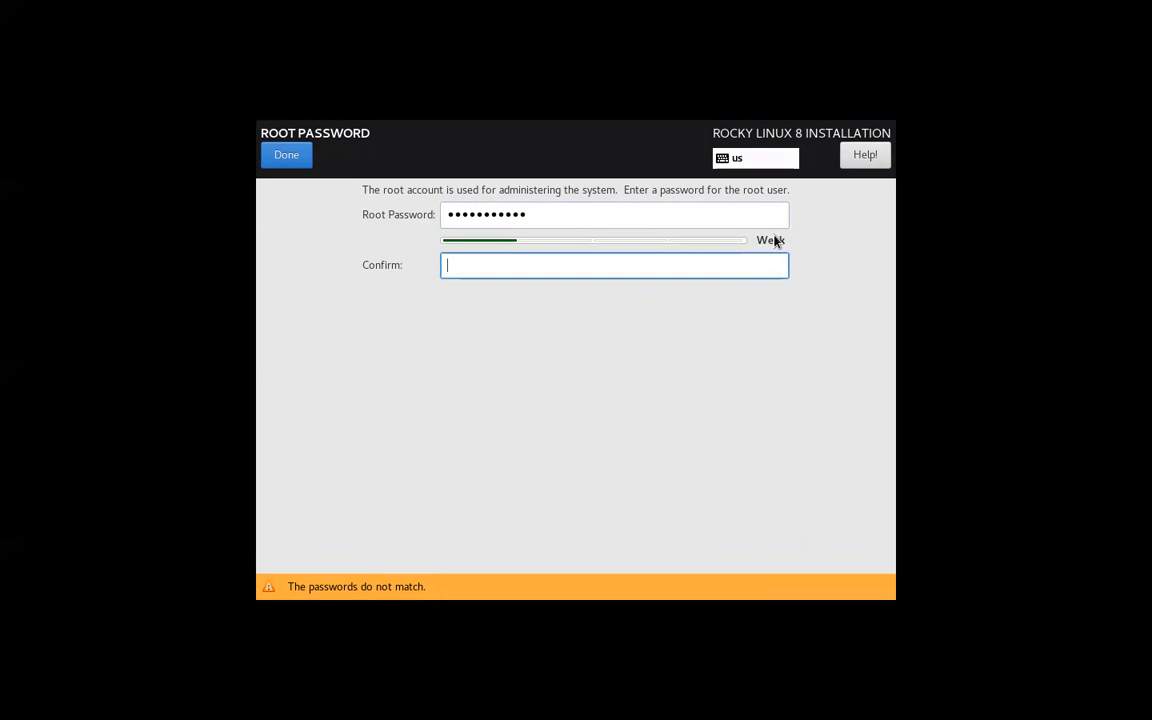
click(614, 214)
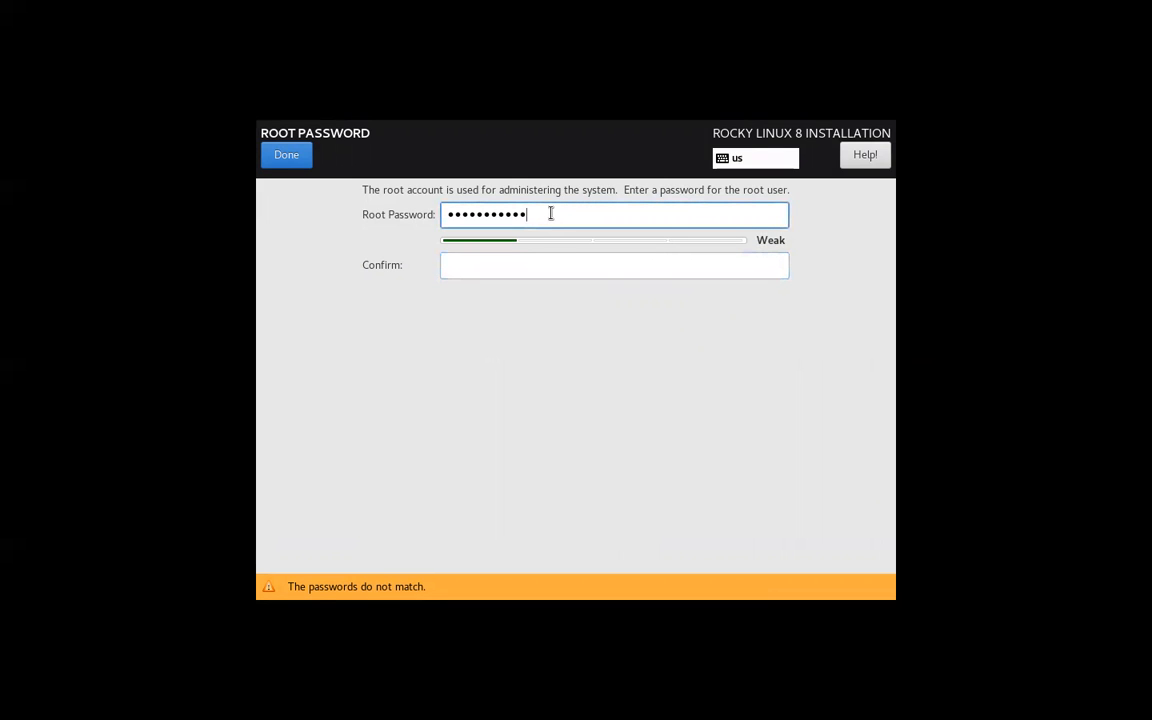
text(a)
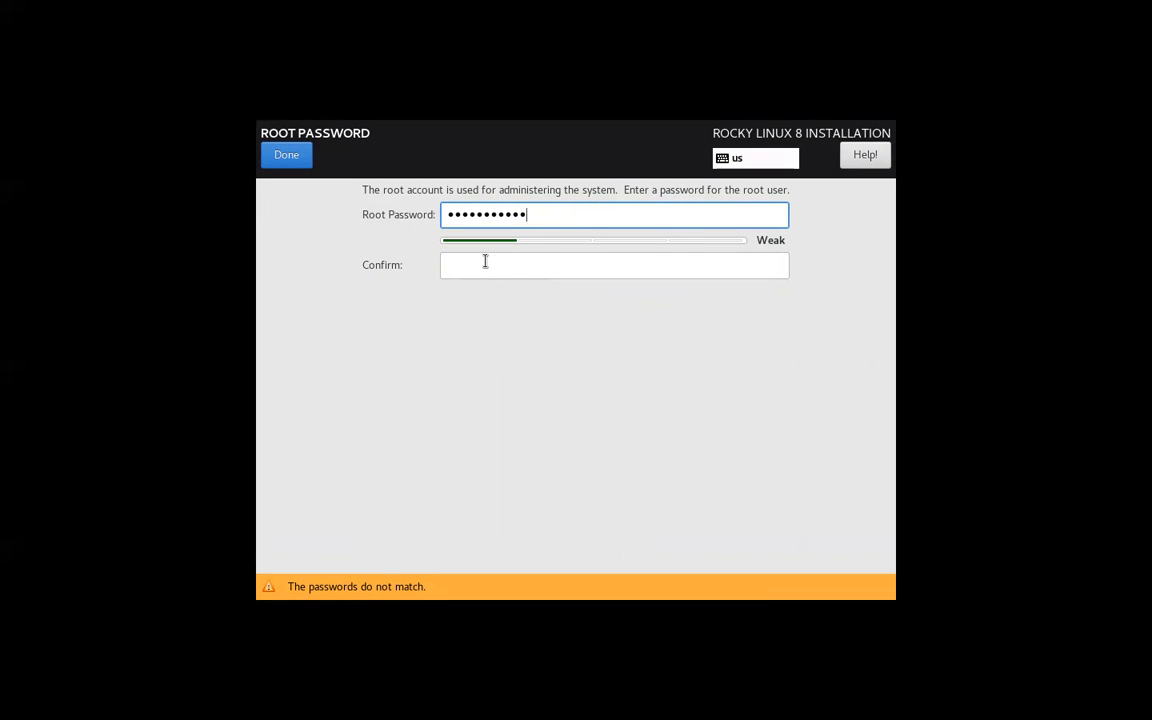
Enter the matching confirmation password and accept the weak-password warning with Done twice
click(614, 264)
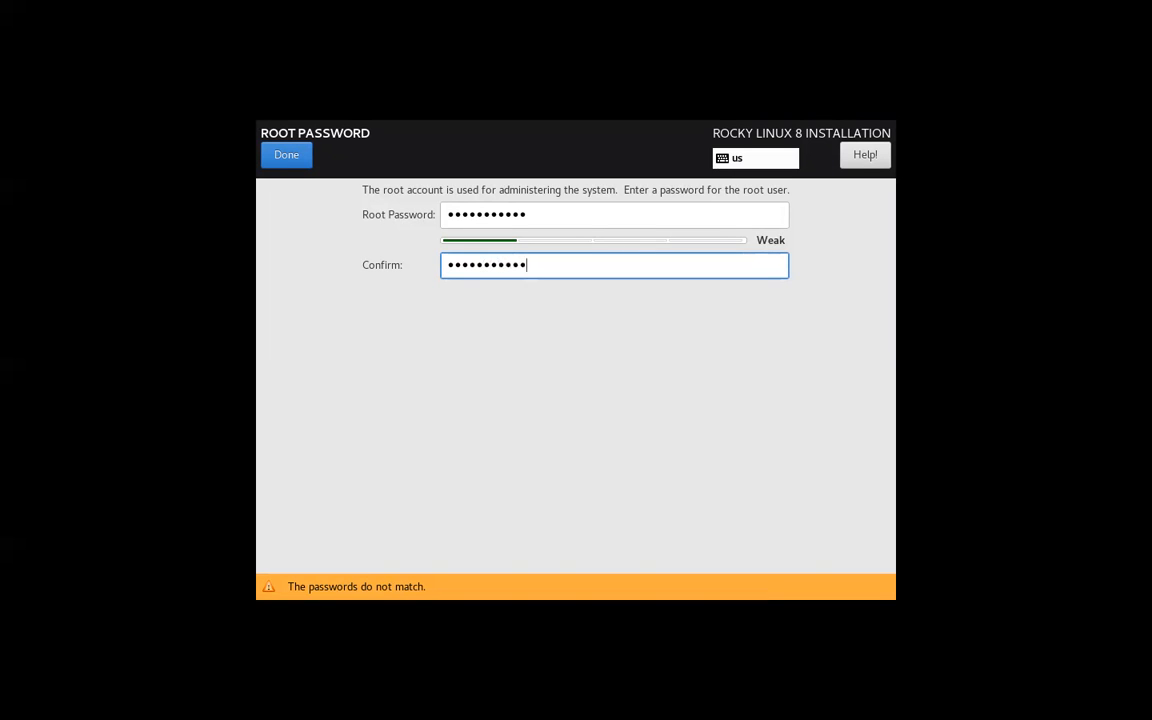
key(Backspace)
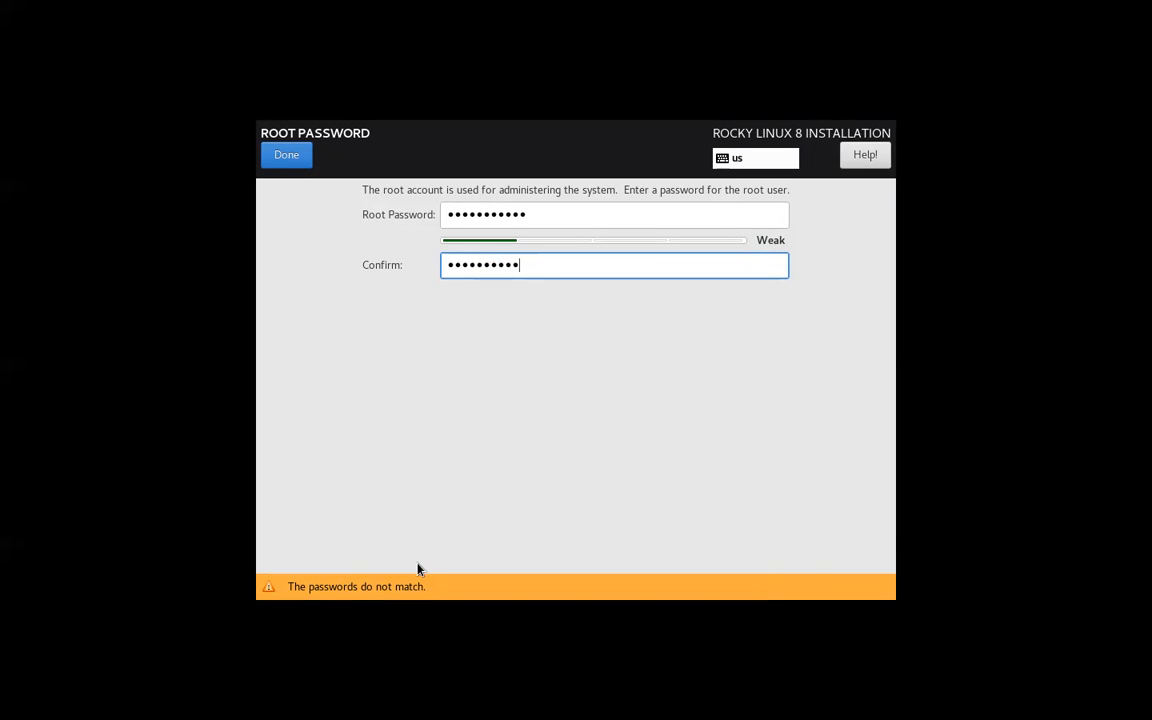
mouse_move(558, 254)
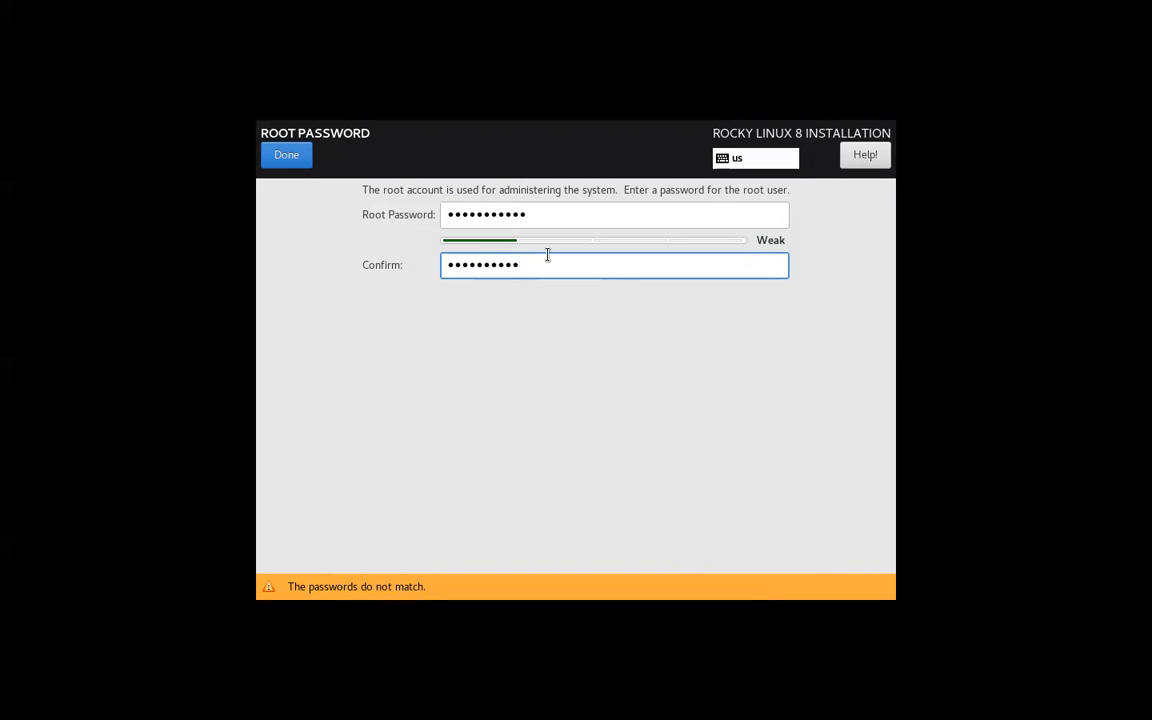
text(•)
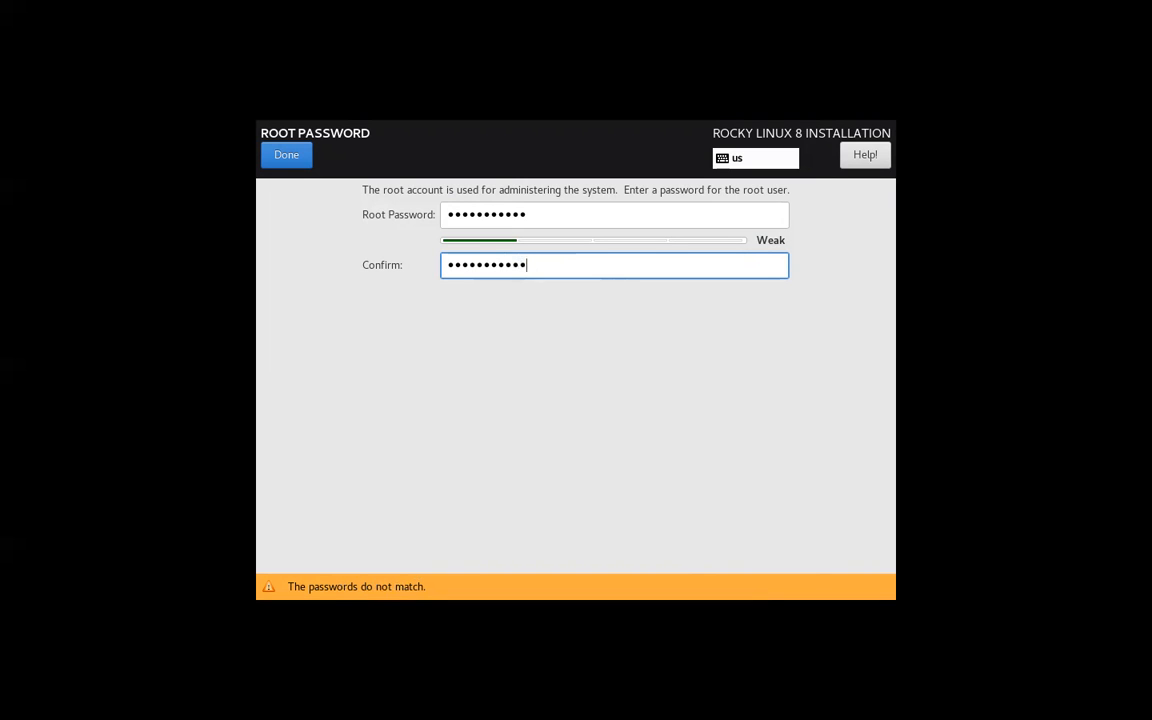
key(ctrl+a)
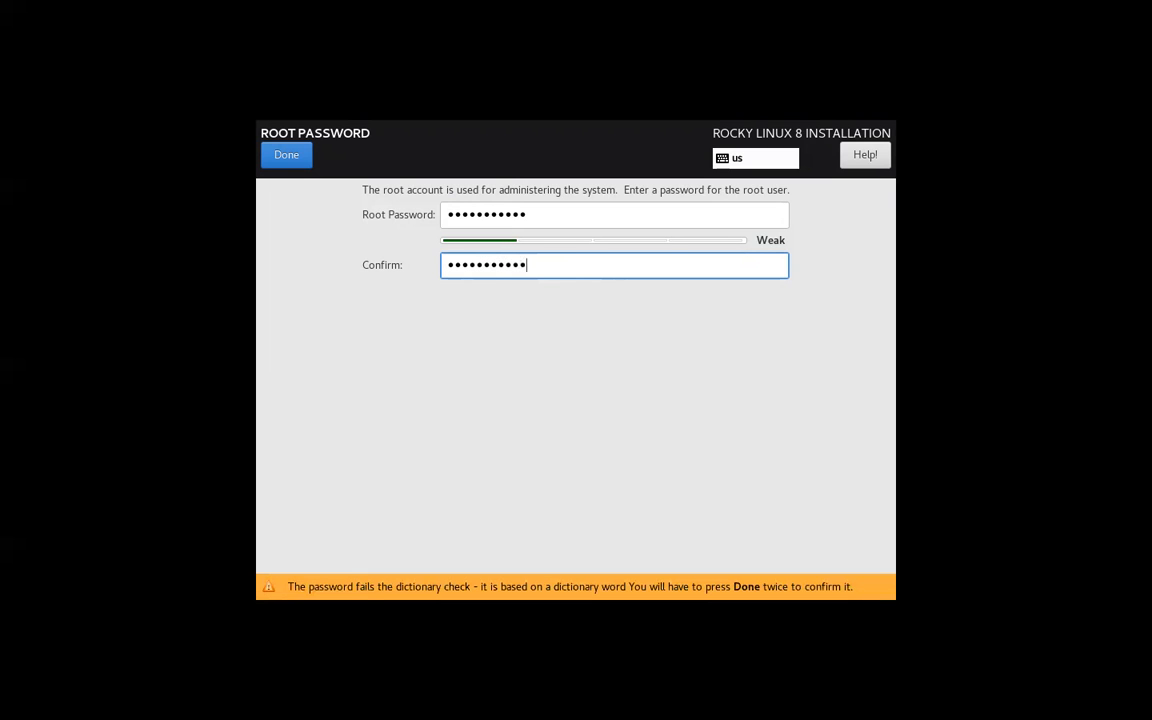
mouse_move(392, 596)
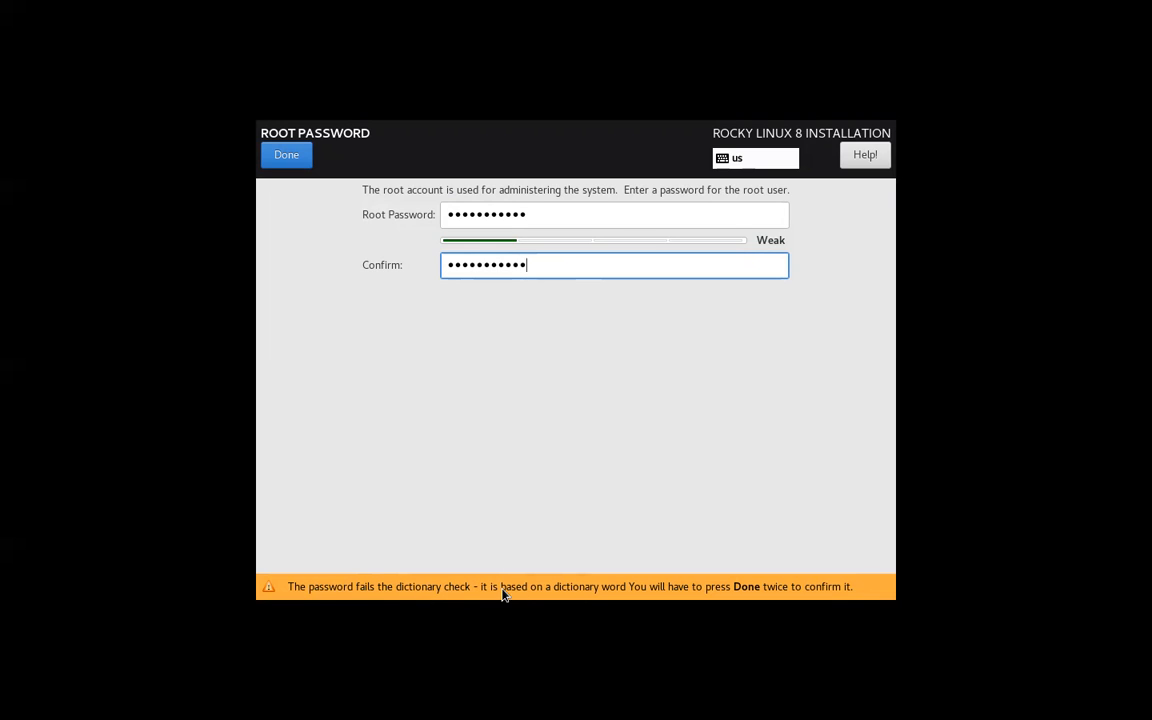
mouse_move(667, 596)
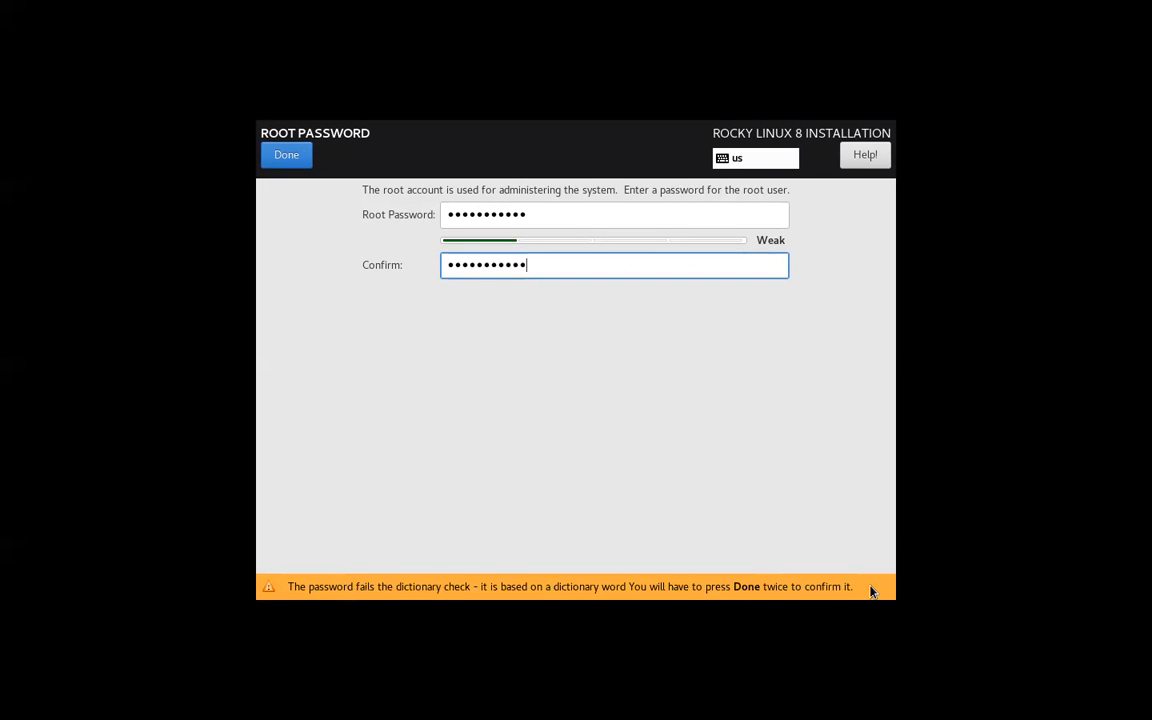
mouse_move(560, 307)
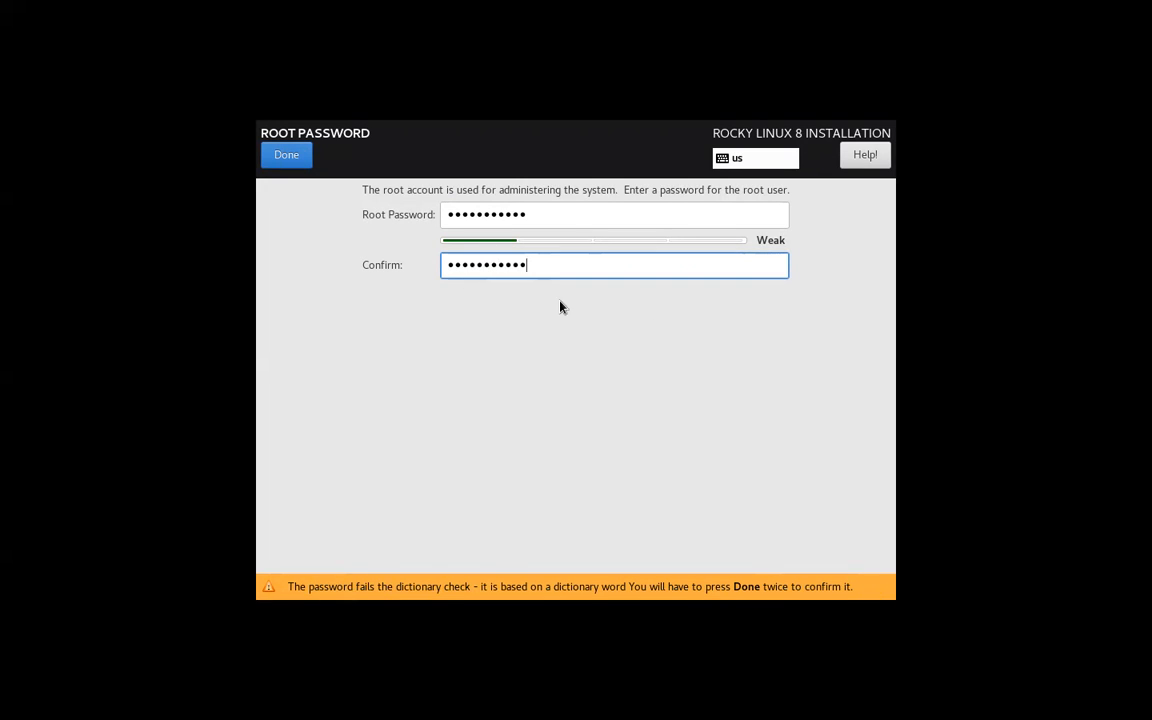
click(286, 154)
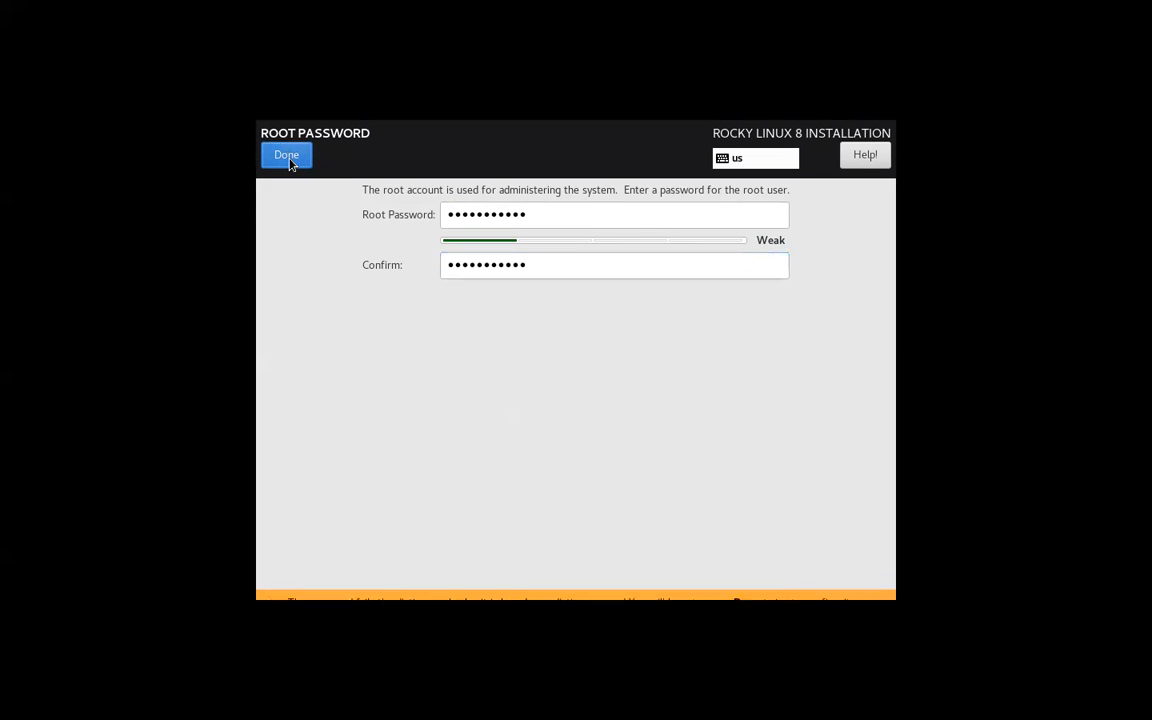
click(286, 155)
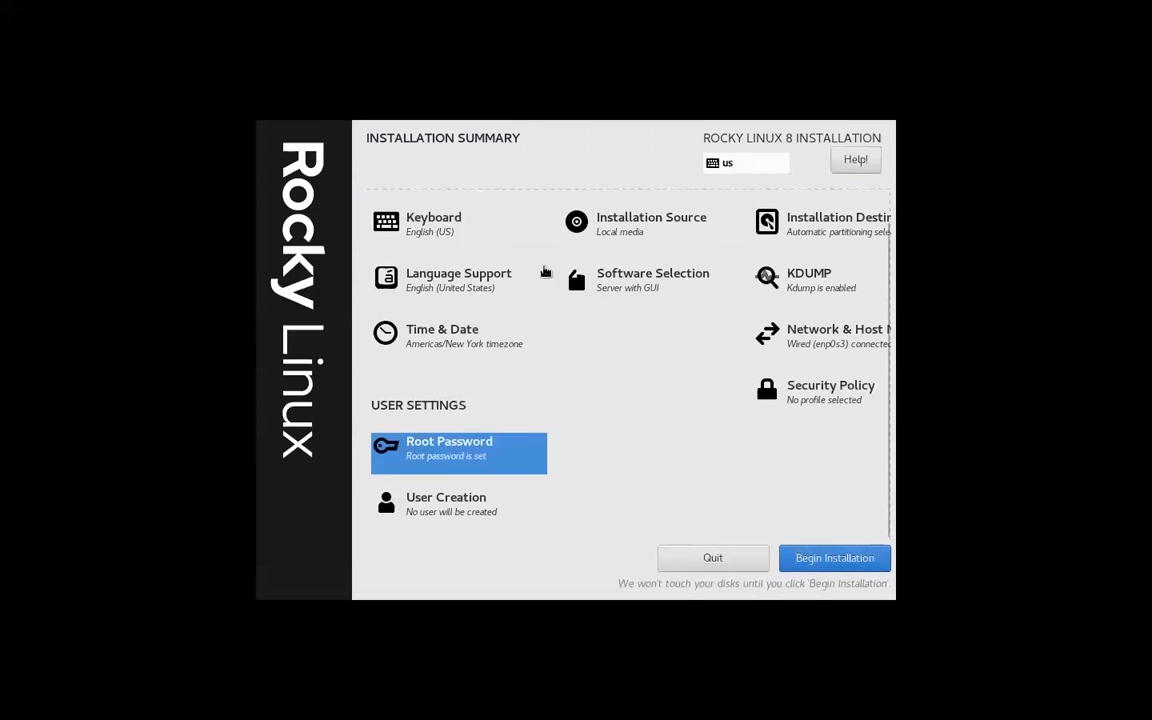
mouse_move(834, 558)
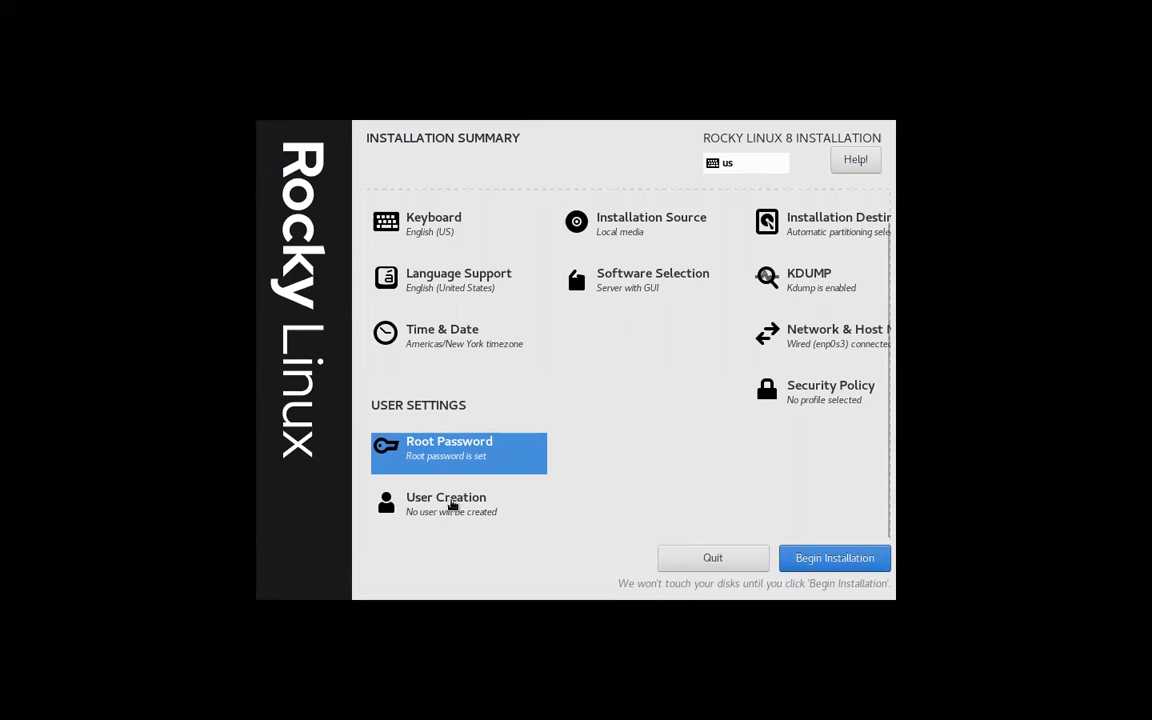
mouse_move(445, 504)
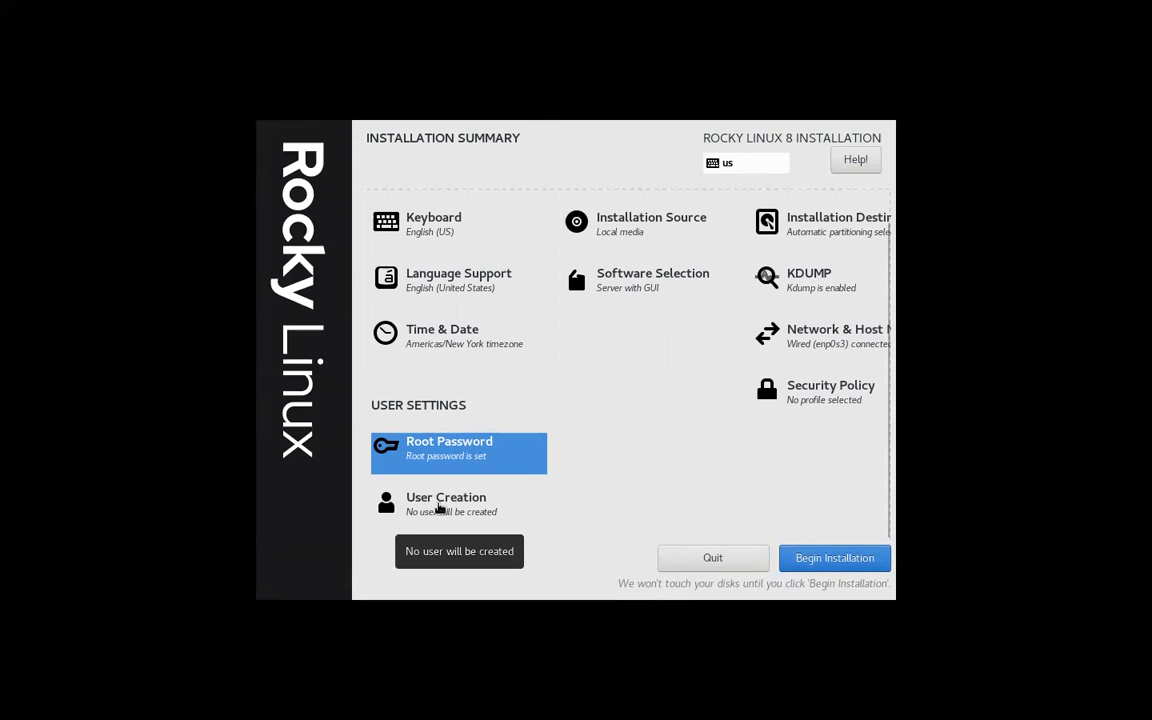
Open User Creation under User Settings on the Installation Summary
click(446, 503)
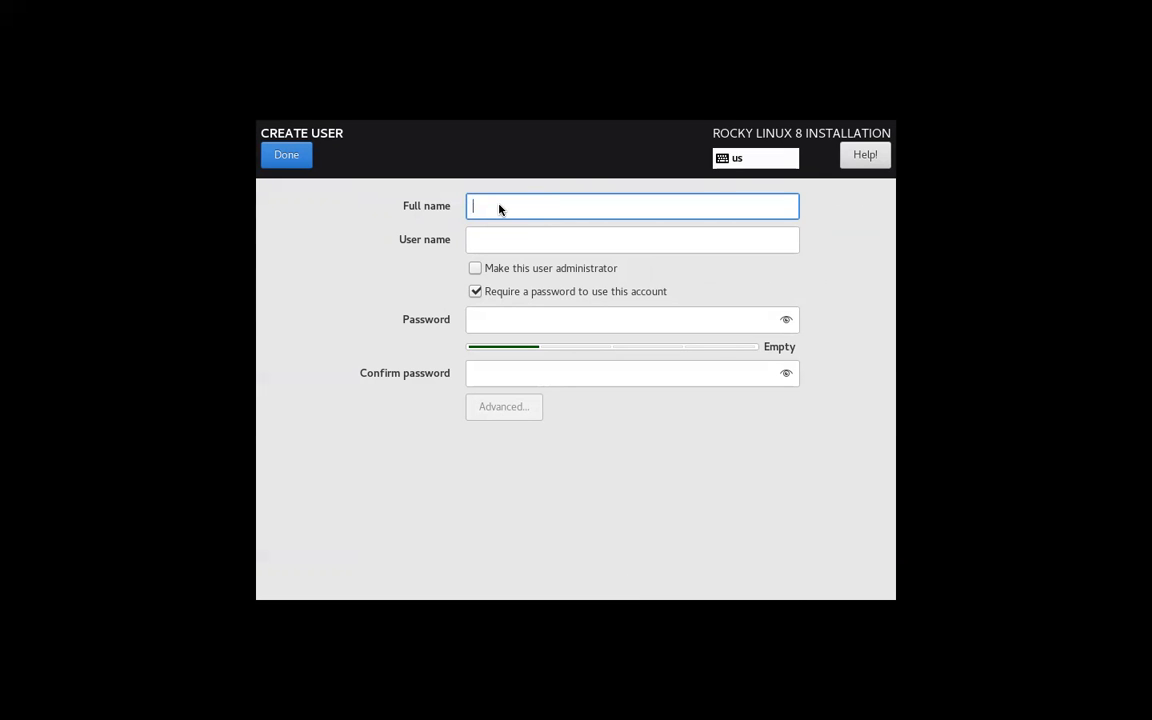
Create the user 'Uct user' (uuser) with a password and return to the installation summary
text(U)
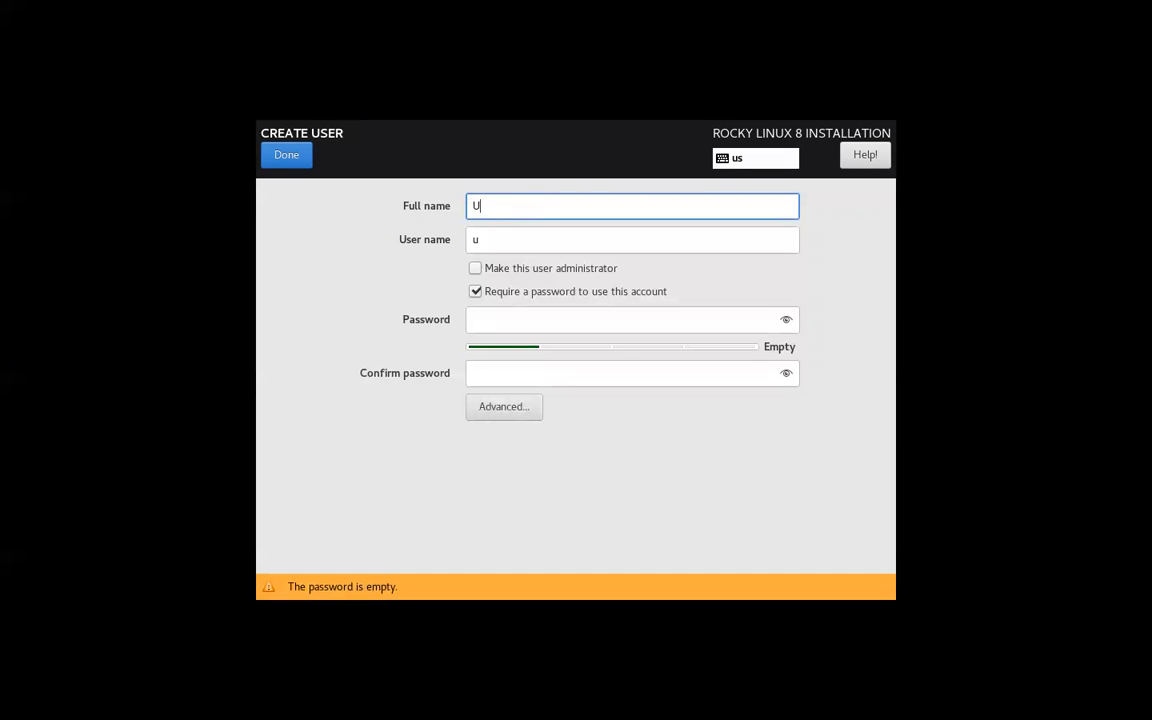
text(ct)
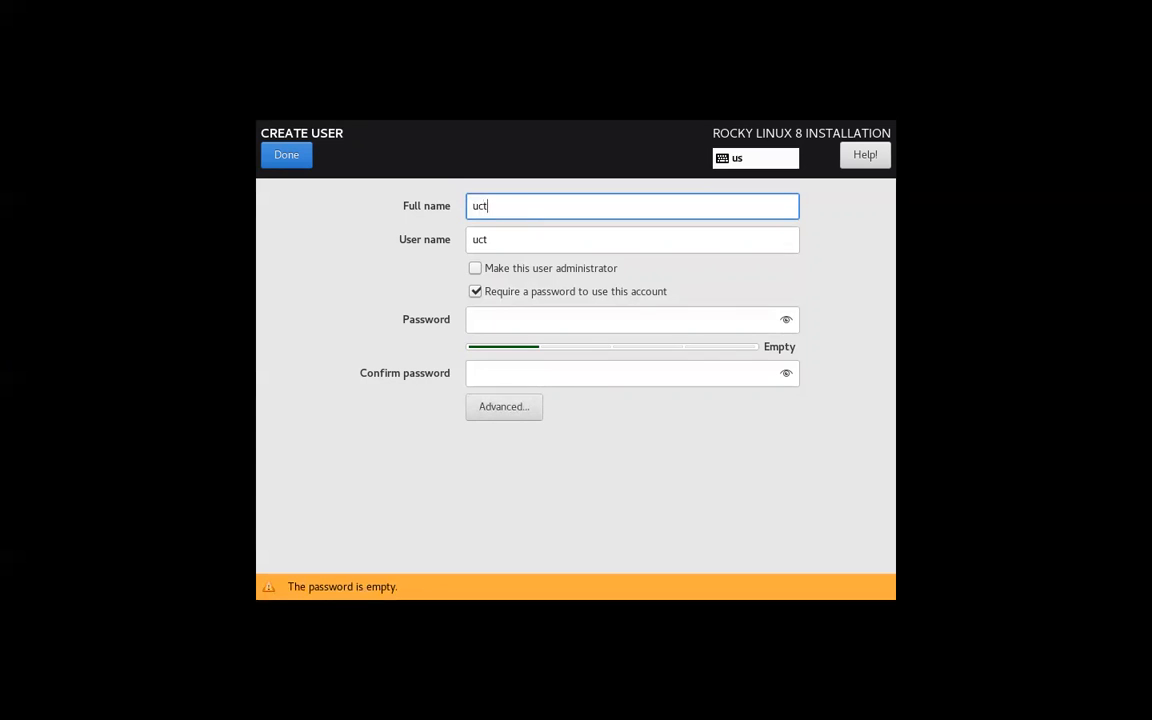
text(user)
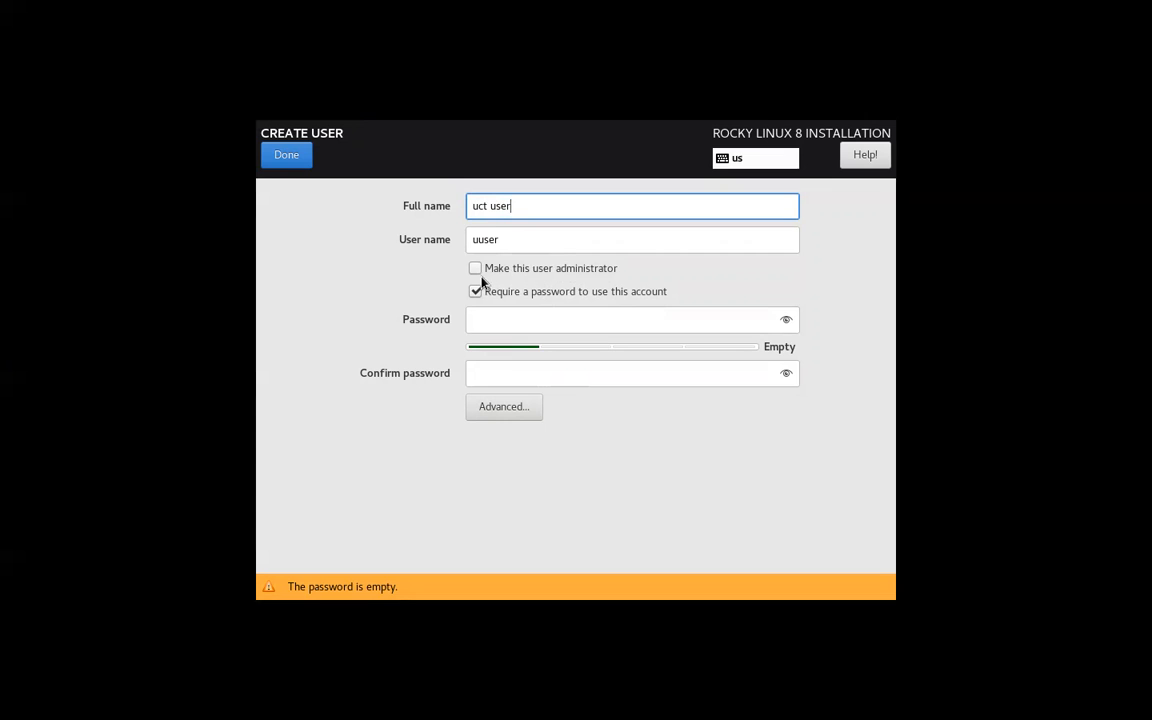
mouse_move(560, 278)
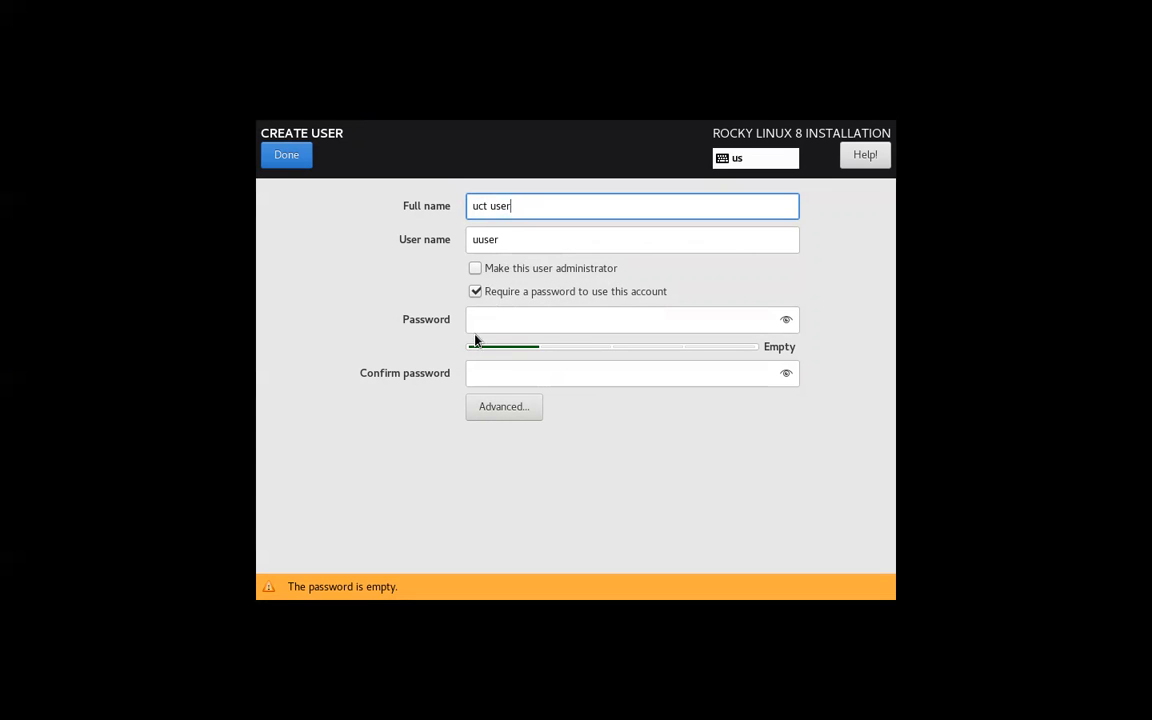
click(630, 319)
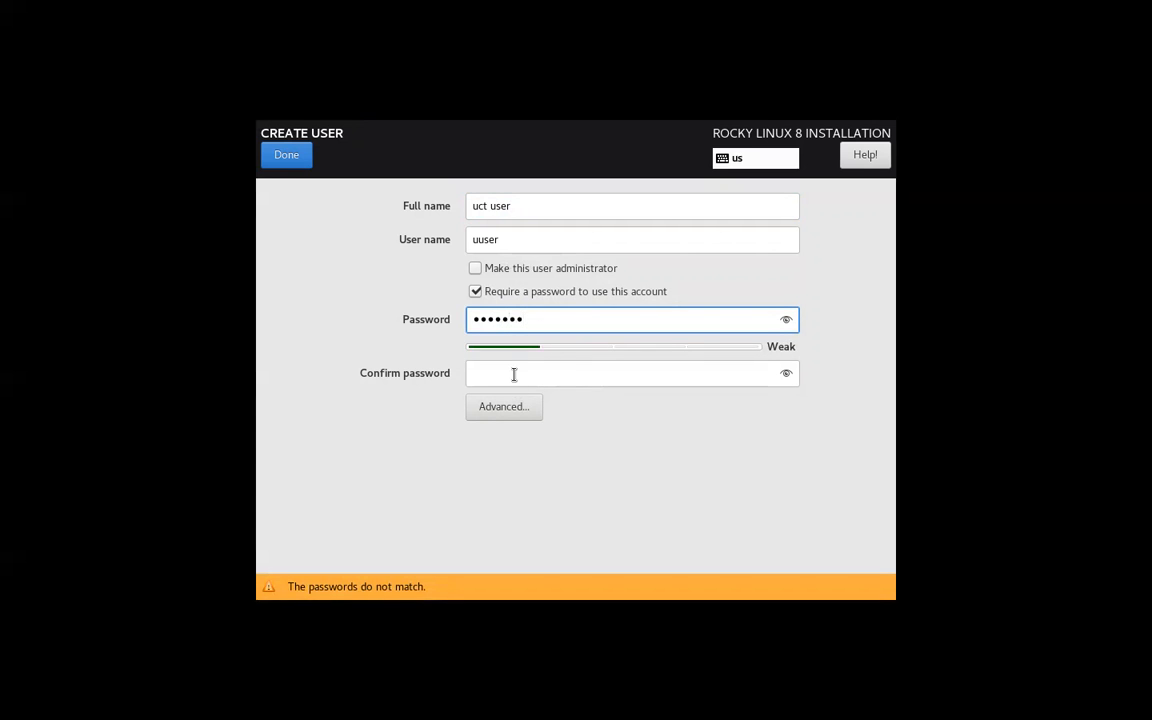
text(•)
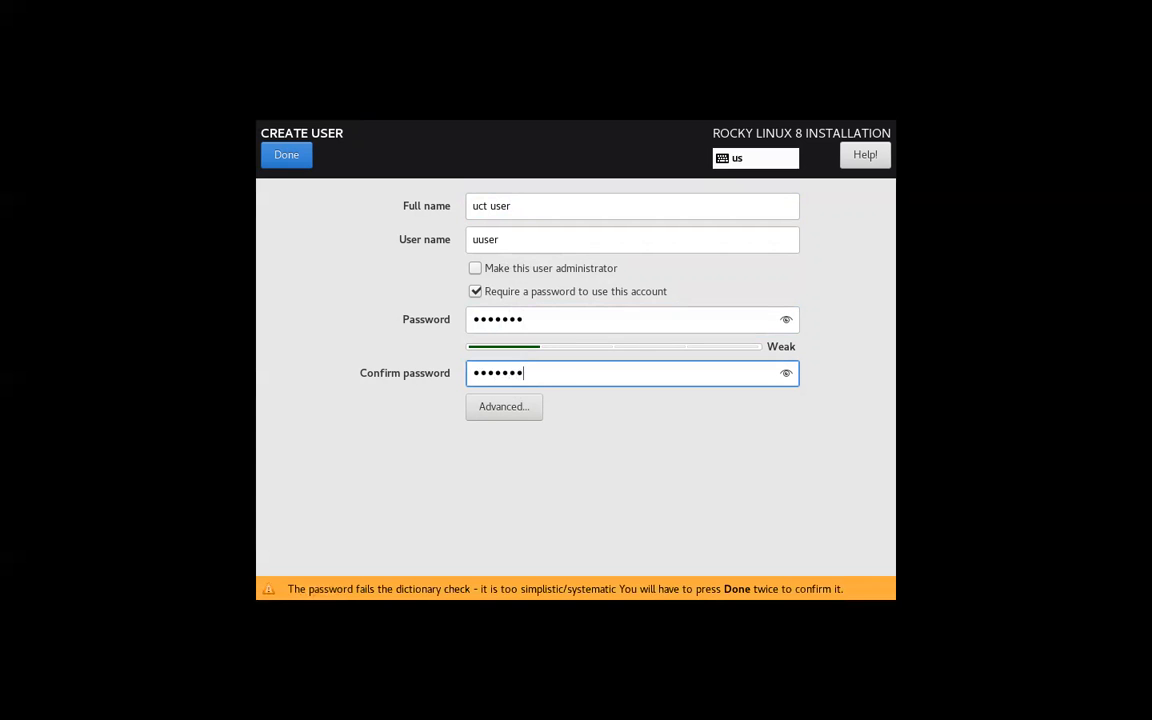
mouse_move(460, 337)
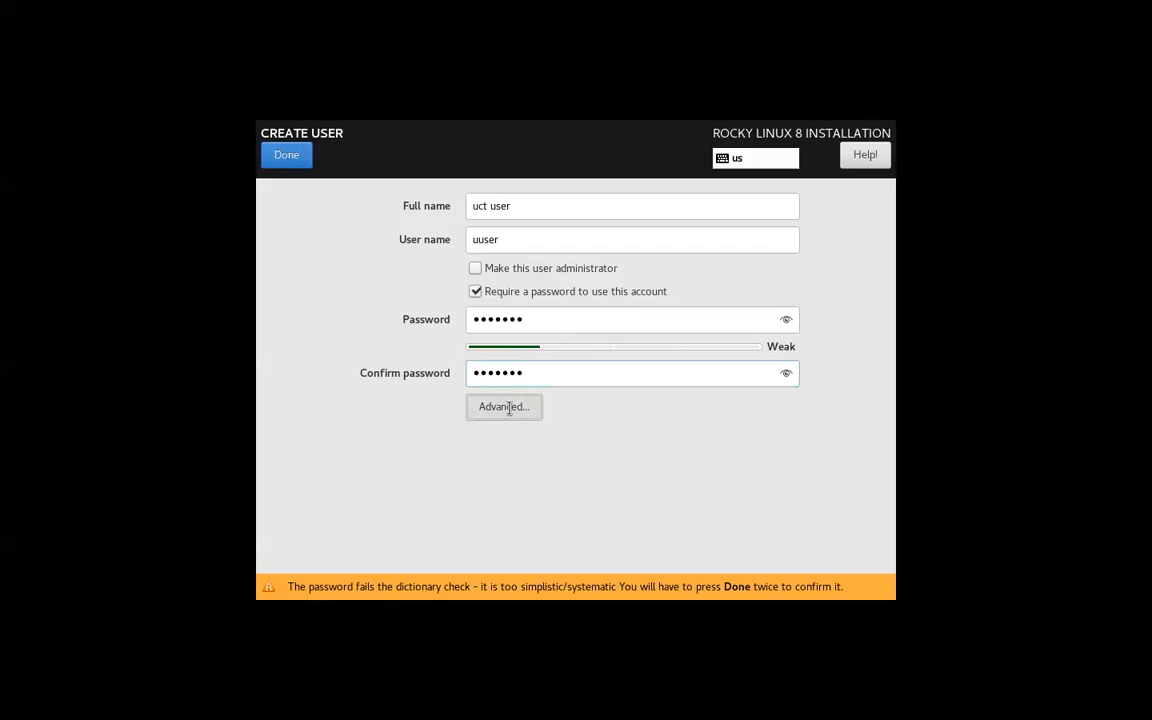
click(503, 406)
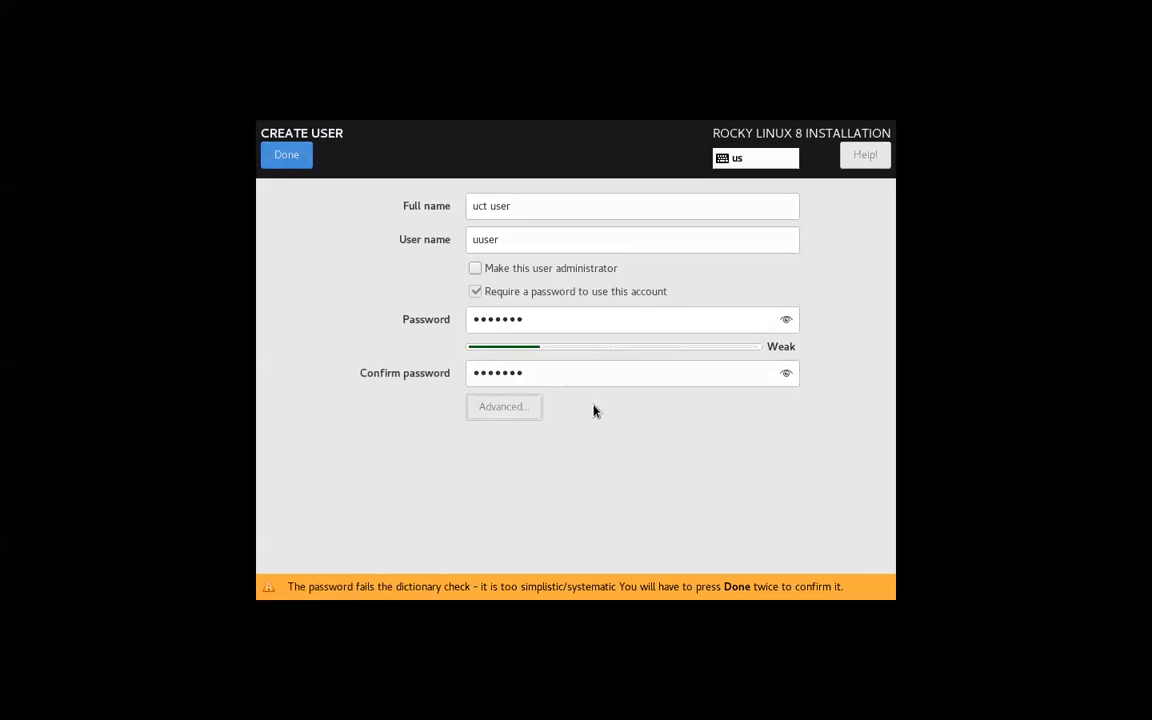
click(286, 154)
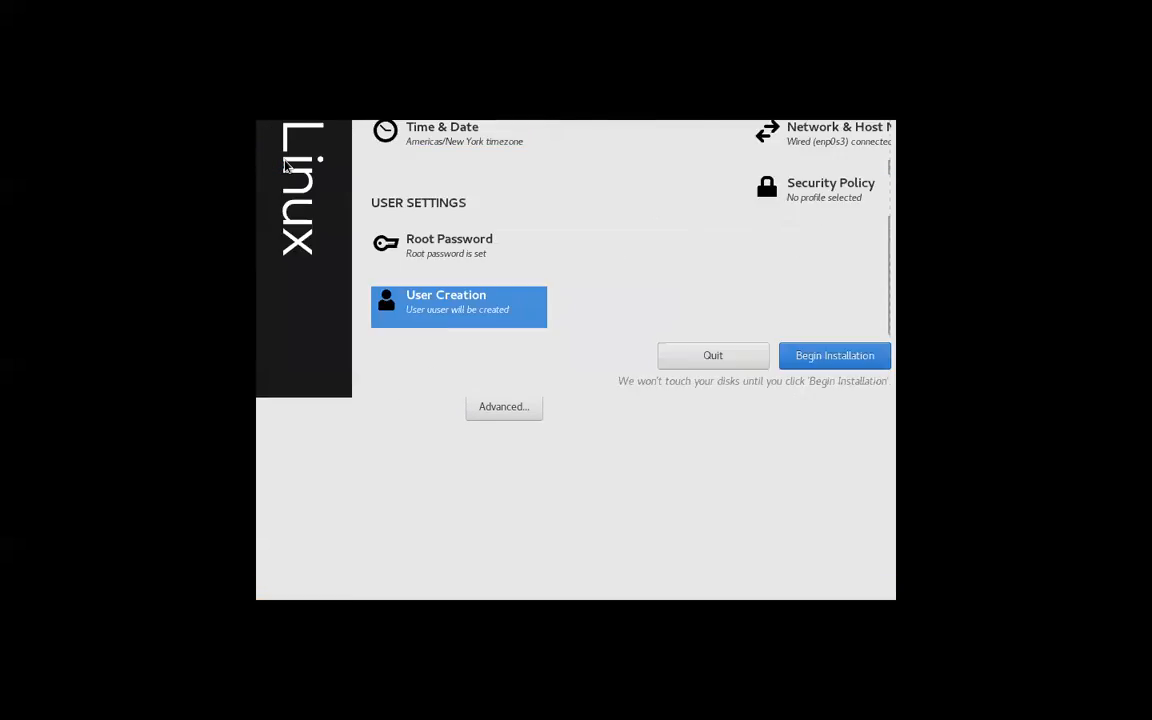
Begin installing Rocky Linux from the installation summary
click(834, 355)
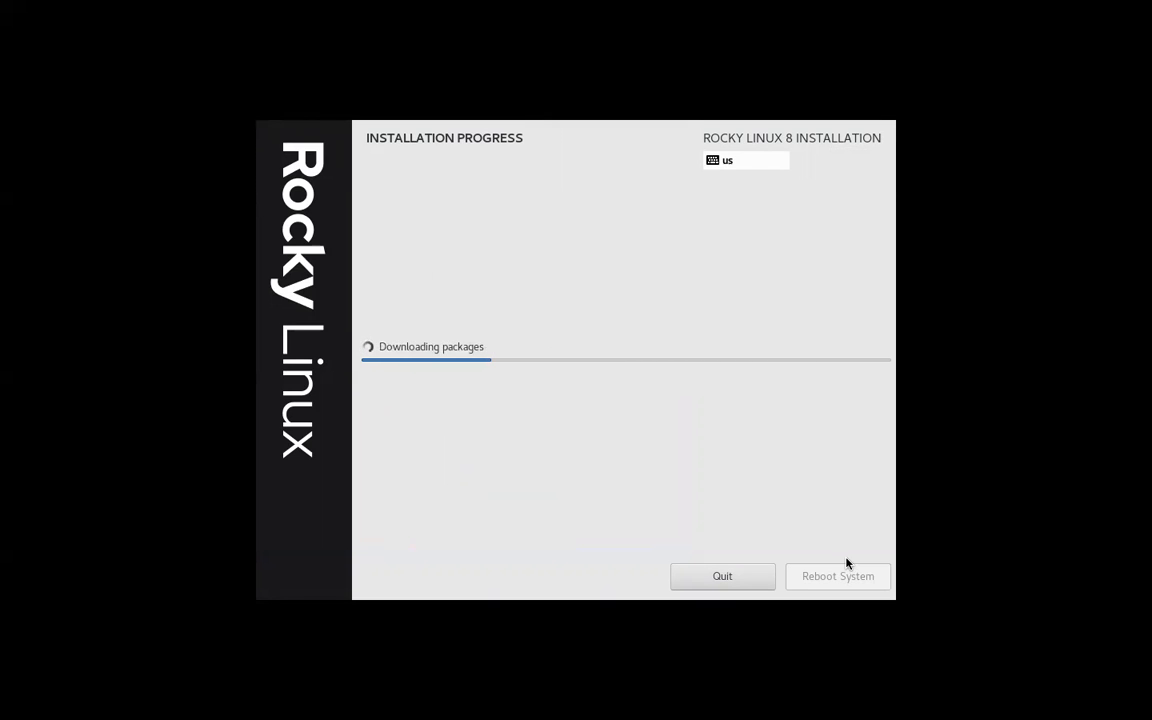
mouse_move(657, 94)
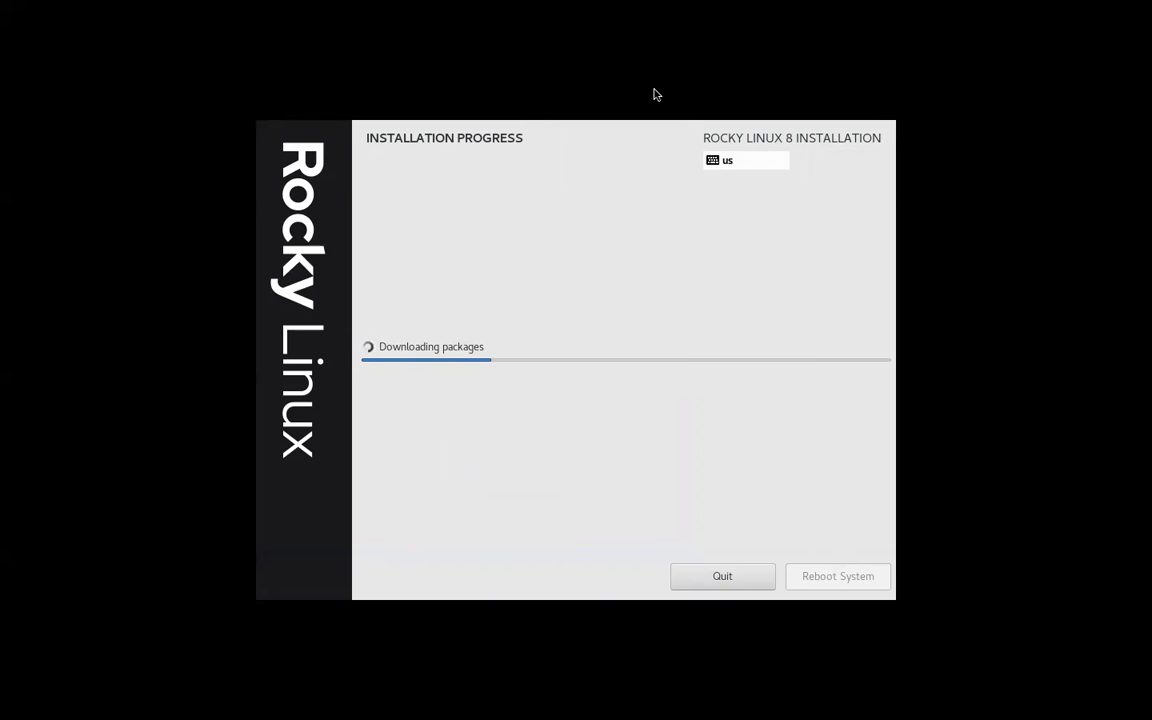
mouse_move(613, 8)
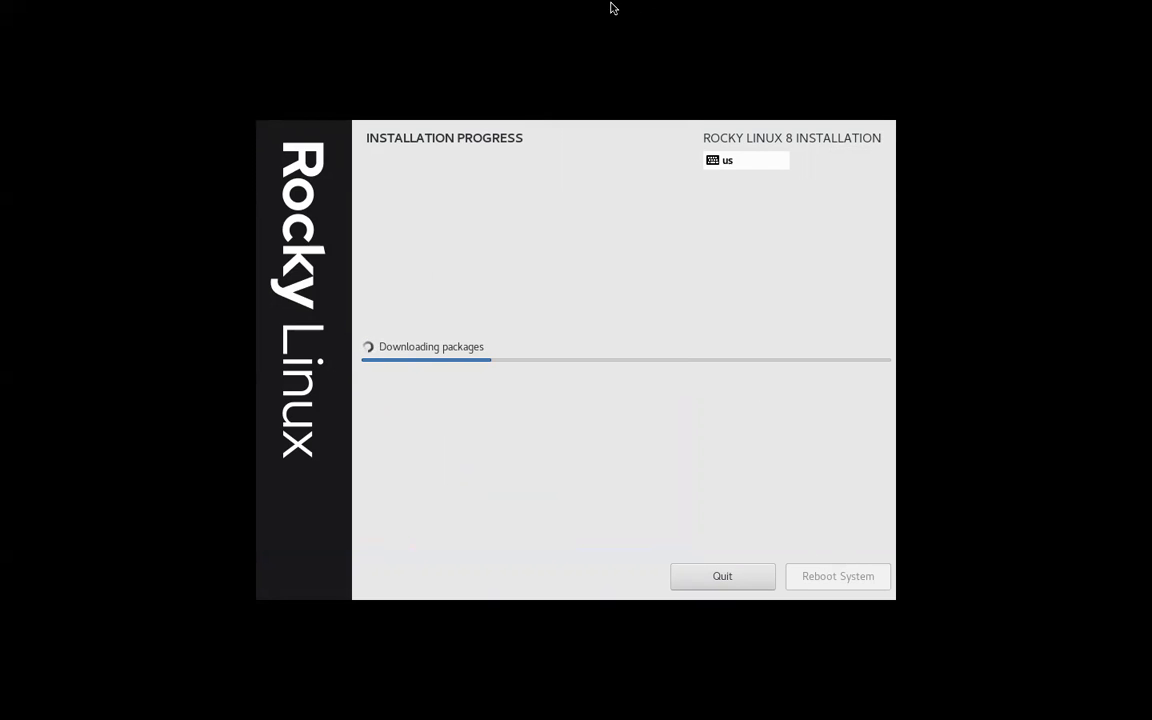
mouse_move(858, 12)
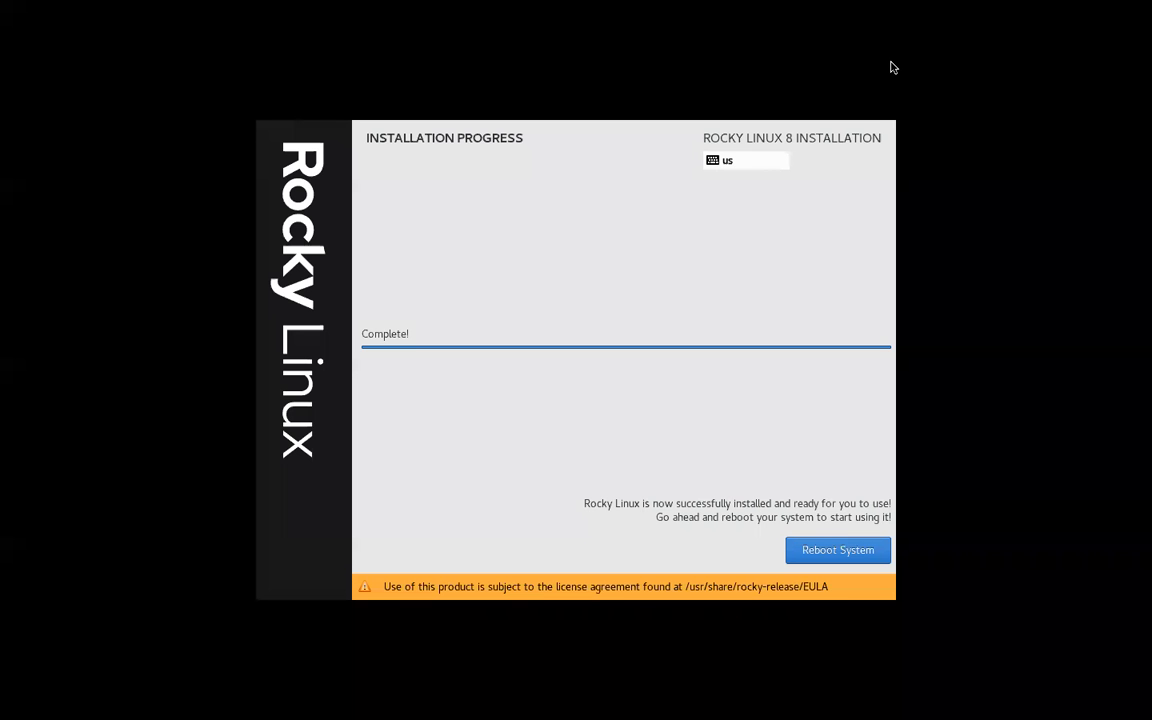
mouse_move(935, 69)
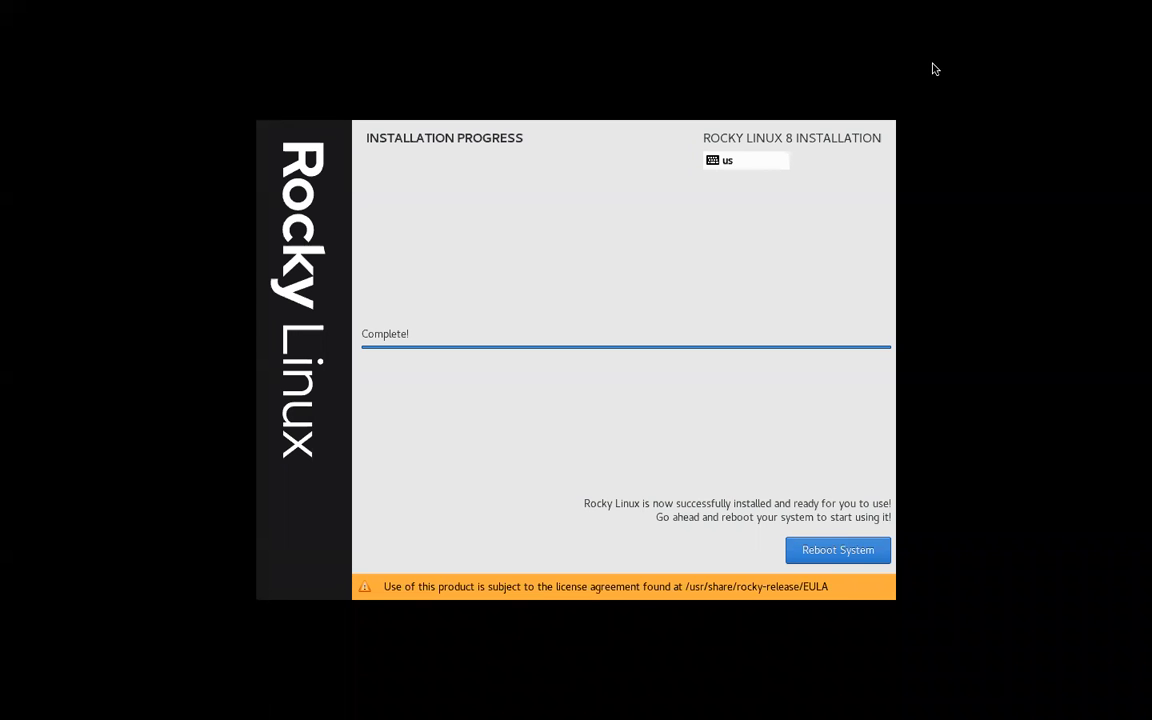
mouse_move(820, 174)
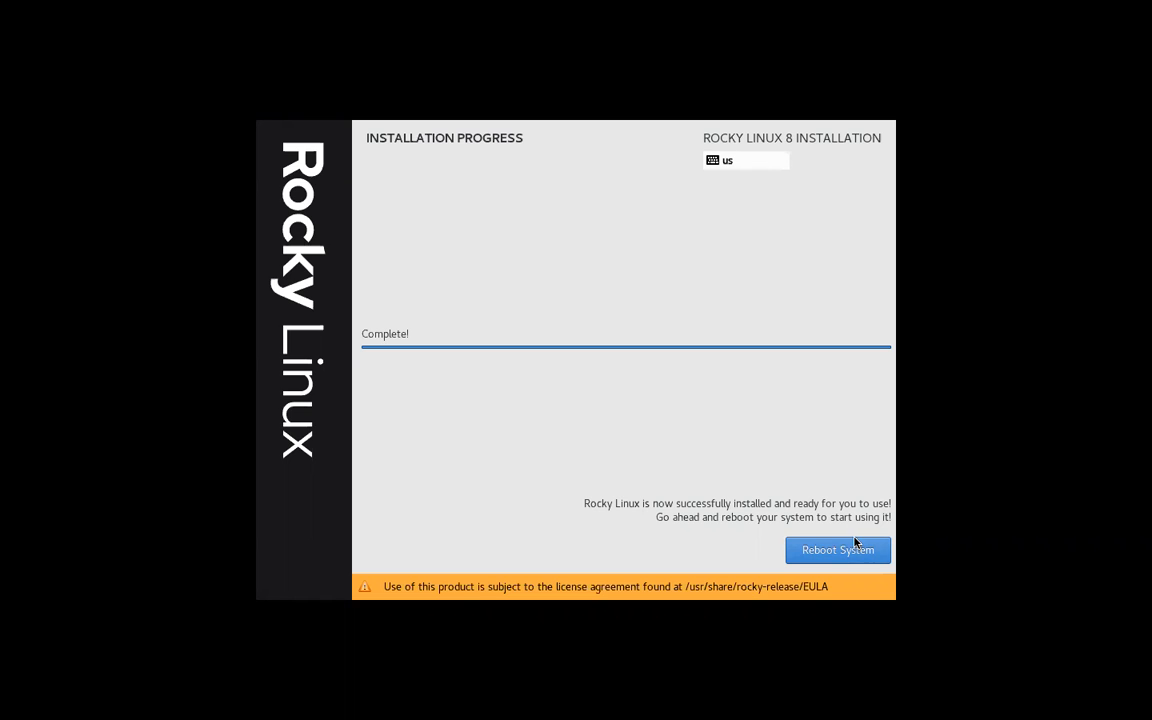
mouse_move(828, 503)
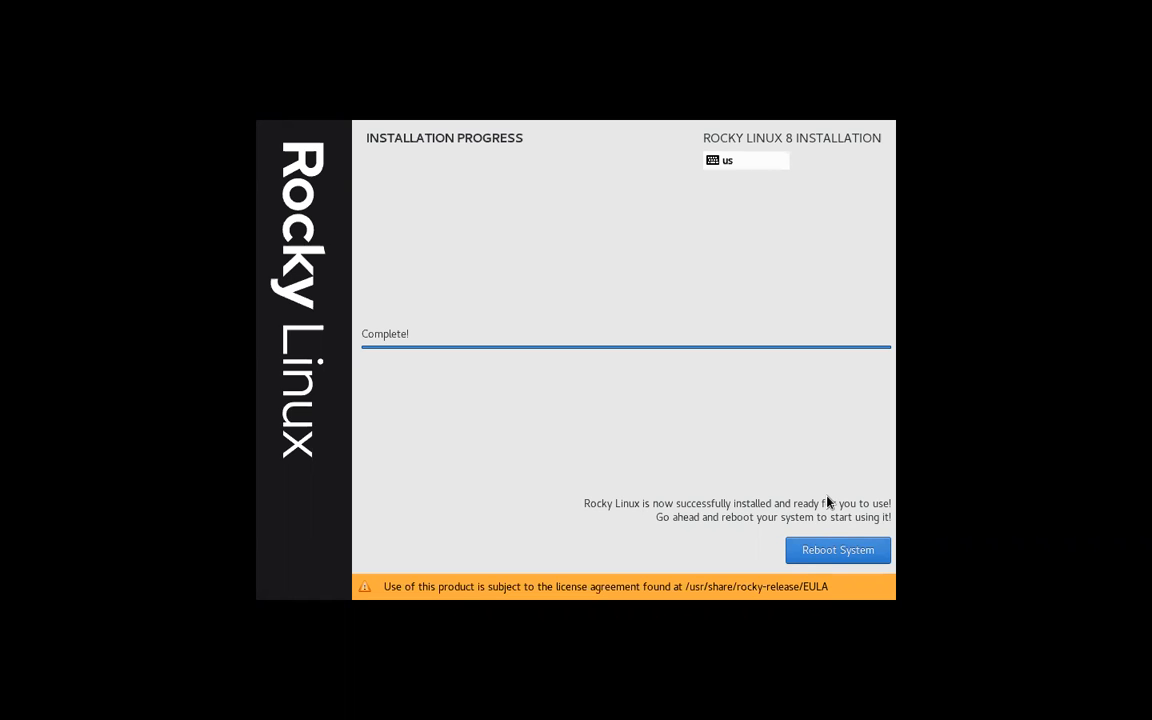
mouse_move(613, 96)
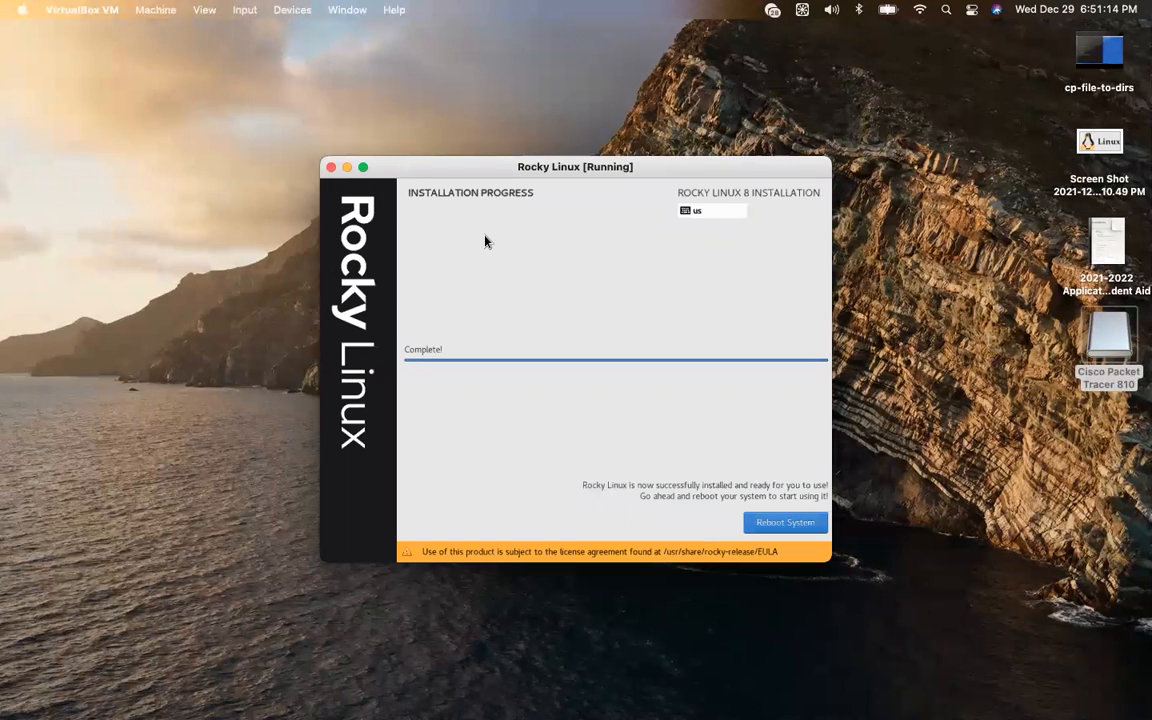
mouse_move(425, 198)
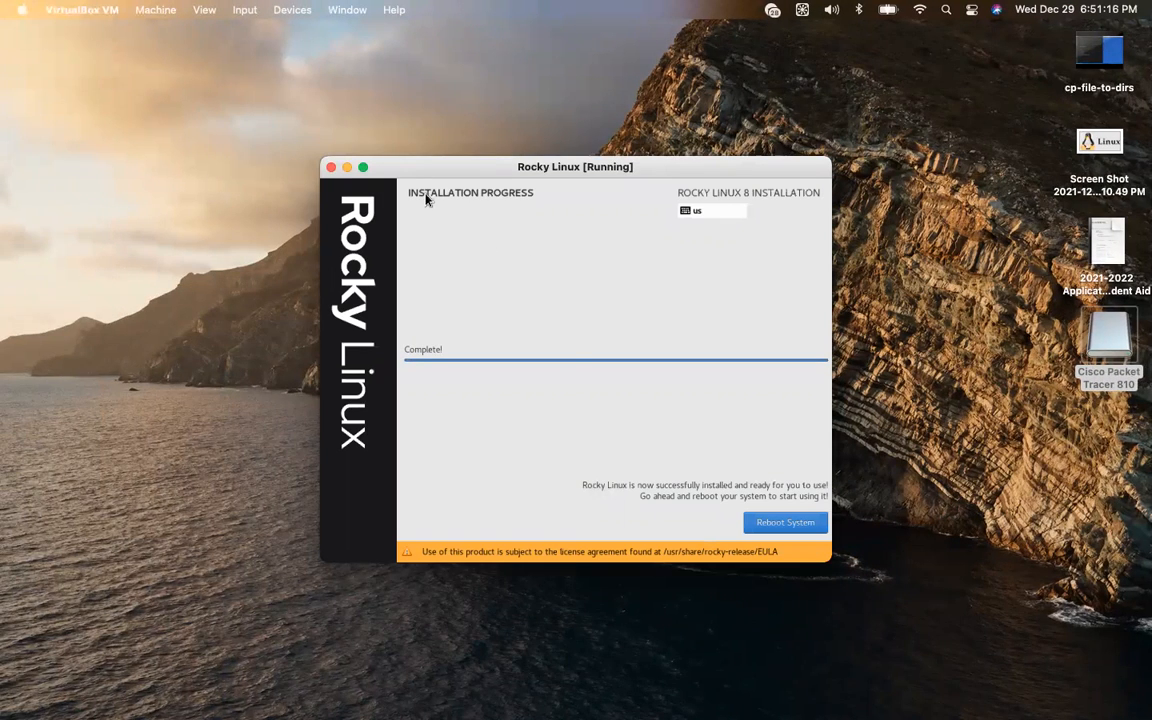
Force-eject the Rocky Linux installation ISO from the VM's optical drive
click(292, 9)
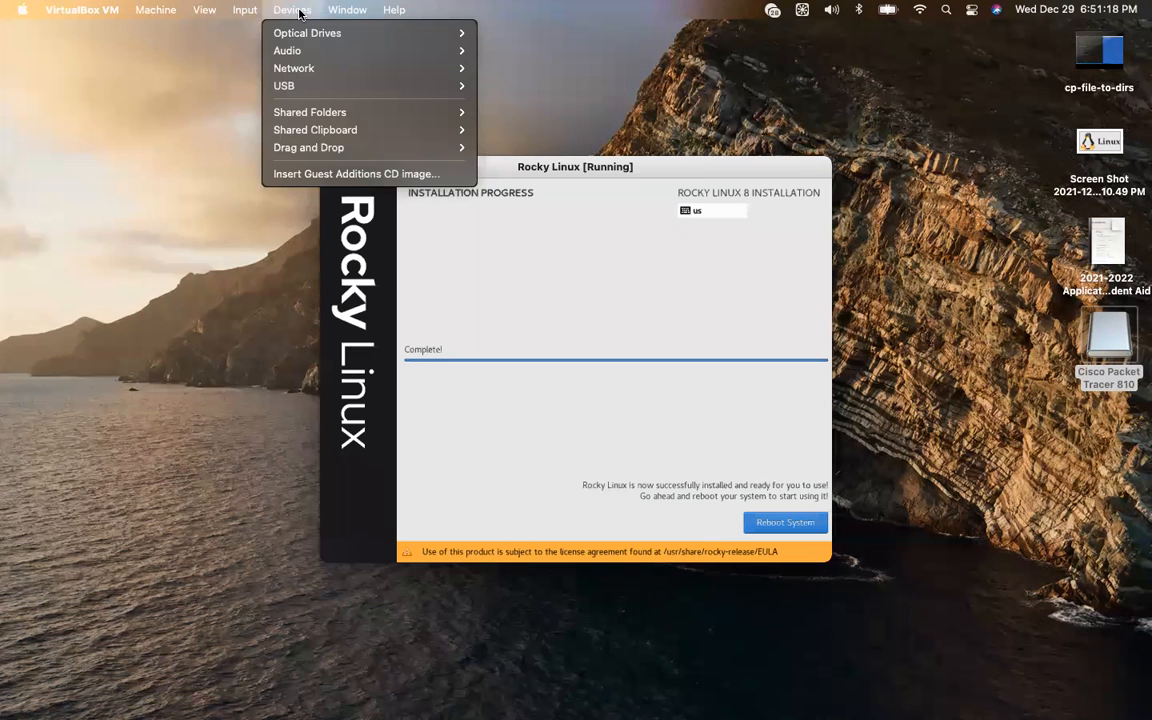
mouse_move(307, 33)
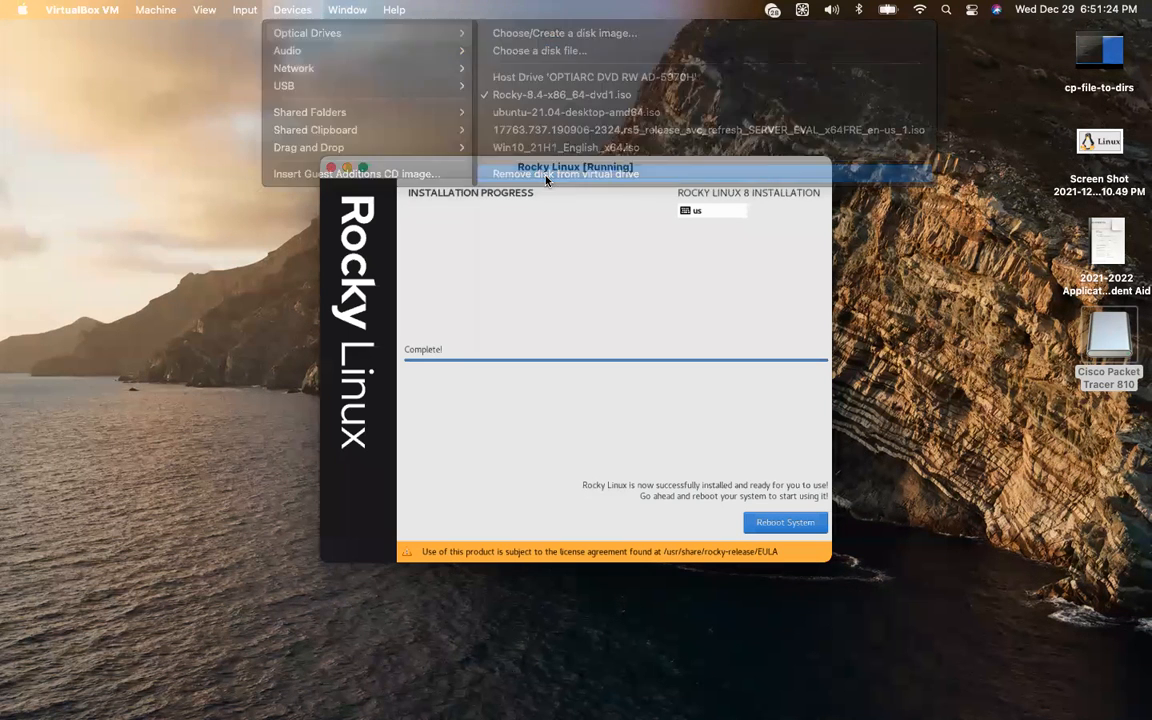
click(565, 173)
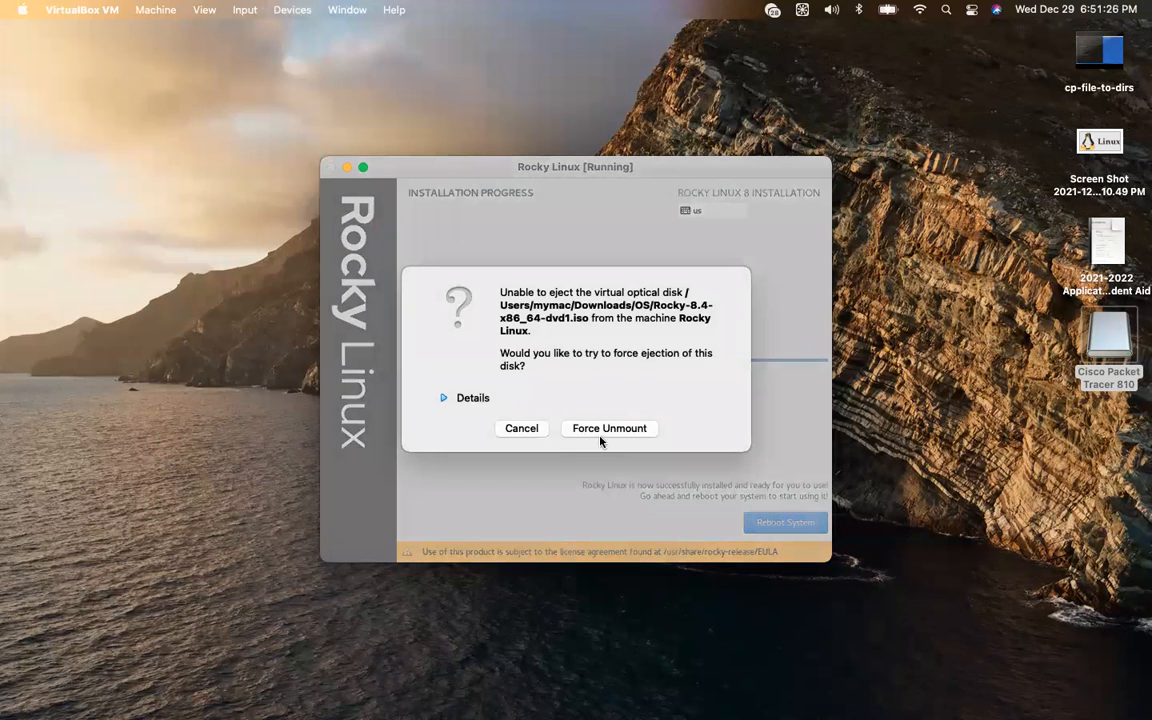
click(609, 428)
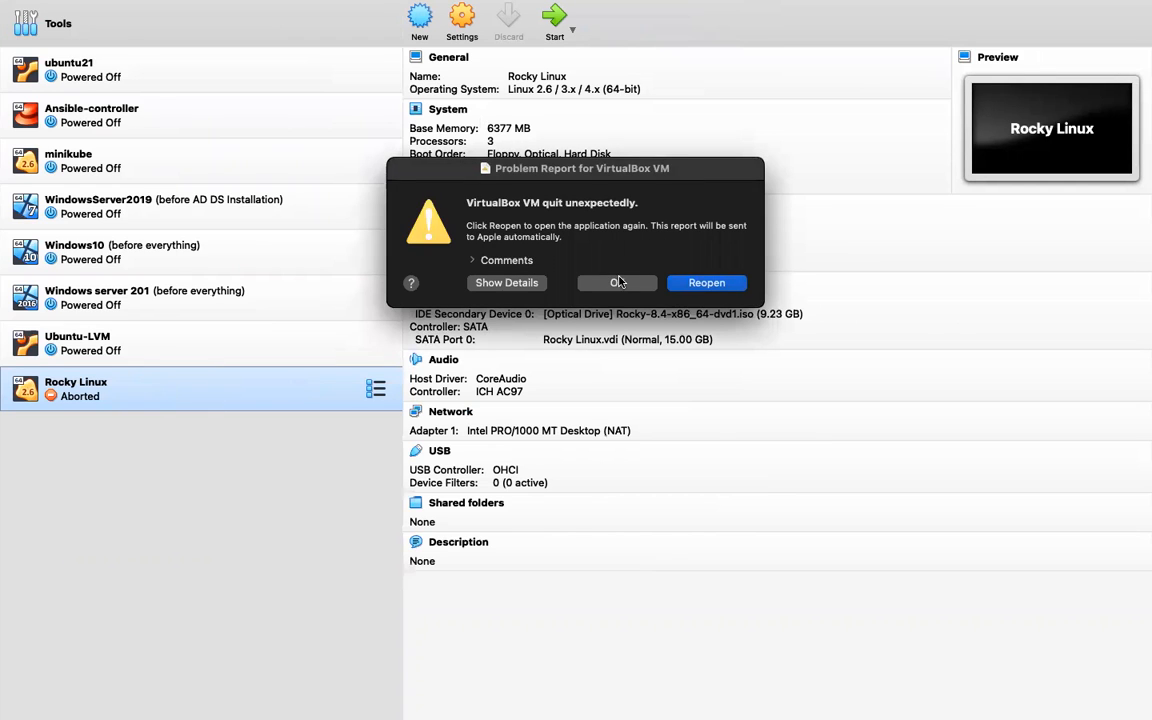
Dismiss the crash report, empty the optical drive and restart the Rocky Linux VM
click(617, 282)
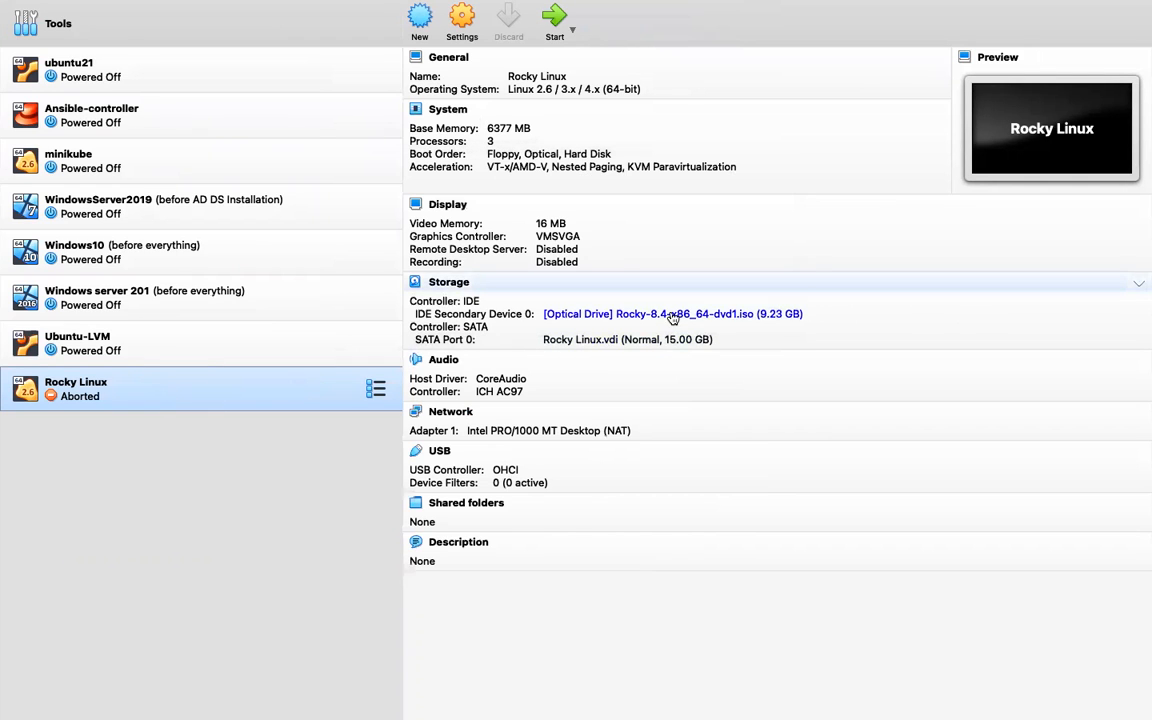
mouse_move(608, 318)
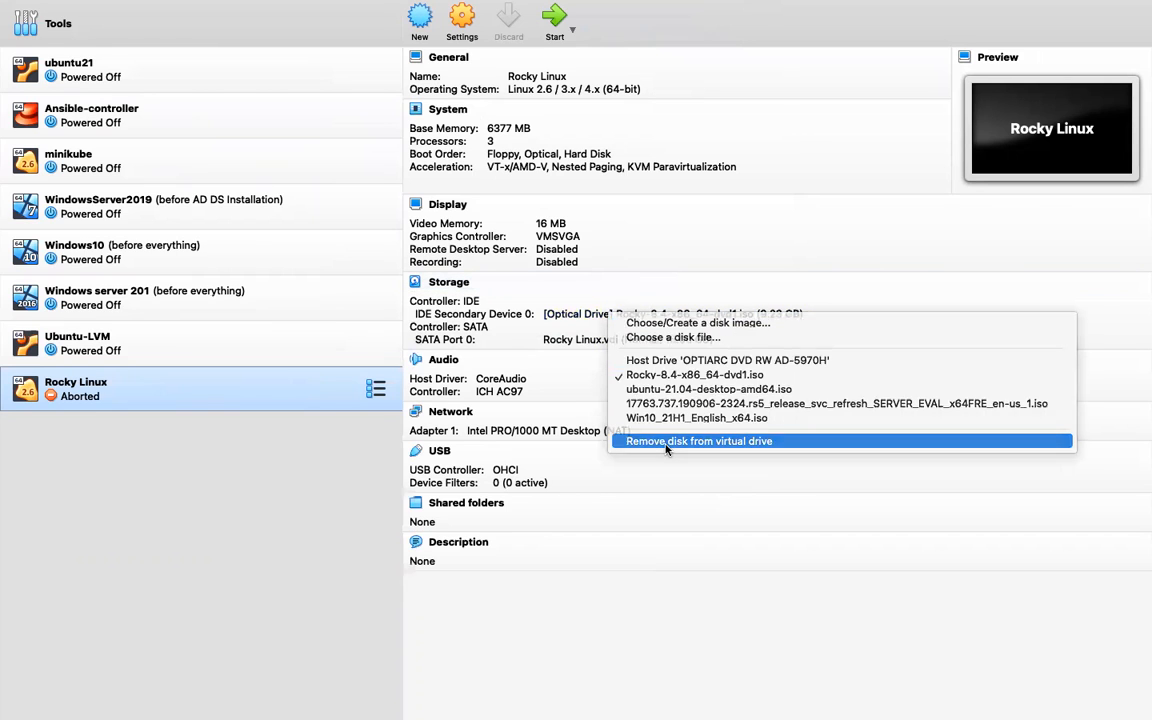
click(698, 441)
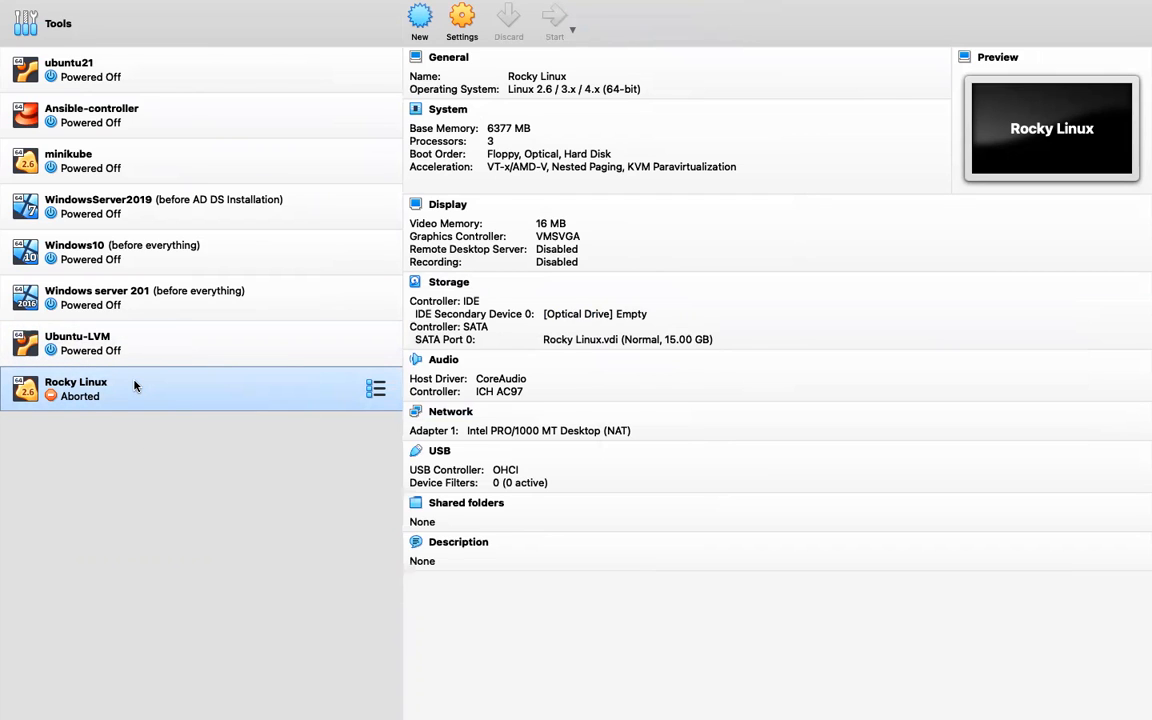
click(554, 18)
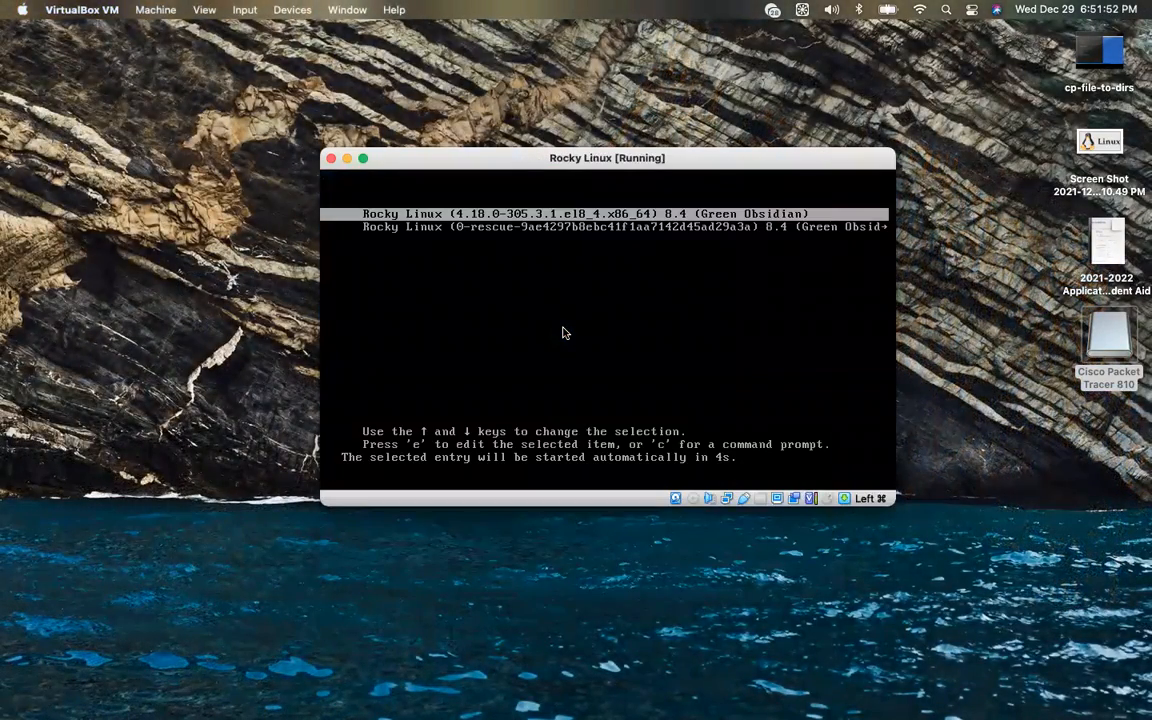
mouse_move(546, 320)
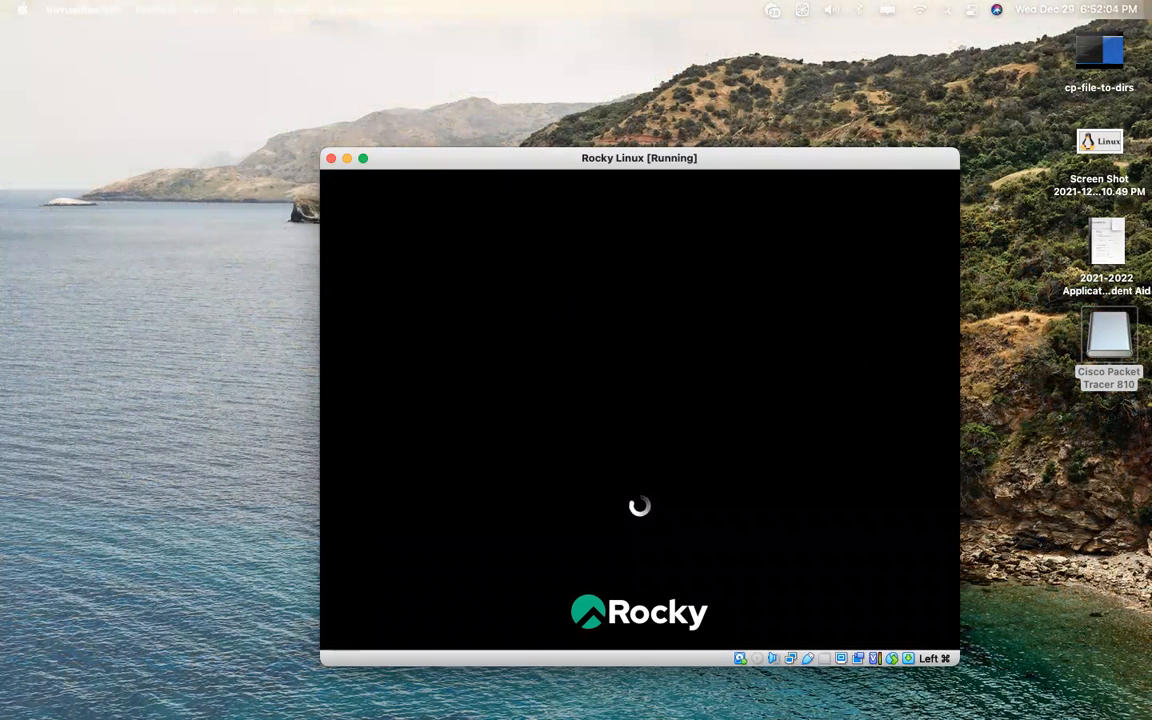
mouse_move(500, 55)
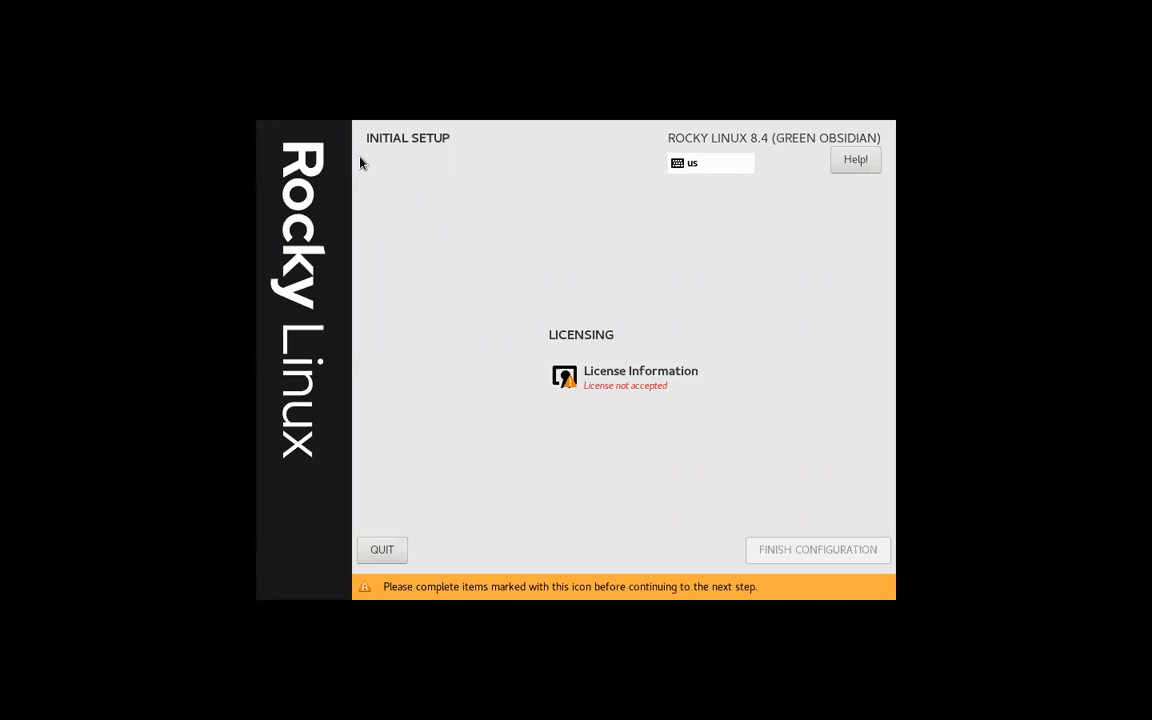
mouse_move(740, 203)
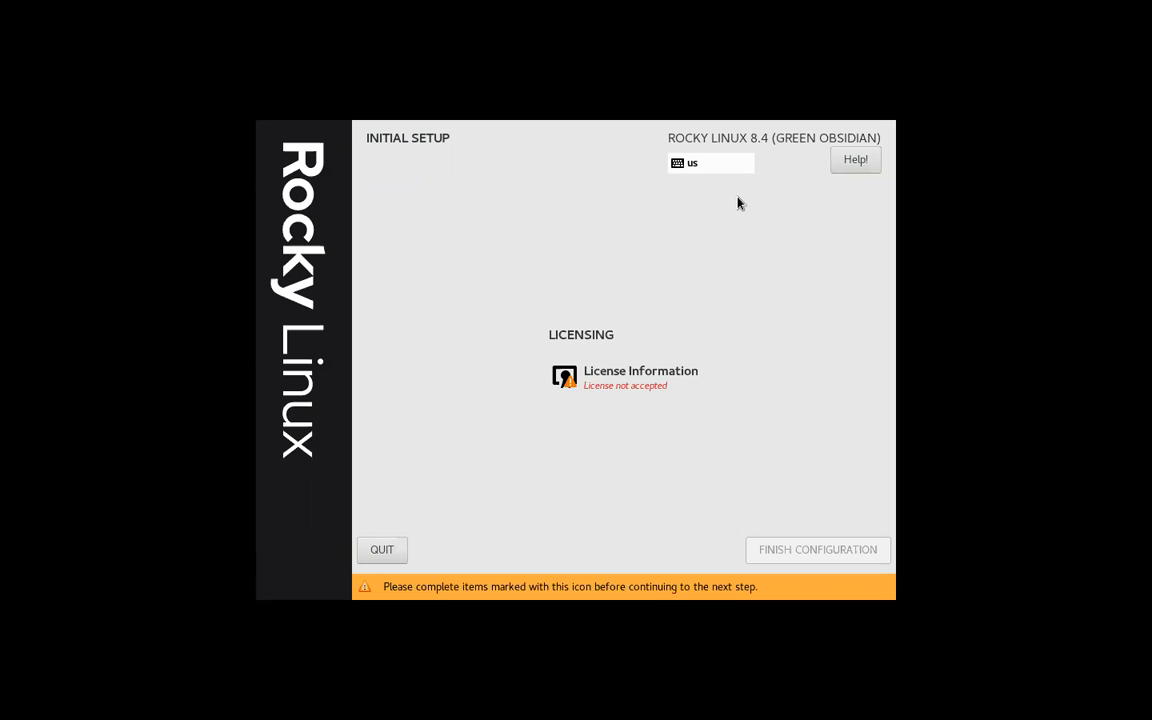
mouse_move(697, 363)
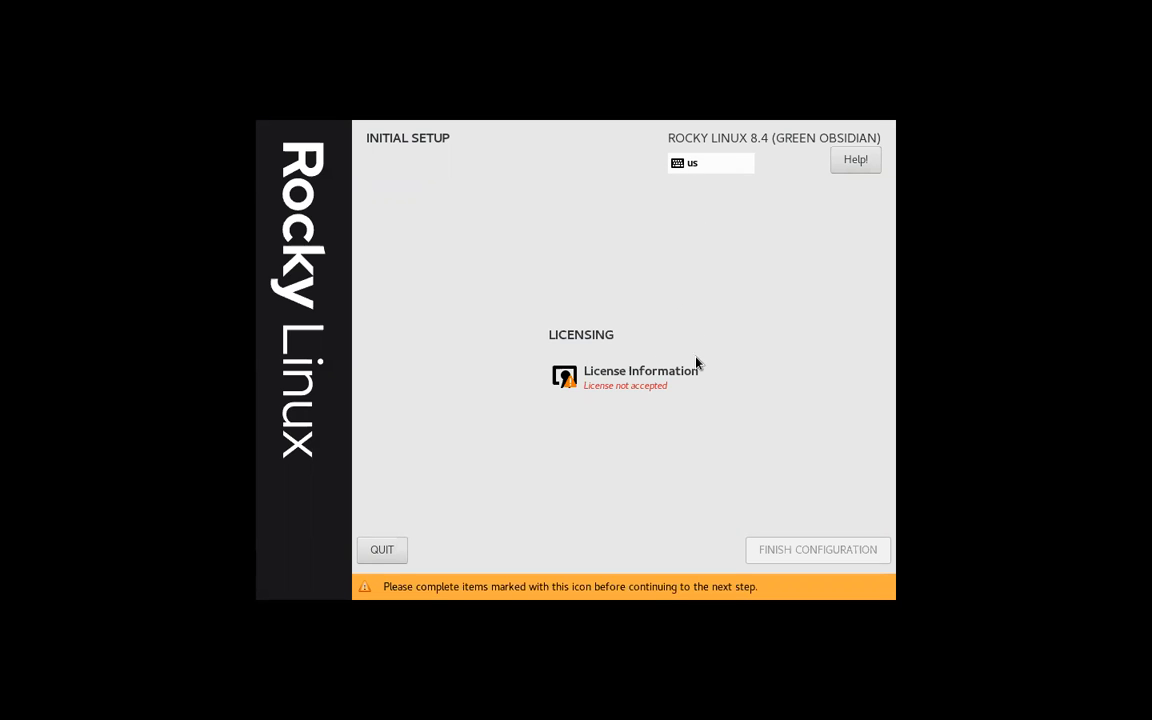
mouse_move(613, 385)
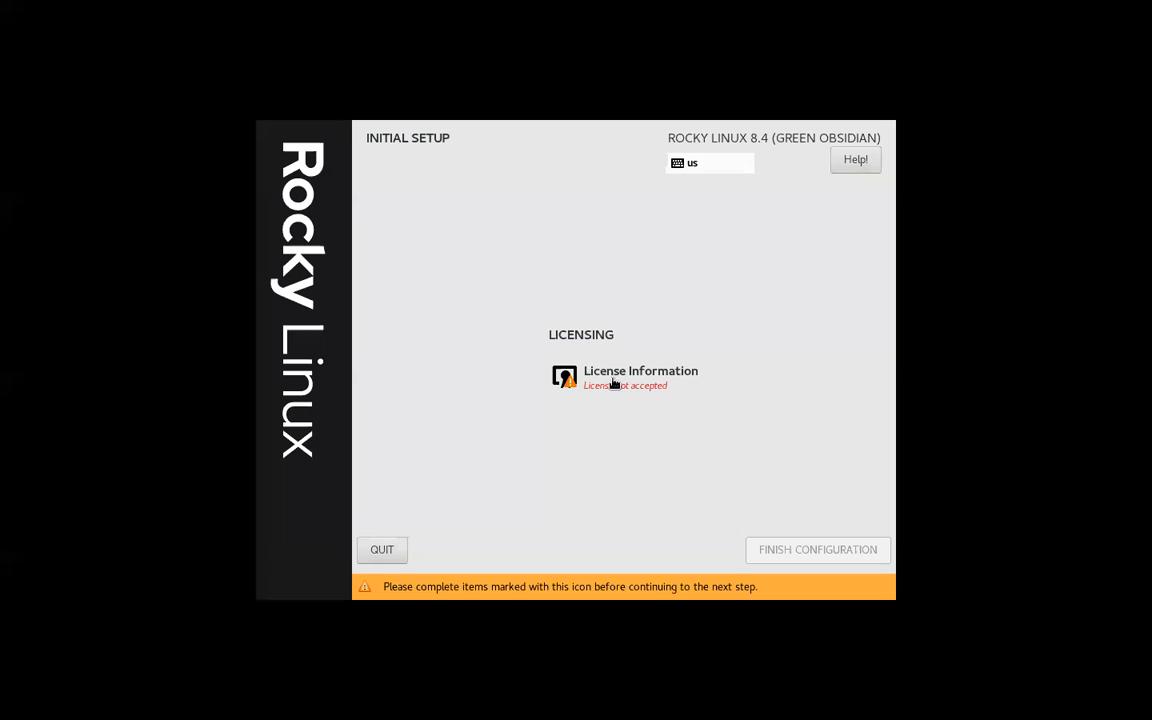
Accept the Rocky Linux license agreement and finish Initial Setup to reach the login screen
click(640, 377)
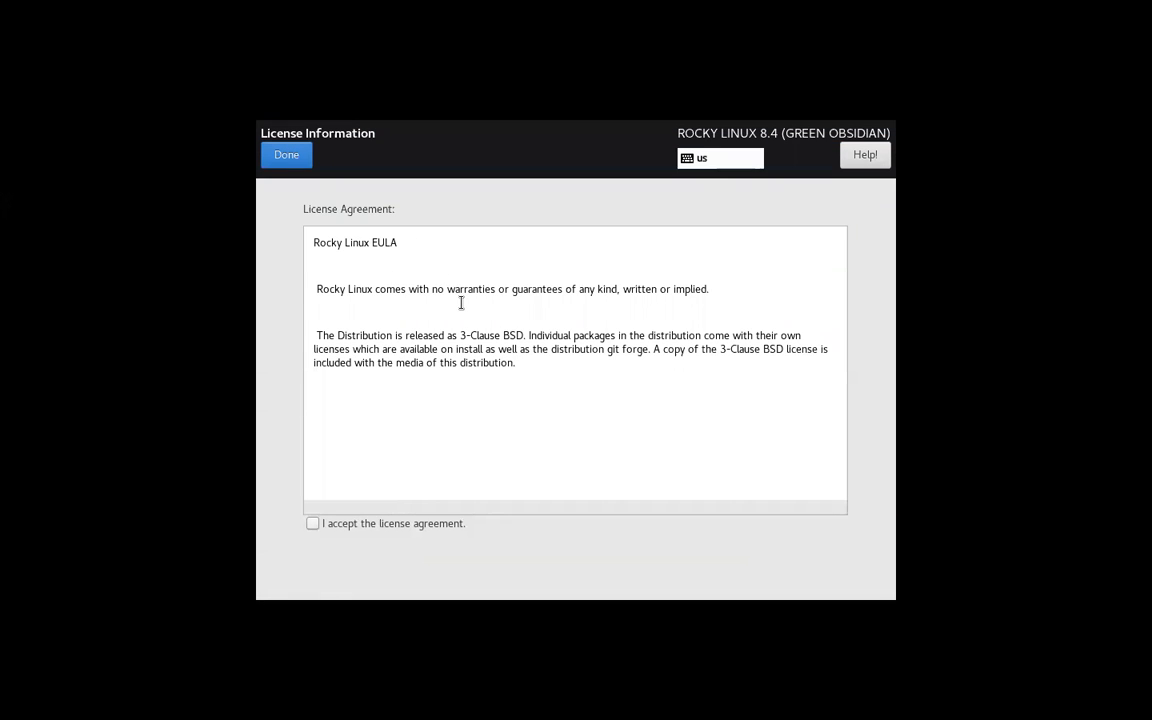
mouse_move(608, 334)
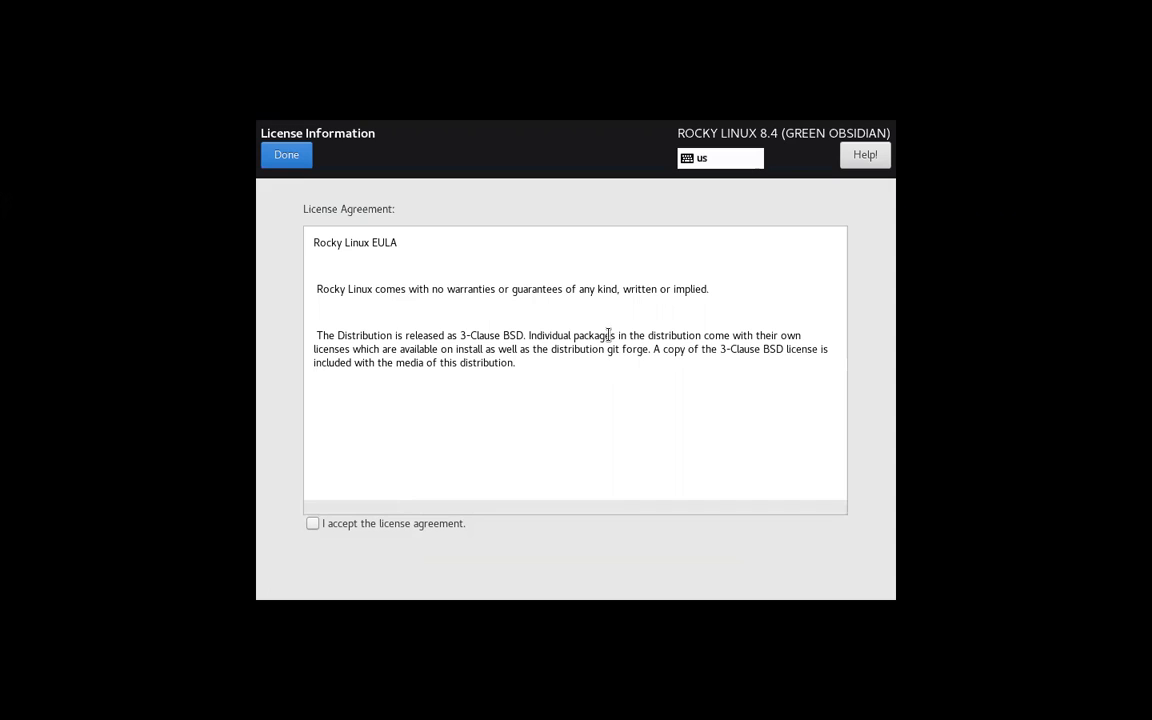
mouse_move(675, 362)
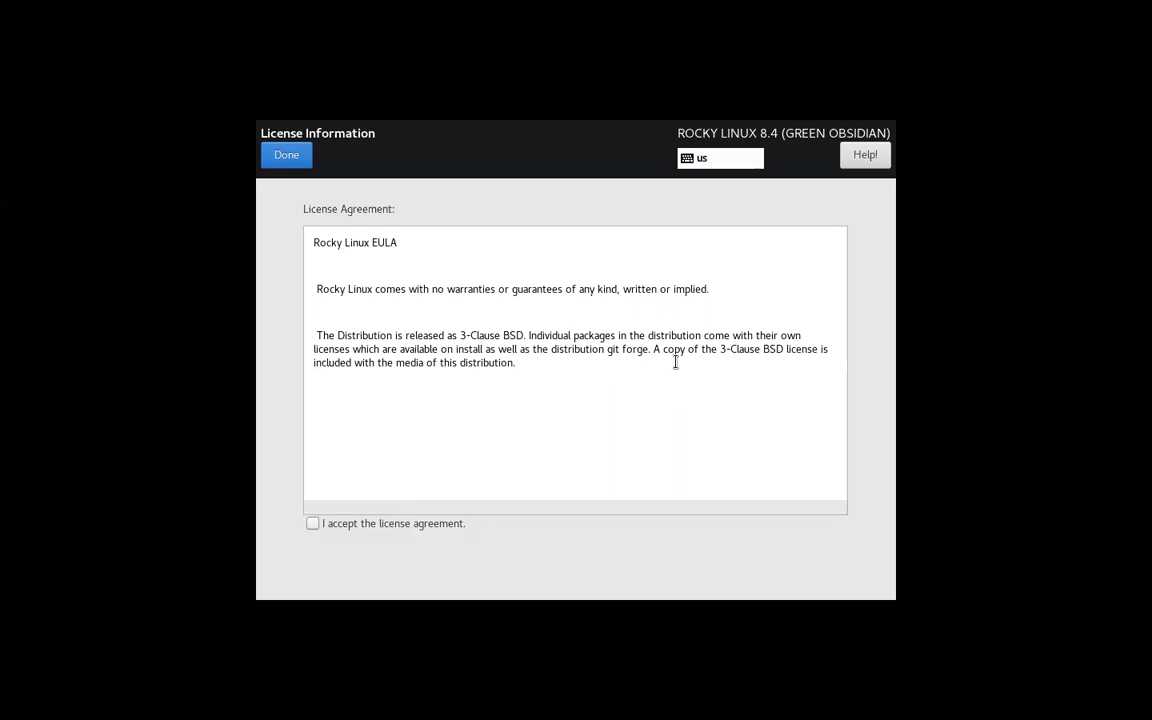
mouse_move(334, 535)
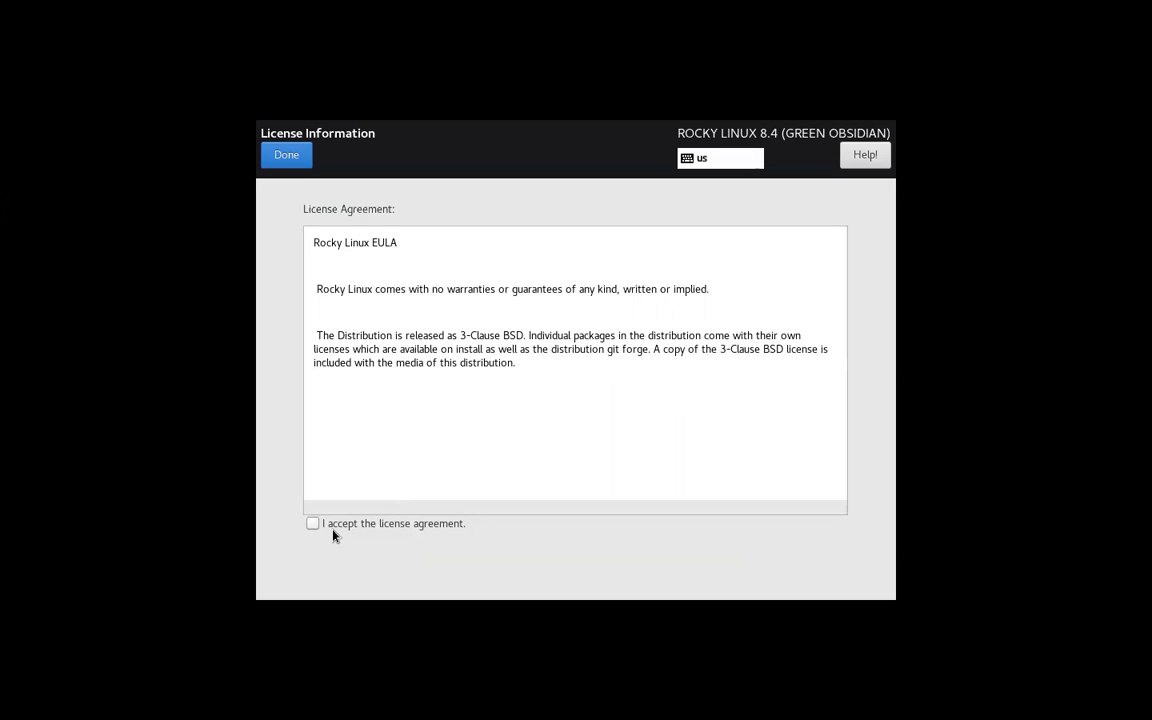
click(313, 523)
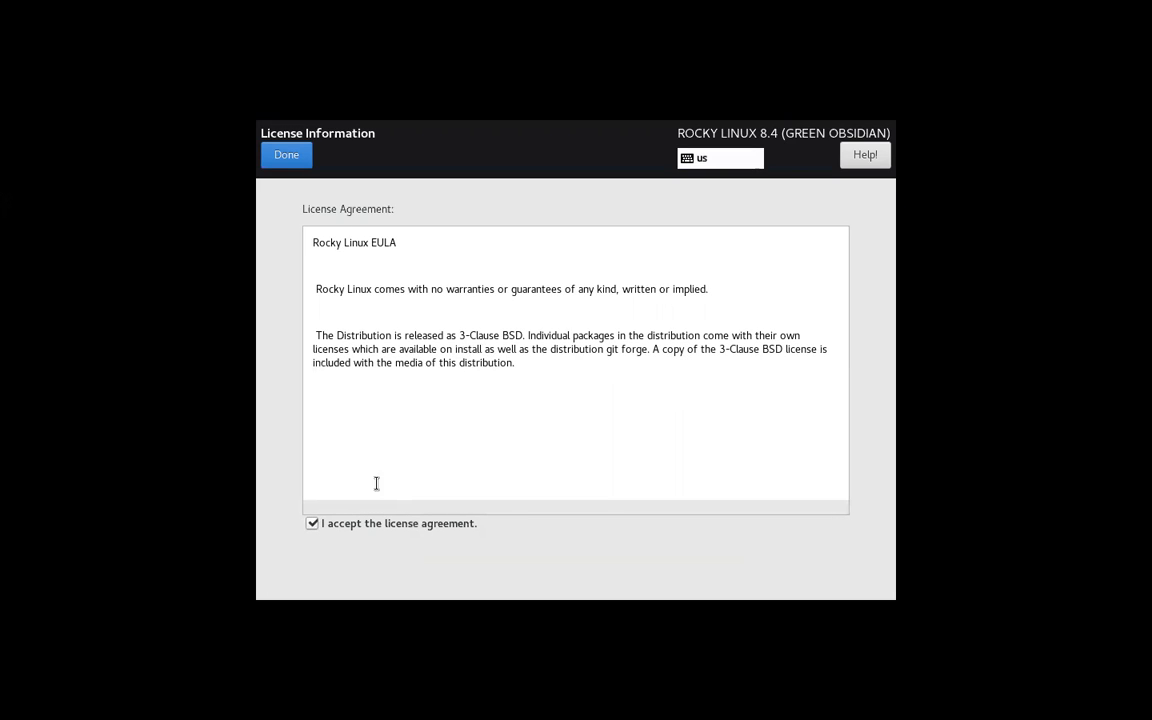
mouse_move(571, 327)
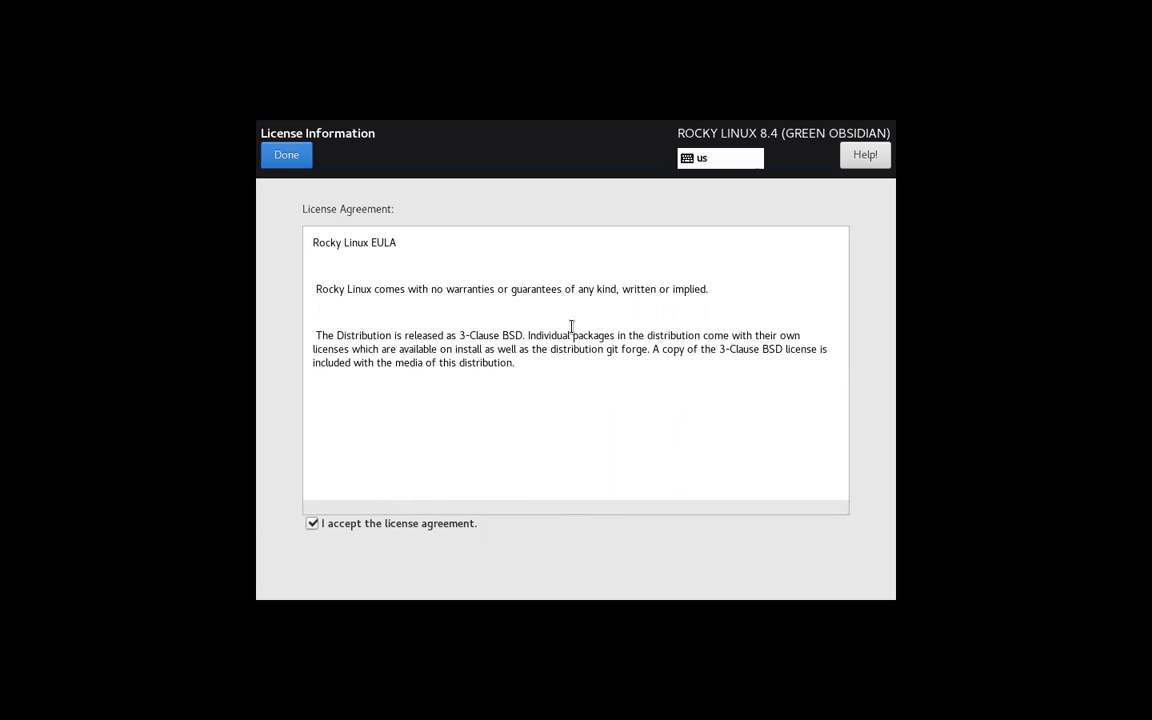
mouse_move(392, 391)
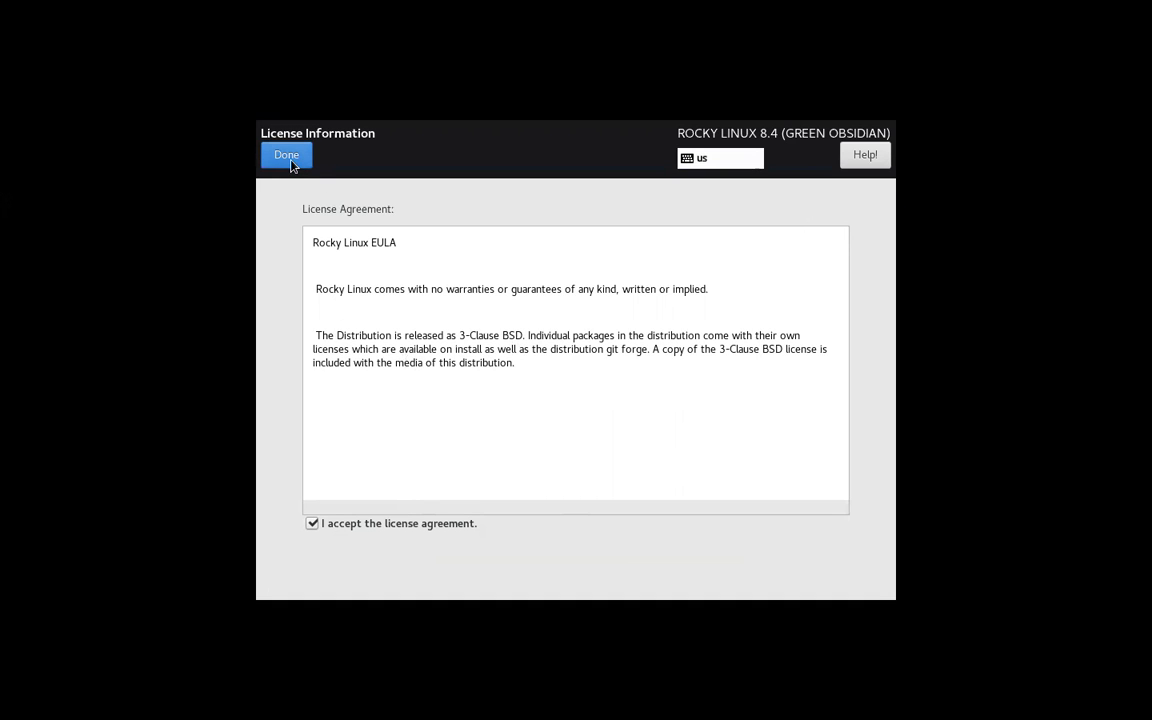
click(286, 155)
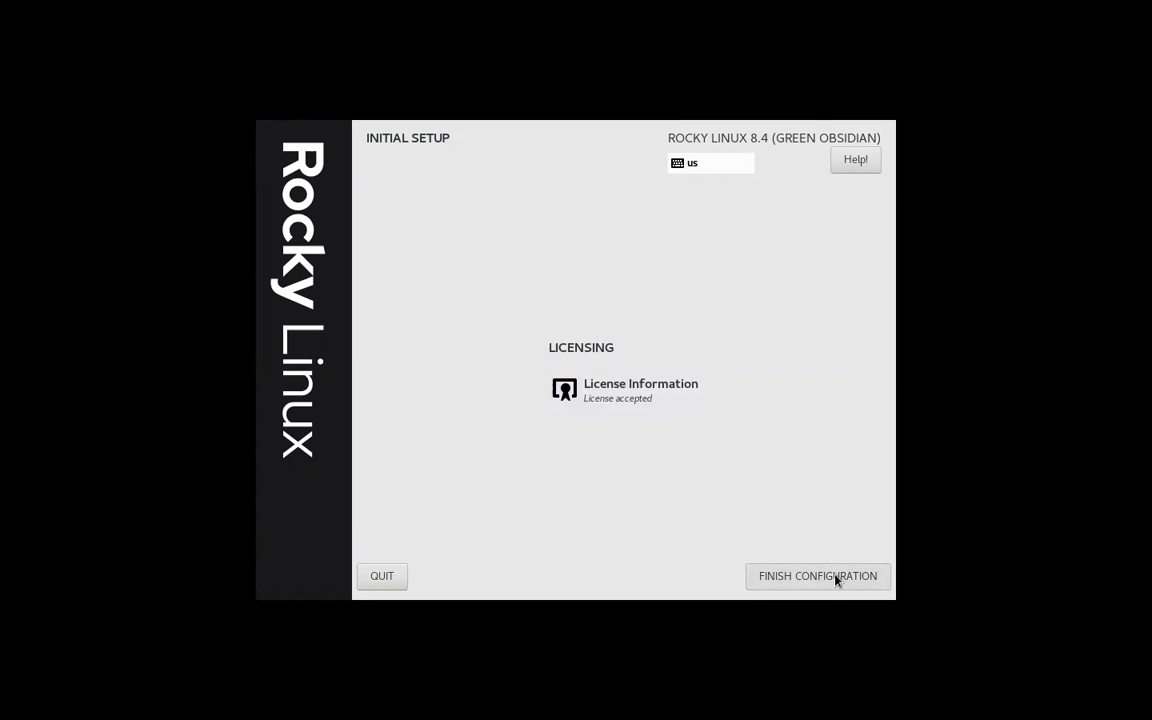
click(817, 575)
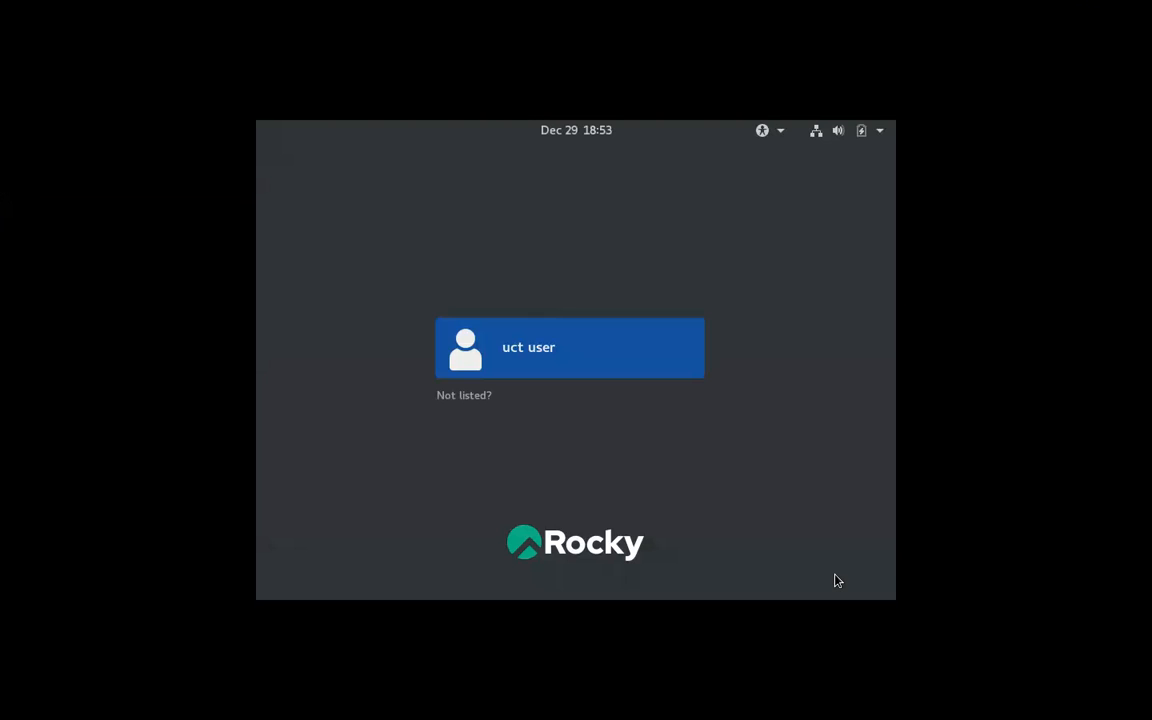
mouse_move(588, 349)
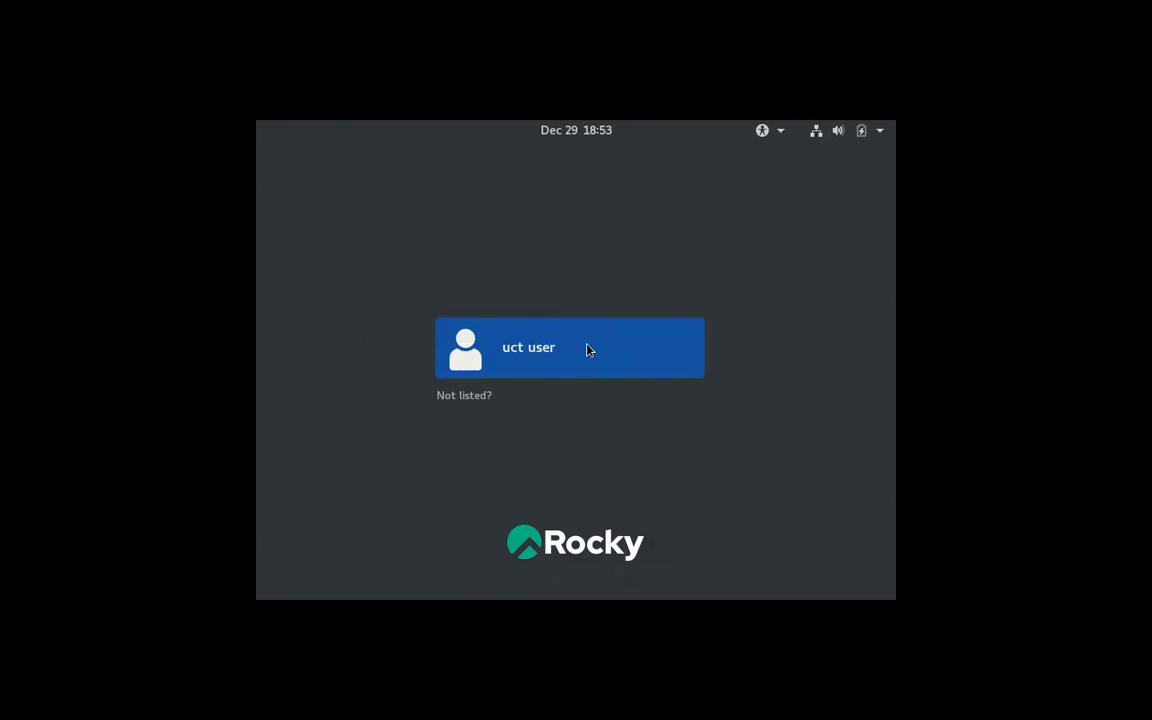
mouse_move(396, 326)
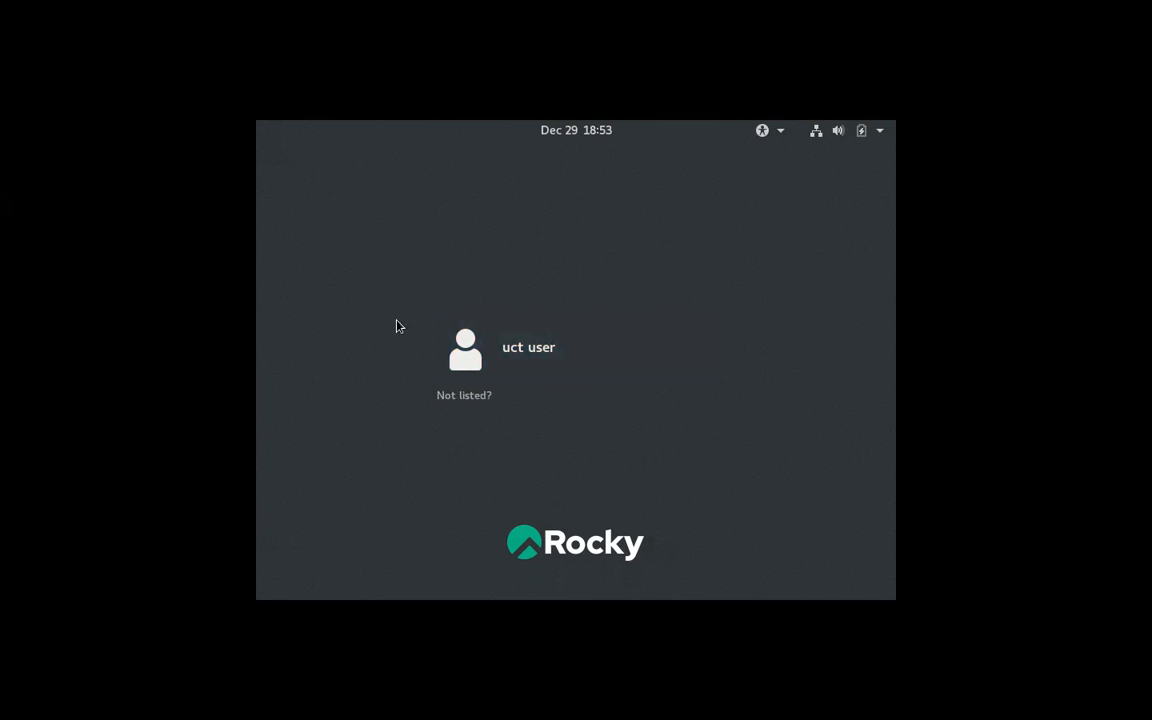
mouse_move(546, 308)
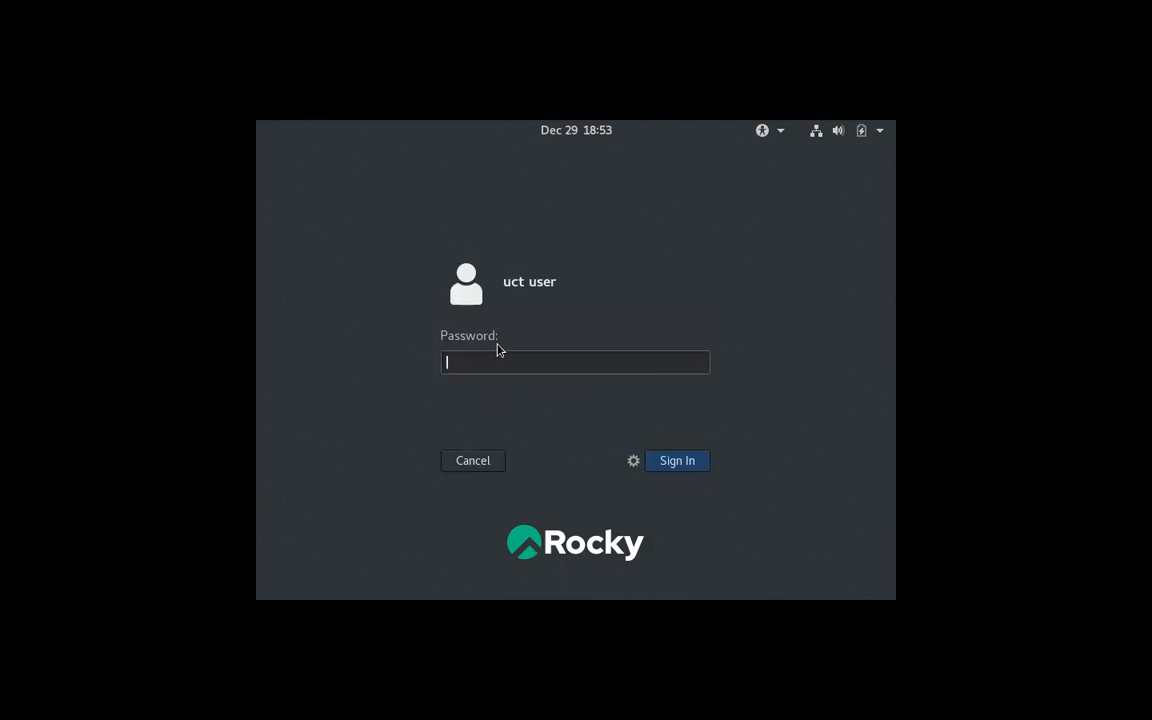
Sign in as uct user with the account password
text(•••)
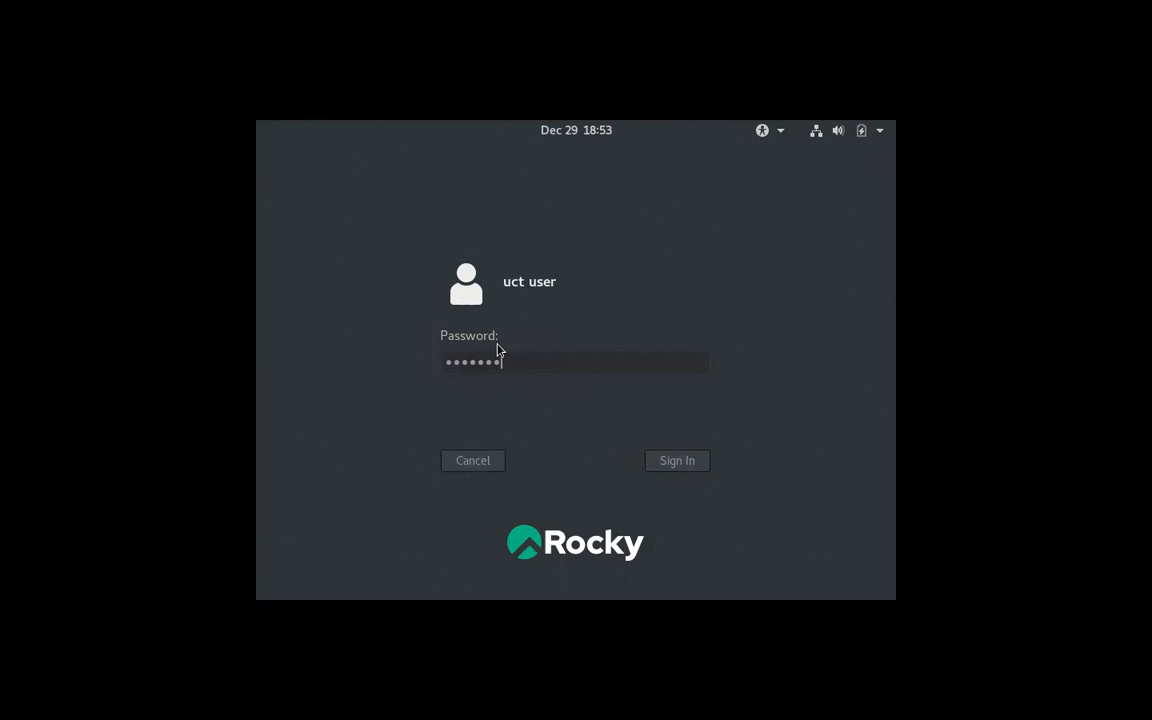
click(677, 460)
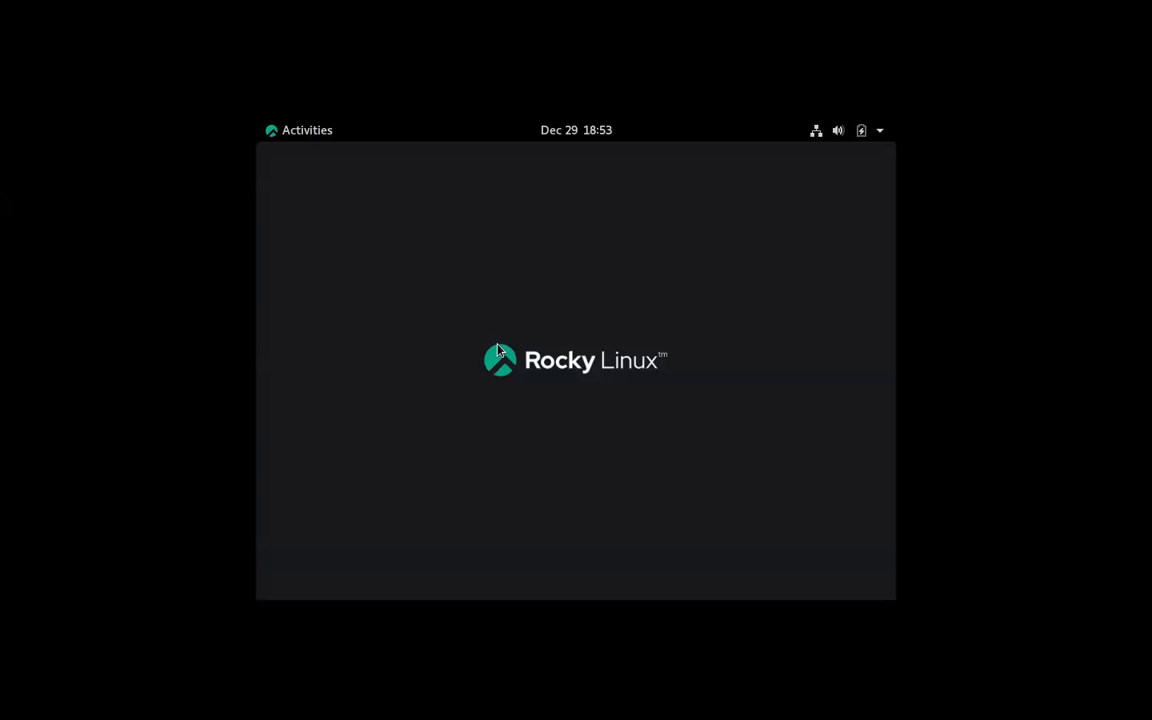
mouse_move(670, 320)
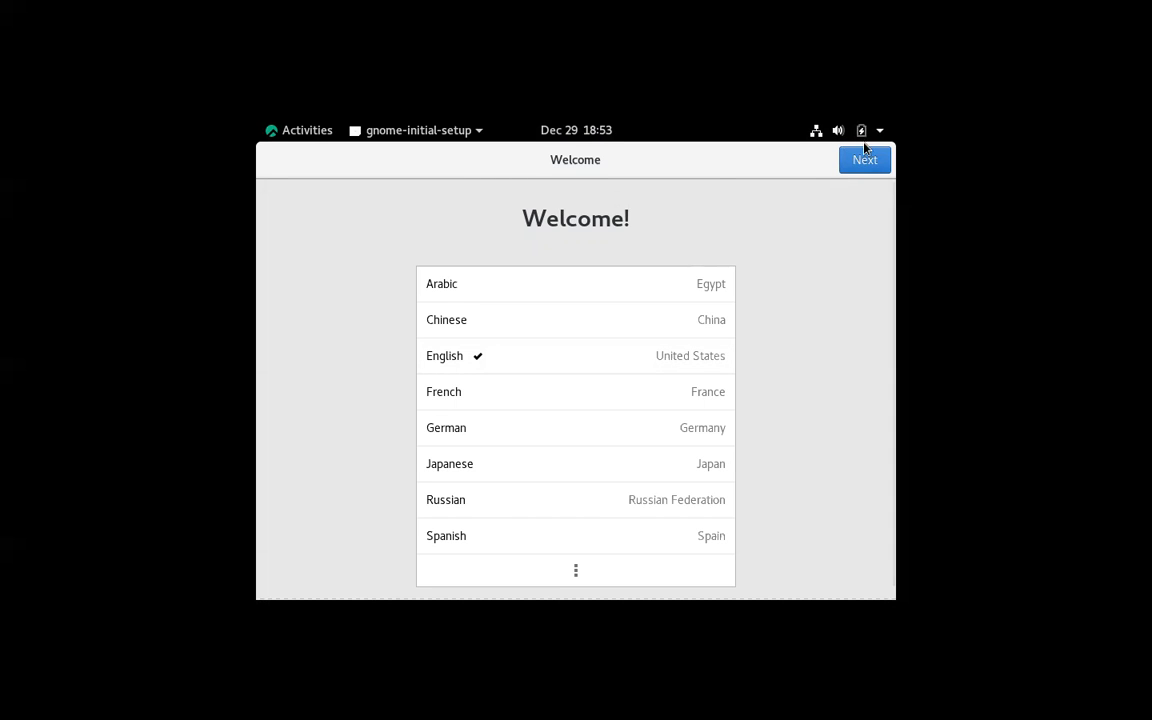
Keep English and US keyboard, disable location services, skip online accounts, close Getting Started help
click(864, 159)
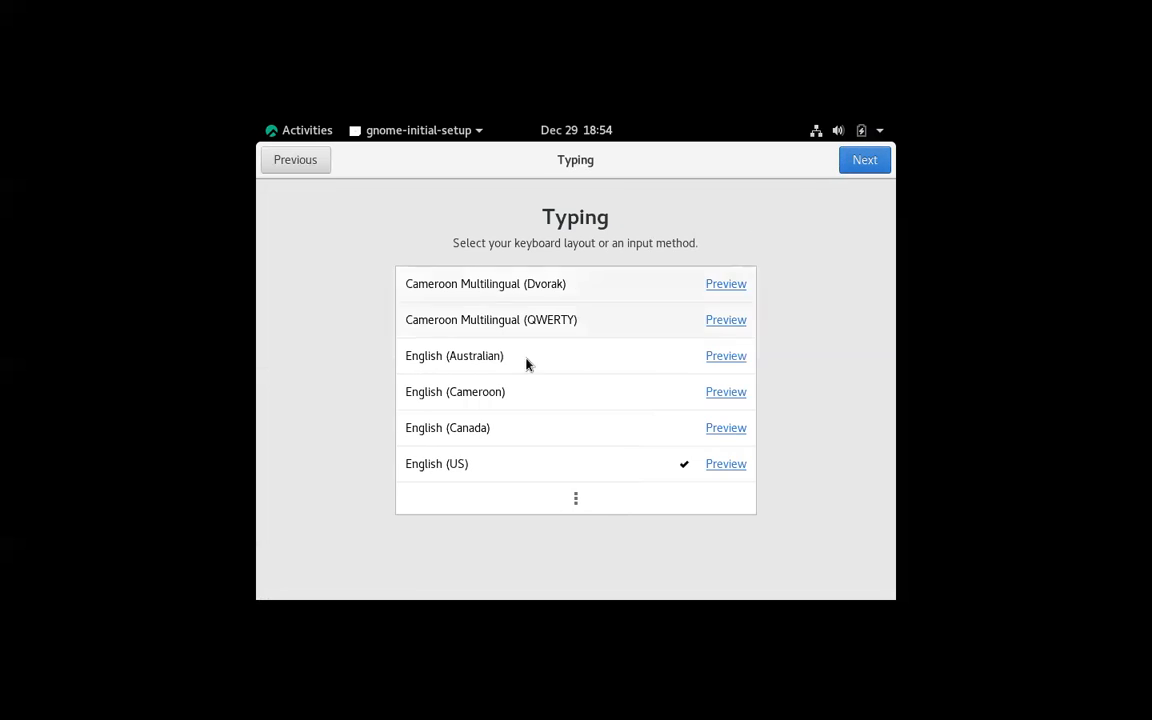
click(864, 160)
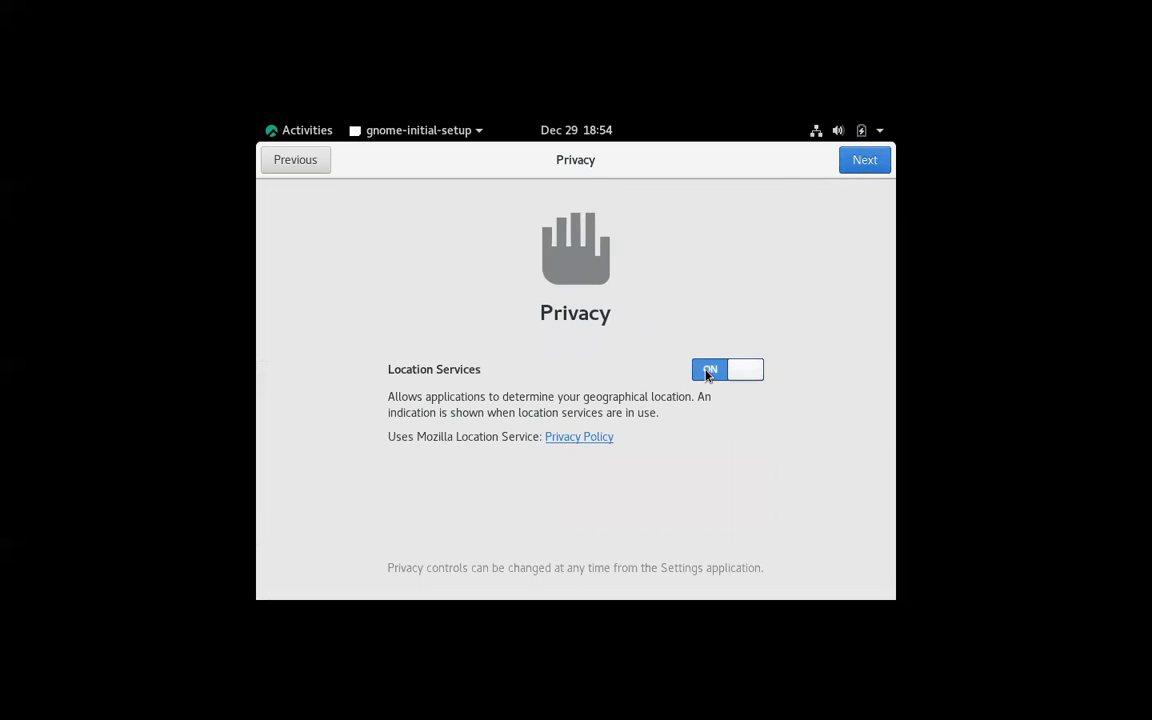
click(710, 369)
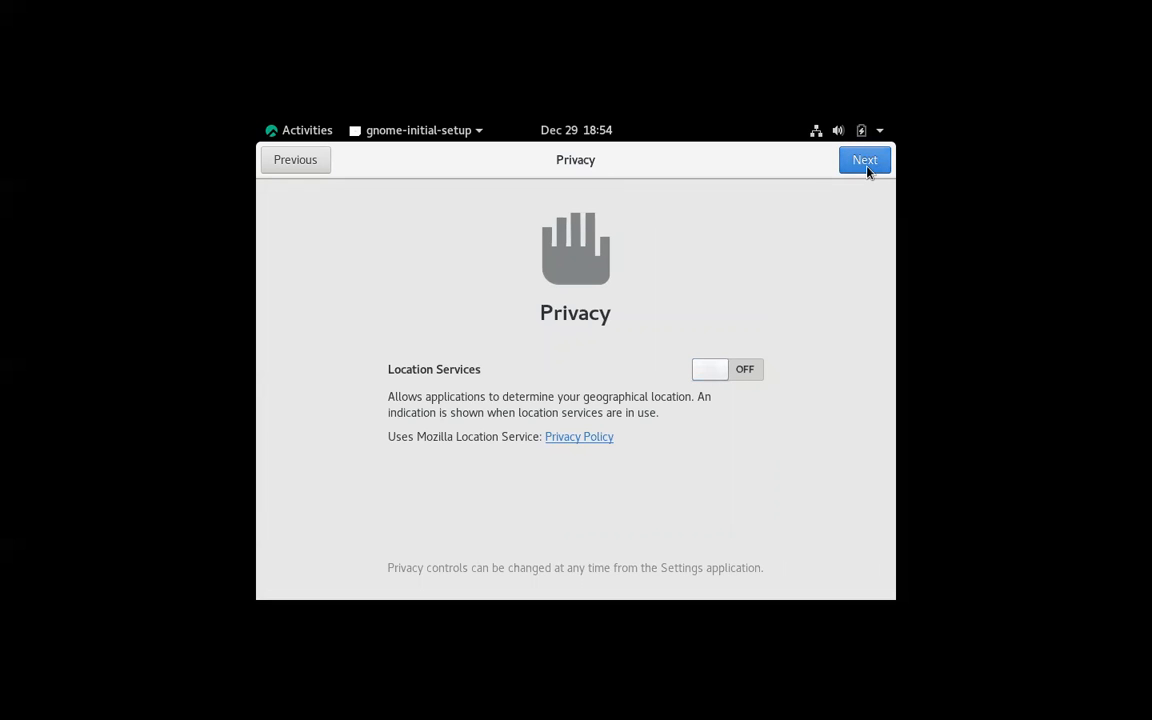
click(864, 159)
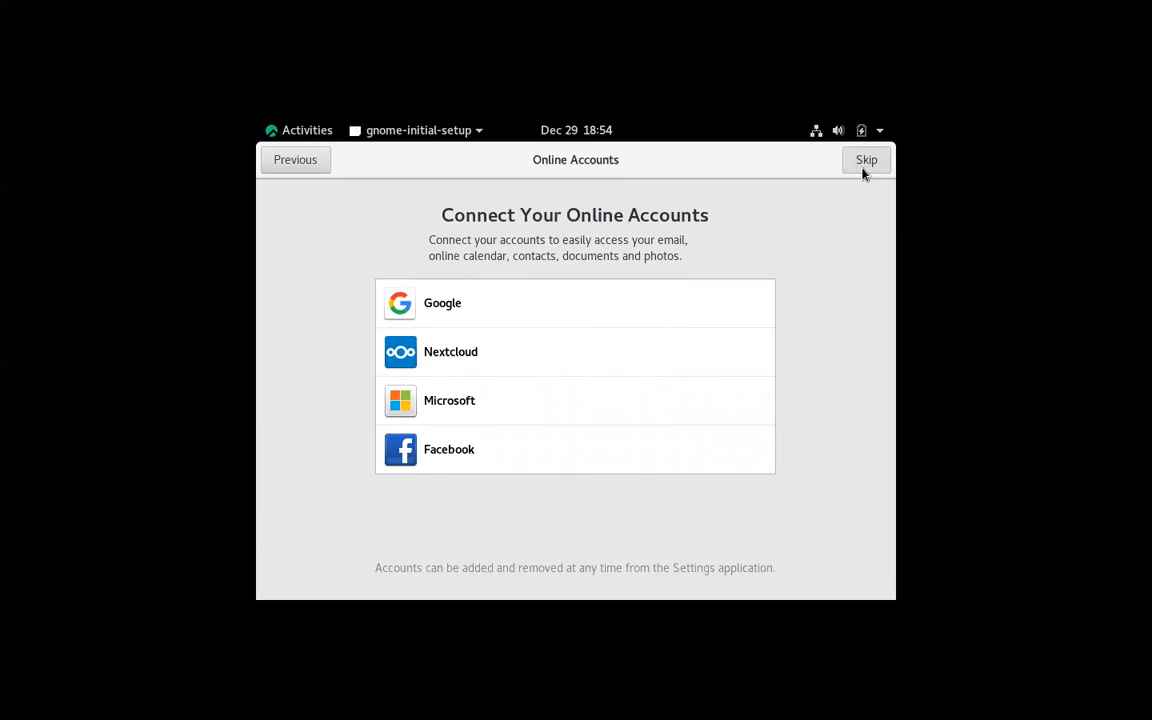
click(866, 159)
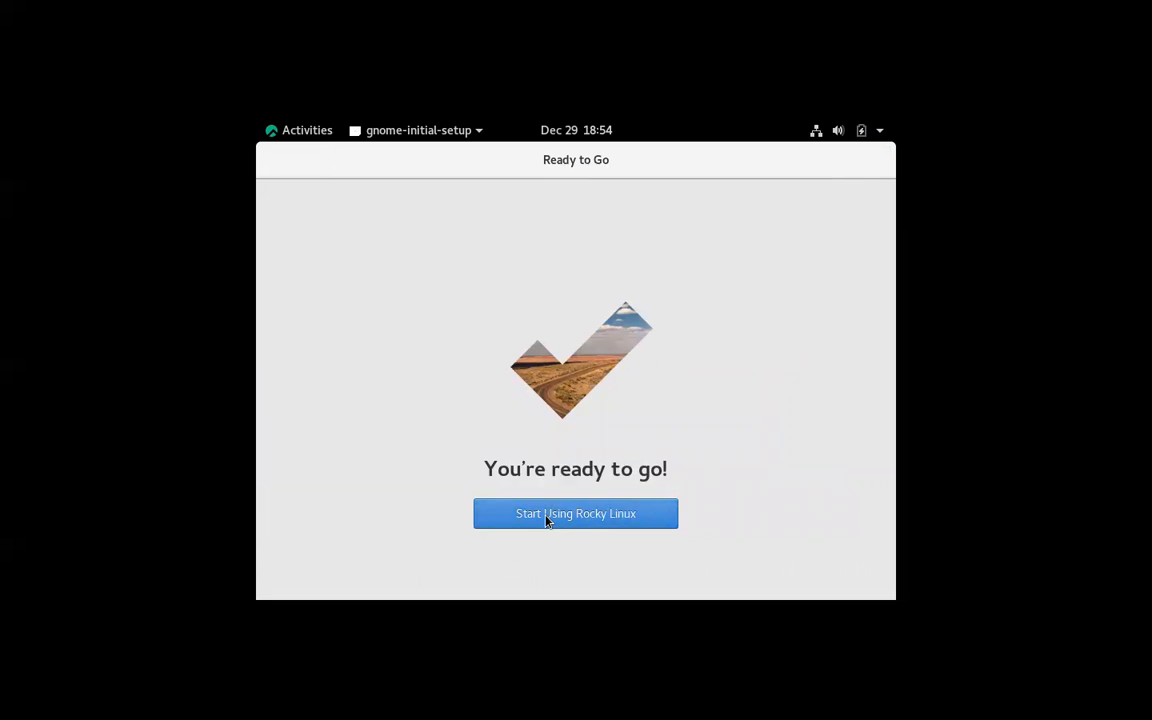
click(575, 513)
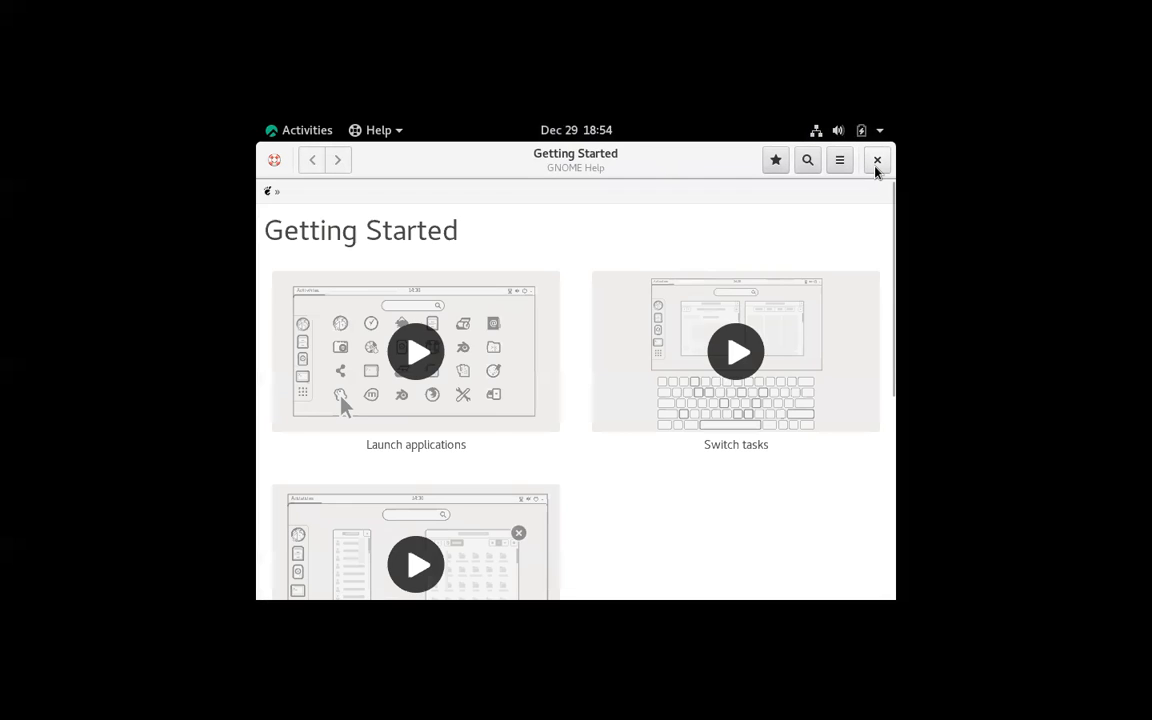
click(877, 160)
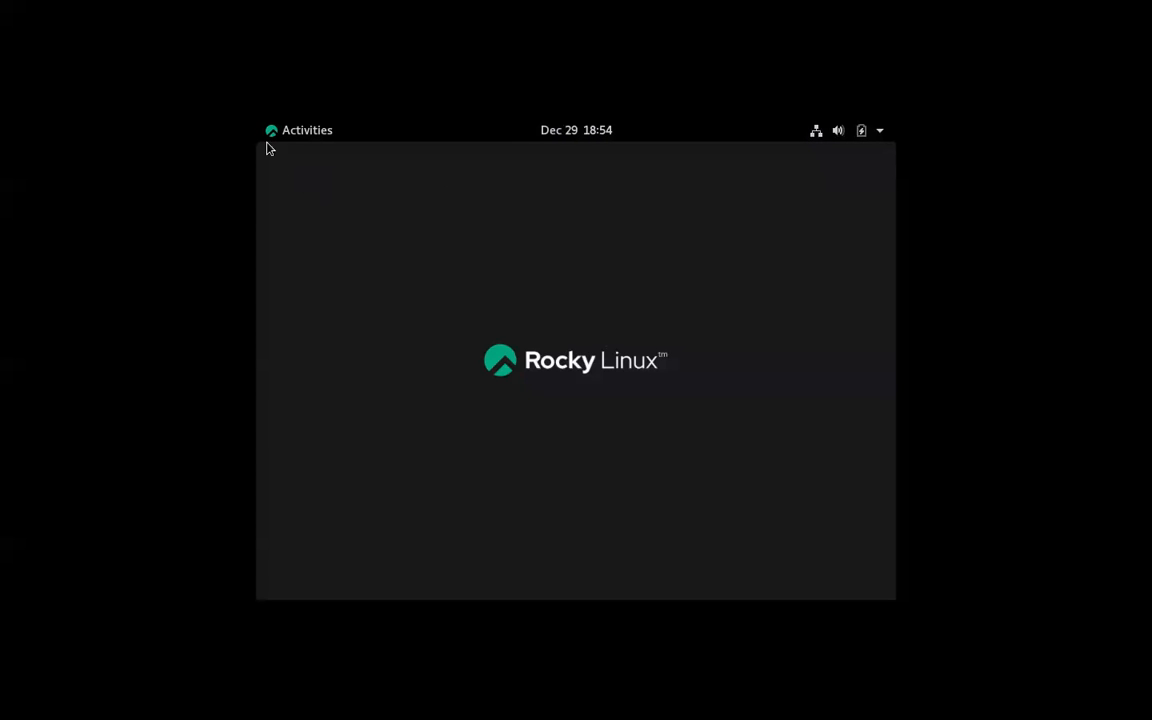
Open Activities and show the All applications grid
click(298, 130)
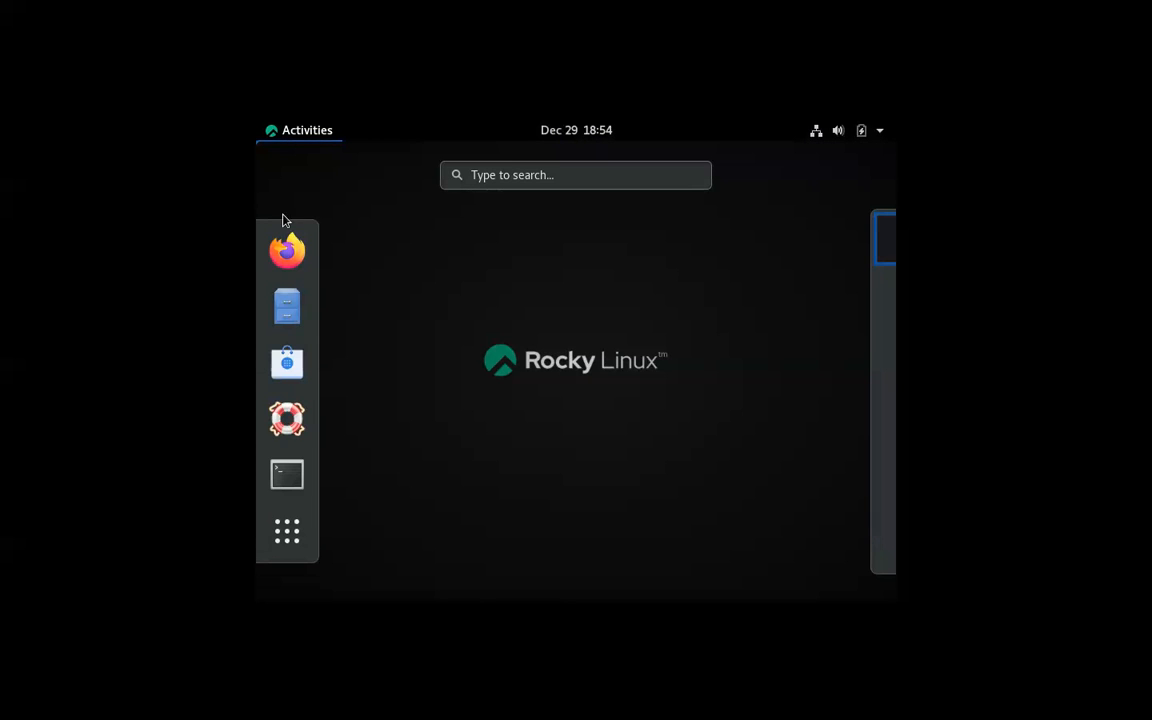
click(287, 531)
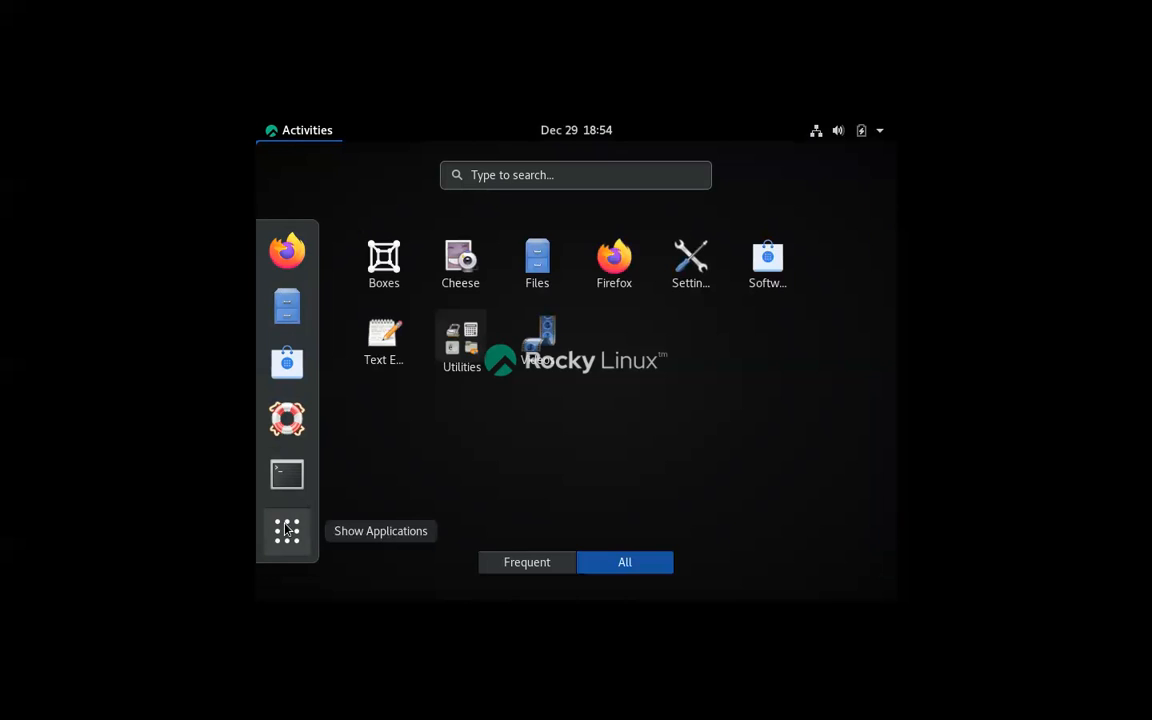
mouse_move(630, 527)
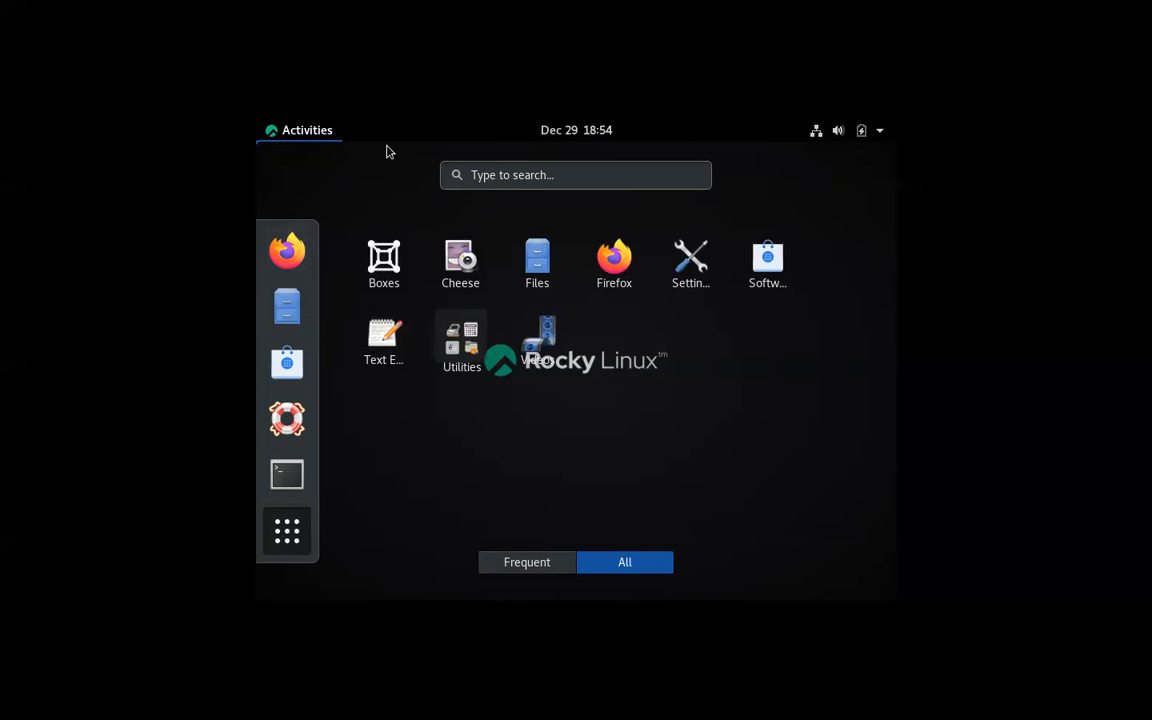
mouse_move(770, 391)
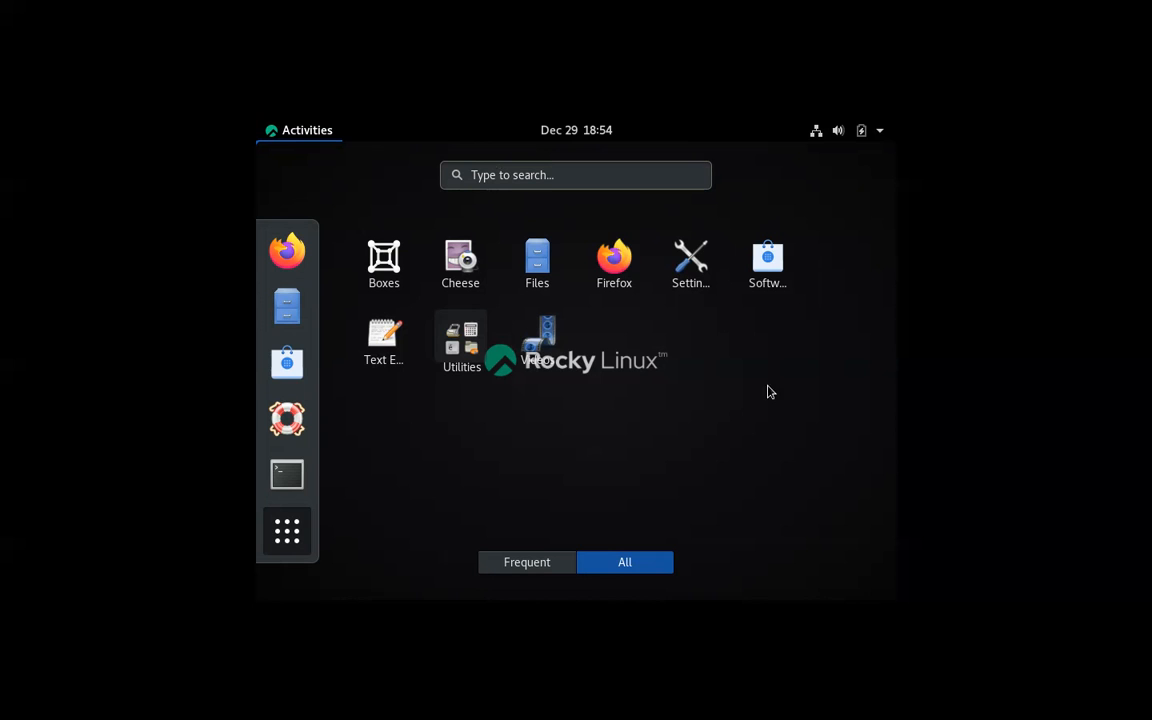
click(575, 175)
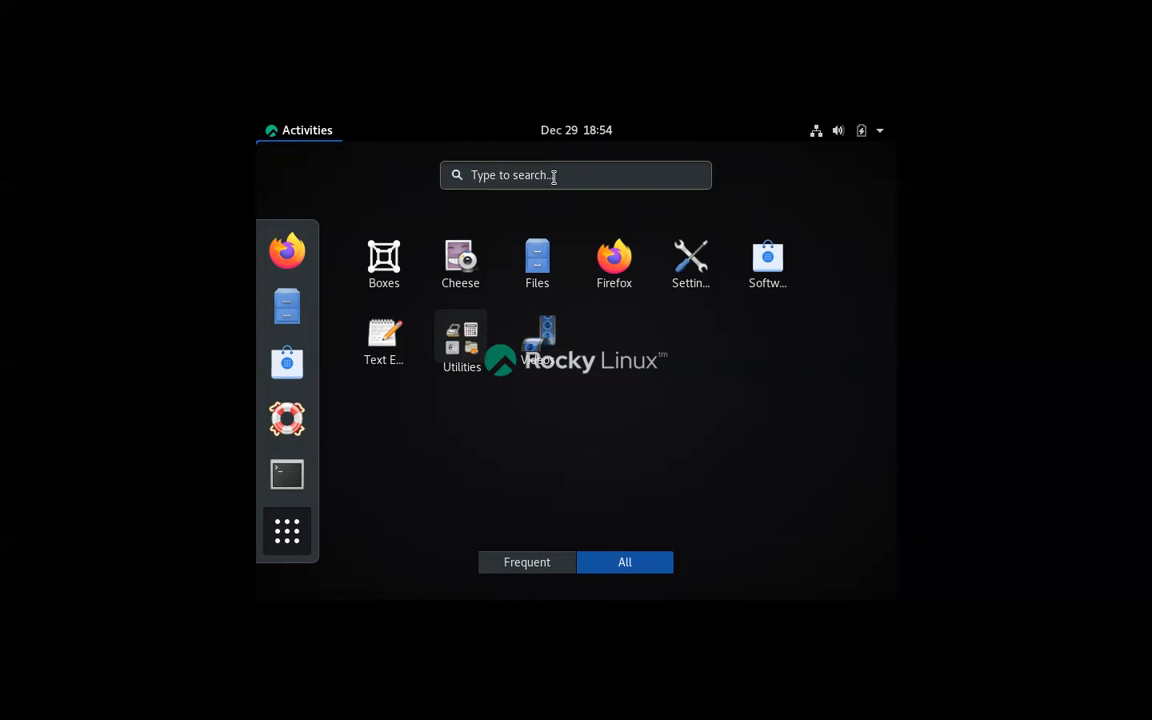
mouse_move(649, 121)
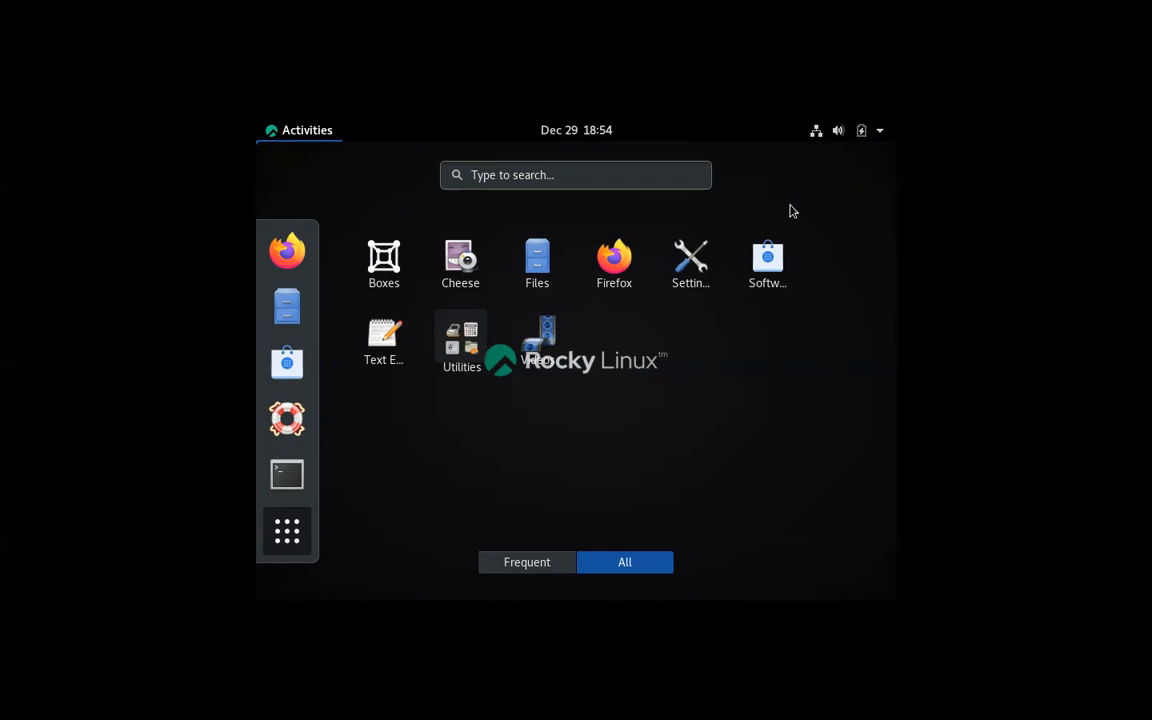
mouse_move(706, 8)
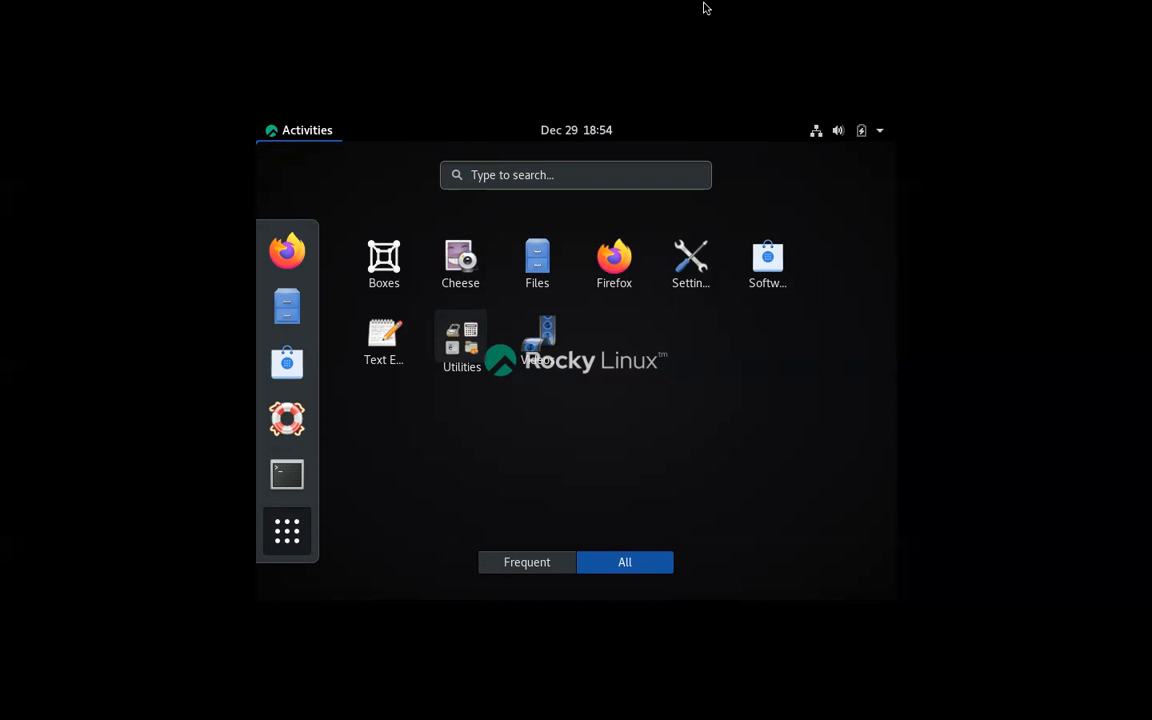
mouse_move(740, 156)
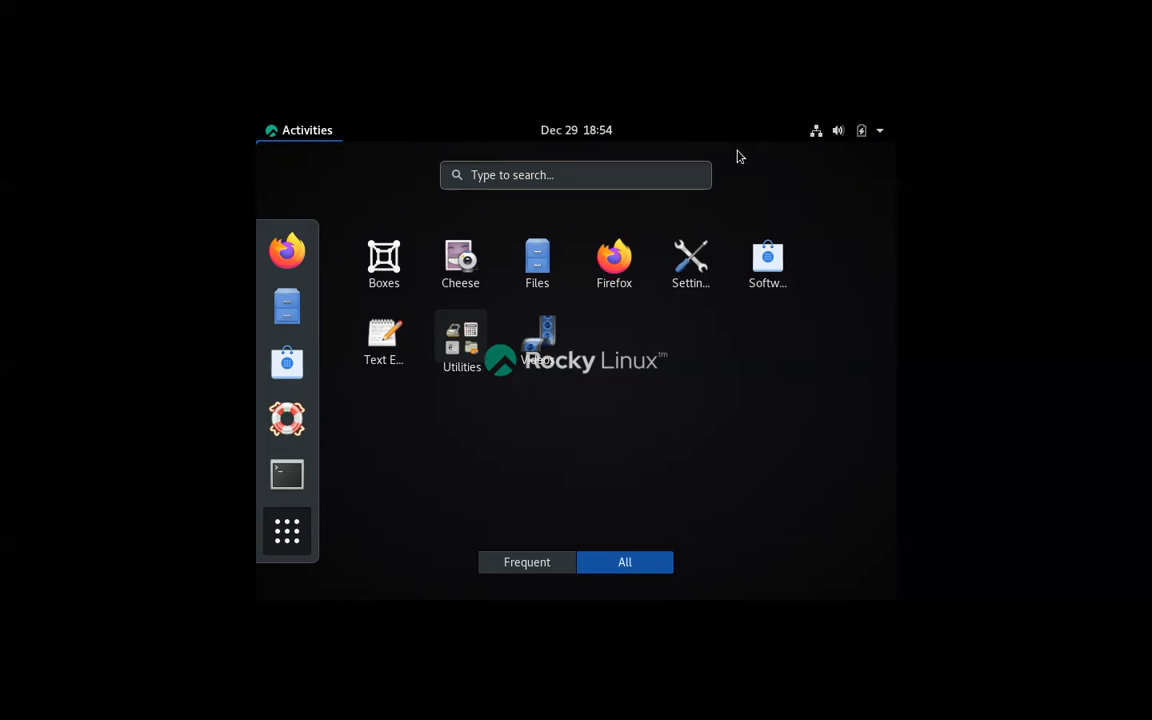
mouse_move(868, 22)
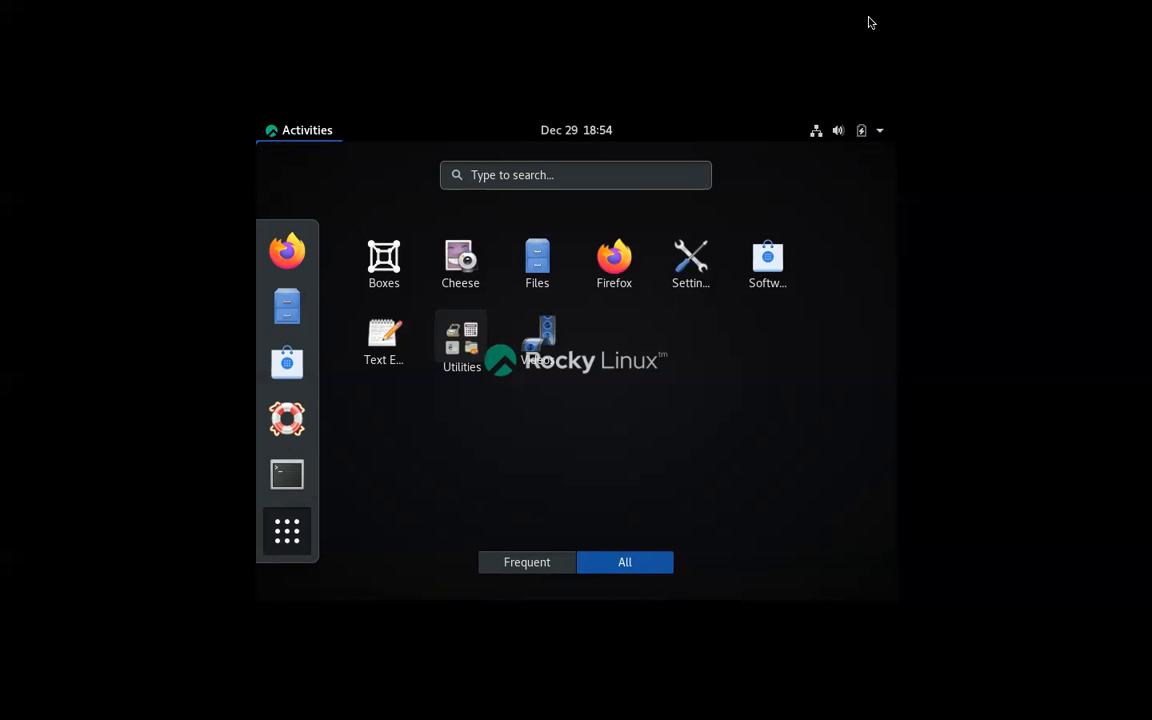
mouse_move(751, 37)
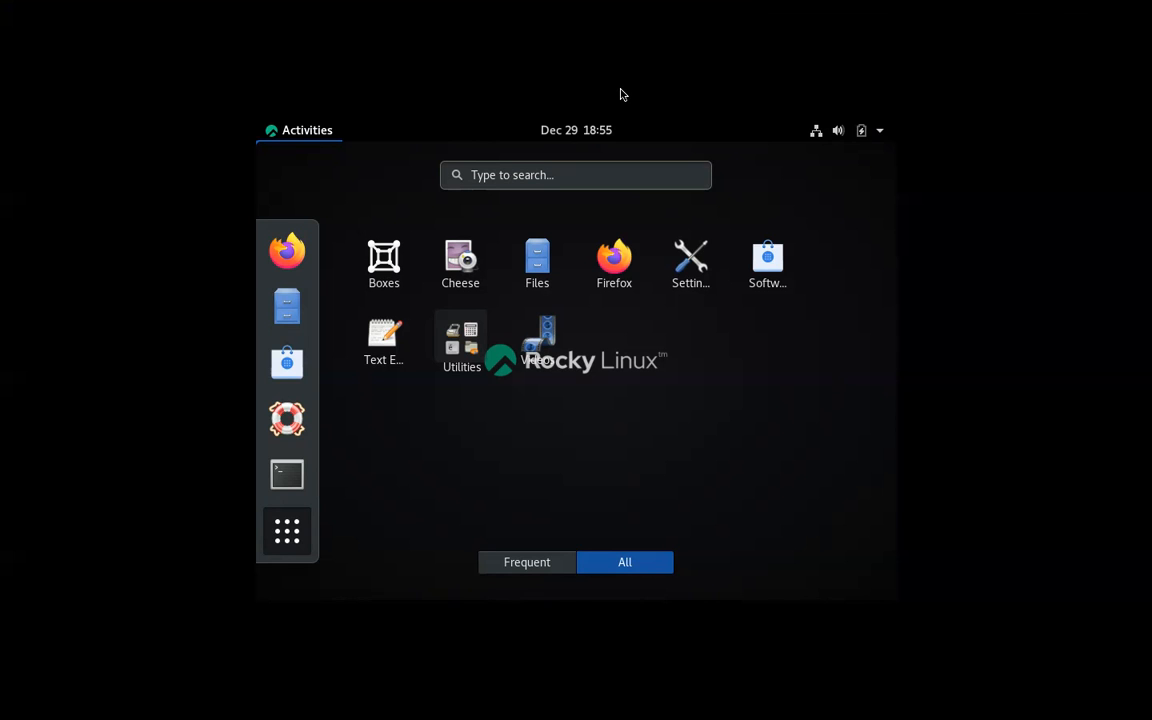
mouse_move(640, 197)
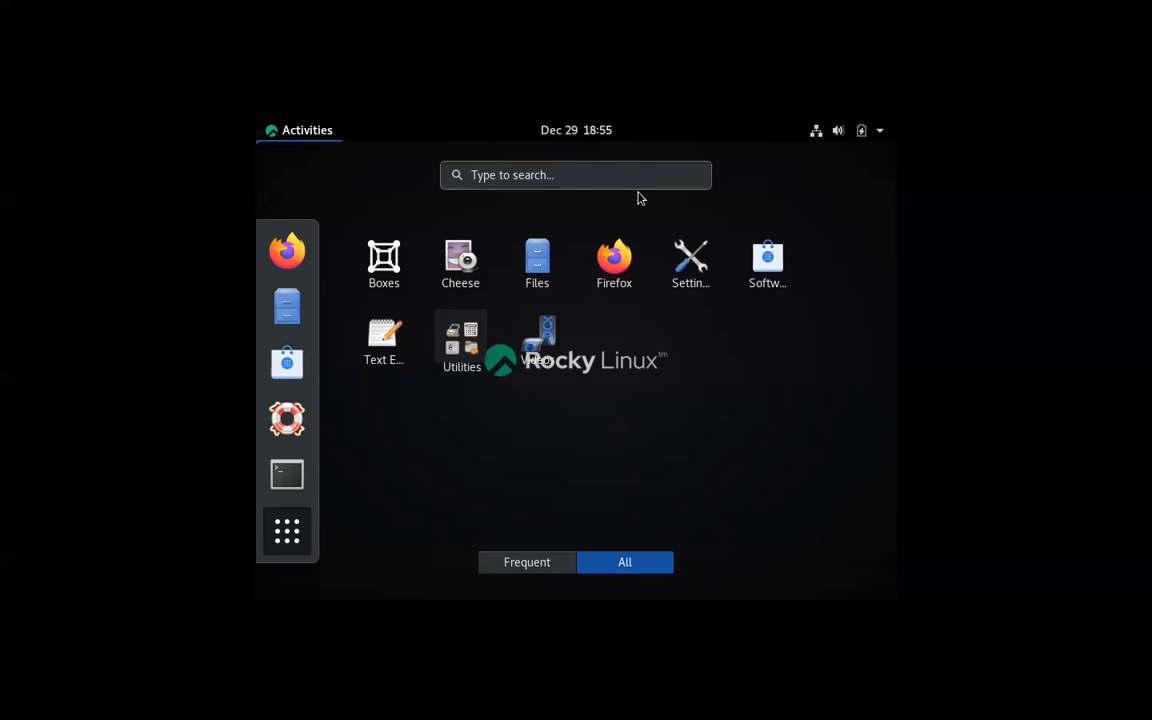
mouse_move(610, 192)
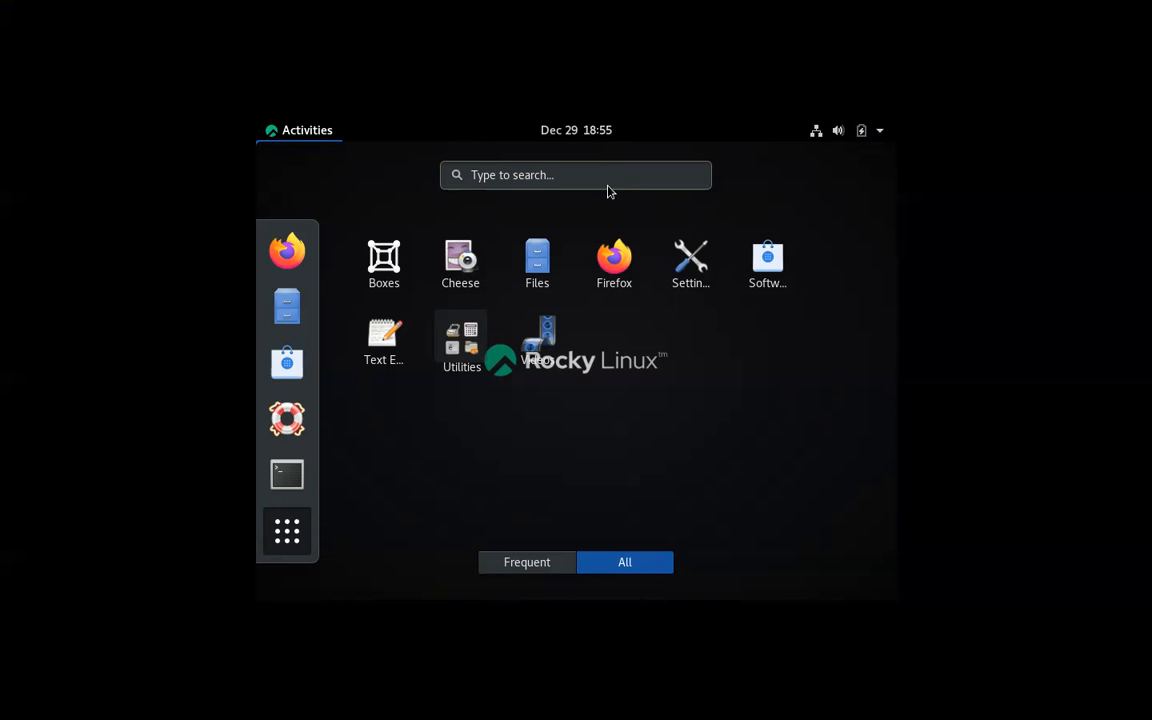
mouse_move(616, 110)
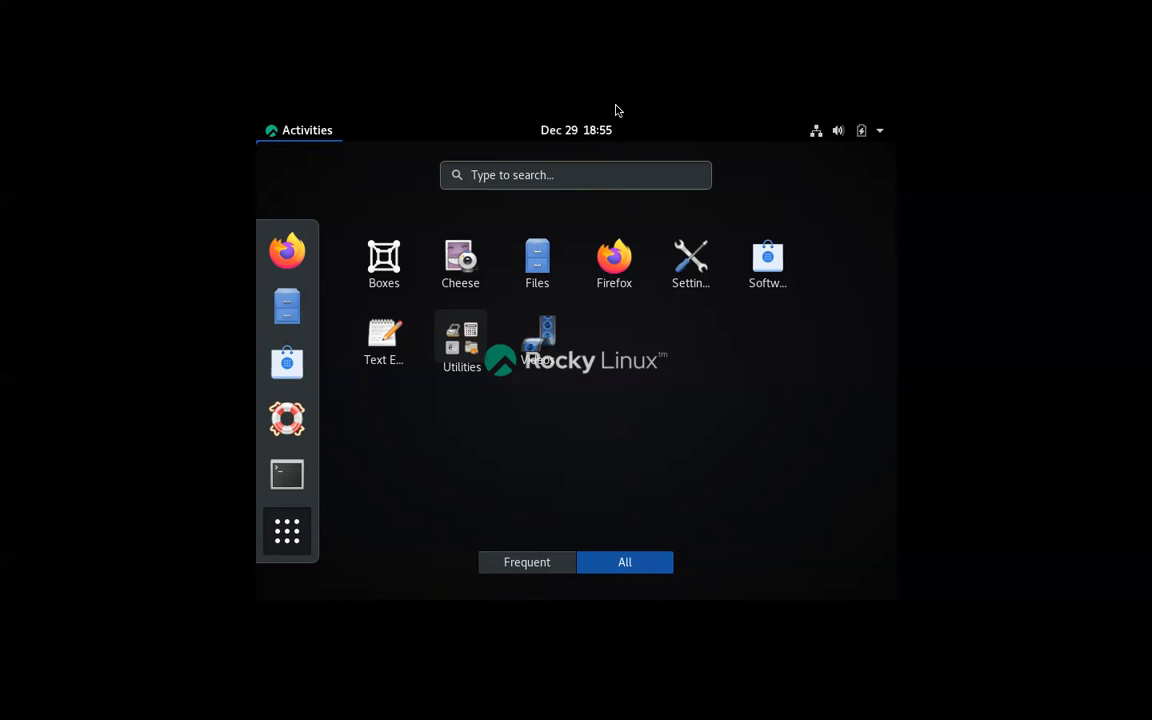
mouse_move(613, 103)
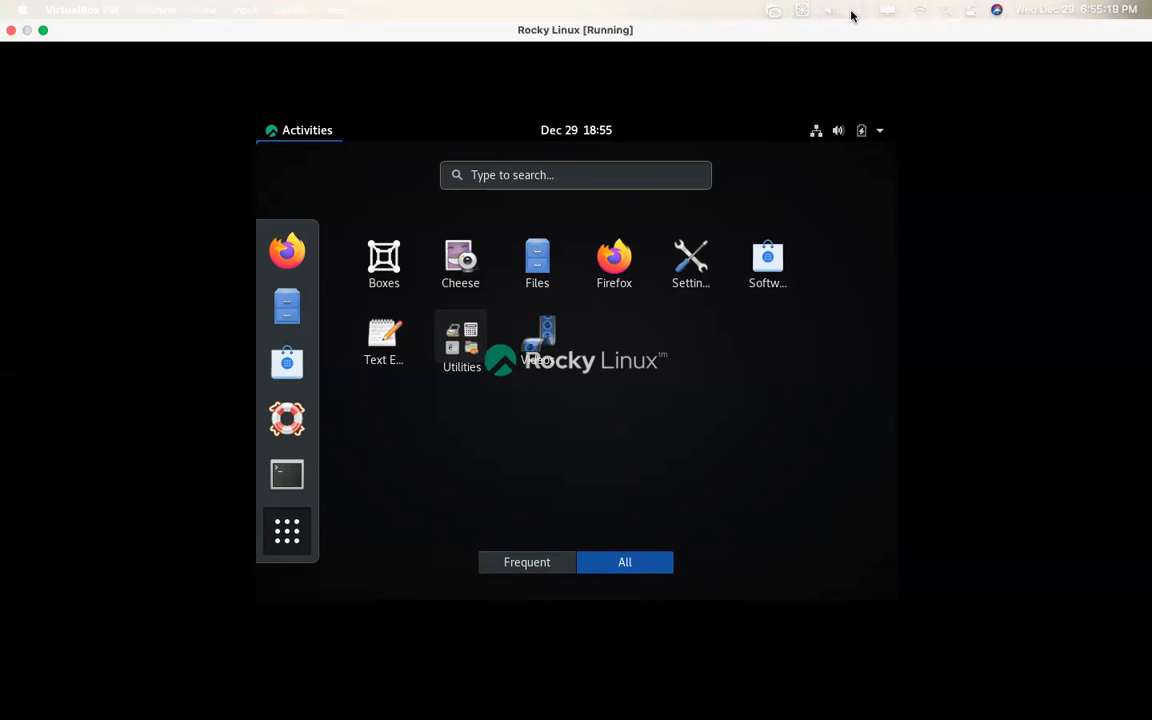
mouse_move(897, 73)
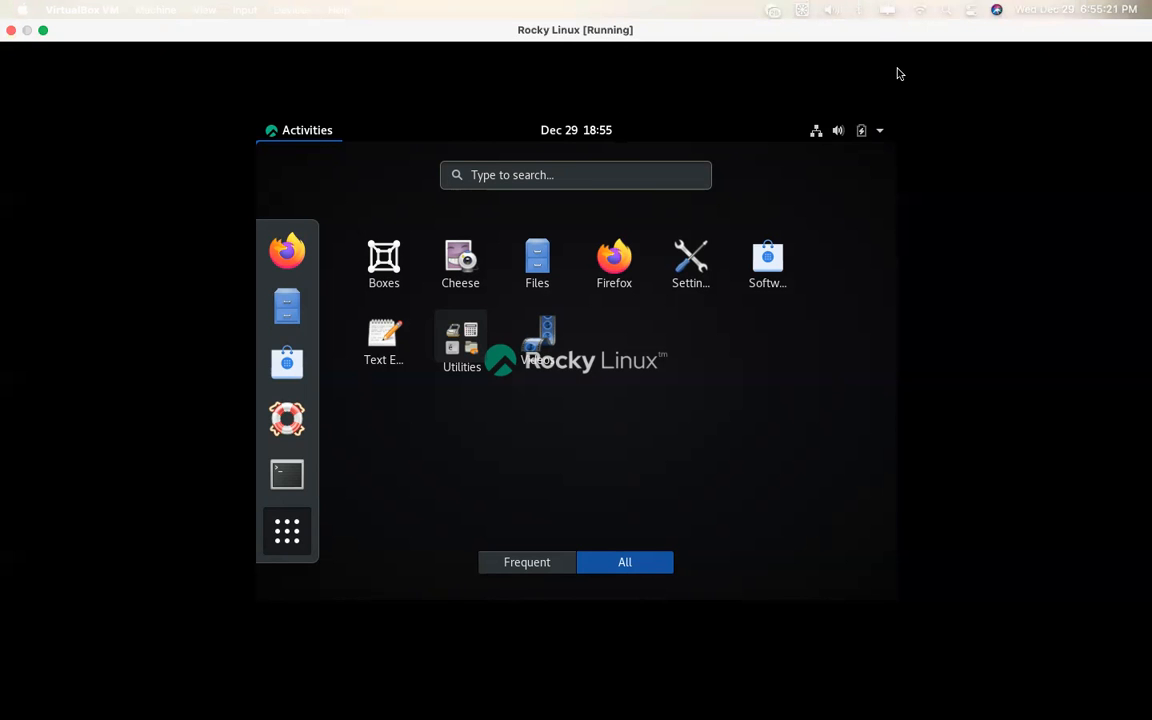